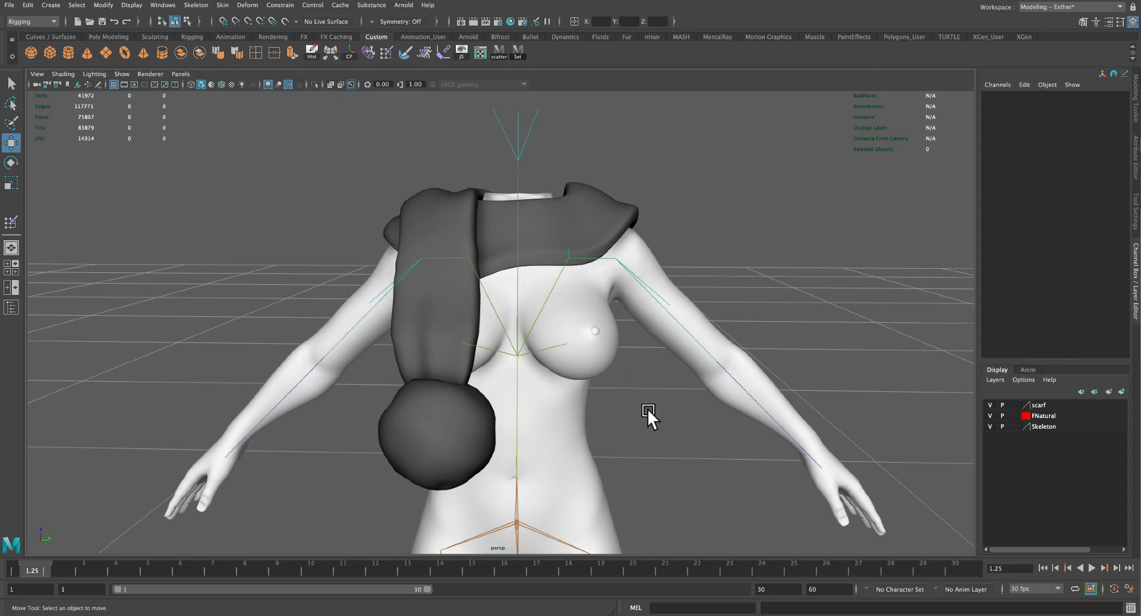
{"action": "mouse_move", "coordinate": [652, 399]}
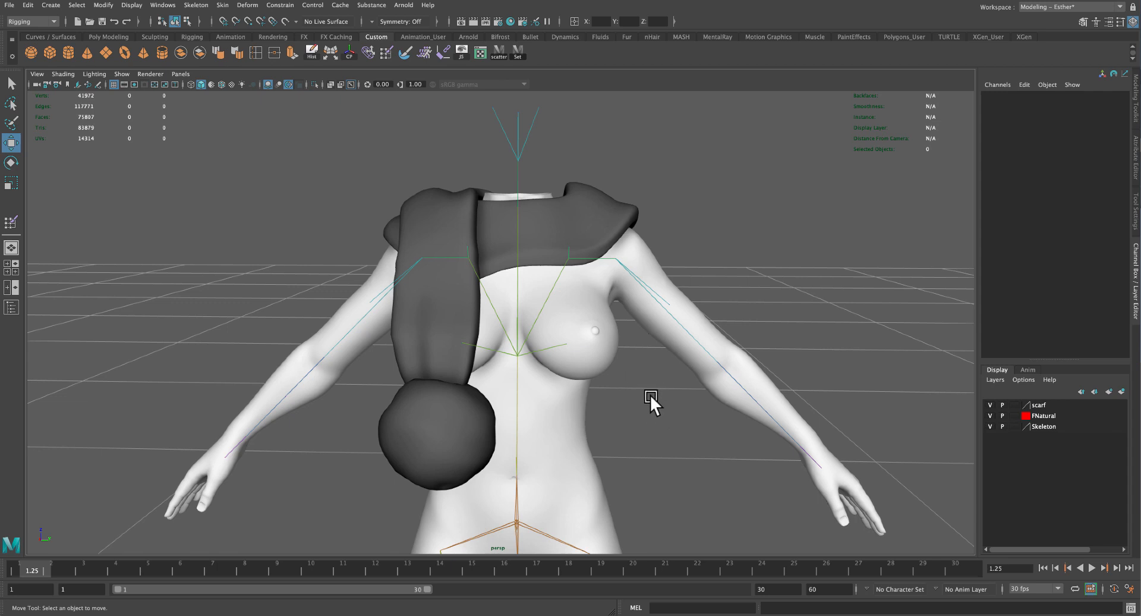
{"action": "mouse_move", "coordinate": [665, 379]}
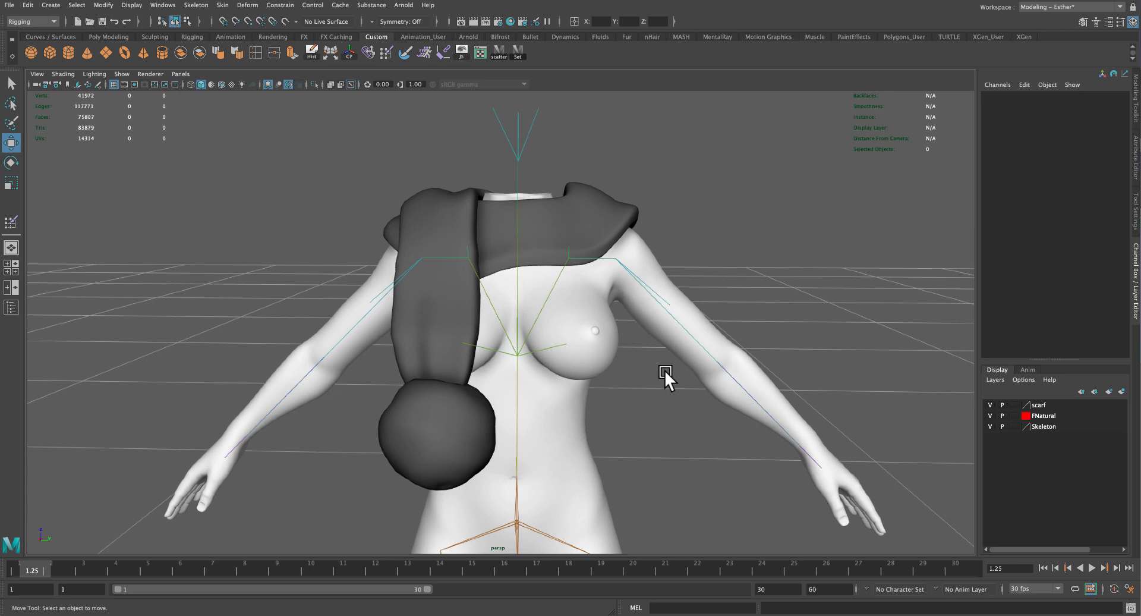
{"action": "mouse_move", "coordinate": [689, 159]}
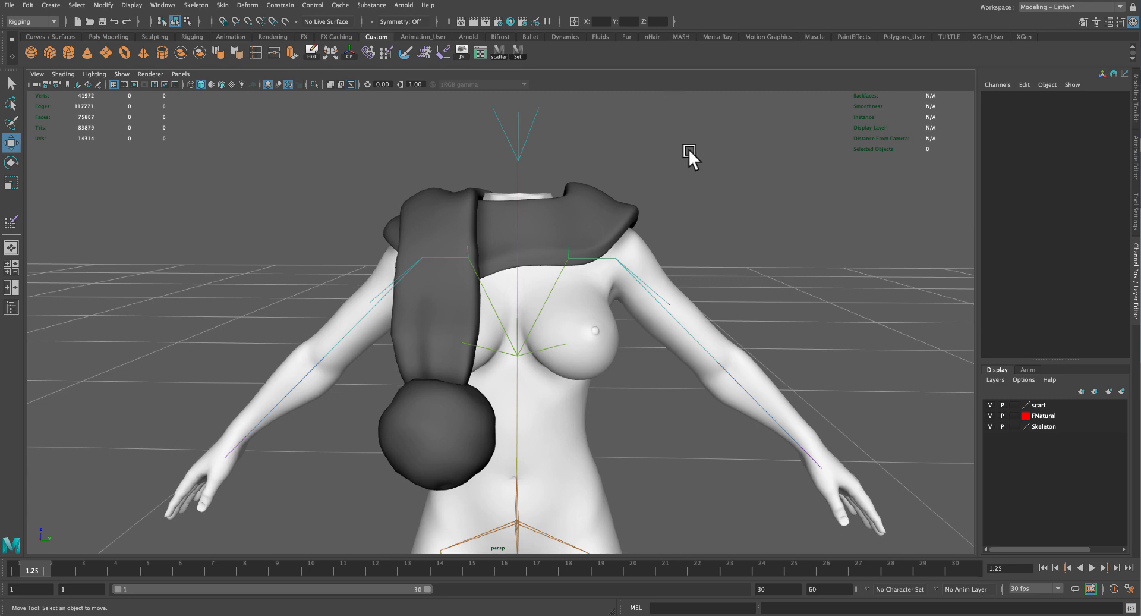
- Clear the scarf selection and hide the skeleton and scarf, leaving only the body
{"action": "left_click_drag", "start_coordinate": [689, 155], "coordinate": [669, 240]}
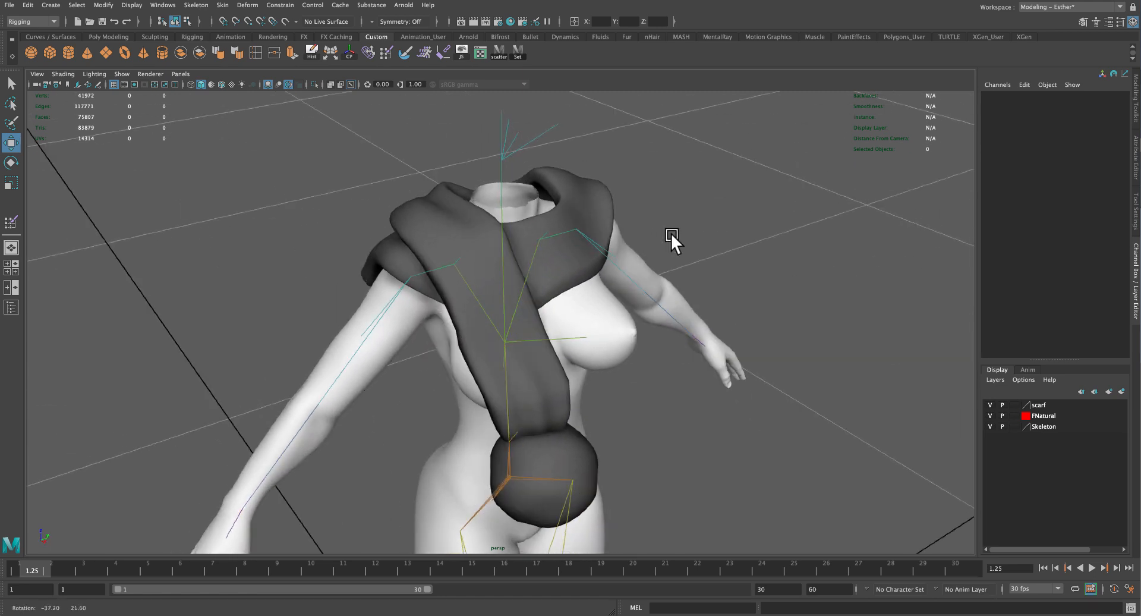
{"action": "left_click_drag", "start_coordinate": [674, 240], "coordinate": [640, 218]}
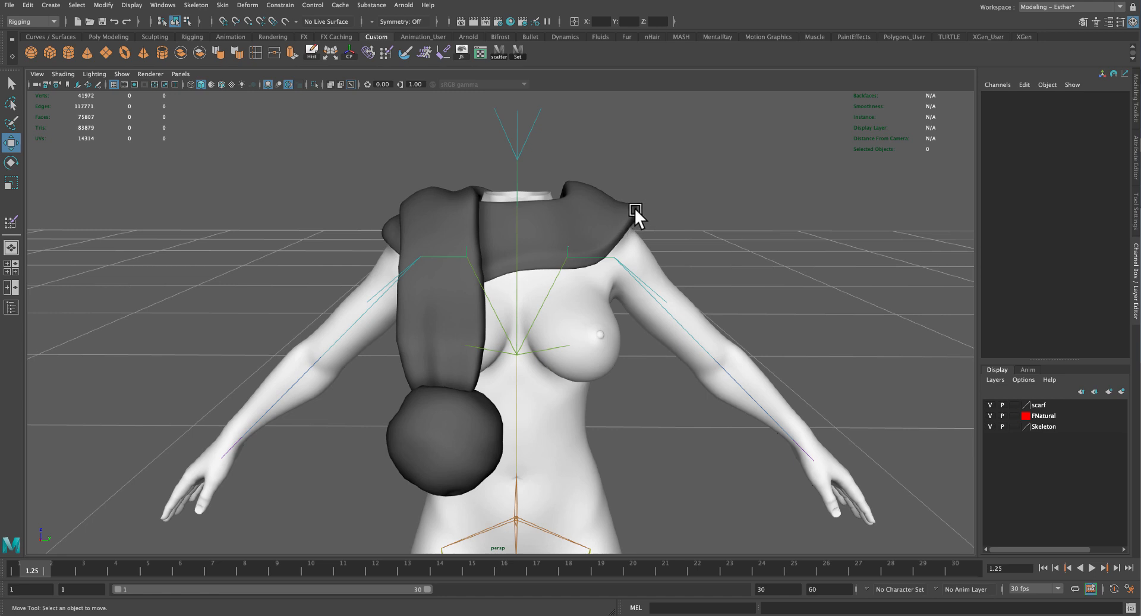
{"action": "mouse_move", "coordinate": [635, 228]}
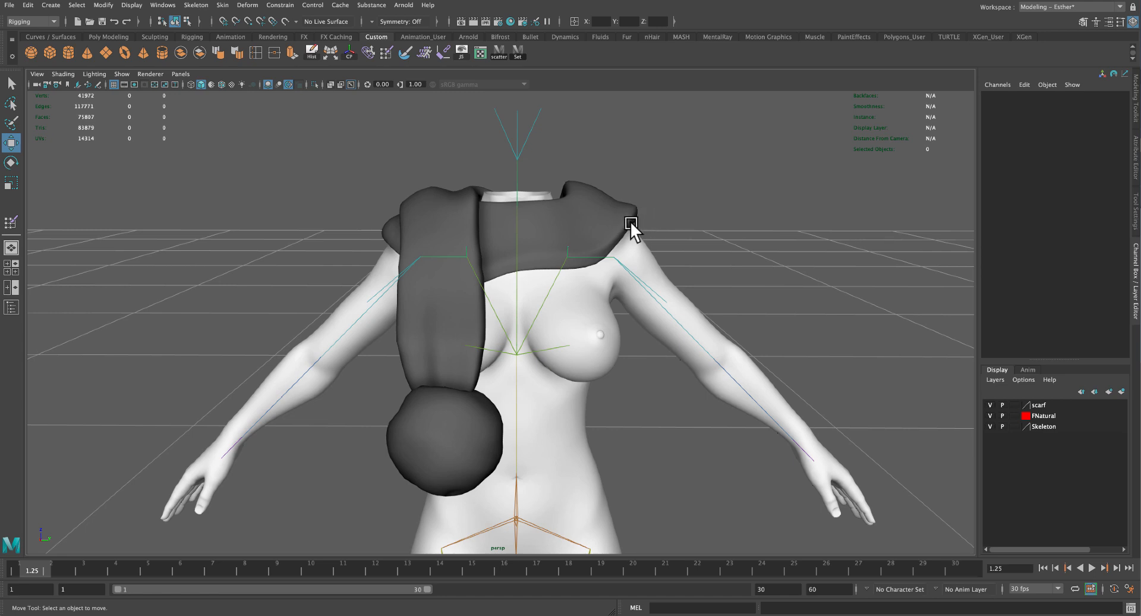
{"action": "mouse_move", "coordinate": [605, 339]}
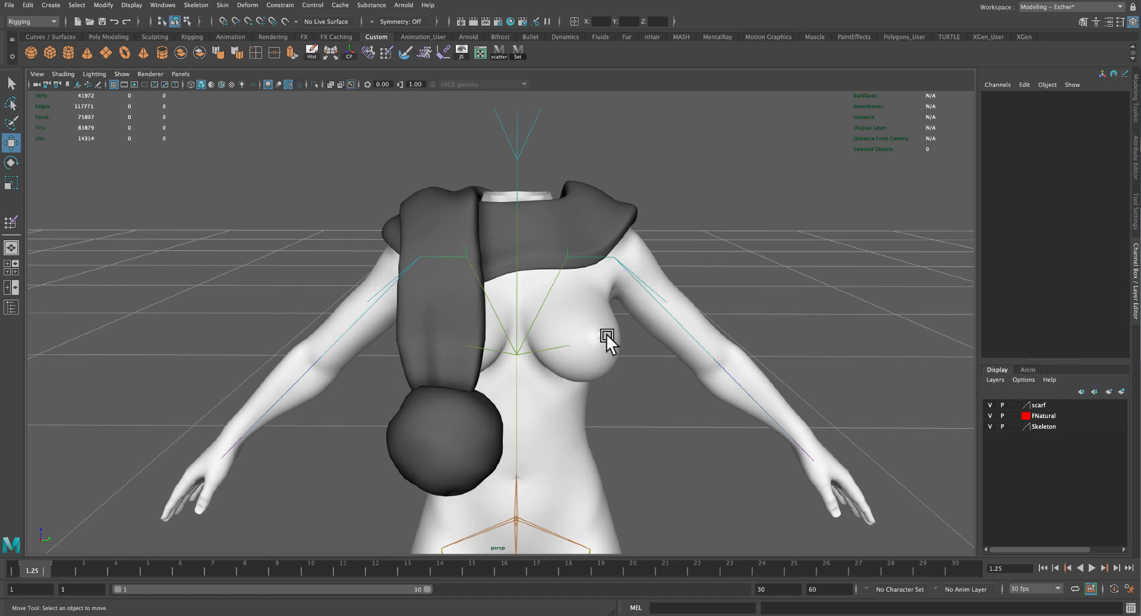
{"action": "mouse_move", "coordinate": [615, 336]}
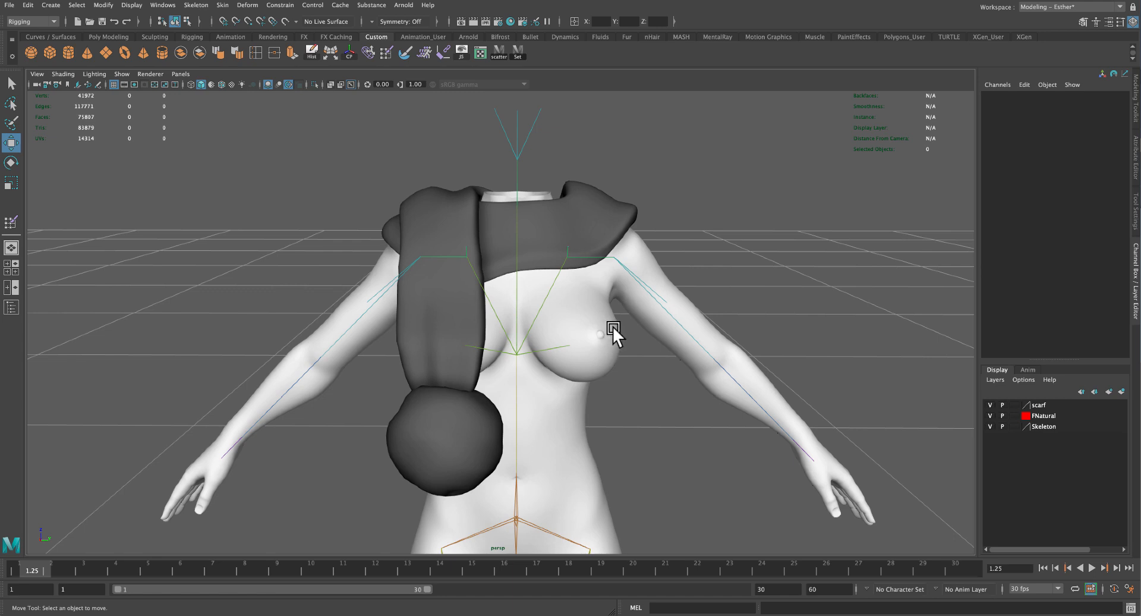
{"action": "mouse_move", "coordinate": [600, 222]}
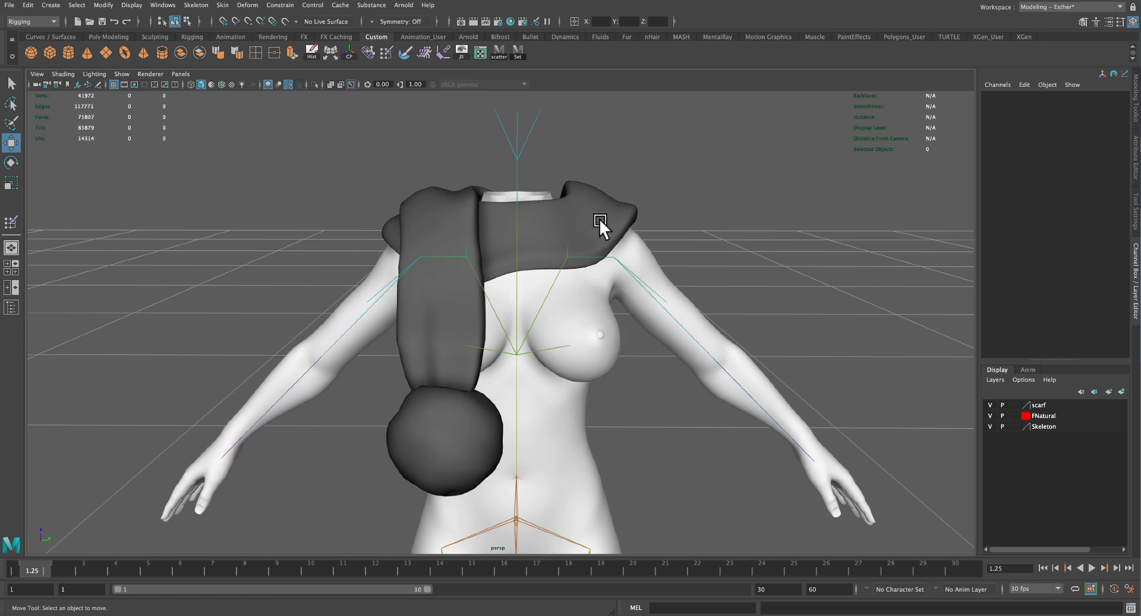
{"action": "mouse_move", "coordinate": [624, 238]}
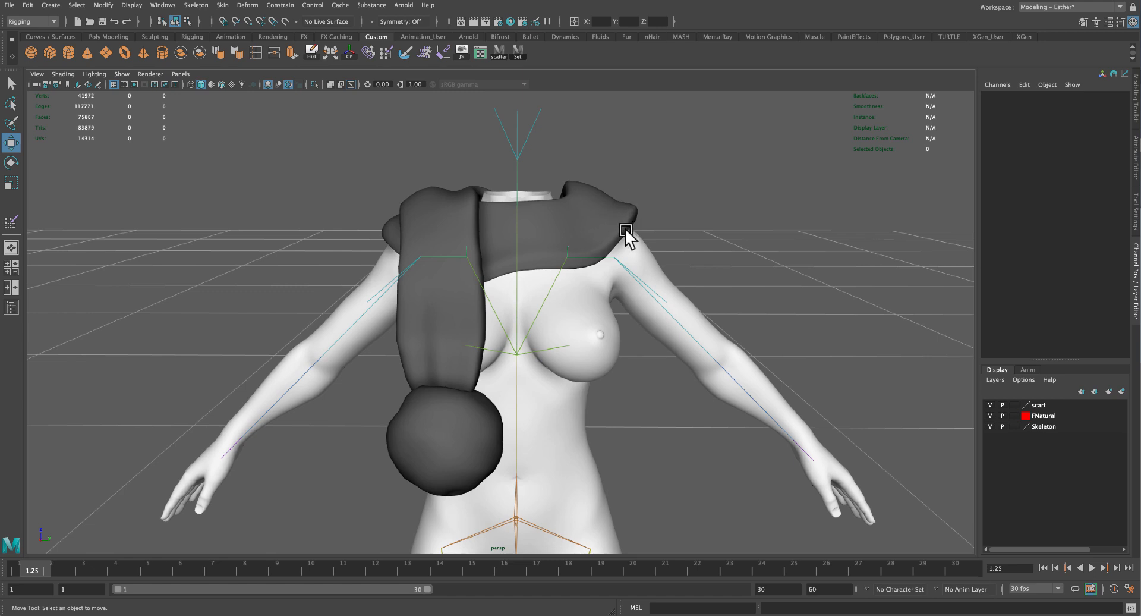
{"action": "mouse_move", "coordinate": [616, 309]}
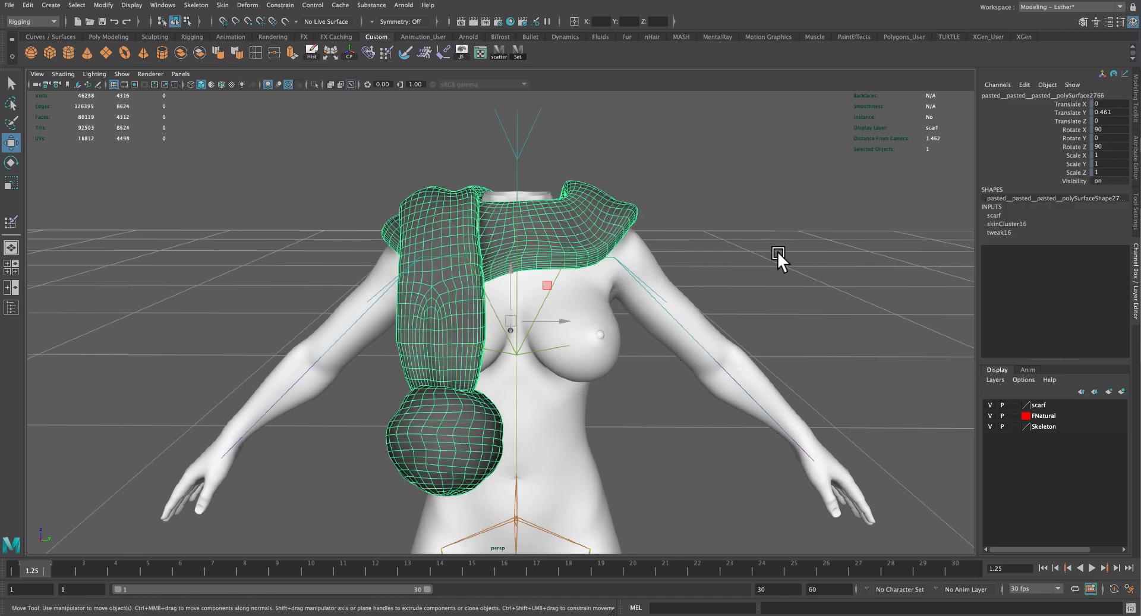
{"action": "left_click", "coordinate": [670, 404]}
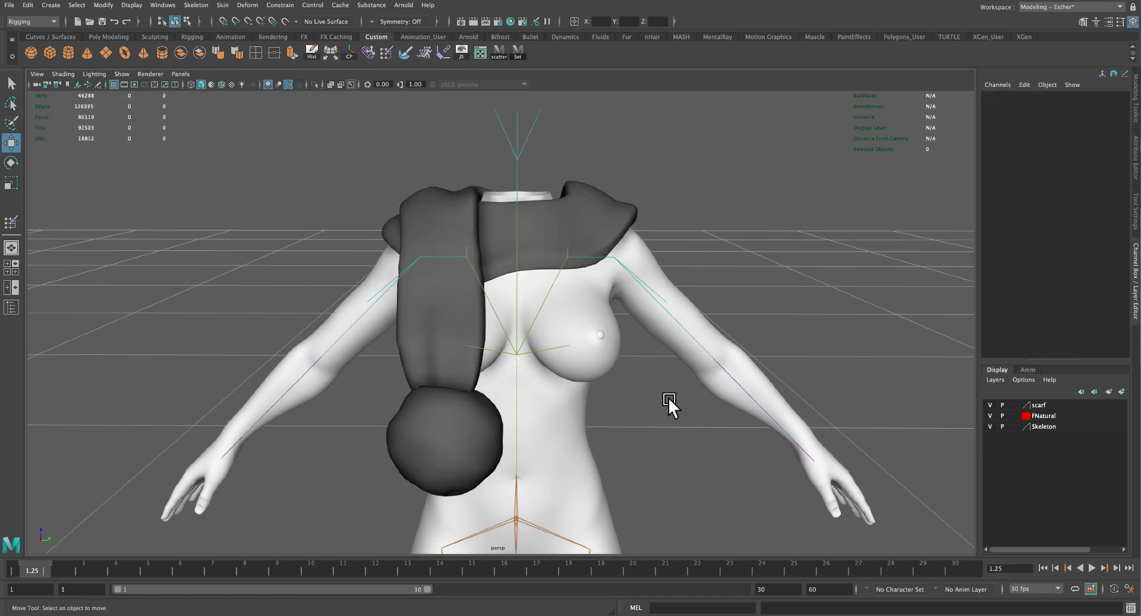
{"action": "mouse_move", "coordinate": [628, 364]}
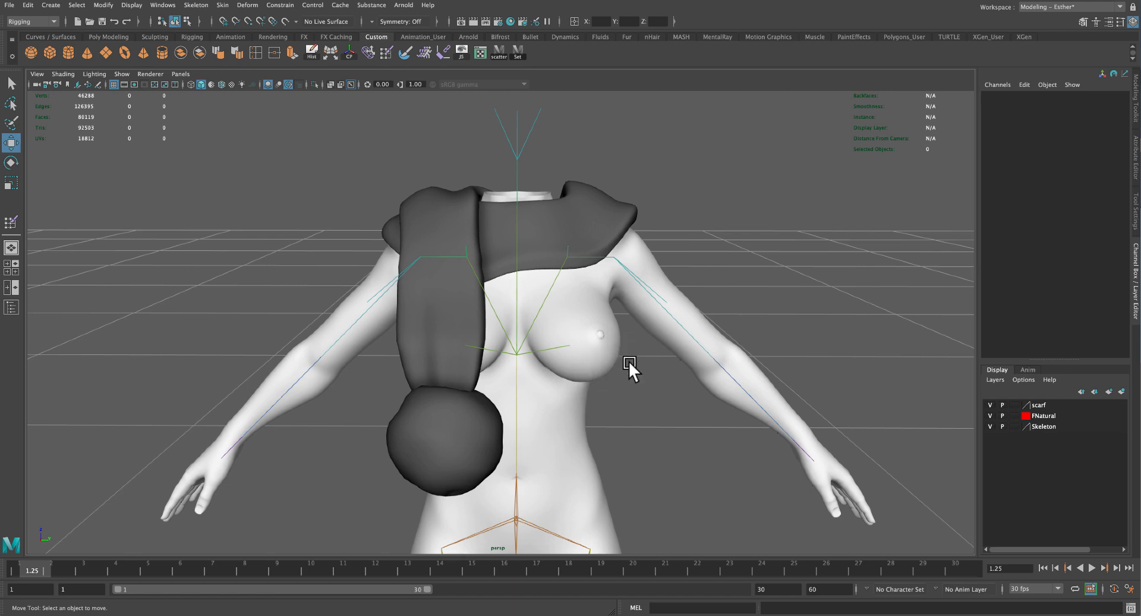
{"action": "mouse_move", "coordinate": [531, 459]}
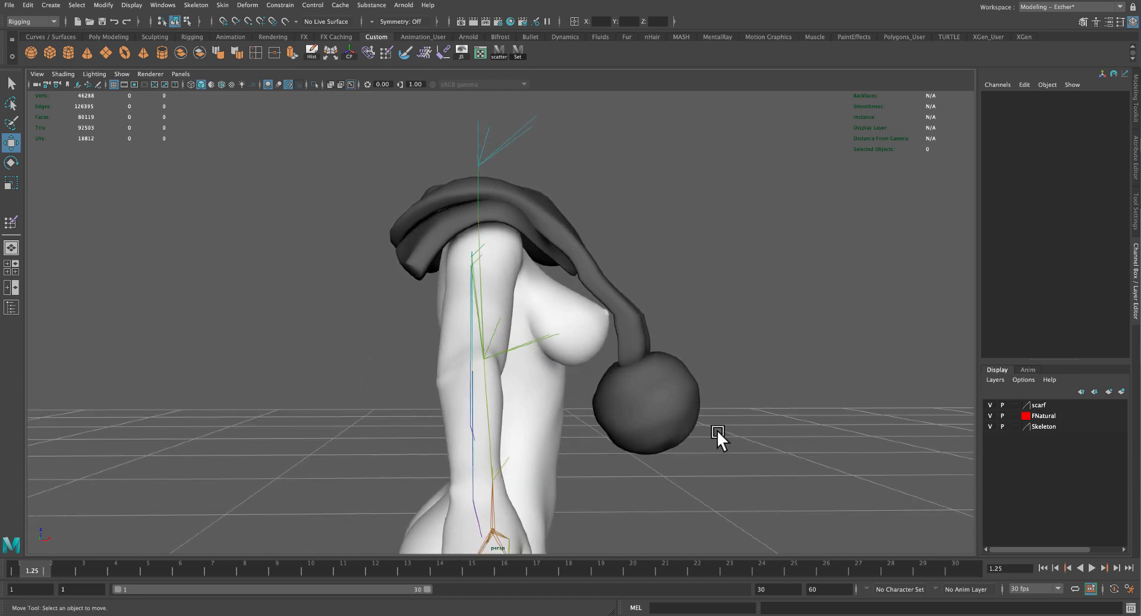
{"action": "mouse_move", "coordinate": [661, 483]}
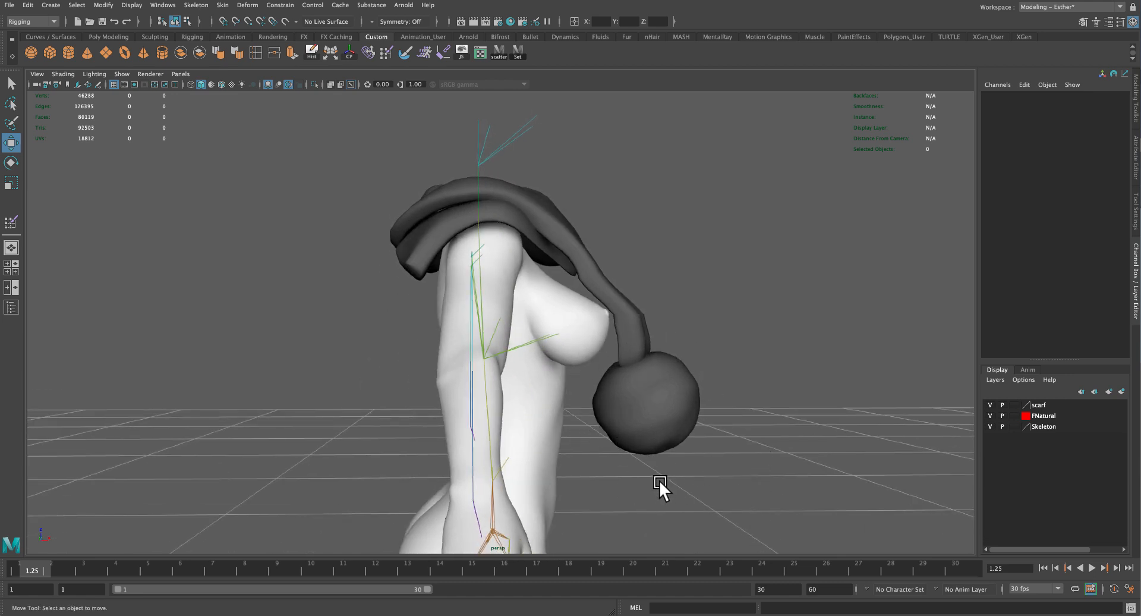
{"action": "mouse_move", "coordinate": [559, 464]}
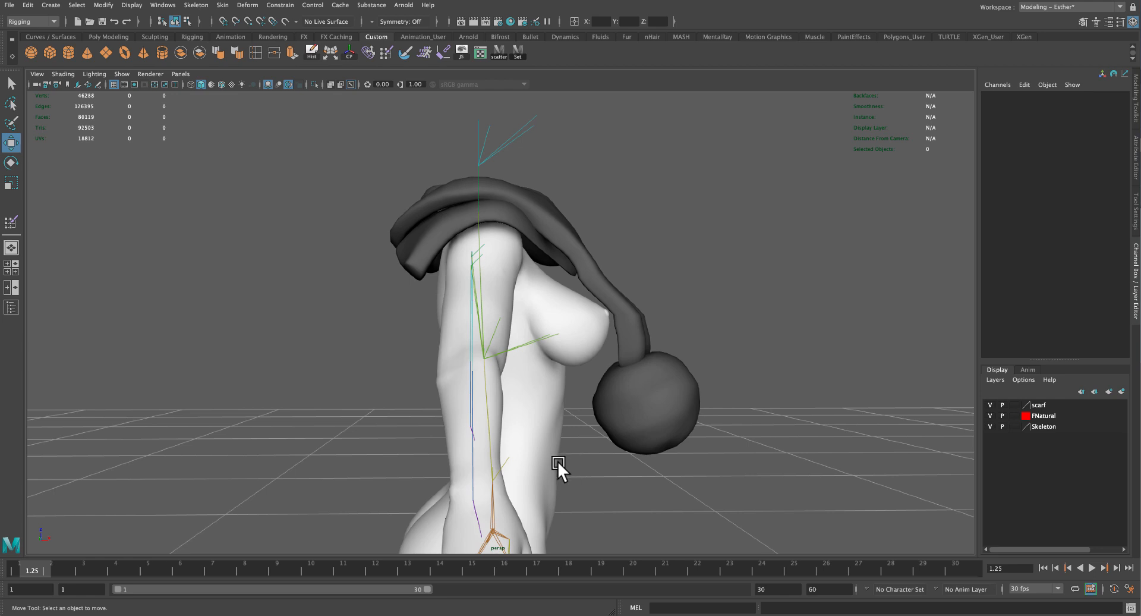
{"action": "mouse_move", "coordinate": [645, 435]}
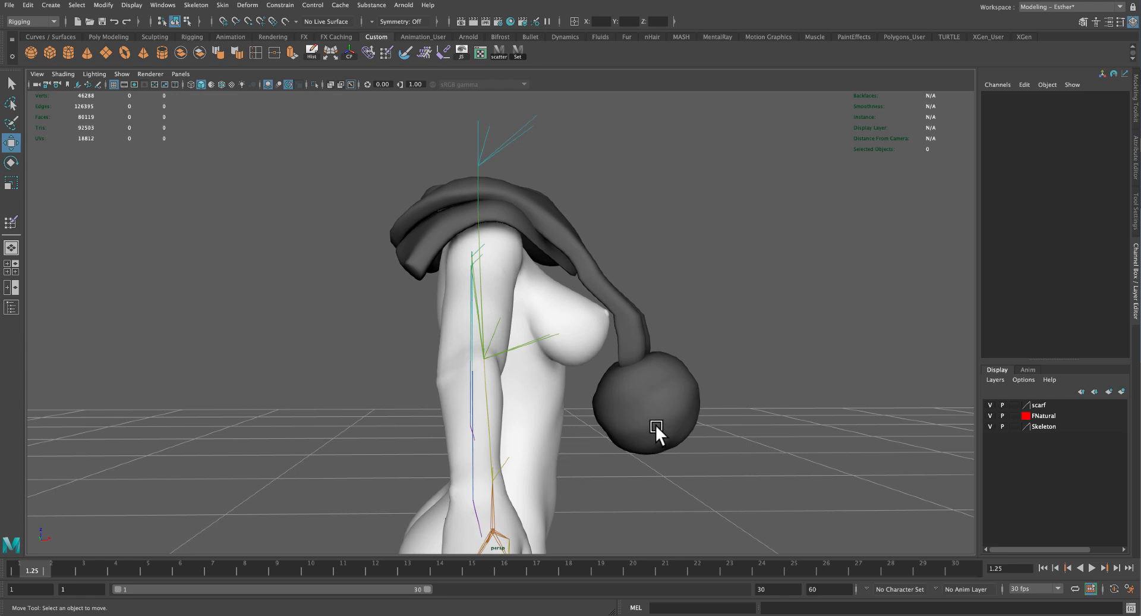
{"action": "mouse_move", "coordinate": [655, 430]}
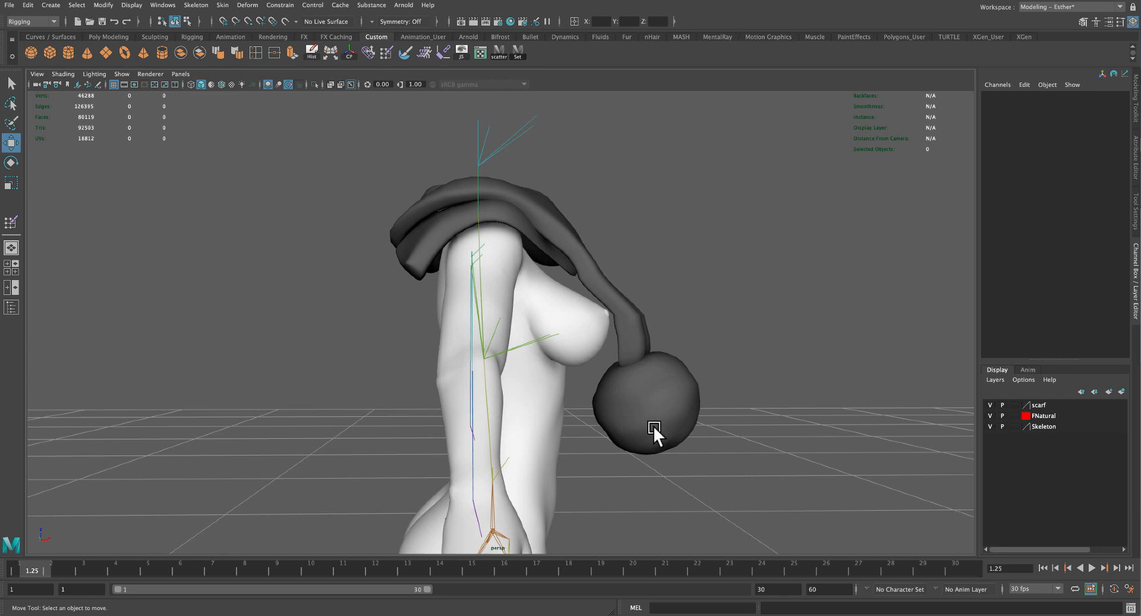
{"action": "mouse_move", "coordinate": [480, 161]}
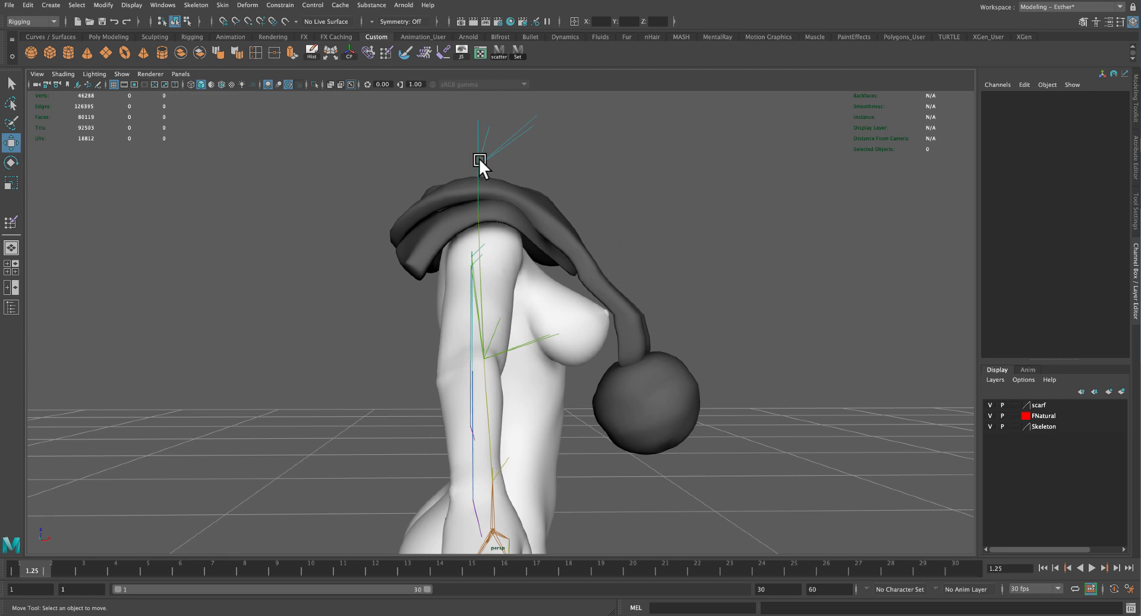
{"action": "mouse_move", "coordinate": [609, 262]}
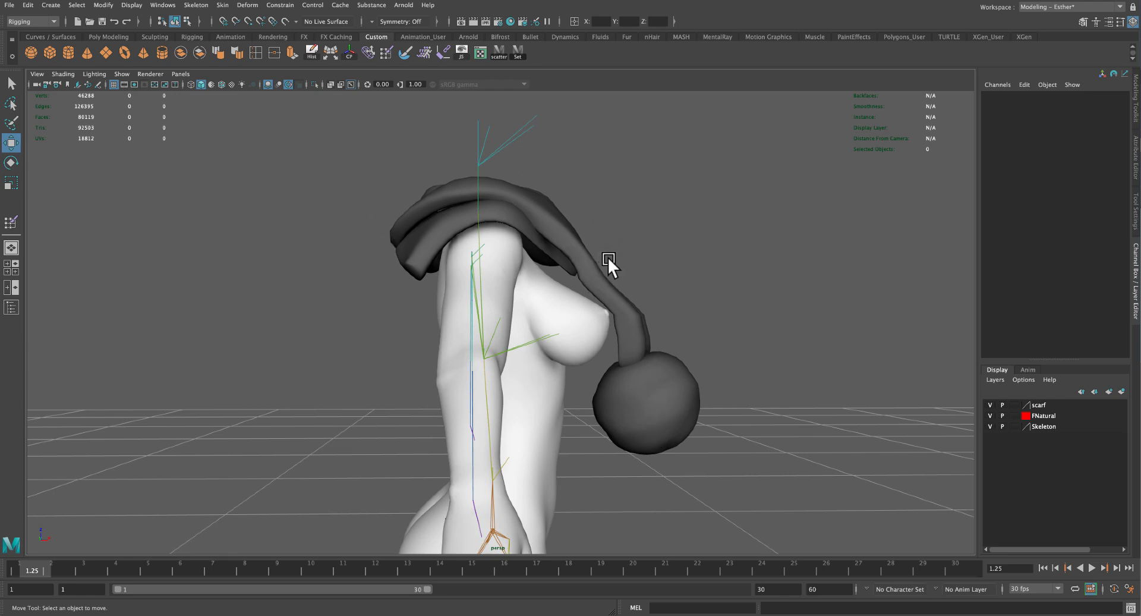
{"action": "mouse_move", "coordinate": [614, 265]}
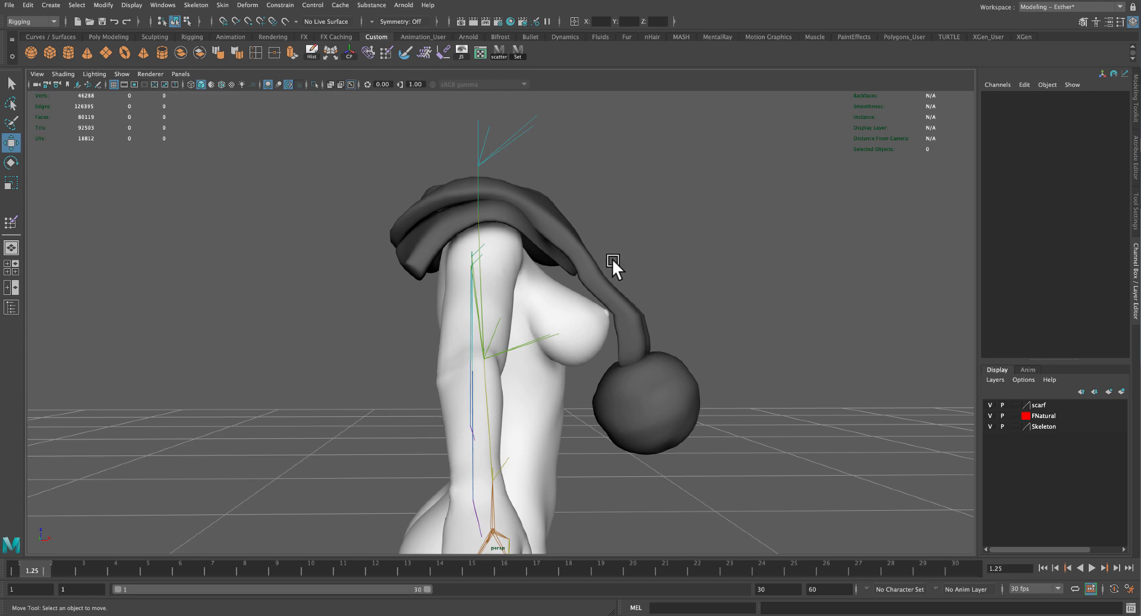
{"action": "mouse_move", "coordinate": [616, 268]}
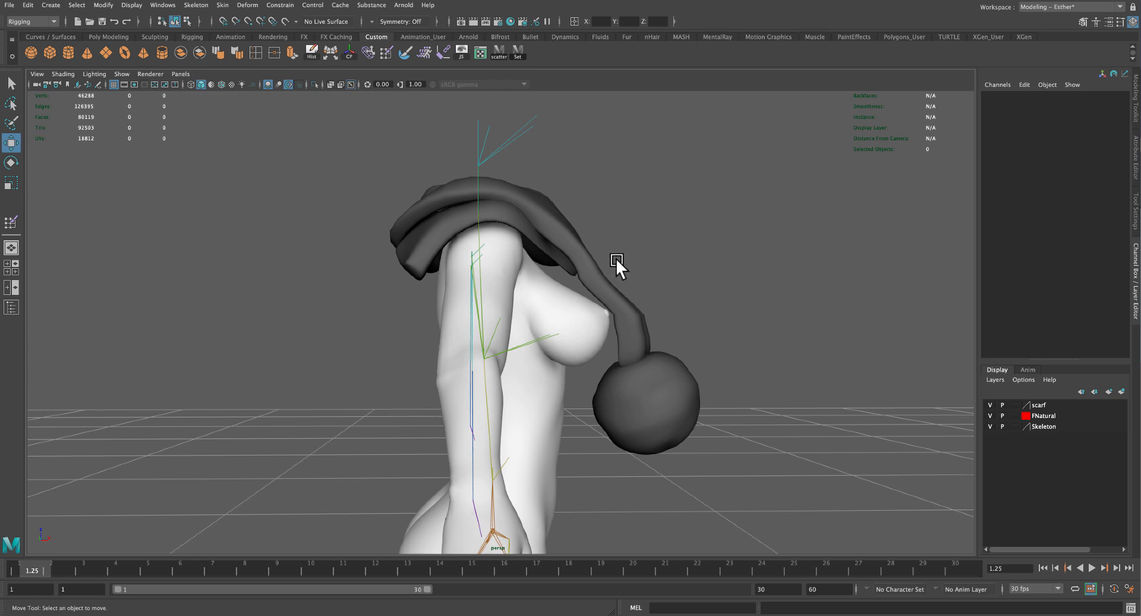
{"action": "mouse_move", "coordinate": [622, 264]}
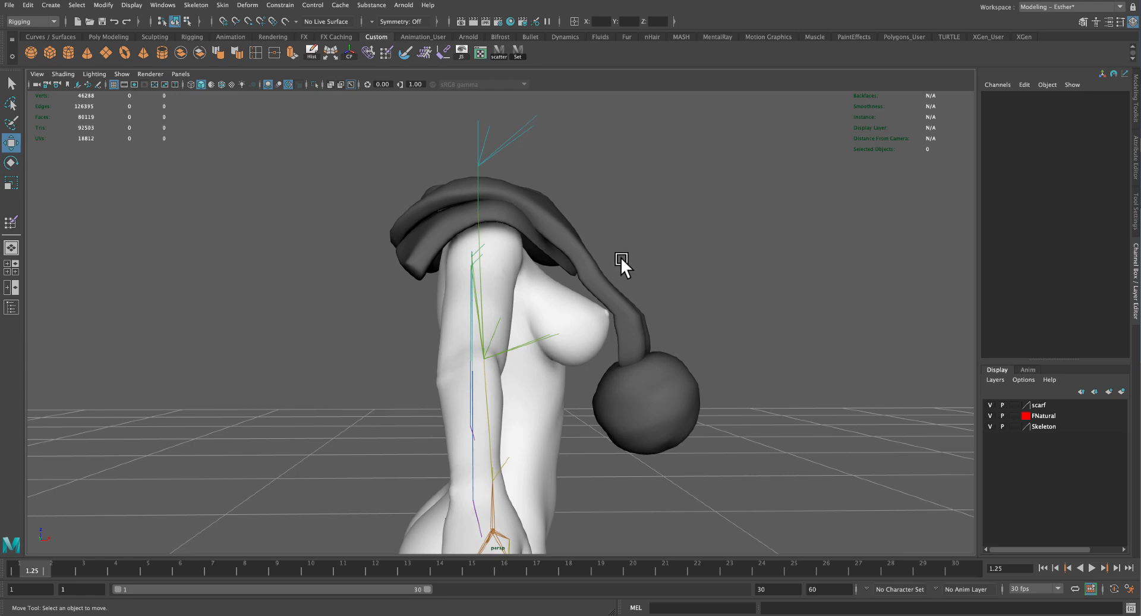
{"action": "mouse_move", "coordinate": [590, 251]}
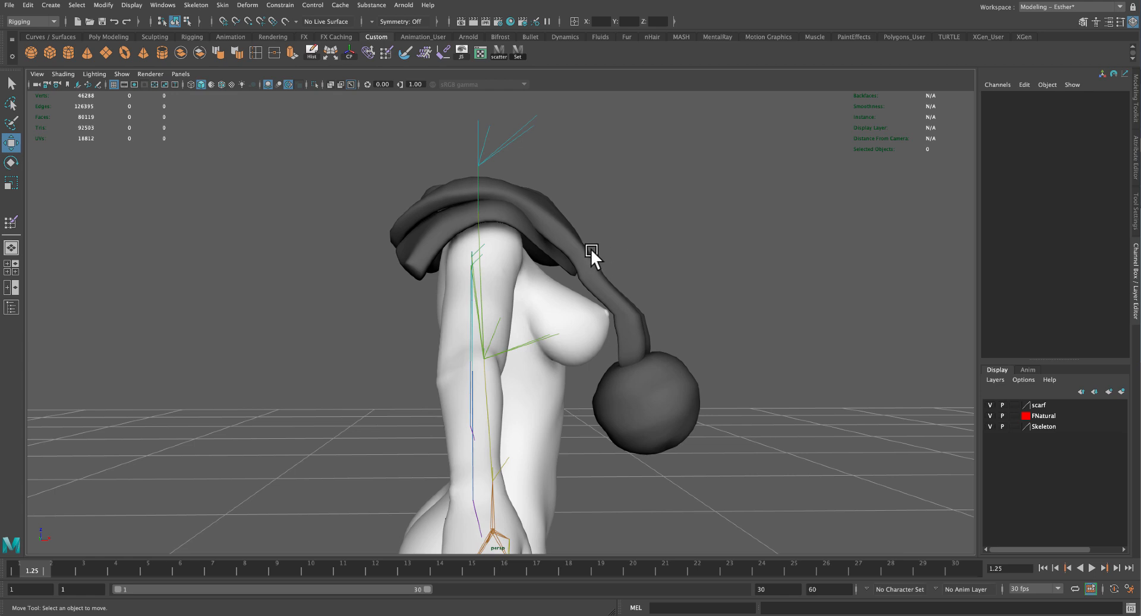
{"action": "mouse_move", "coordinate": [643, 284]}
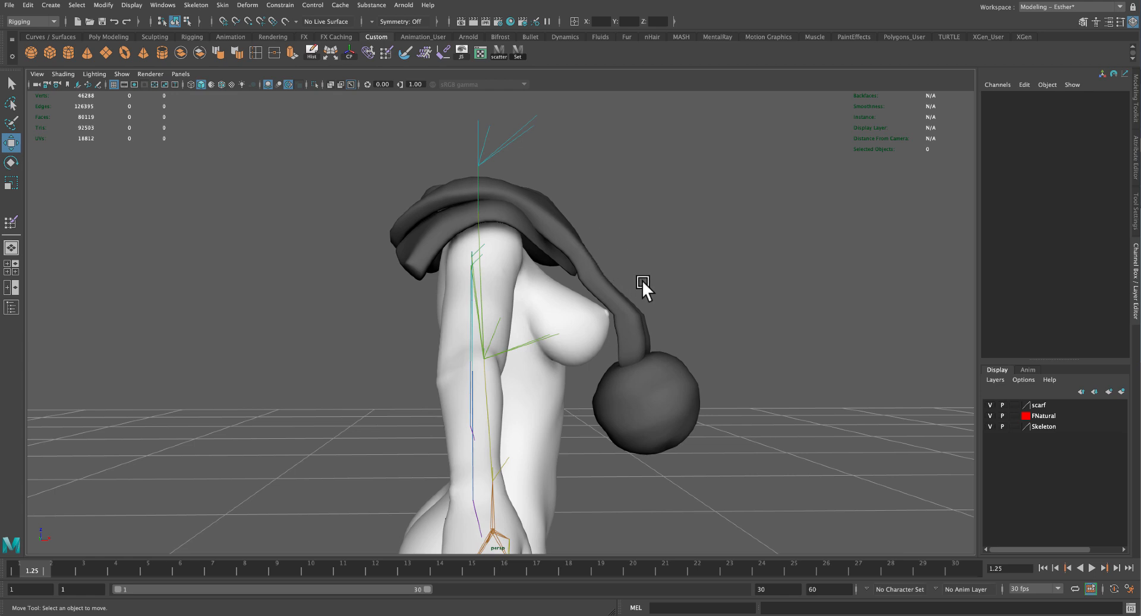
{"action": "mouse_move", "coordinate": [718, 340]}
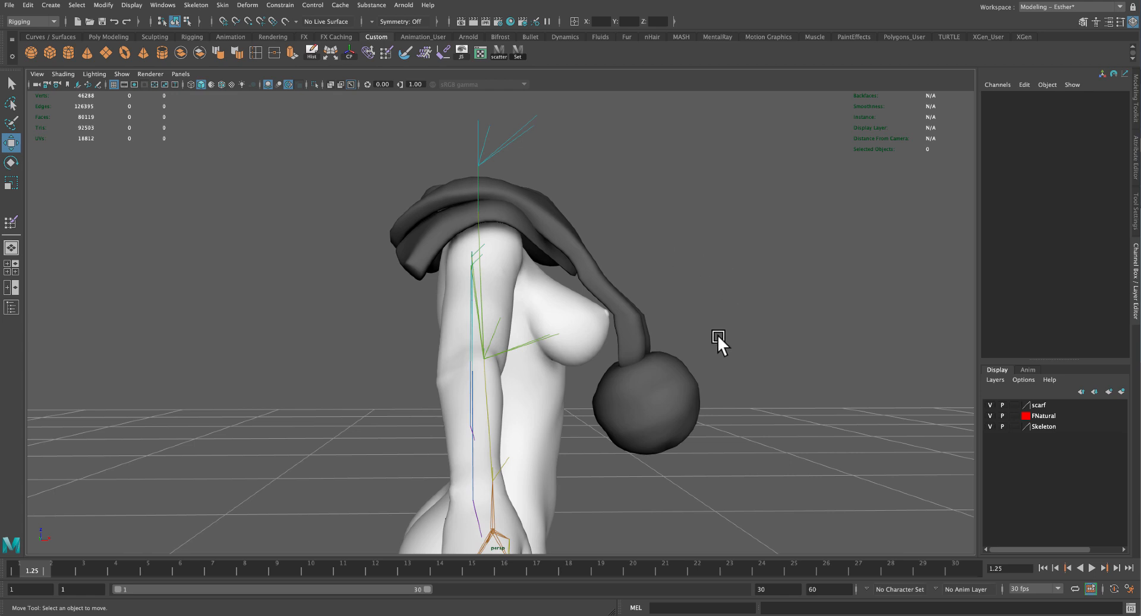
{"action": "left_click_drag", "start_coordinate": [719, 339], "coordinate": [465, 350]}
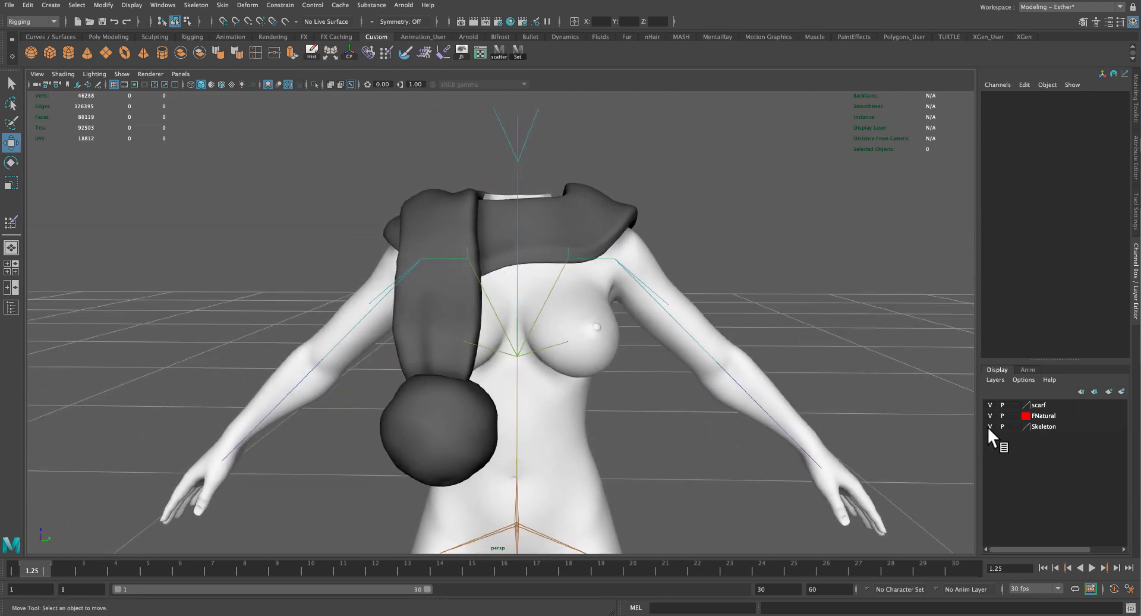
{"action": "left_click", "coordinate": [989, 426]}
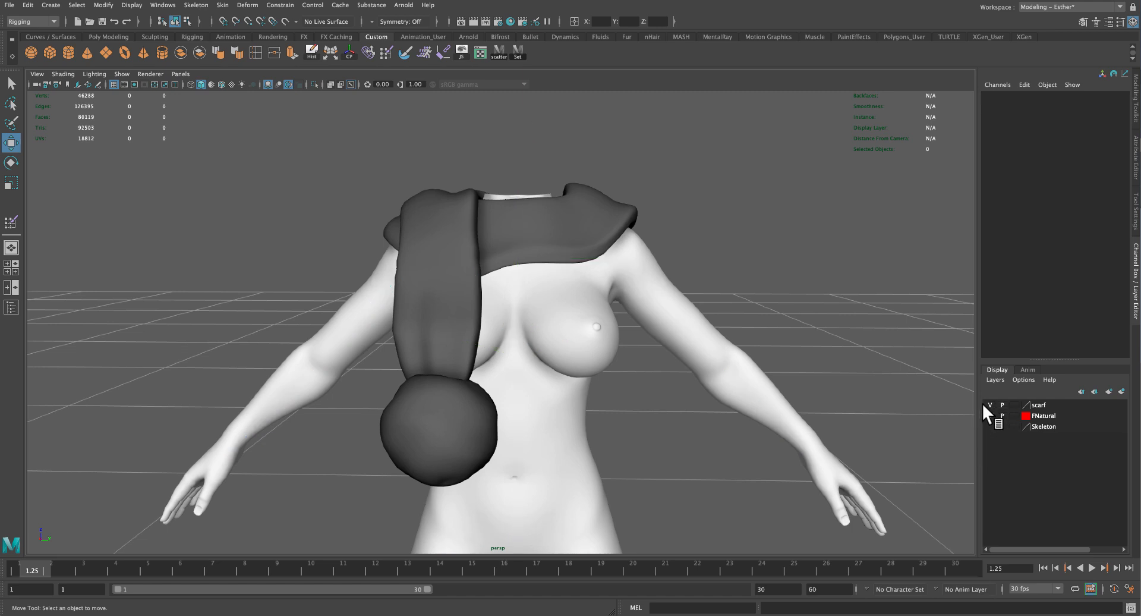
{"action": "left_click", "coordinate": [989, 405]}
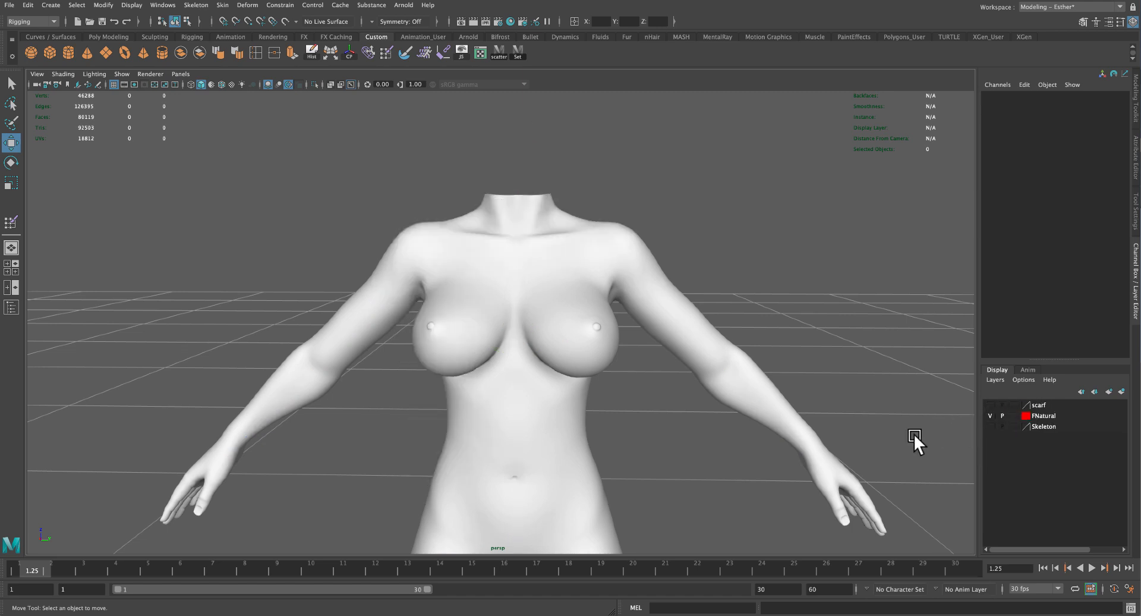
{"action": "mouse_move", "coordinate": [675, 444]}
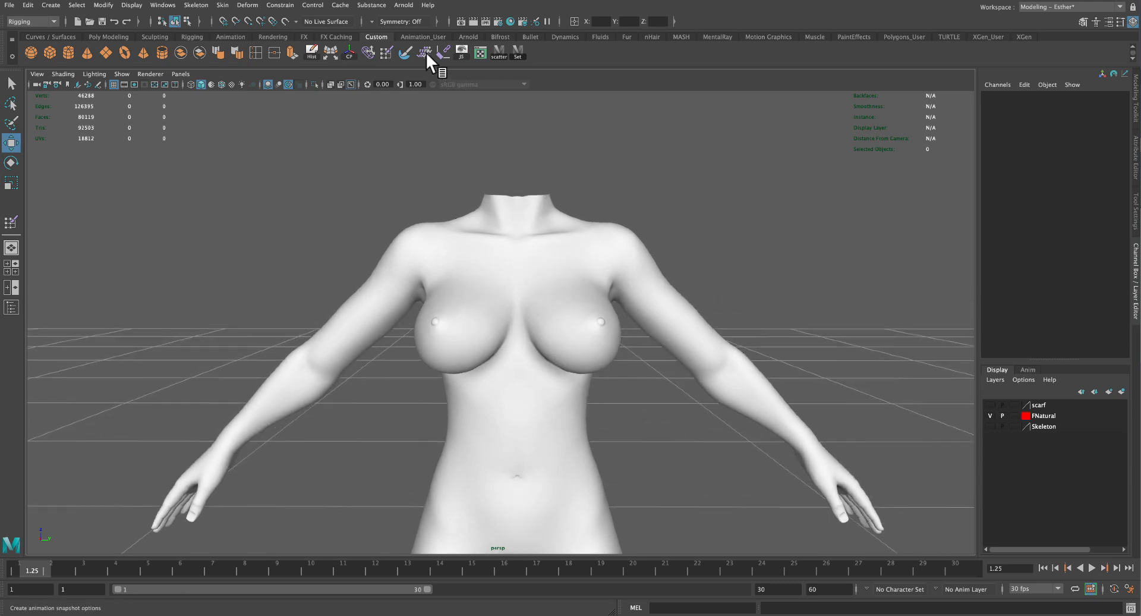
- Set Symmetry to World Y and make the FreyaNatural body live
{"action": "left_click", "coordinate": [398, 22]}
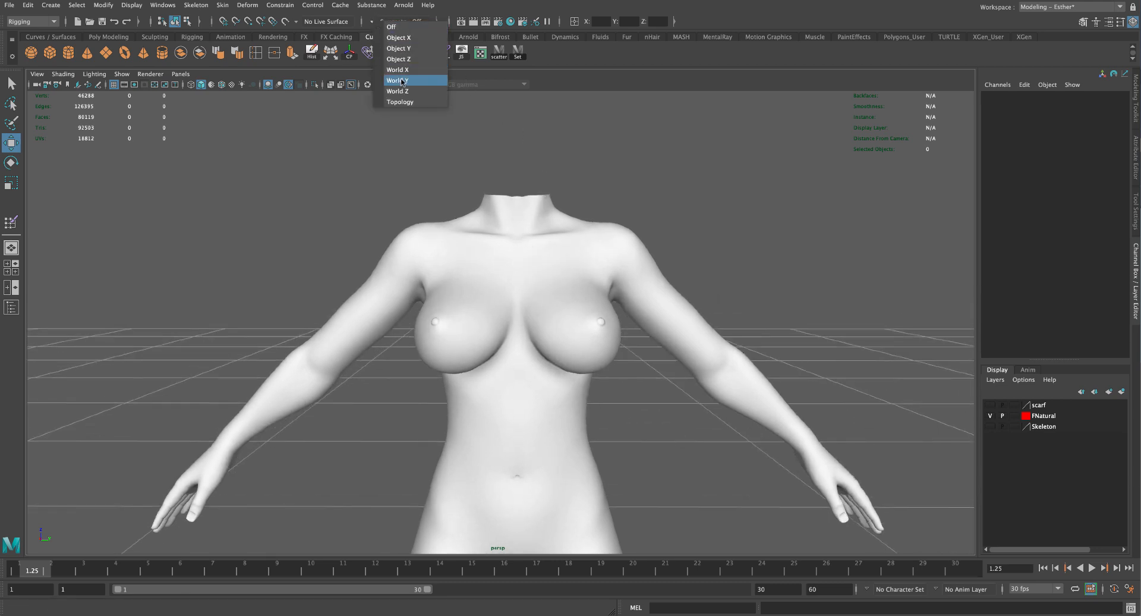
{"action": "left_click", "coordinate": [397, 80]}
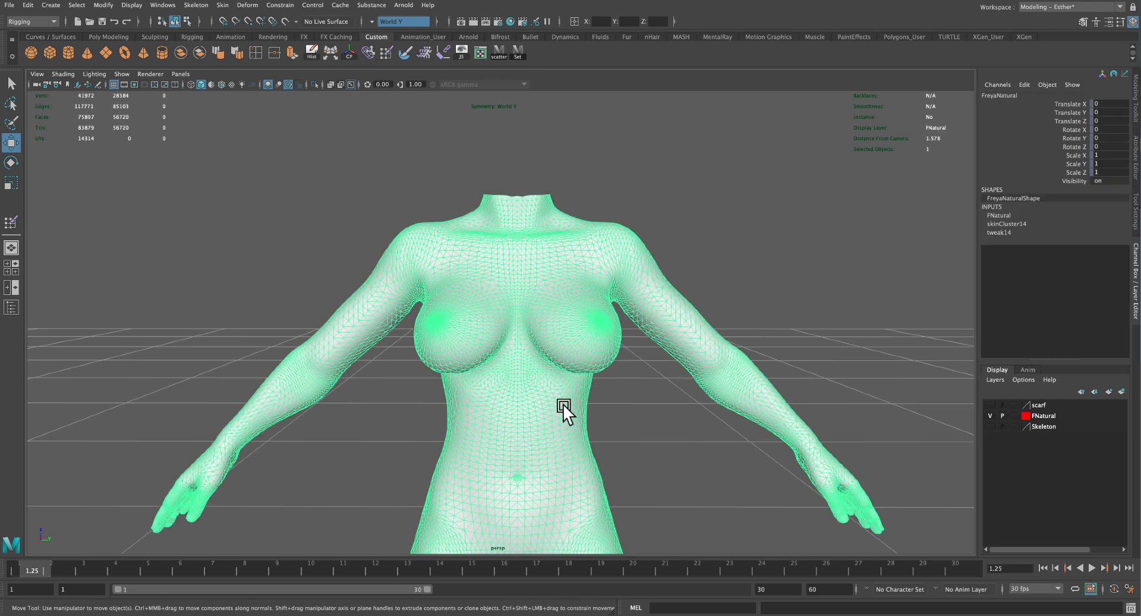
{"action": "mouse_move", "coordinate": [284, 29]}
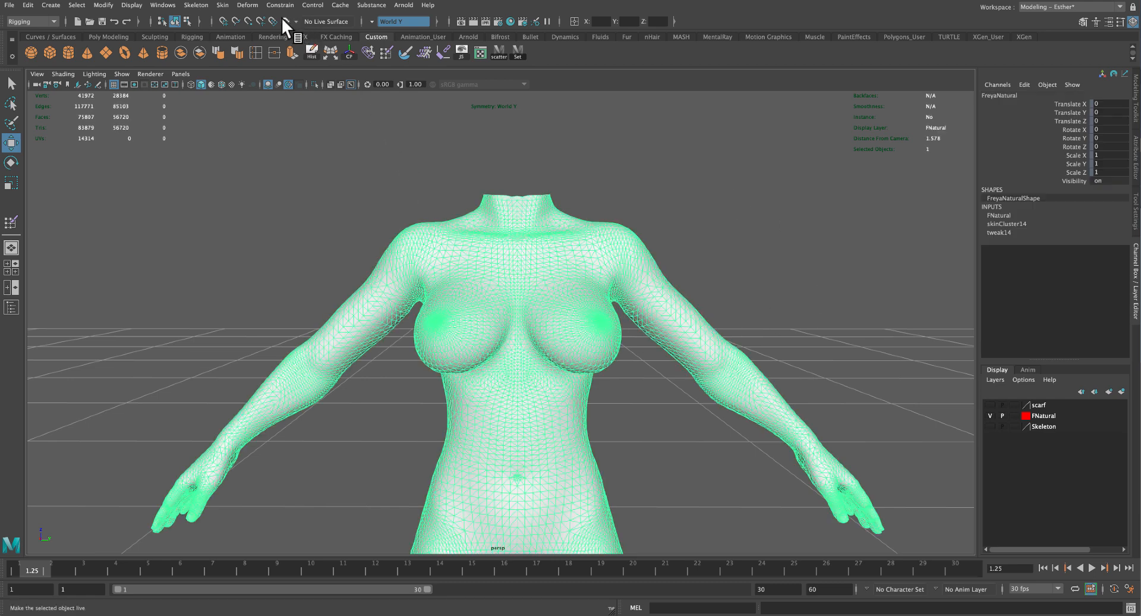
{"action": "left_click", "coordinate": [291, 22]}
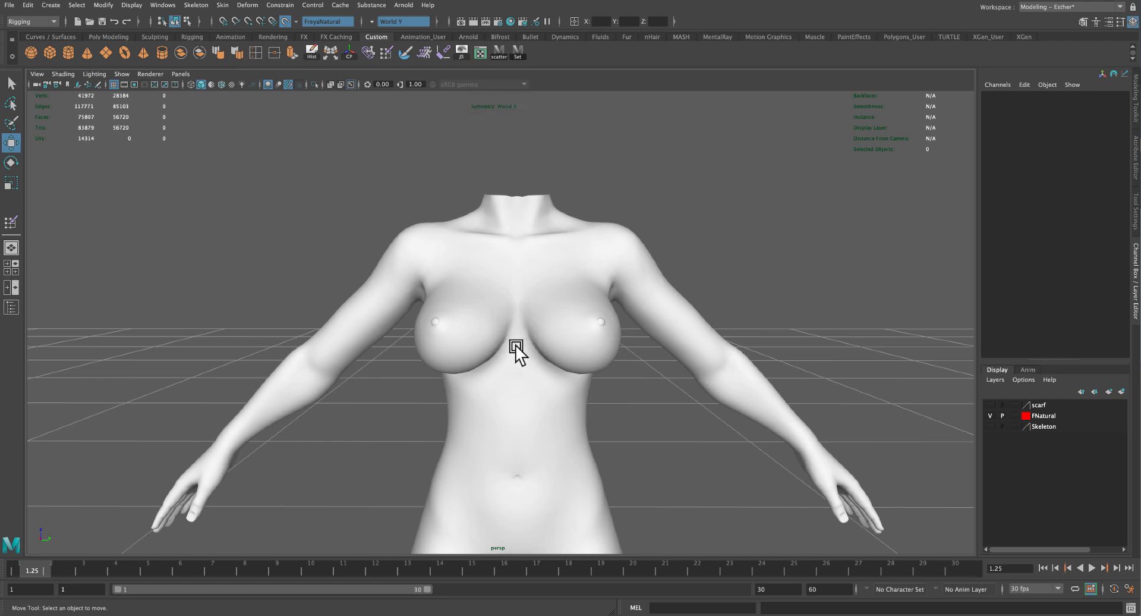
{"action": "mouse_move", "coordinate": [1083, 27]}
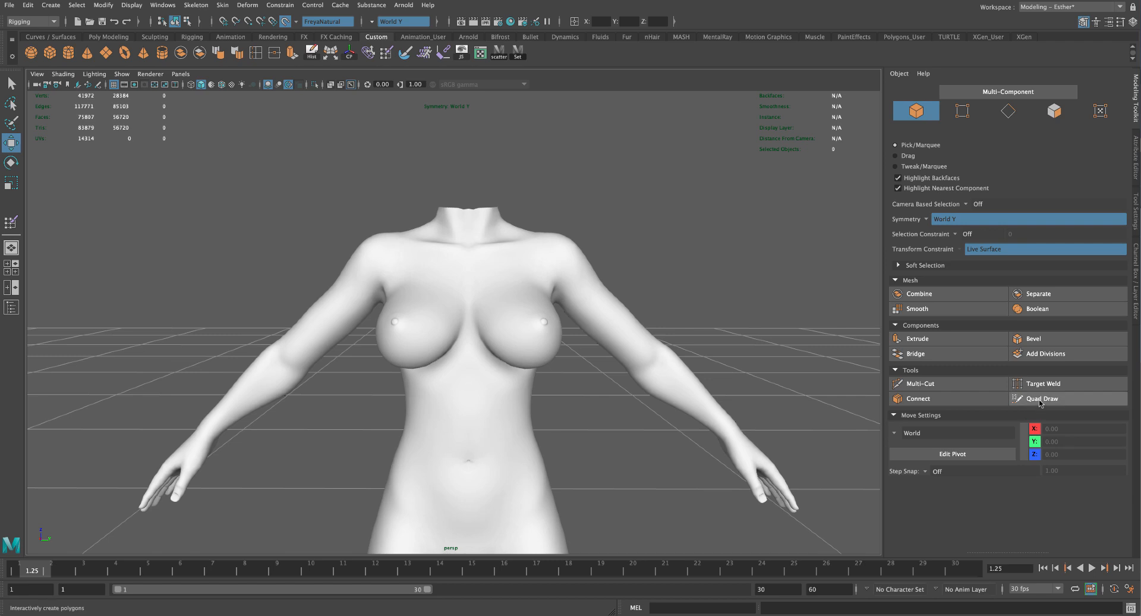
- Quad Draw points at neck base, upper chest and upper back, forming a chest quad
{"action": "left_click", "coordinate": [1040, 398]}
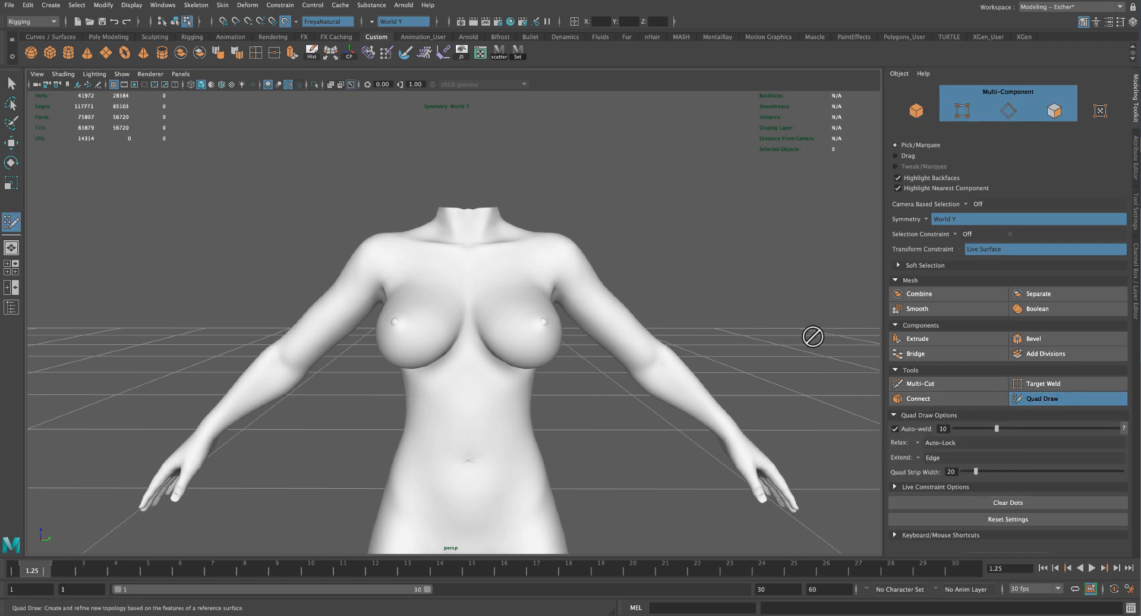
{"action": "mouse_move", "coordinate": [481, 259]}
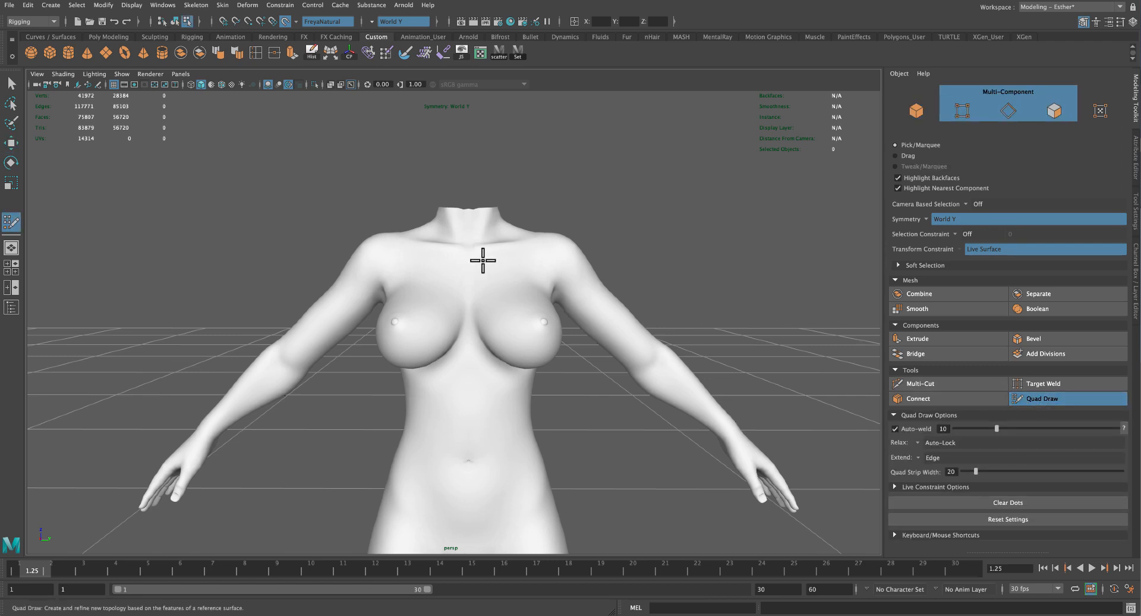
{"action": "mouse_move", "coordinate": [464, 219]}
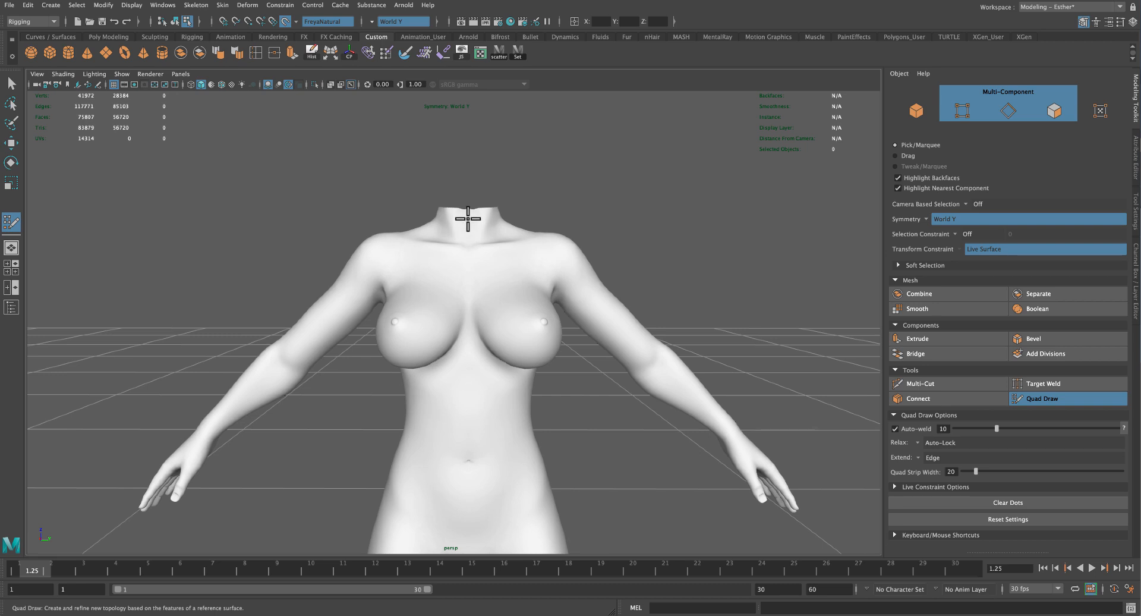
{"action": "mouse_move", "coordinate": [468, 215]}
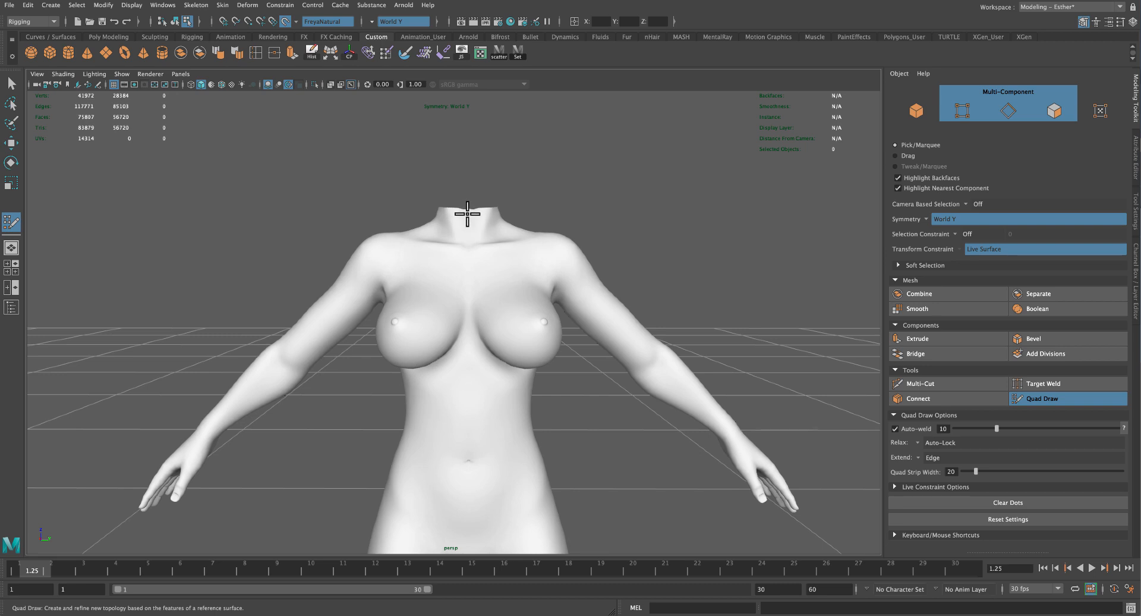
{"action": "left_click", "coordinate": [467, 213]}
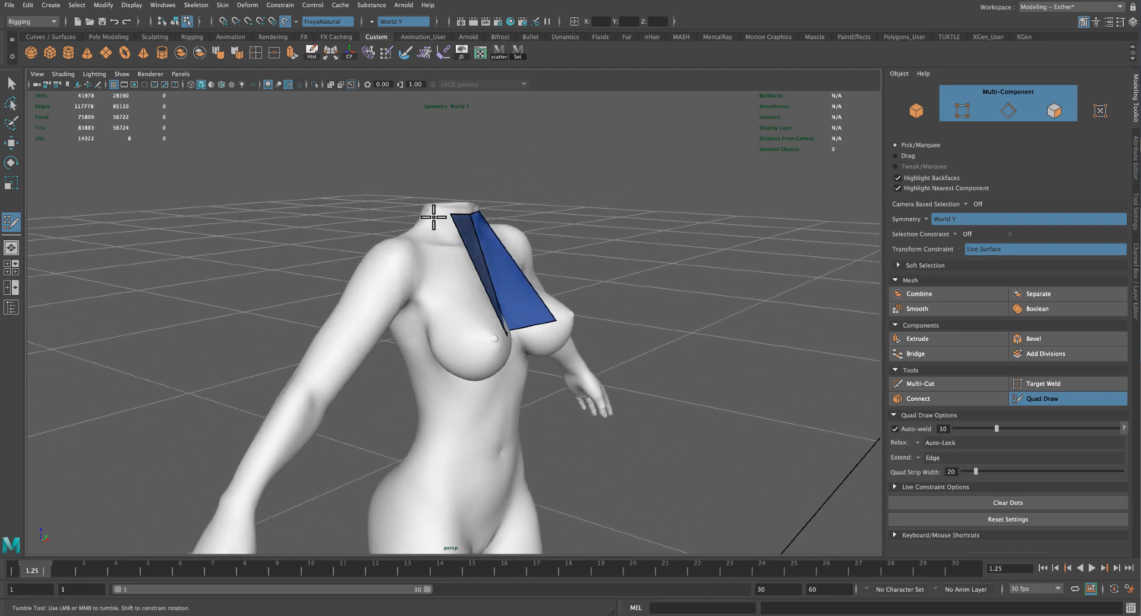
{"action": "left_click", "coordinate": [462, 300]}
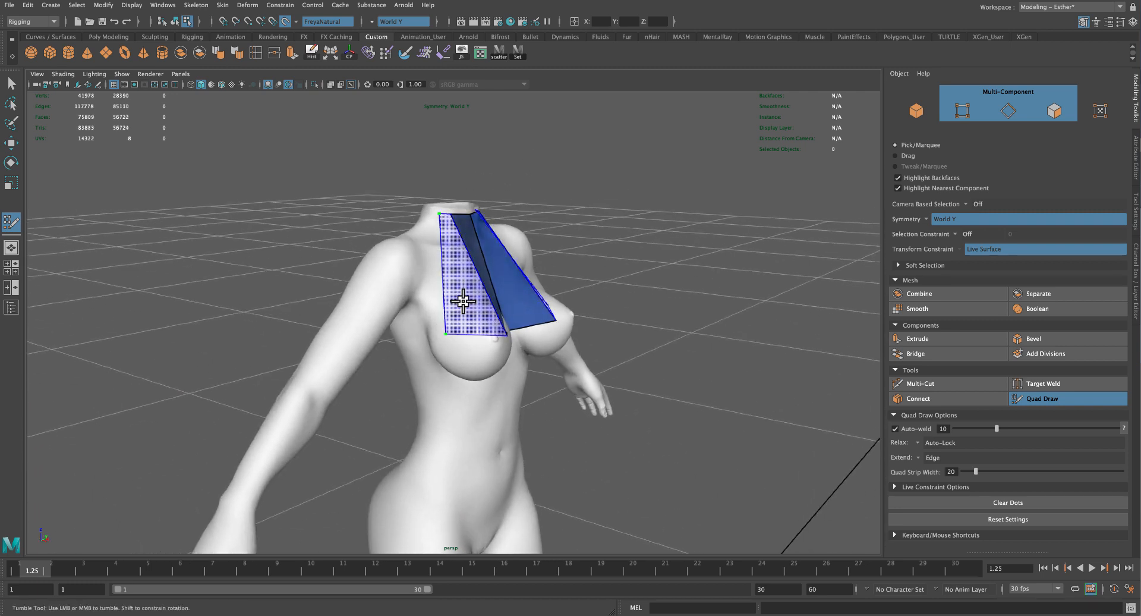
{"action": "left_click_drag", "start_coordinate": [459, 298], "coordinate": [421, 255]}
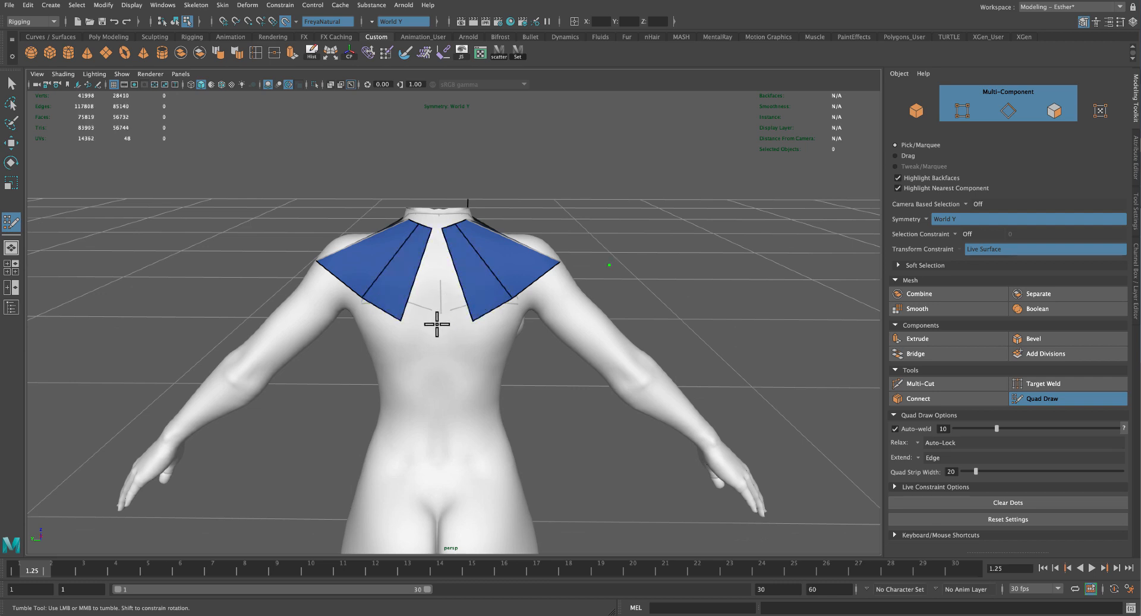
{"action": "mouse_move", "coordinate": [437, 232]}
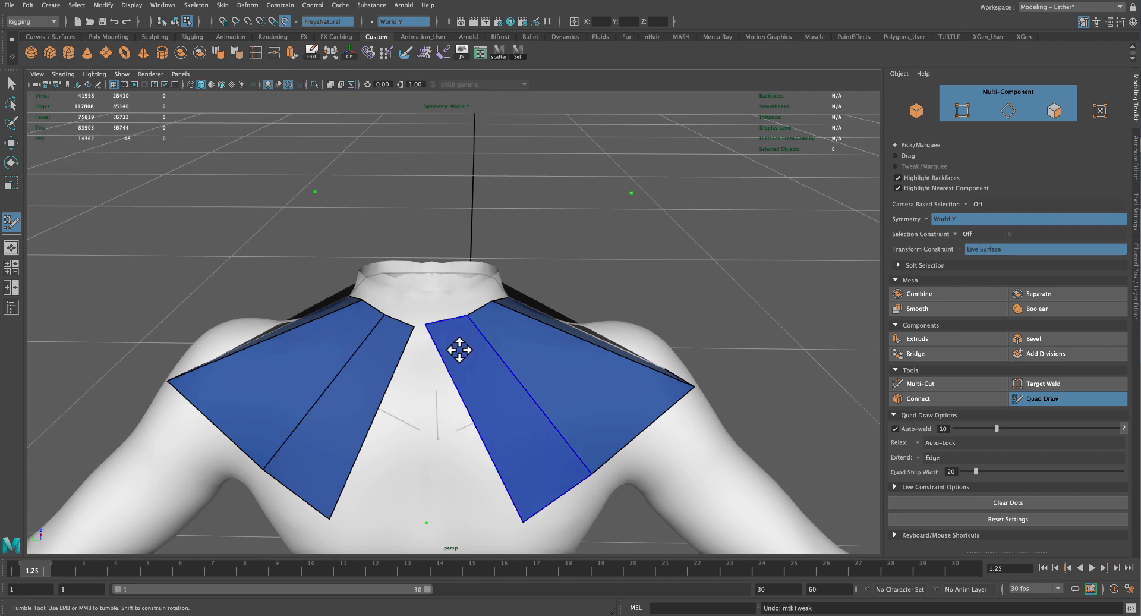
{"action": "mouse_move", "coordinate": [464, 359]}
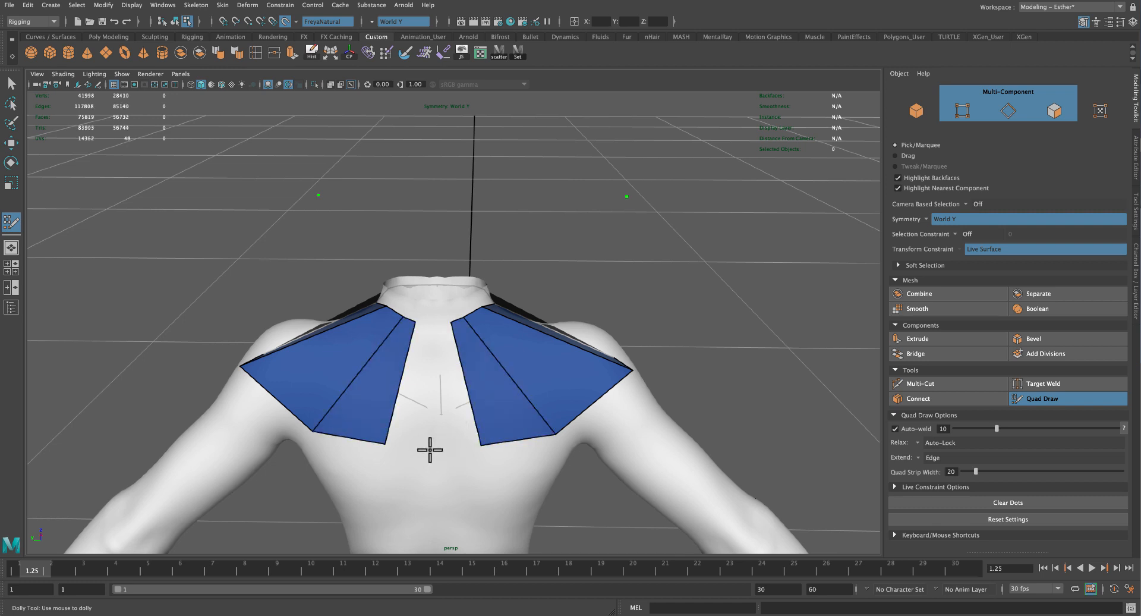
{"action": "left_click", "coordinate": [444, 392]}
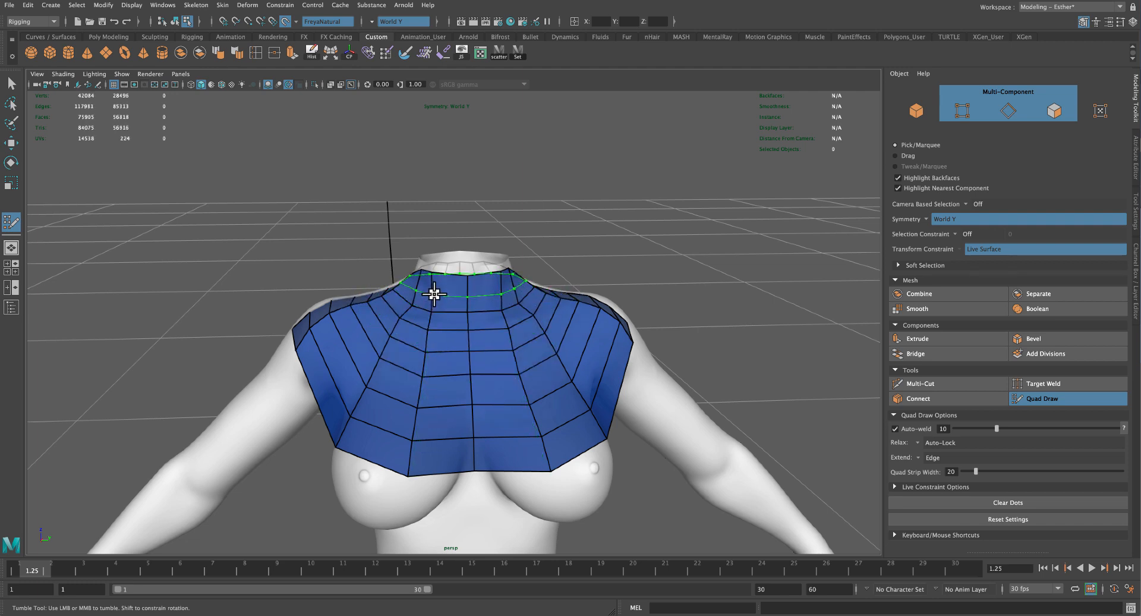
- Insert edge loops at the neckline, middle, front, back and just below the collar
{"action": "left_click_drag", "start_coordinate": [437, 291], "coordinate": [517, 351]}
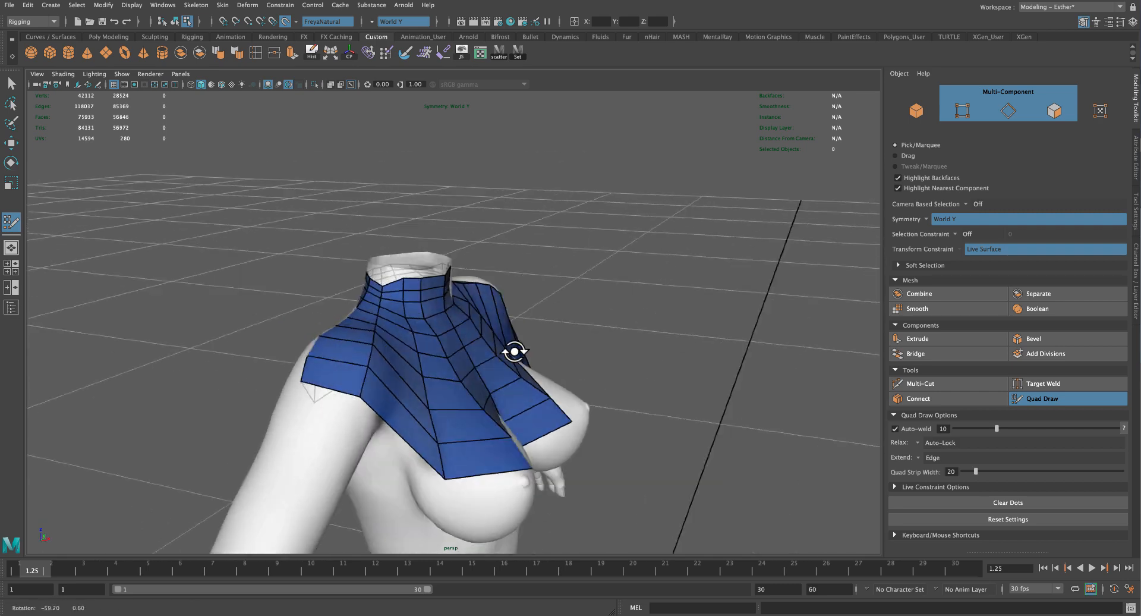
{"action": "left_click_drag", "start_coordinate": [516, 351], "coordinate": [404, 373]}
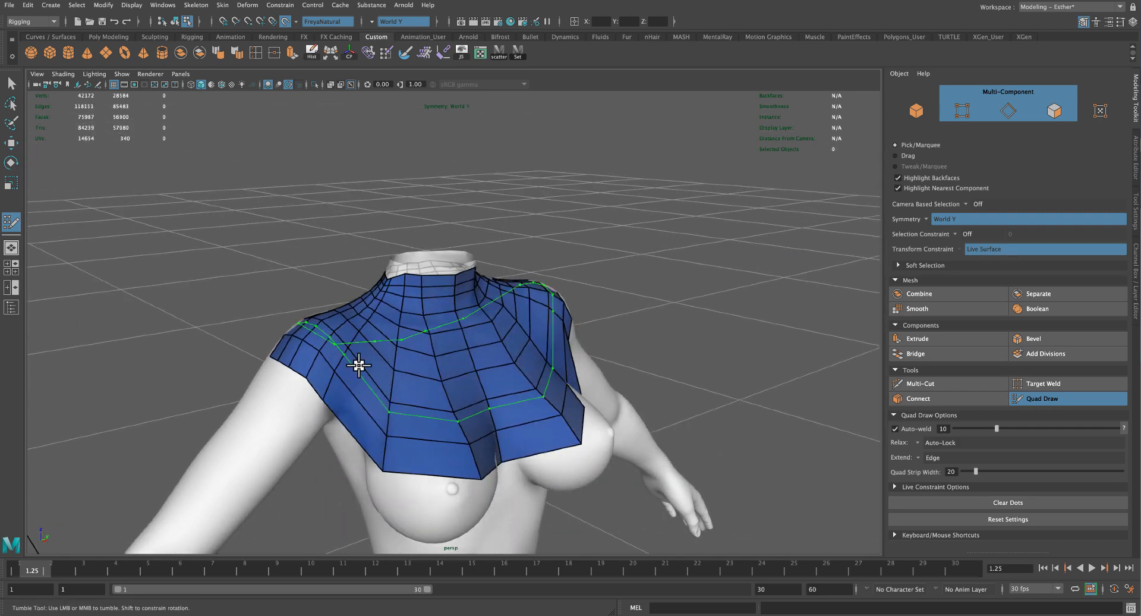
{"action": "left_click_drag", "start_coordinate": [356, 364], "coordinate": [408, 411]}
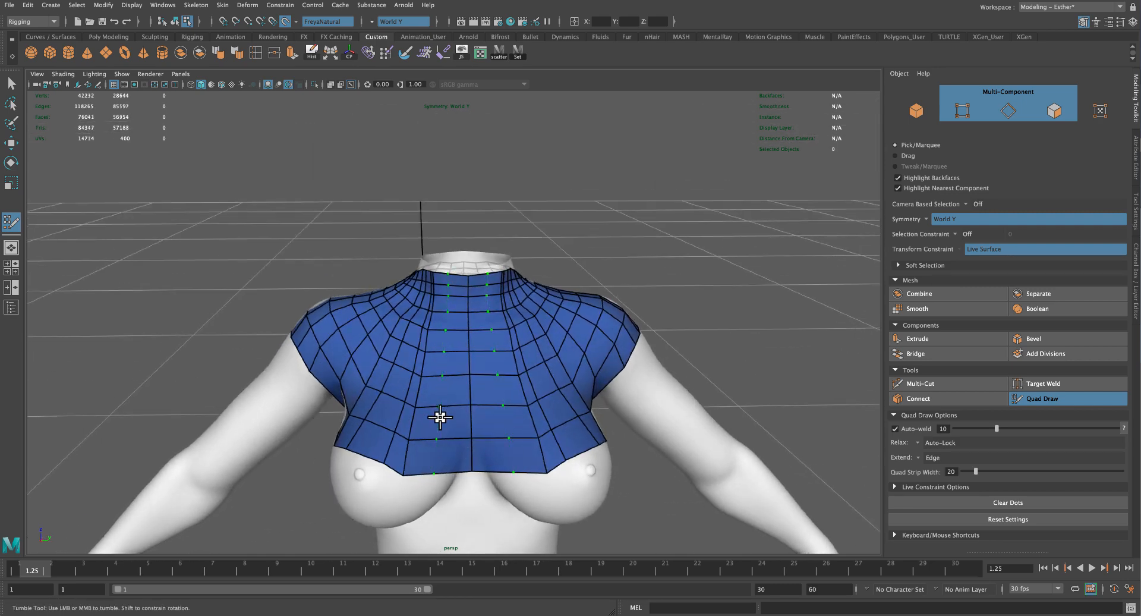
{"action": "left_click_drag", "start_coordinate": [437, 415], "coordinate": [502, 356]}
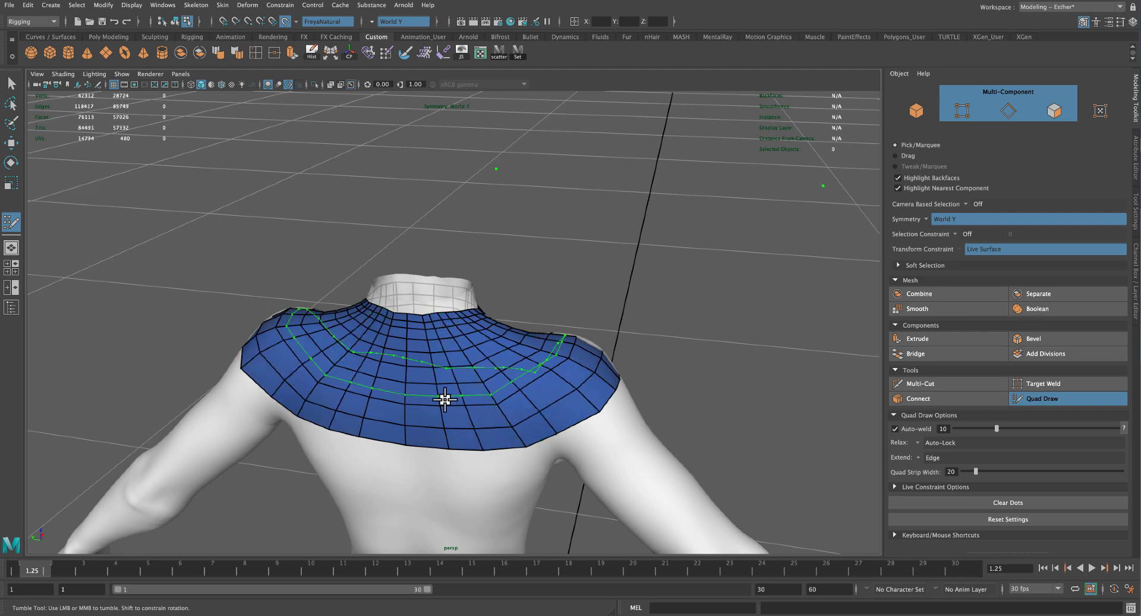
{"action": "left_click_drag", "start_coordinate": [443, 398], "coordinate": [615, 340]}
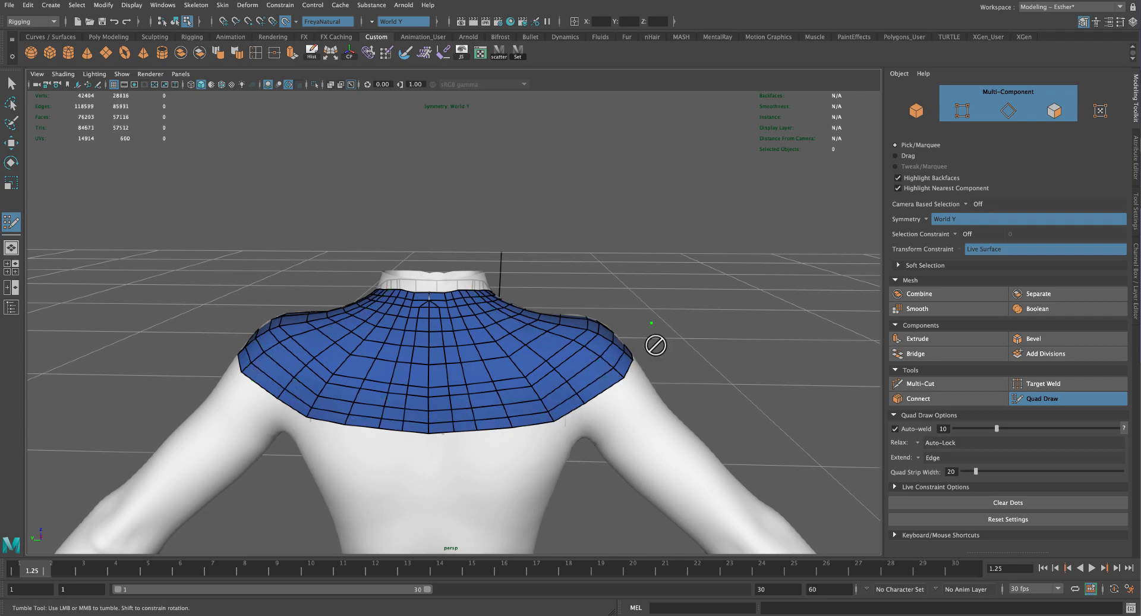
{"action": "left_click_drag", "start_coordinate": [655, 344], "coordinate": [619, 313]}
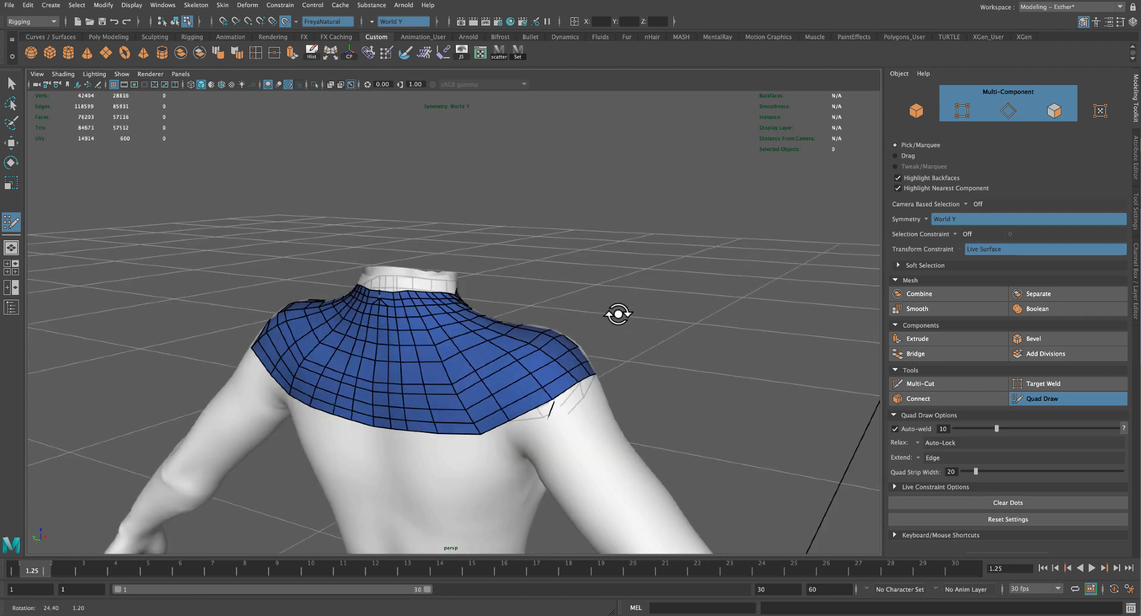
{"action": "left_click_drag", "start_coordinate": [618, 313], "coordinate": [425, 391]}
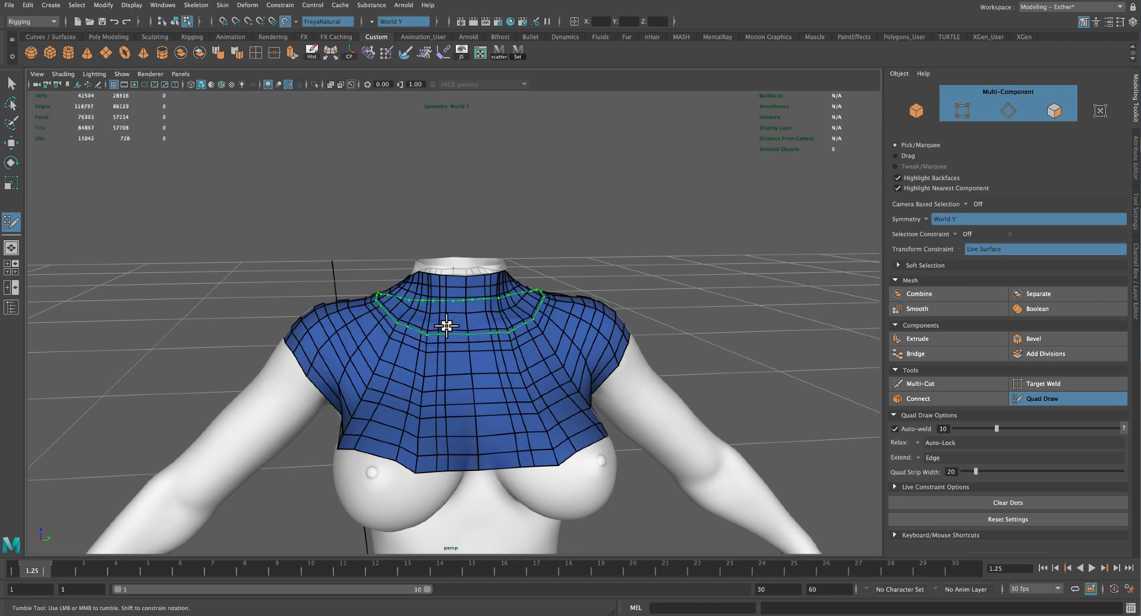
{"action": "left_click_drag", "start_coordinate": [448, 326], "coordinate": [491, 188]}
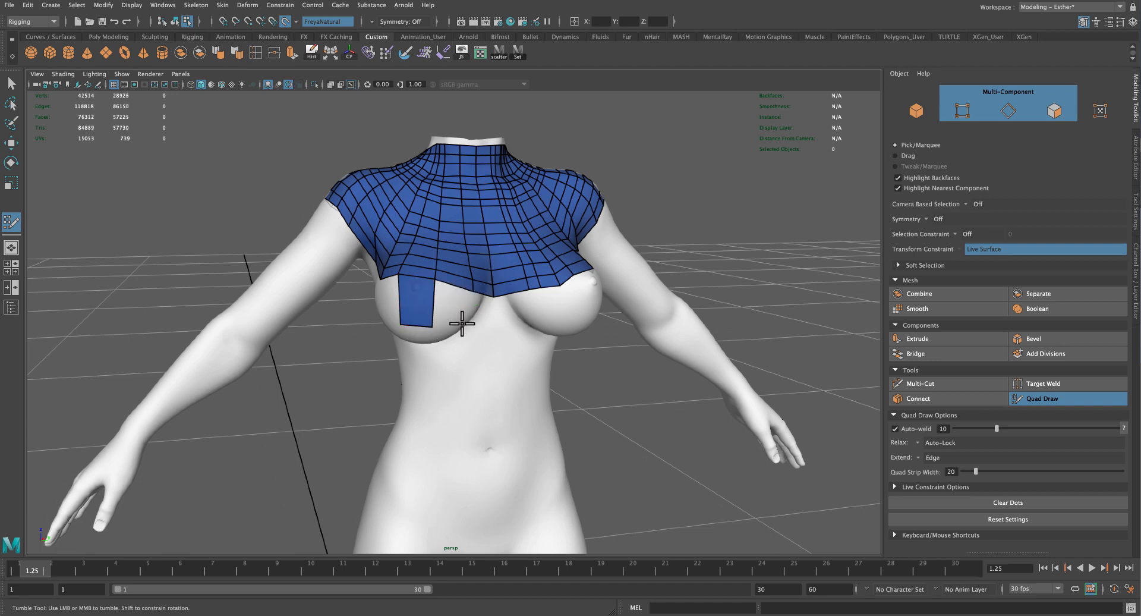
- Extend and widen the flap down one chest side, adding vertical edge loops through it
{"action": "left_click_drag", "start_coordinate": [458, 323], "coordinate": [466, 280]}
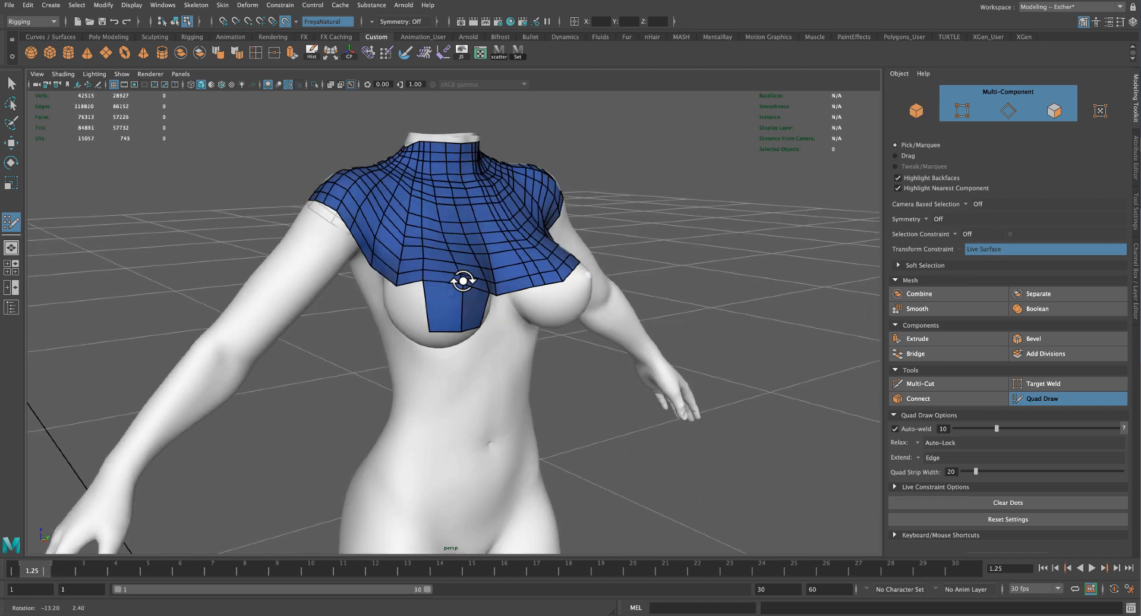
{"action": "left_click_drag", "start_coordinate": [465, 280], "coordinate": [472, 305]}
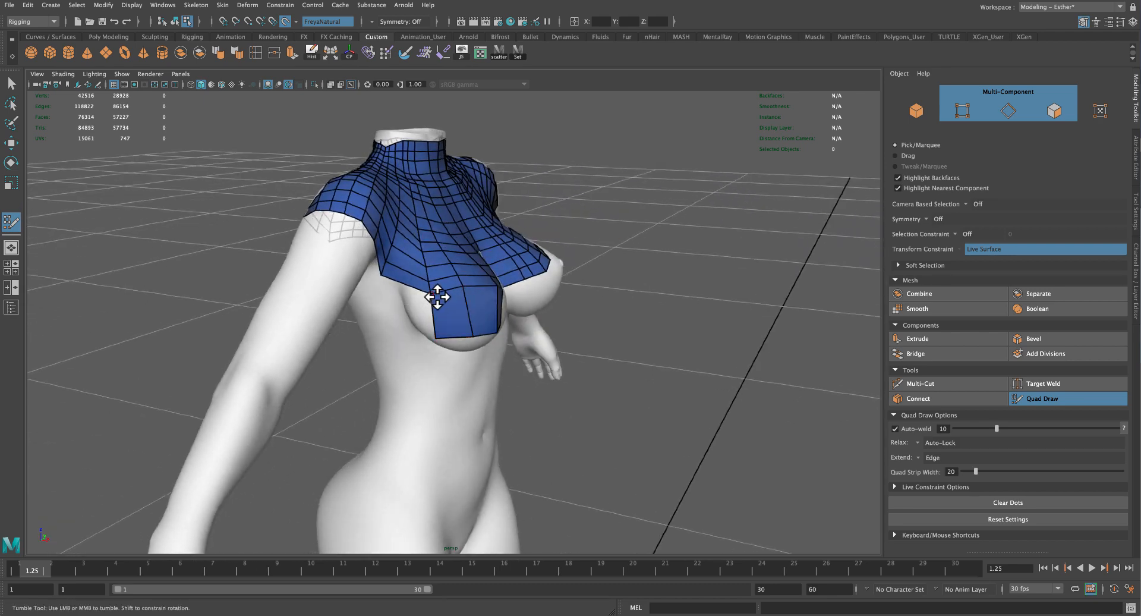
{"action": "left_click_drag", "start_coordinate": [444, 299], "coordinate": [393, 280]}
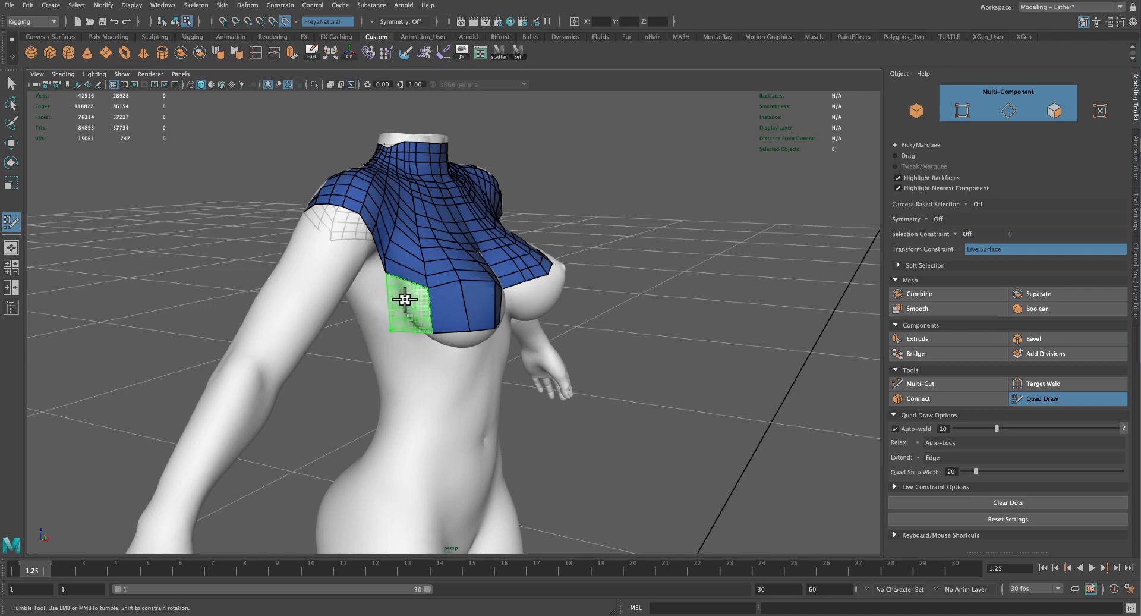
{"action": "left_click_drag", "start_coordinate": [404, 298], "coordinate": [429, 324]}
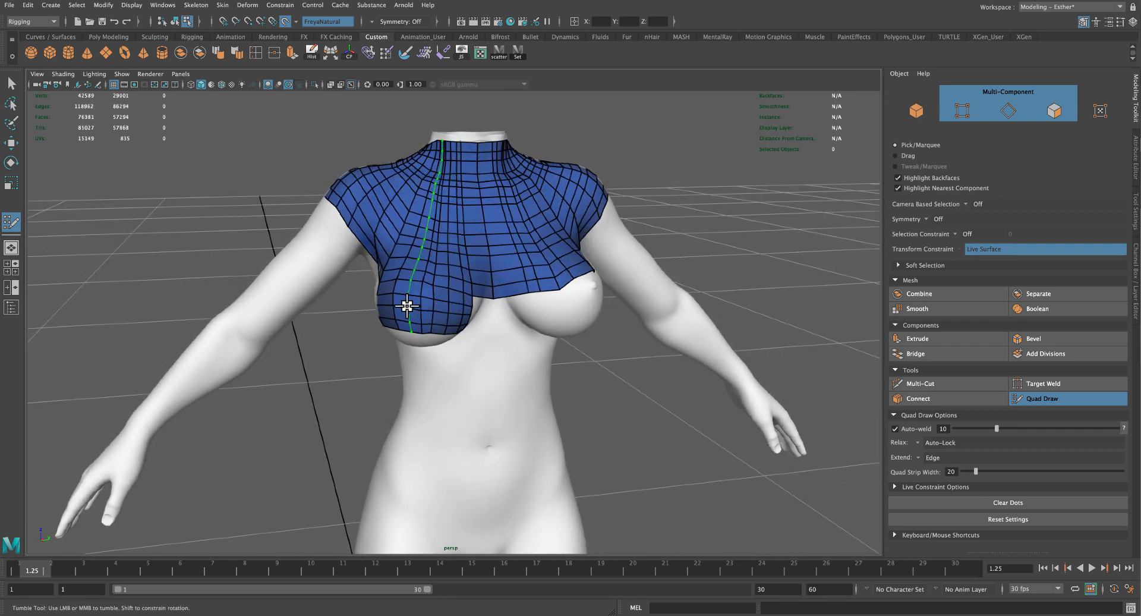
{"action": "left_click_drag", "start_coordinate": [408, 305], "coordinate": [398, 311]}
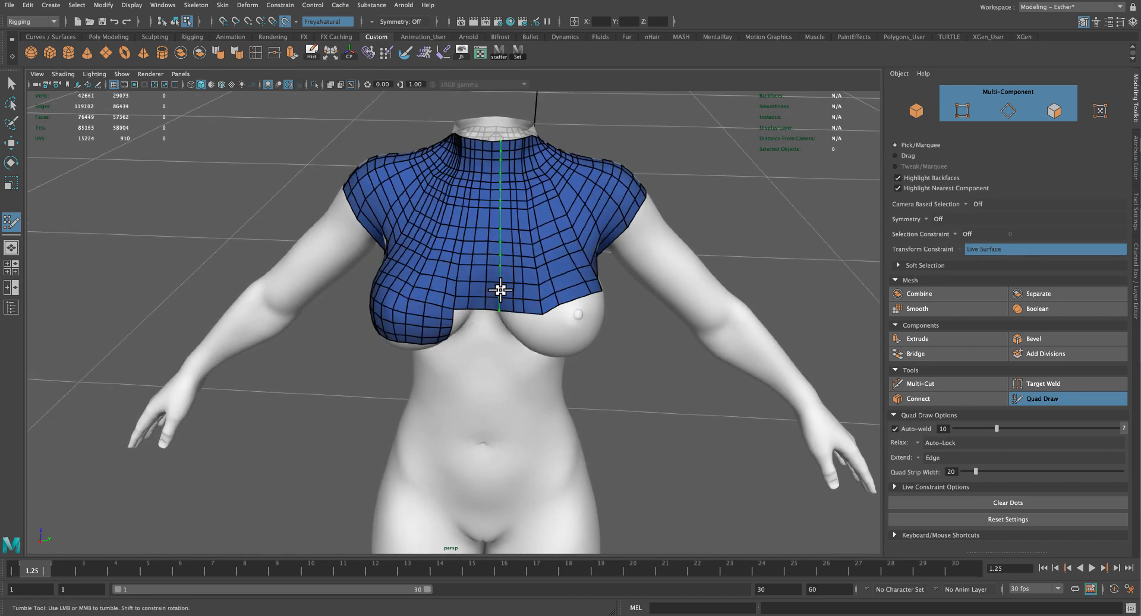
{"action": "left_click_drag", "start_coordinate": [500, 290], "coordinate": [732, 367]}
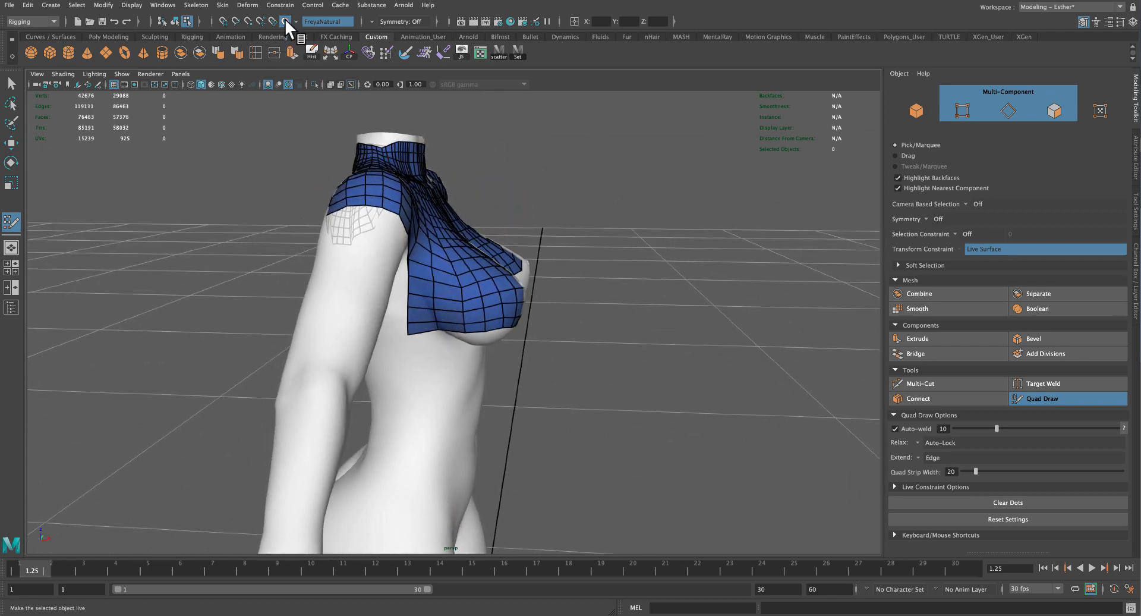
- Cycle selection modes from multi-component to faces to objects, facing the avatar's front
{"action": "left_click", "coordinate": [284, 20]}
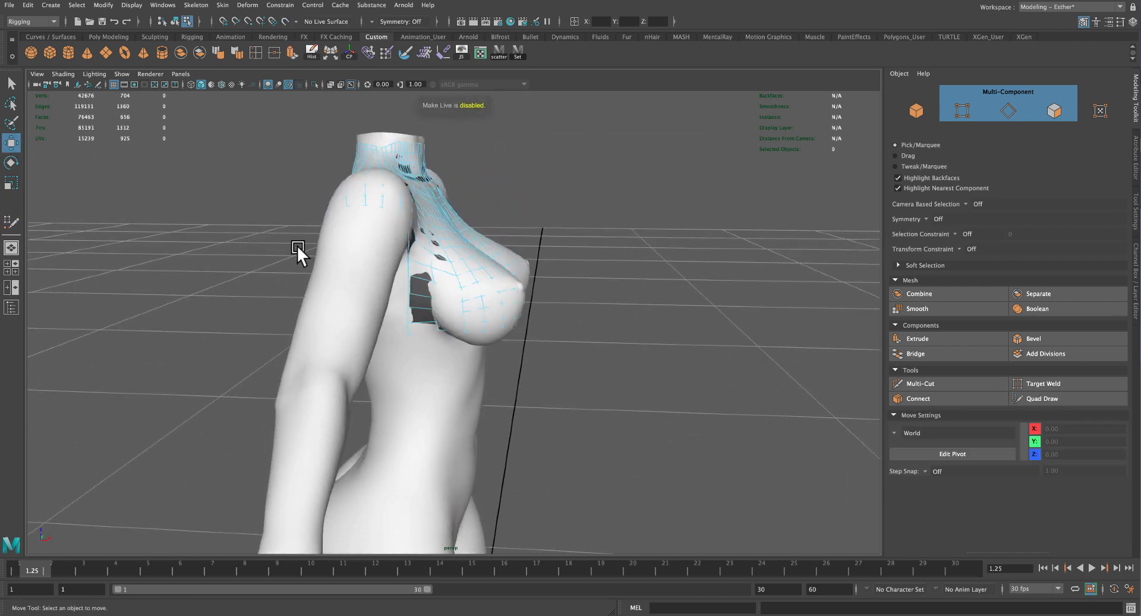
{"action": "left_click", "coordinate": [1008, 110]}
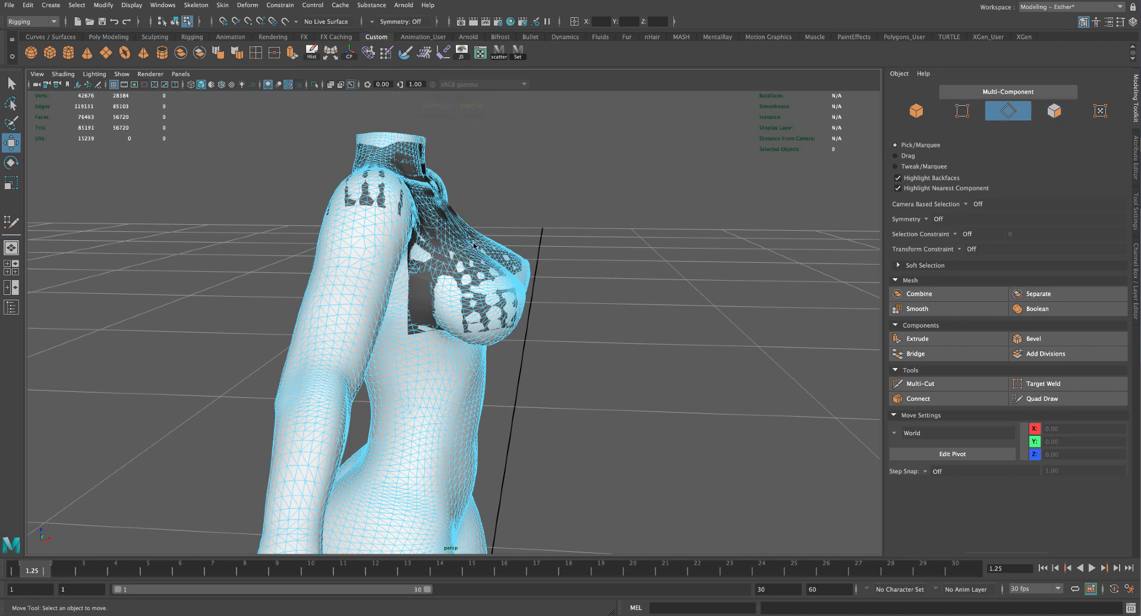
{"action": "left_click", "coordinate": [916, 111]}
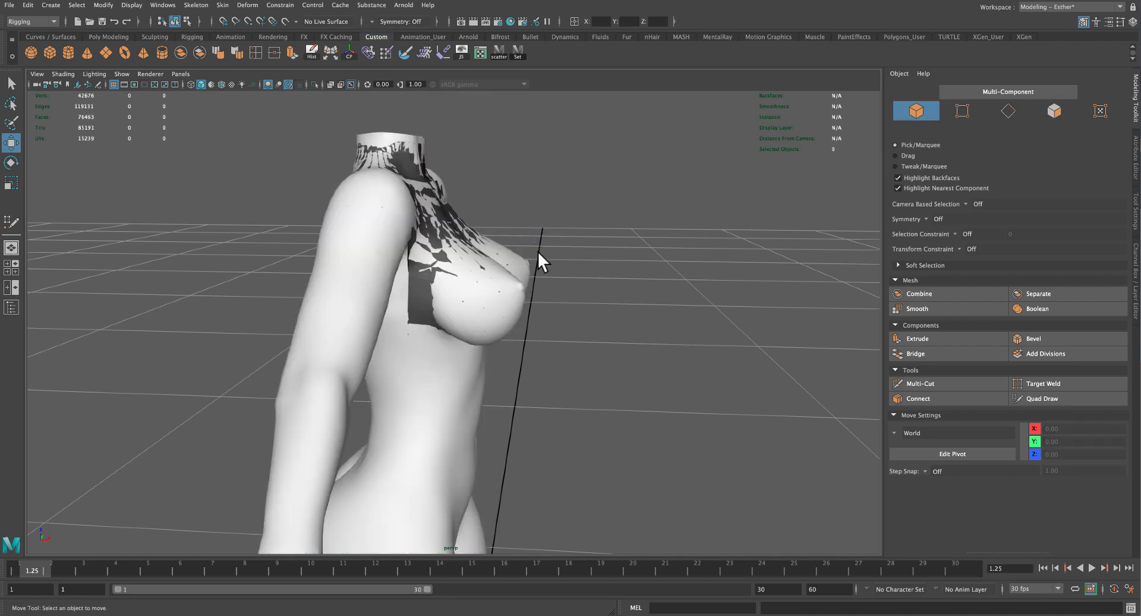
{"action": "mouse_move", "coordinate": [509, 292]}
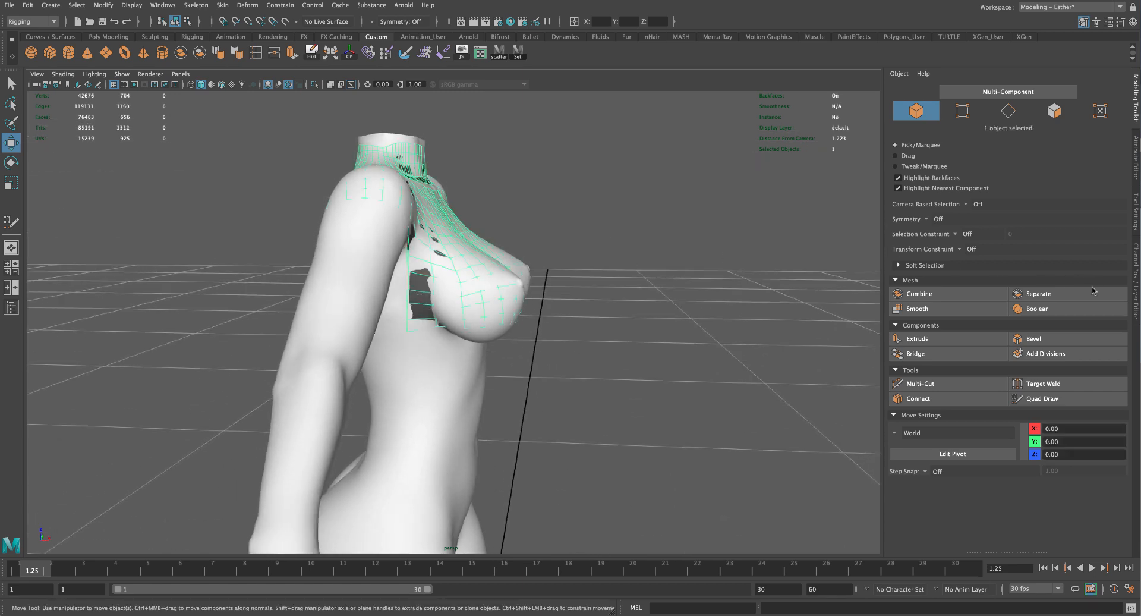
{"action": "left_click_drag", "start_coordinate": [437, 292], "coordinate": [561, 321]}
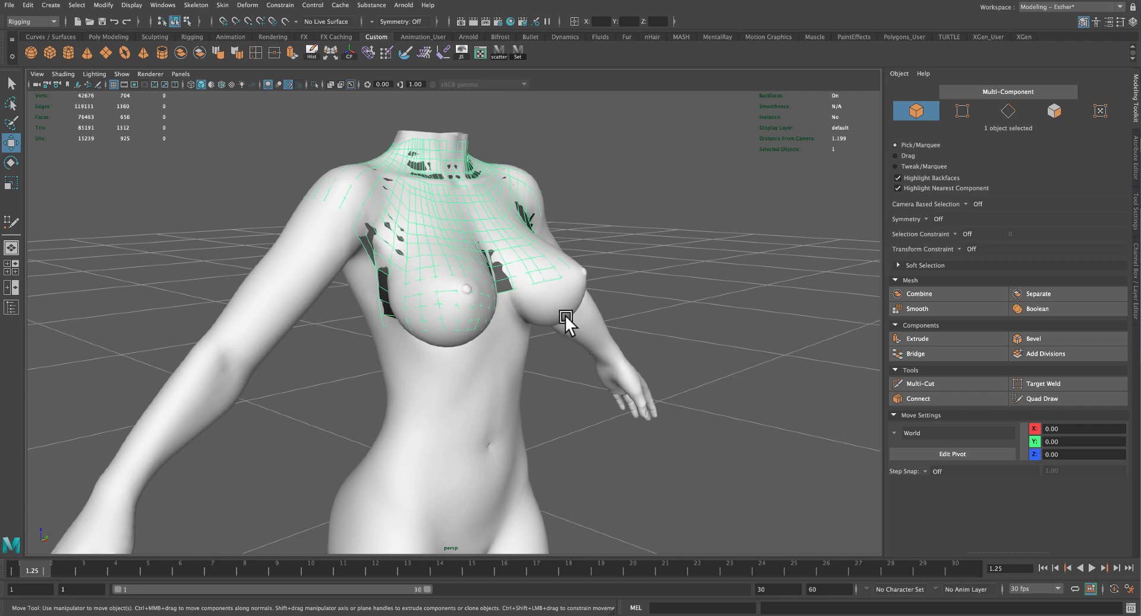
{"action": "mouse_move", "coordinate": [557, 320]}
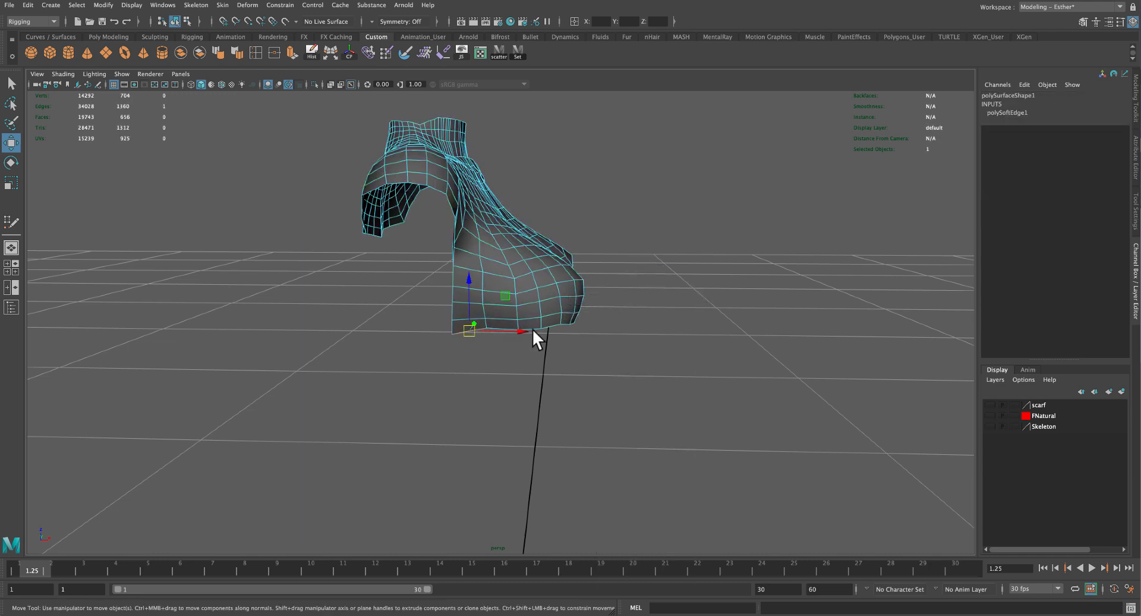
- Pull the flap's new bottom edge downward to lengthen the front flap
{"action": "left_click_drag", "start_coordinate": [535, 338], "coordinate": [537, 371]}
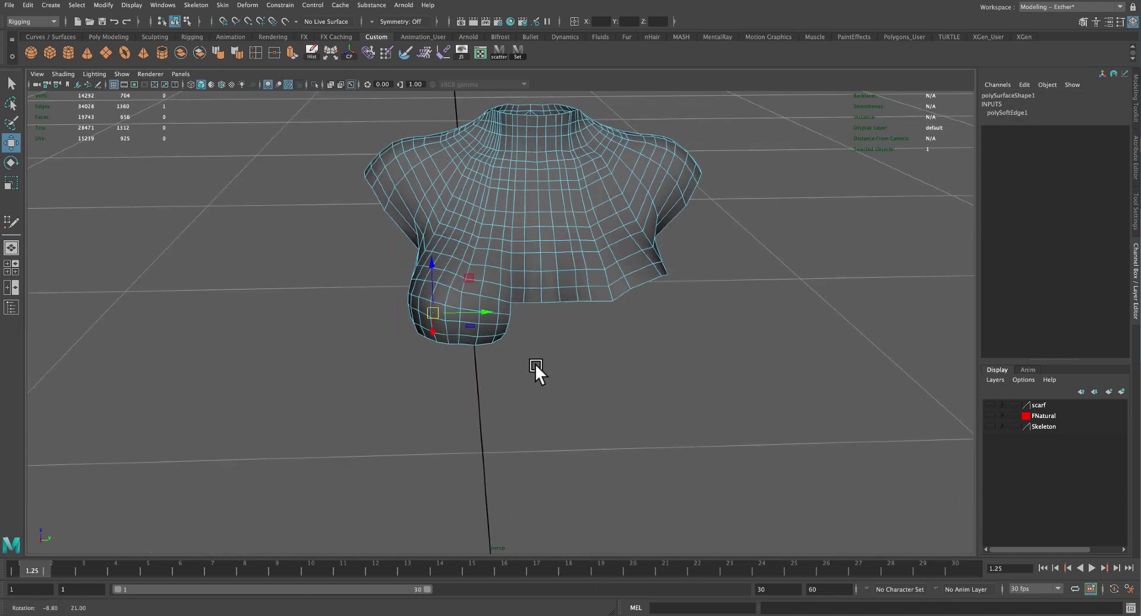
{"action": "left_click_drag", "start_coordinate": [536, 366], "coordinate": [489, 343]}
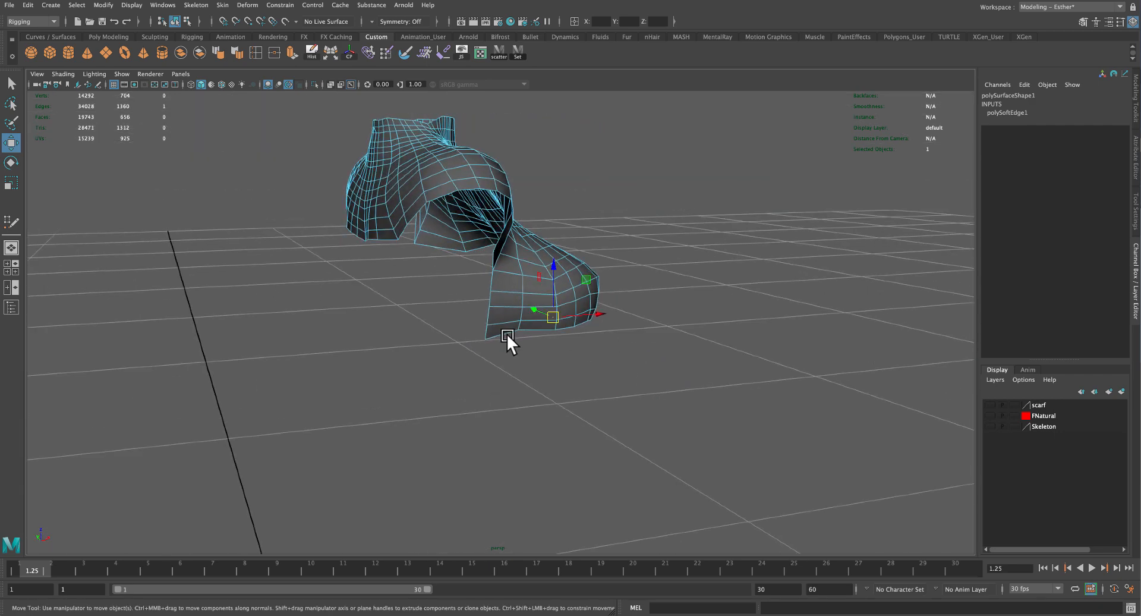
{"action": "left_click_drag", "start_coordinate": [509, 338], "coordinate": [418, 171]}
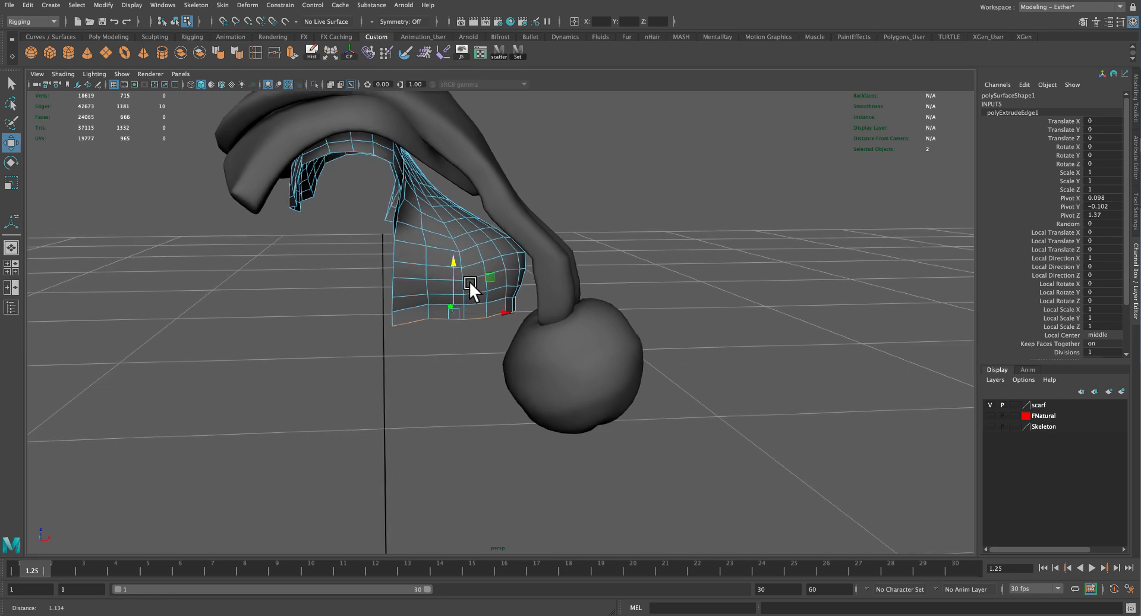
{"action": "left_click_drag", "start_coordinate": [473, 288], "coordinate": [557, 320]}
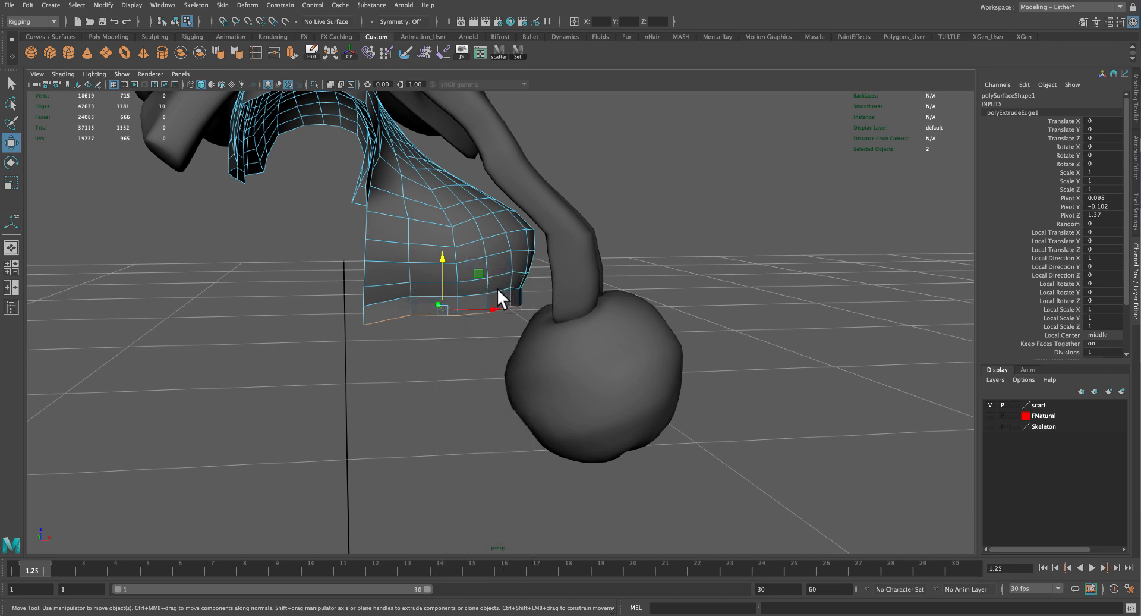
- Switch to vertex mode and select a vertex along the flap's bottom edge
{"action": "left_click", "coordinate": [502, 258]}
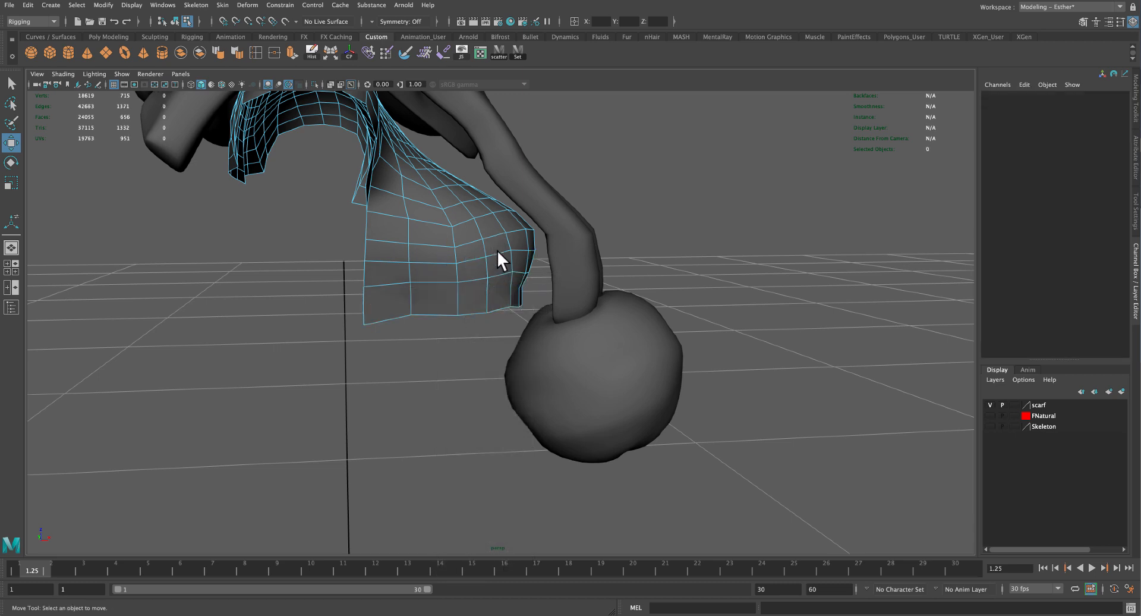
{"action": "right_click", "coordinate": [500, 260]}
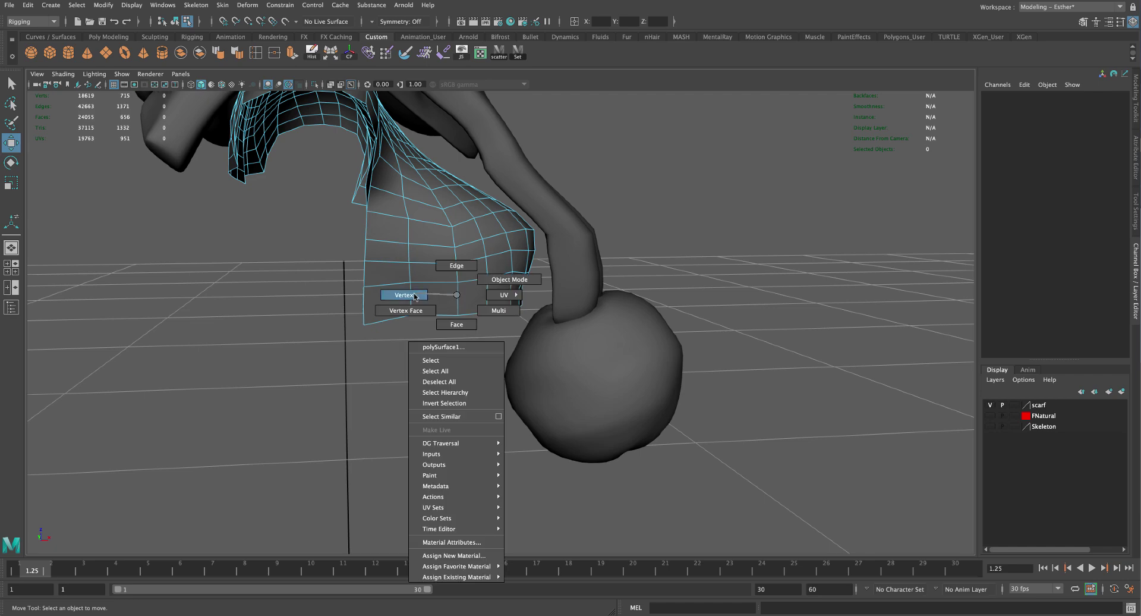
{"action": "left_click", "coordinate": [404, 295]}
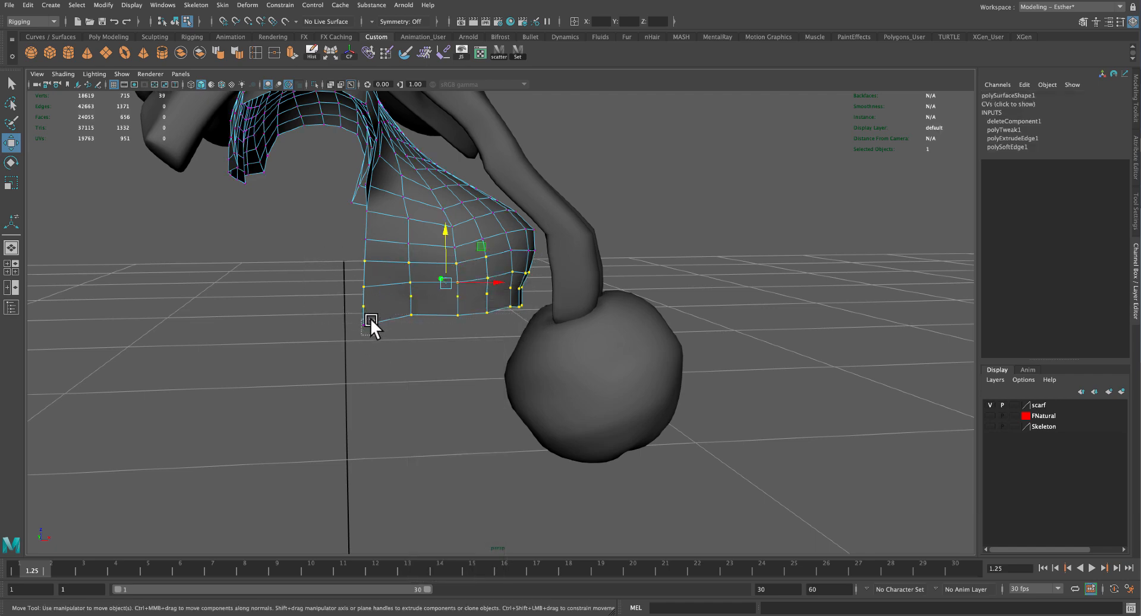
{"action": "left_click_drag", "start_coordinate": [372, 320], "coordinate": [466, 317]}
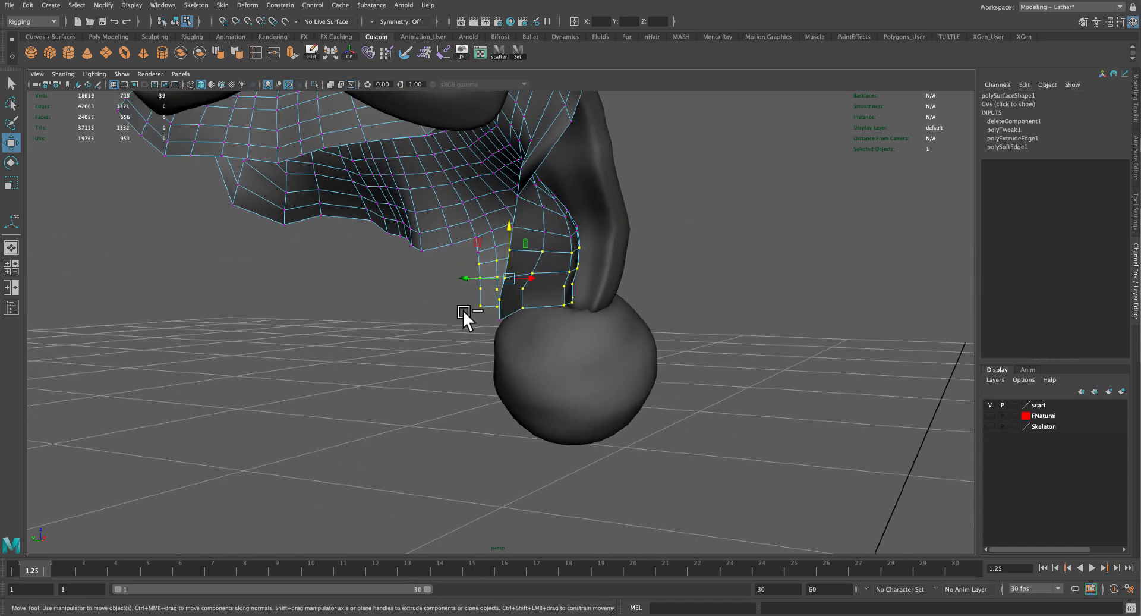
{"action": "left_click", "coordinate": [469, 313]}
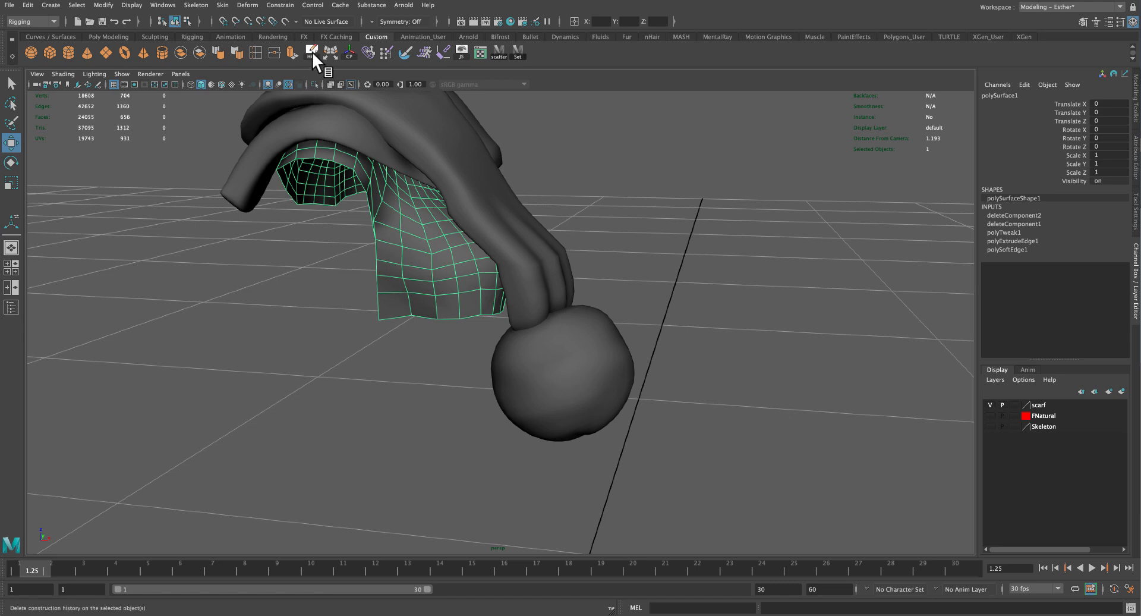
- Delete the scarf's construction history from the shelf and orbit to review it
{"action": "left_click", "coordinate": [289, 52]}
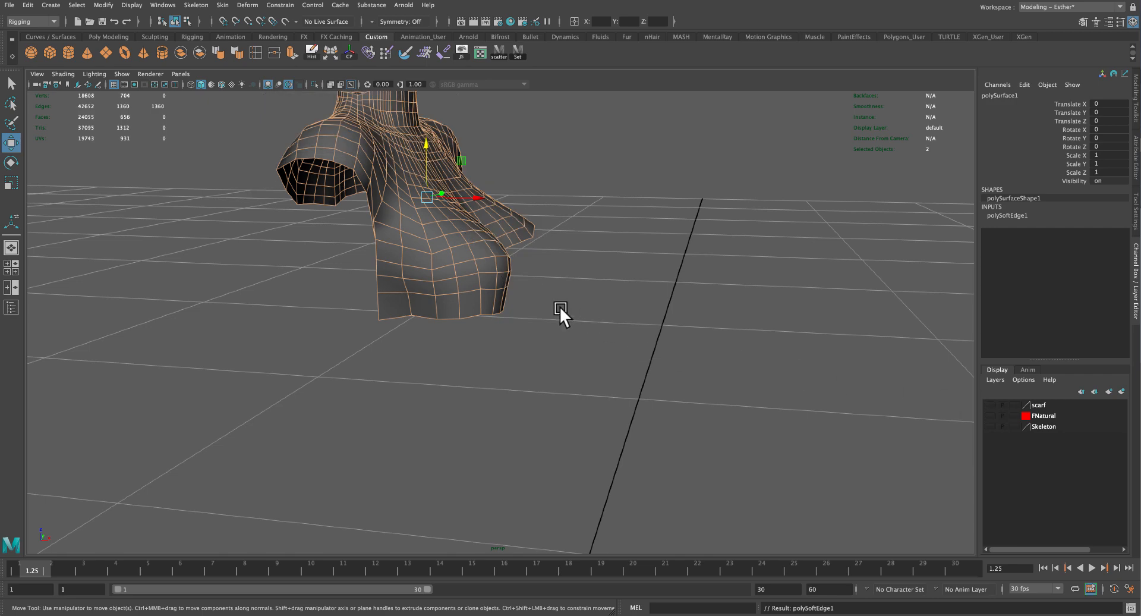
{"action": "left_click_drag", "start_coordinate": [564, 315], "coordinate": [483, 375]}
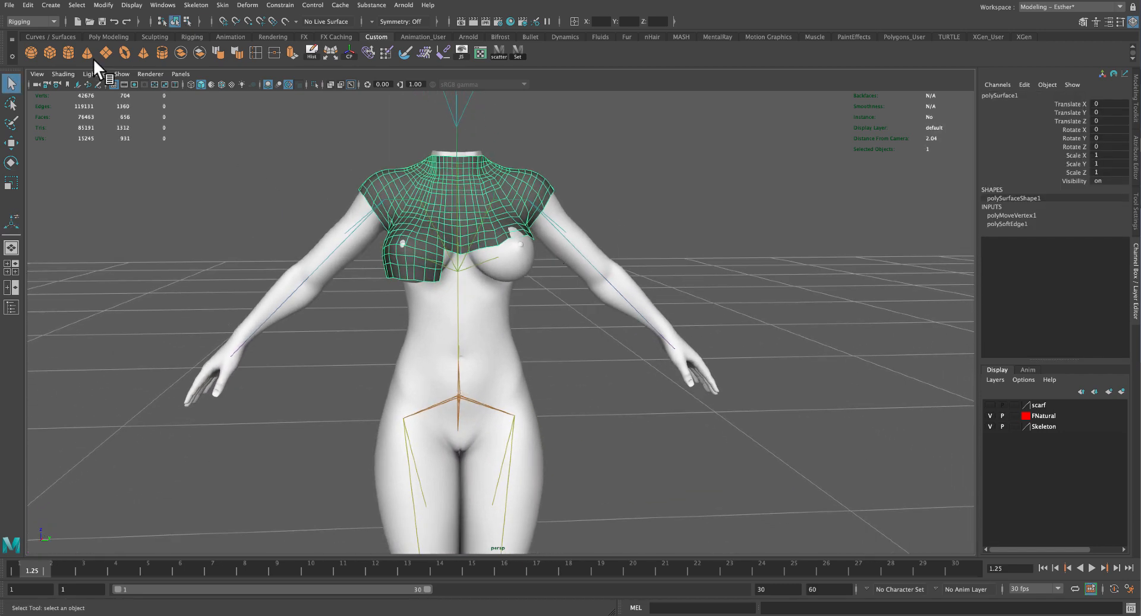
{"action": "mouse_move", "coordinate": [433, 389]}
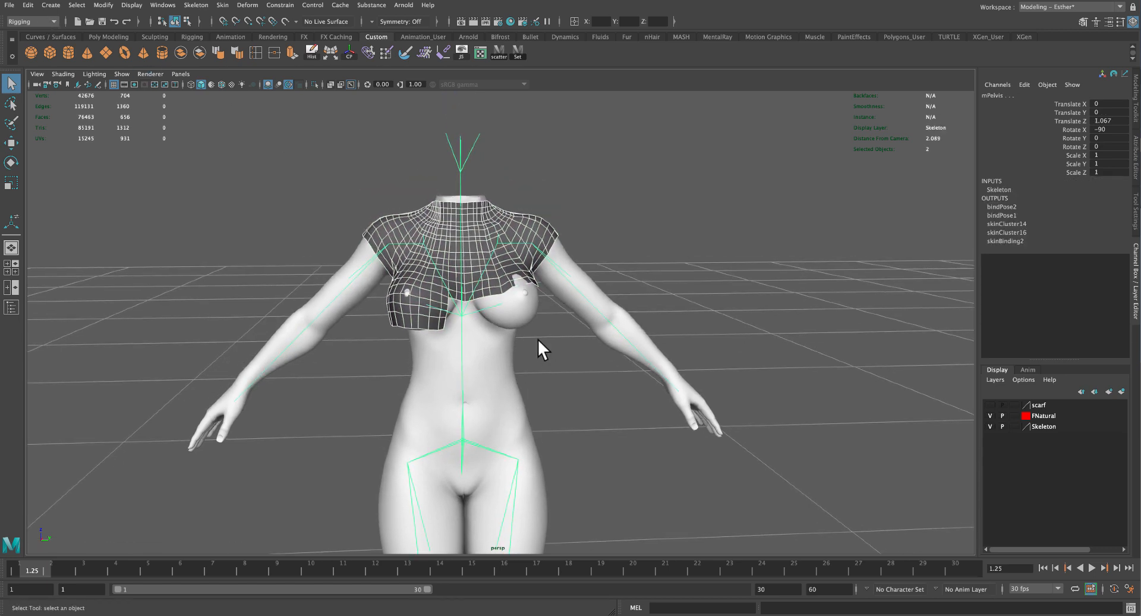
{"action": "mouse_move", "coordinate": [260, 25]}
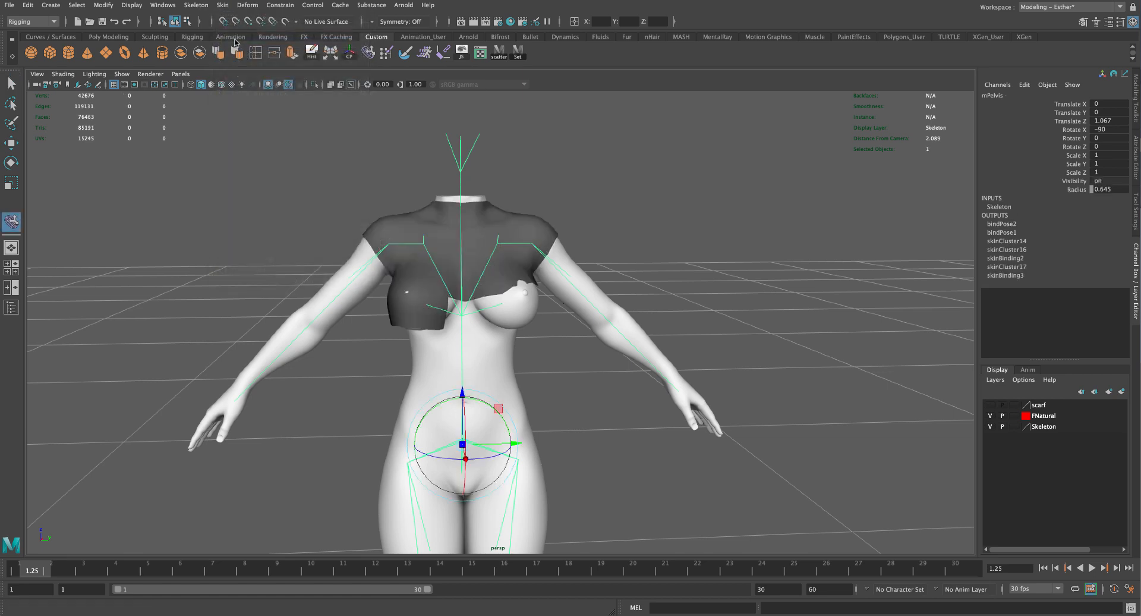
{"action": "mouse_move", "coordinate": [196, 5]}
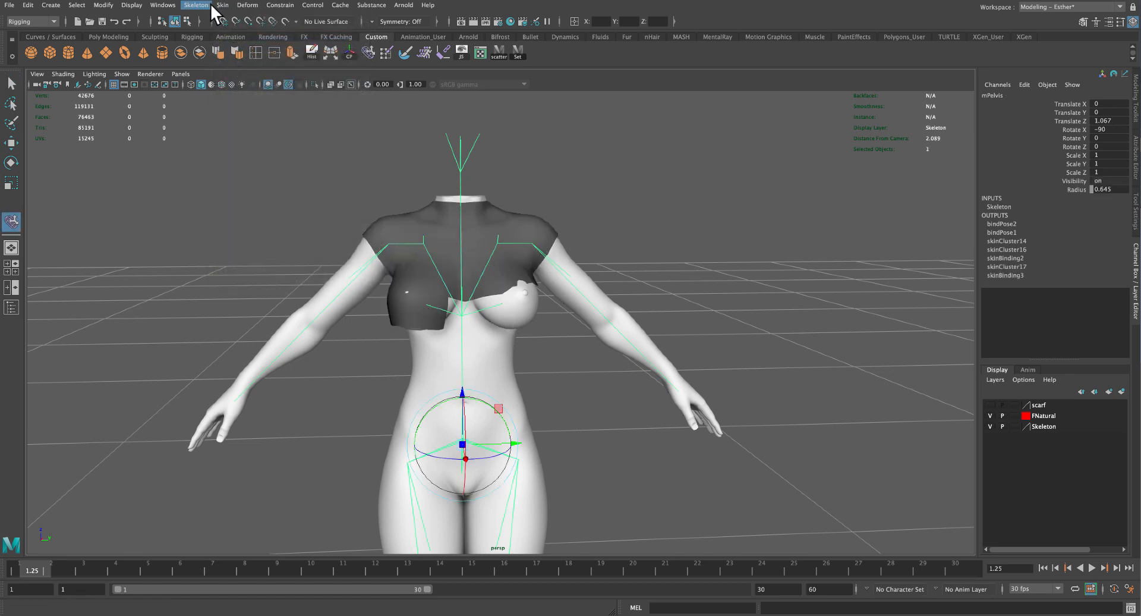
- Interactively bind the scarf to the skeleton using closest-distance bind method
{"action": "left_click", "coordinate": [222, 6]}
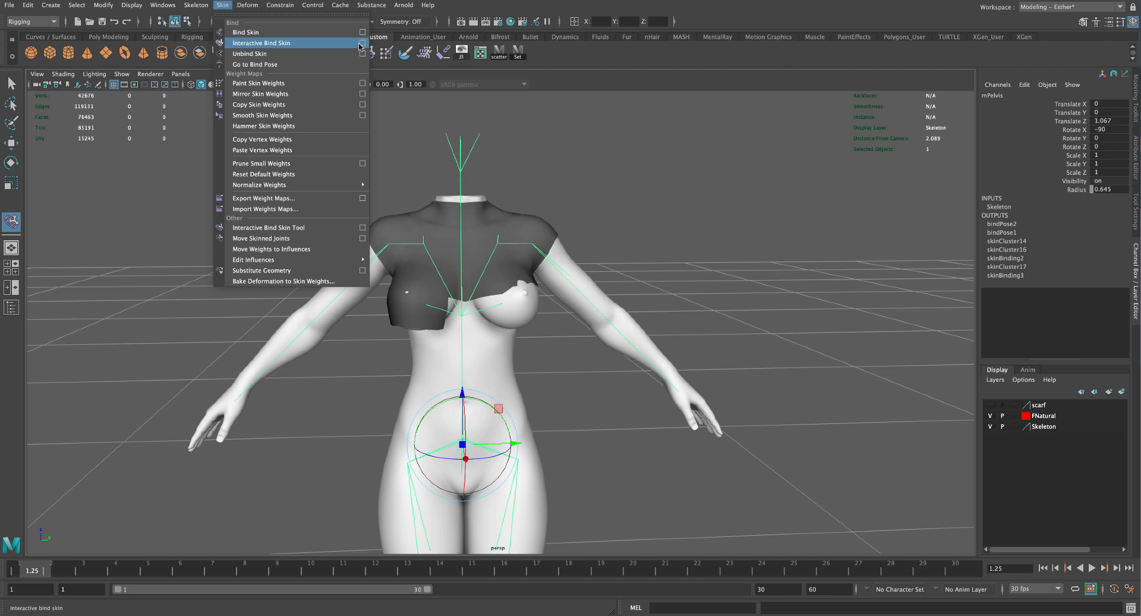
{"action": "left_click", "coordinate": [363, 43]}
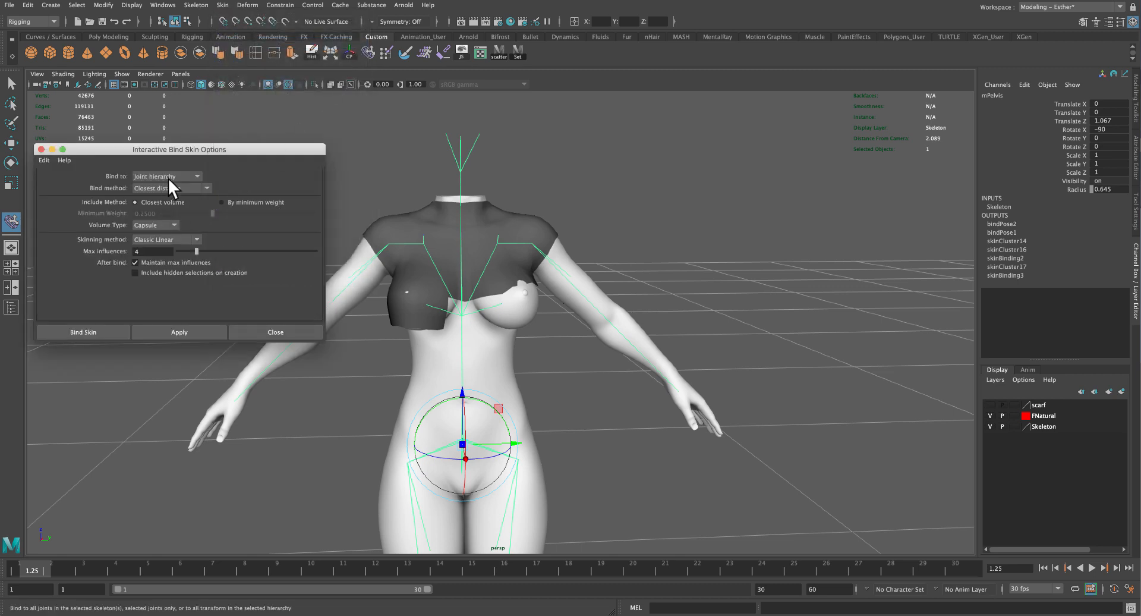
{"action": "left_click", "coordinate": [171, 188]}
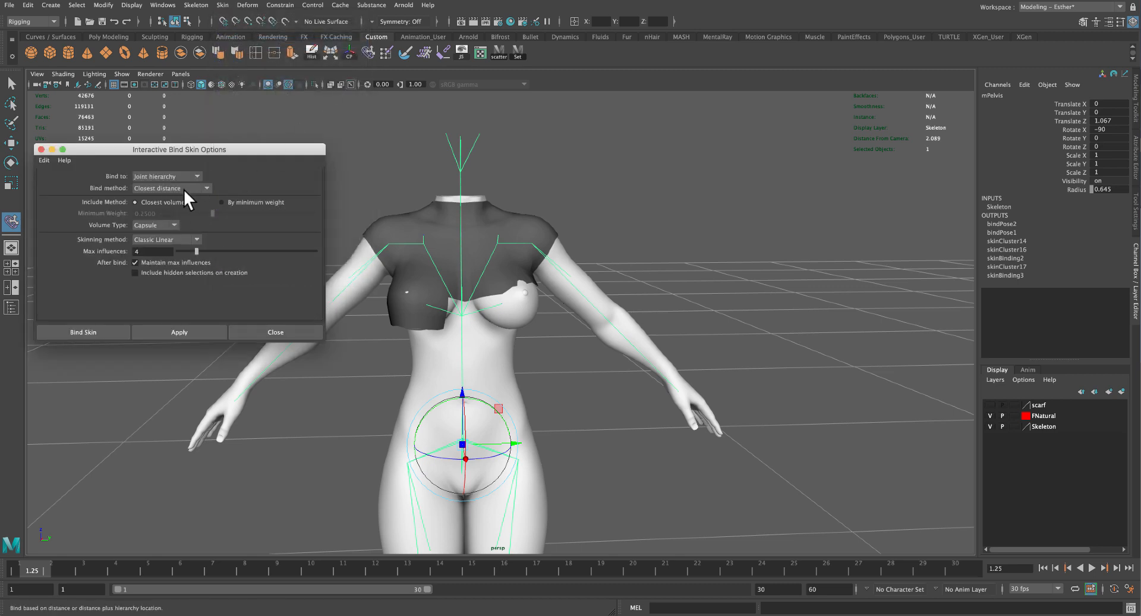
{"action": "mouse_move", "coordinate": [143, 252]}
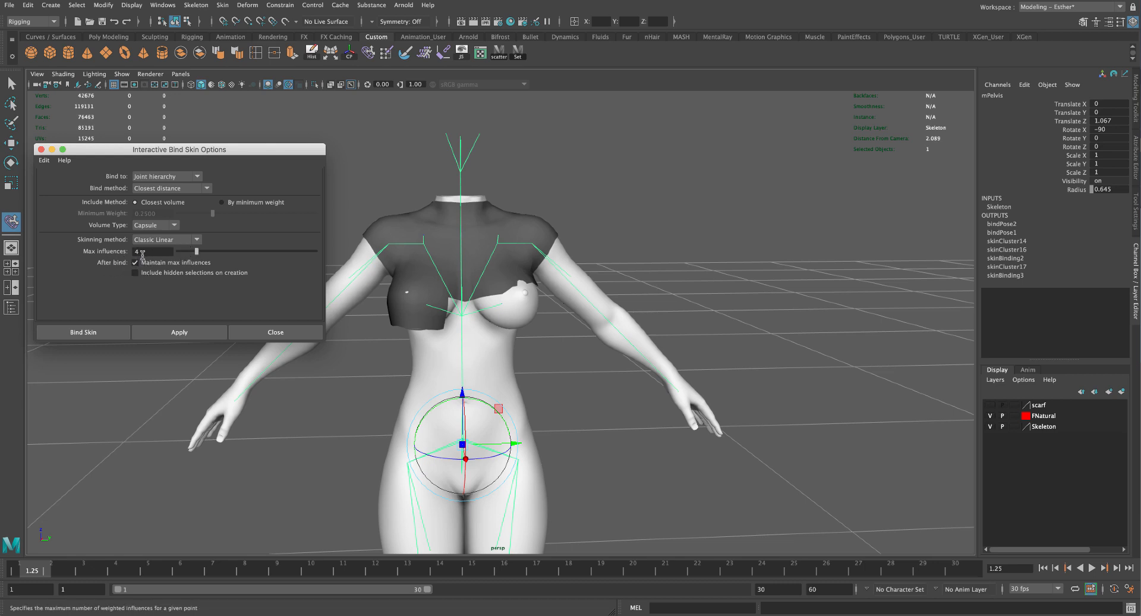
{"action": "left_click", "coordinate": [82, 332]}
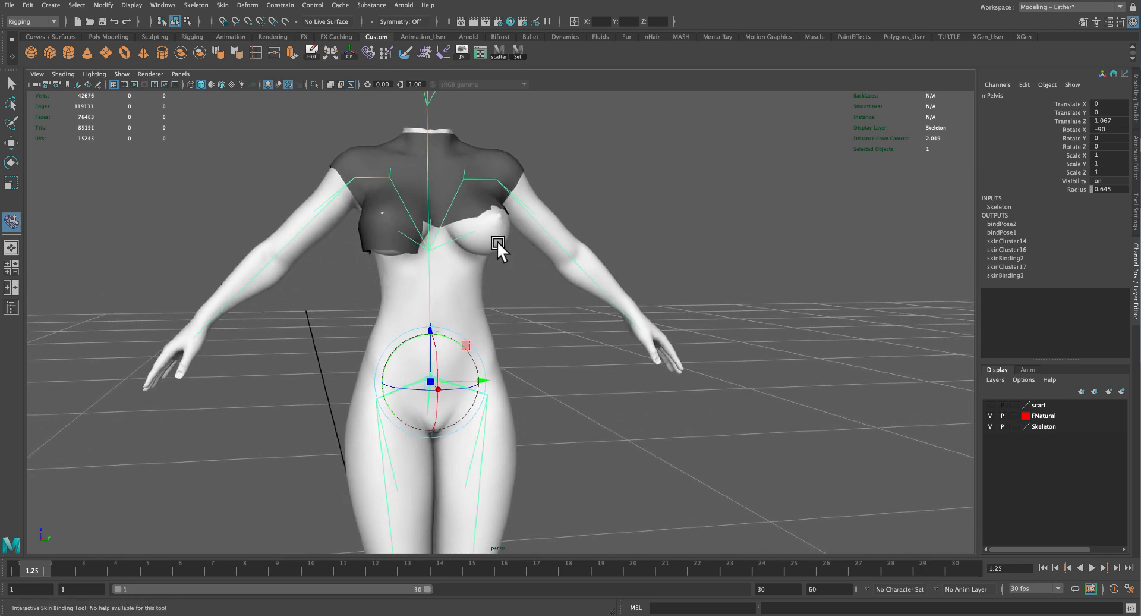
- Copy skin weights from the avatar body onto the scarf
{"action": "left_click", "coordinate": [513, 356]}
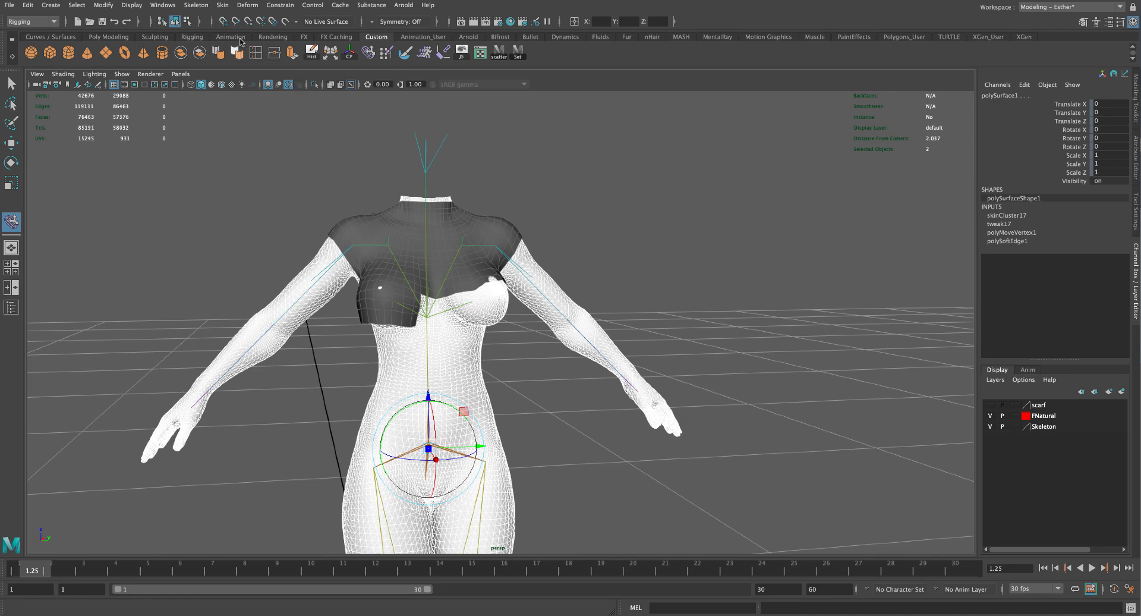
{"action": "left_click", "coordinate": [222, 5]}
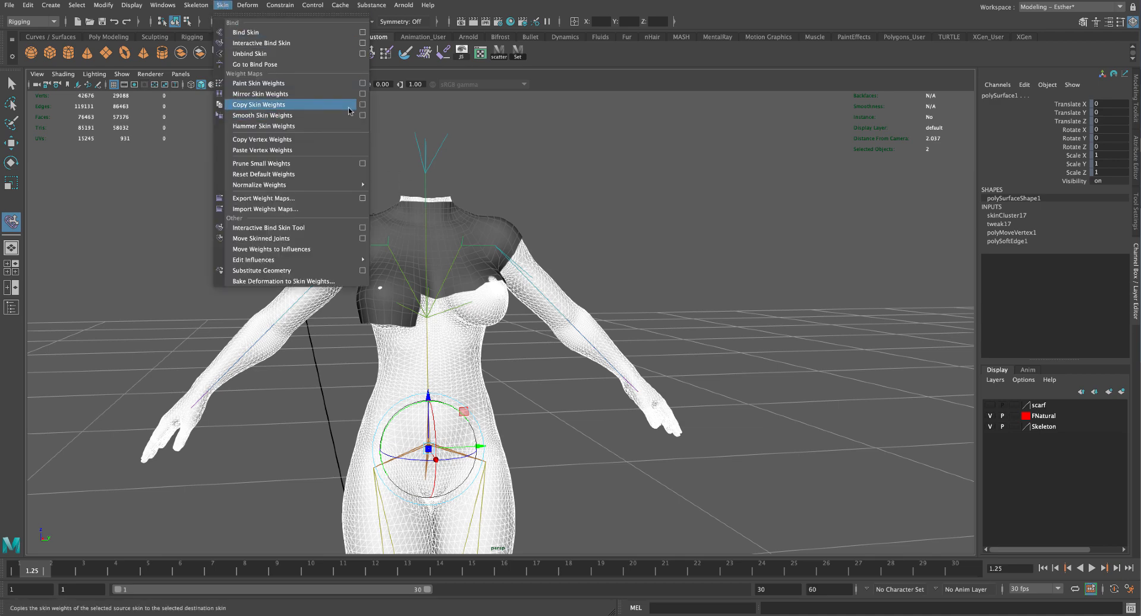
{"action": "left_click", "coordinate": [363, 104]}
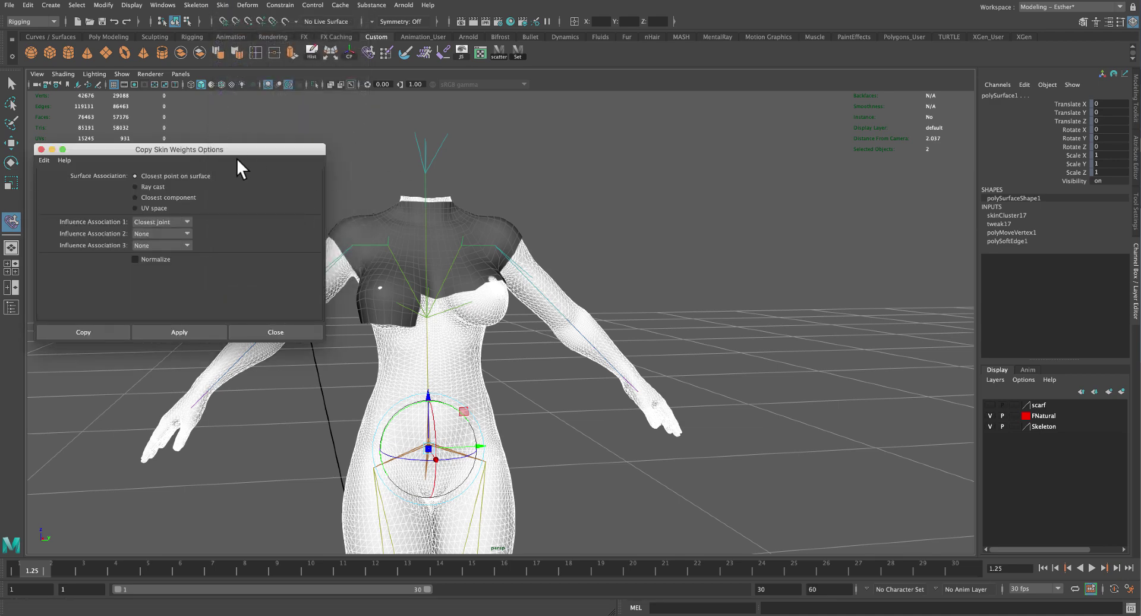
{"action": "mouse_move", "coordinate": [204, 189]}
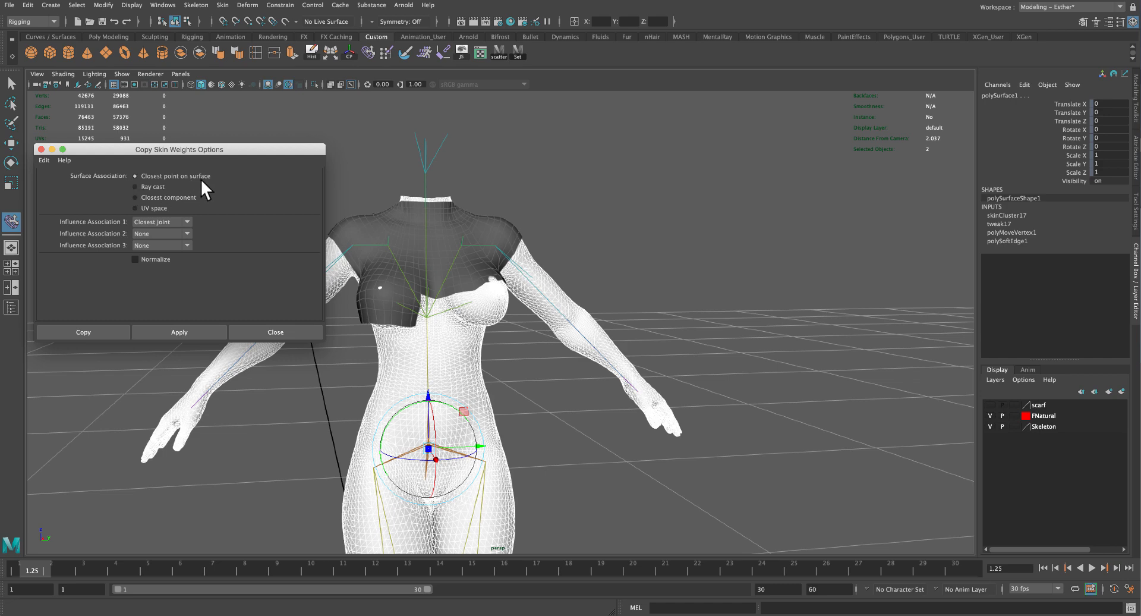
{"action": "left_click", "coordinate": [82, 332]}
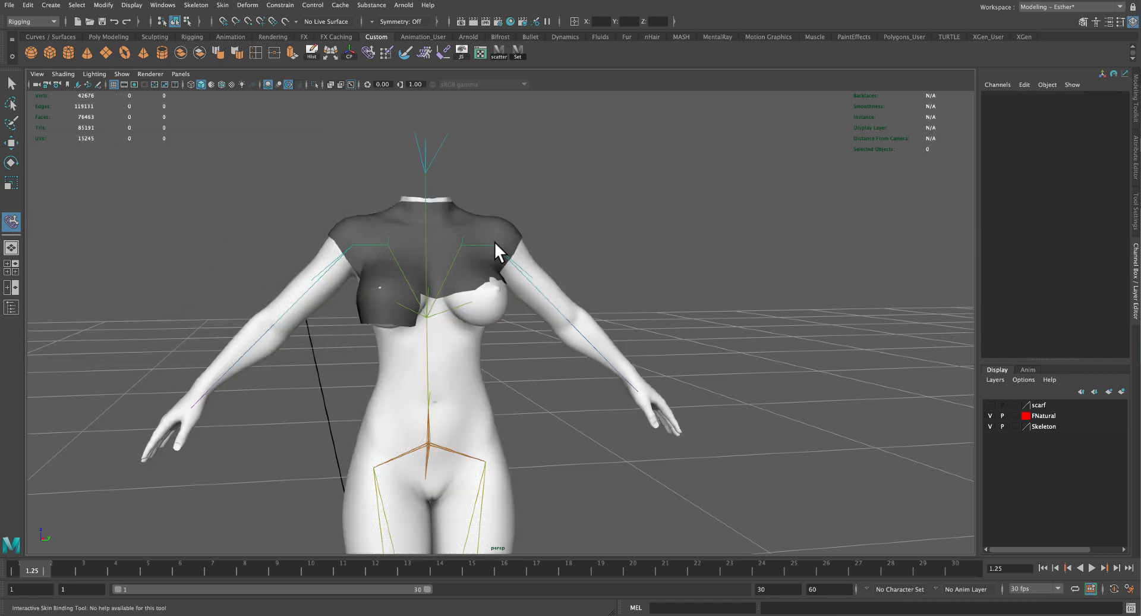
- Rotate the left shoulder joint to bring the arm back down to rest
{"action": "left_click", "coordinate": [506, 244]}
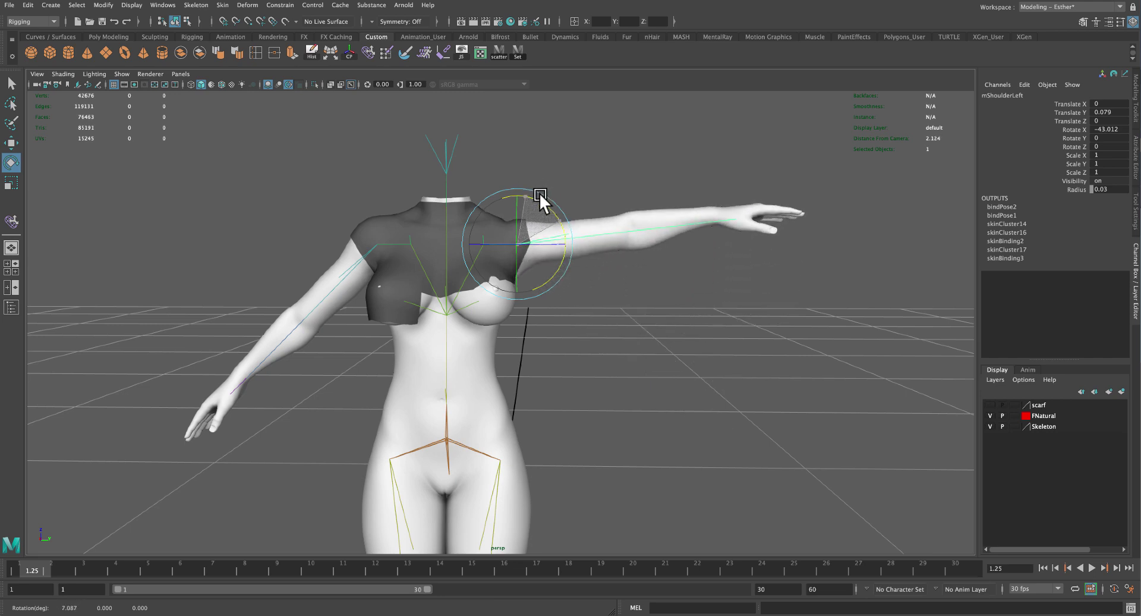
{"action": "left_click_drag", "start_coordinate": [540, 200], "coordinate": [613, 197]}
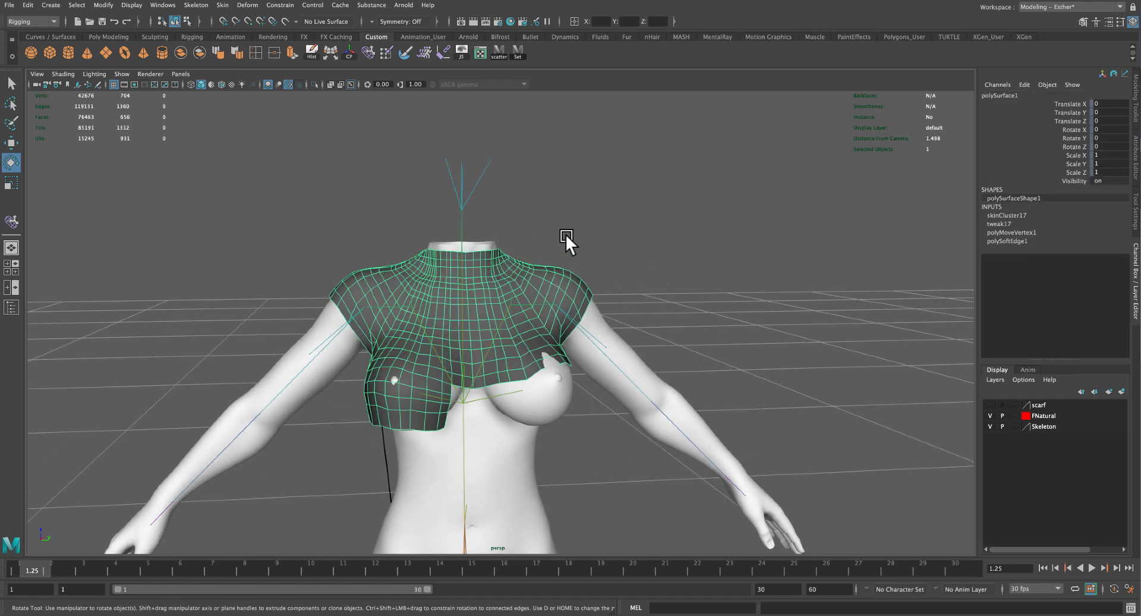
{"action": "mouse_move", "coordinate": [1134, 229]}
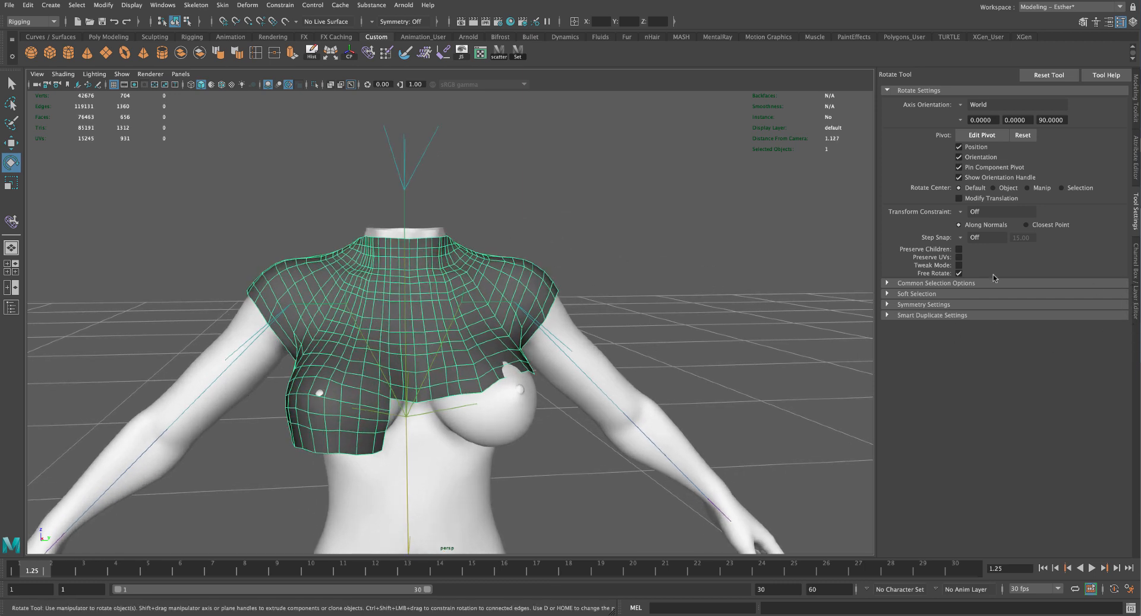
- Paint skin weights: view mHipRight, CHEST and mNeck influences, smoothing mNeck around the collar
{"action": "left_click", "coordinate": [437, 262]}
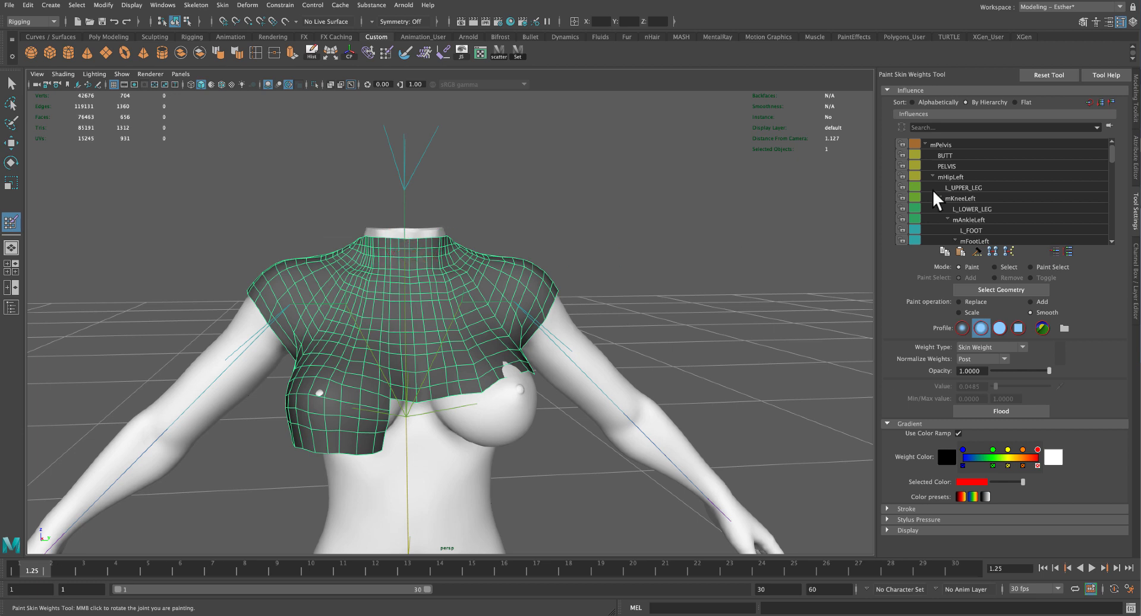
{"action": "left_click", "coordinate": [933, 176]}
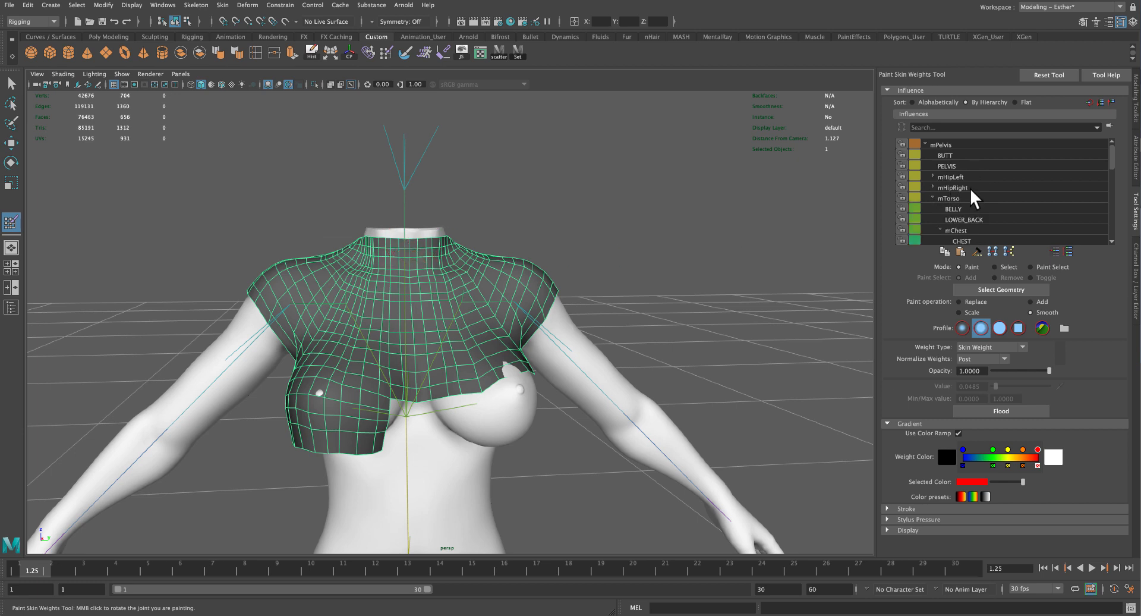
{"action": "left_click", "coordinate": [952, 187]}
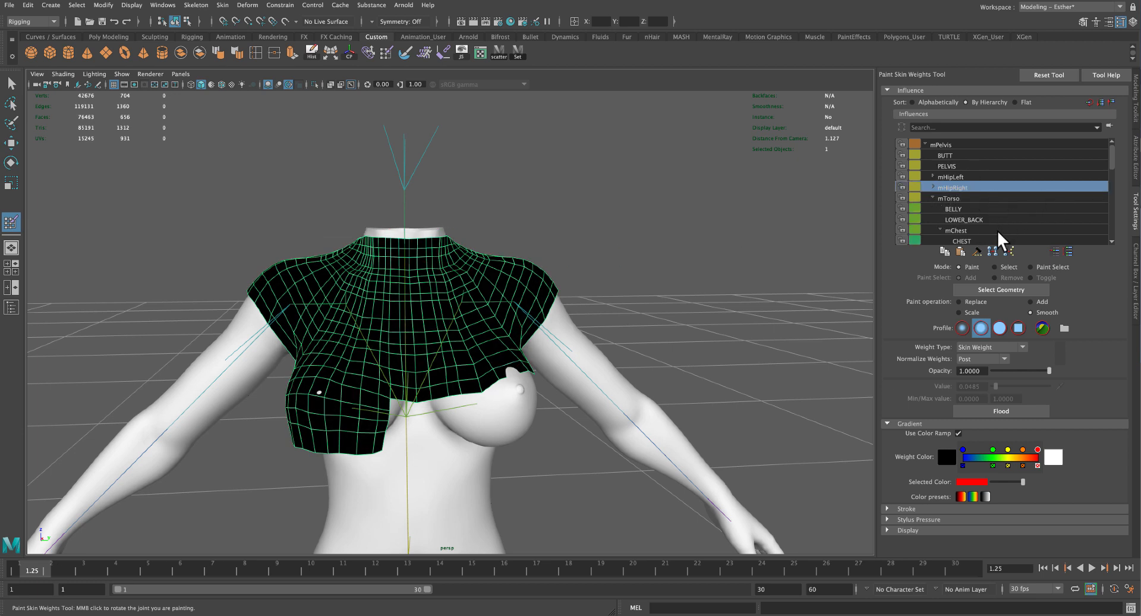
{"action": "left_click", "coordinate": [960, 241]}
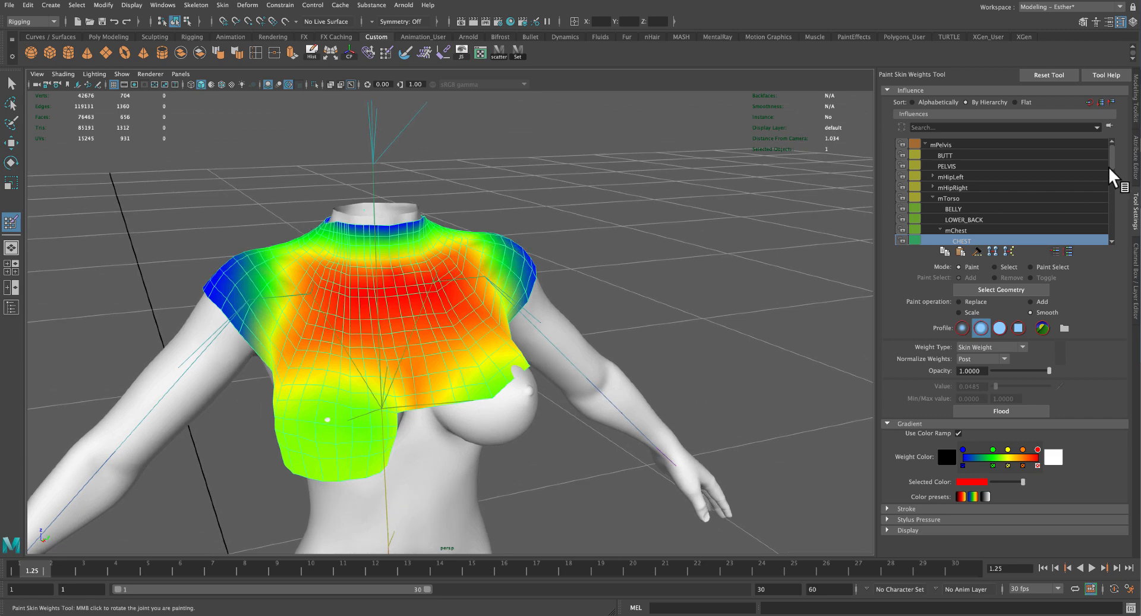
{"action": "scroll", "scroll_direction": "down", "scroll_amount": 3}
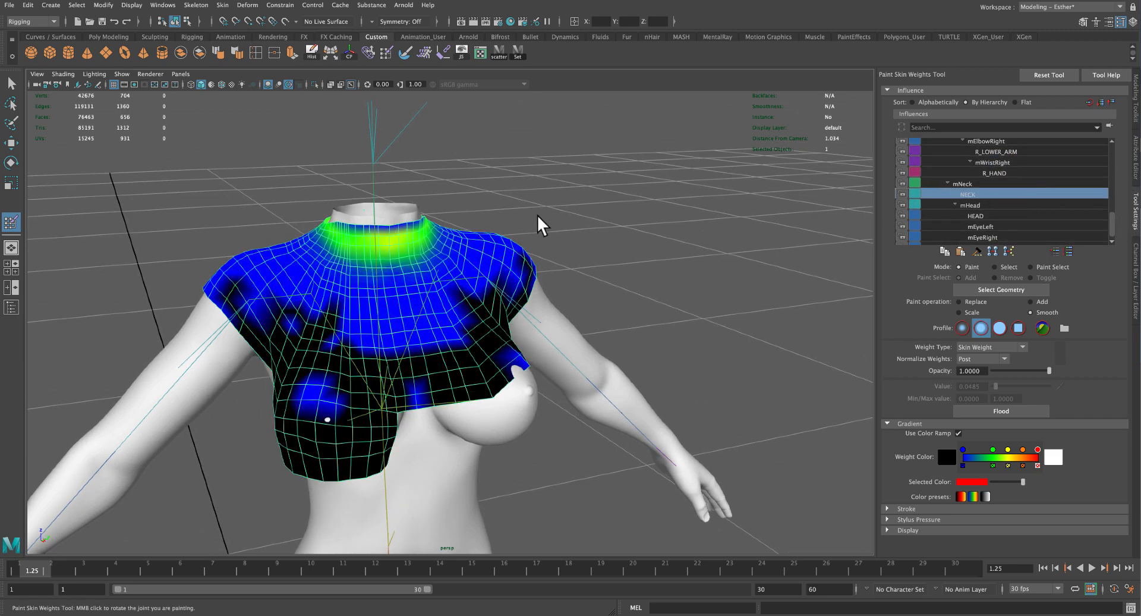
{"action": "left_click_drag", "start_coordinate": [542, 224], "coordinate": [470, 216]}
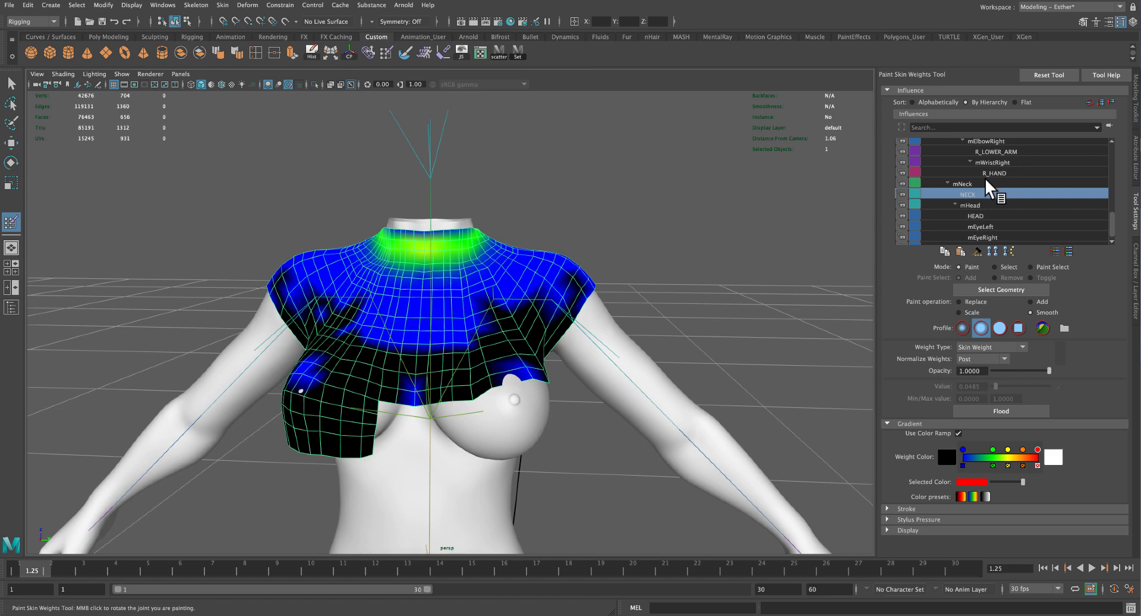
{"action": "left_click", "coordinate": [962, 183]}
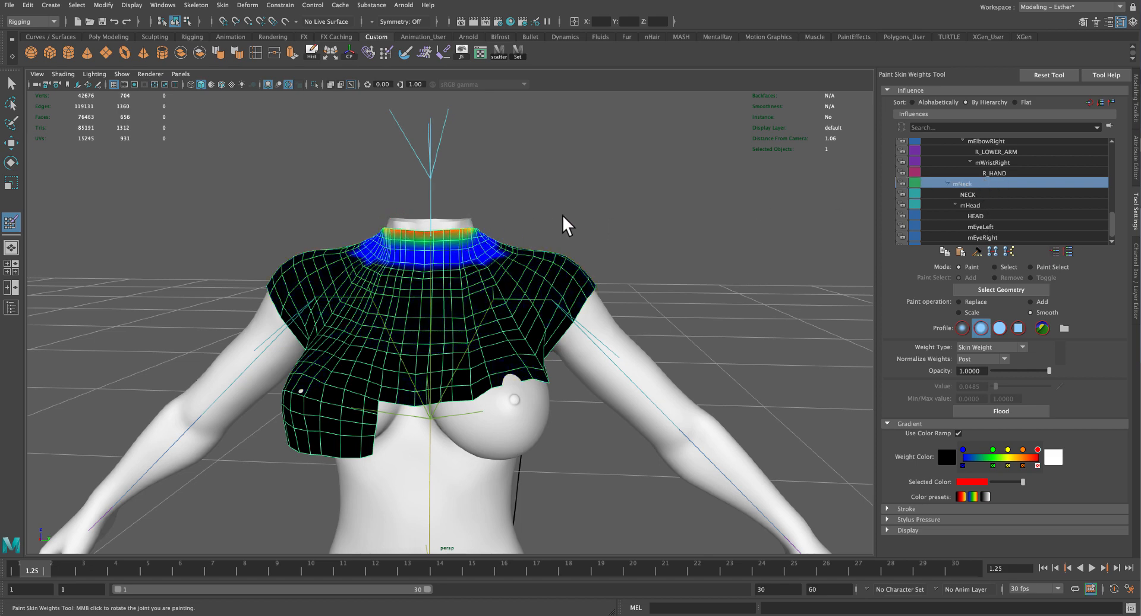
{"action": "left_click_drag", "start_coordinate": [568, 224], "coordinate": [364, 222]}
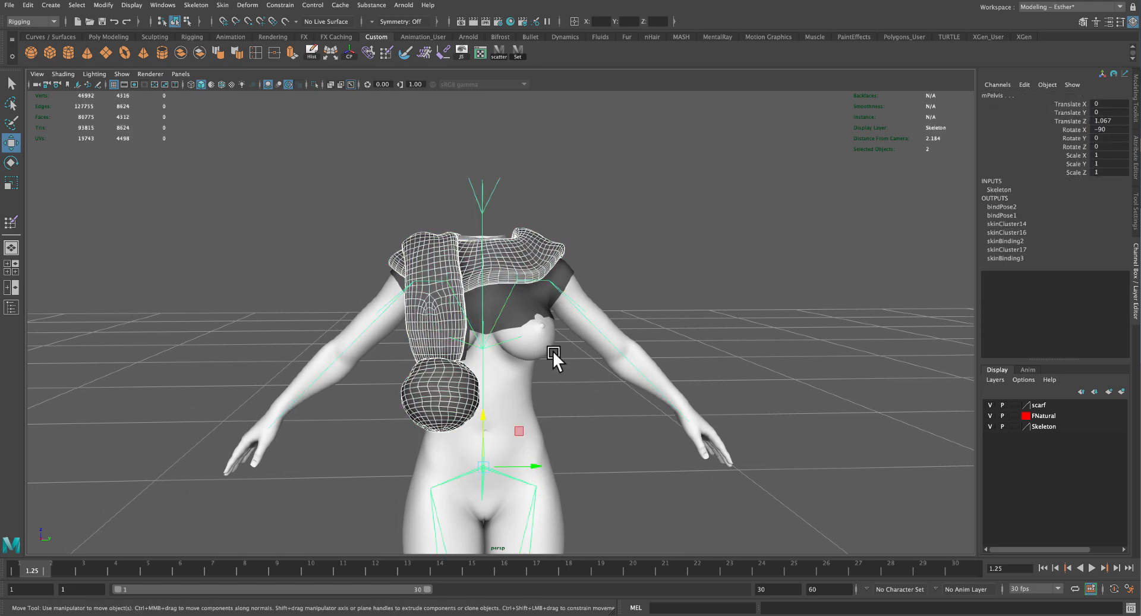
{"action": "mouse_move", "coordinate": [222, 5]}
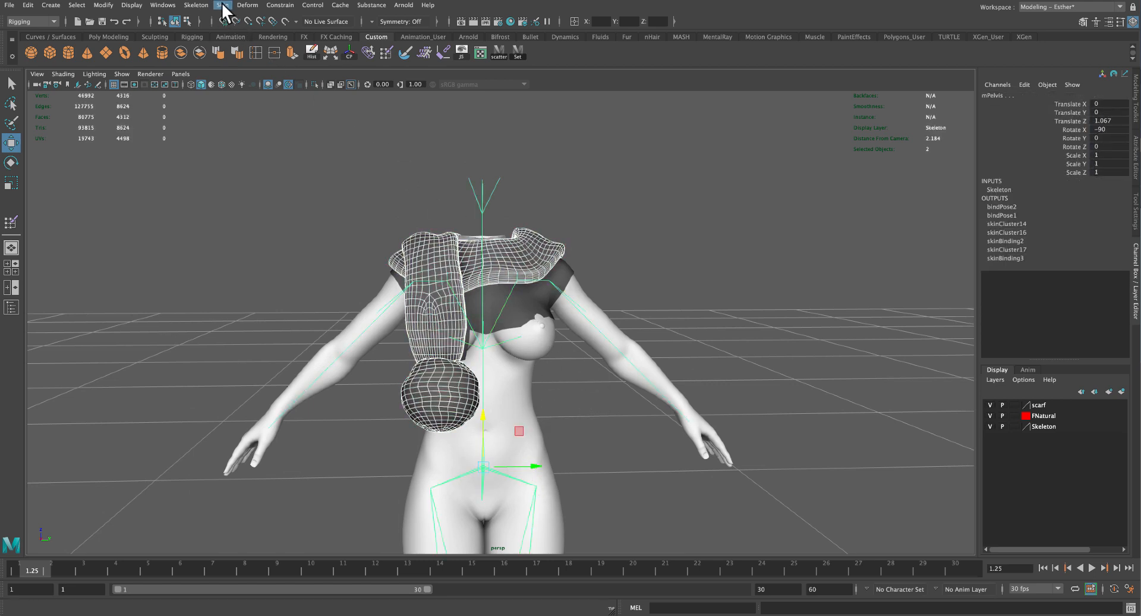
- Unbind the scarf's old skin, then bind it again to the avatar skeleton
{"action": "left_click", "coordinate": [222, 6]}
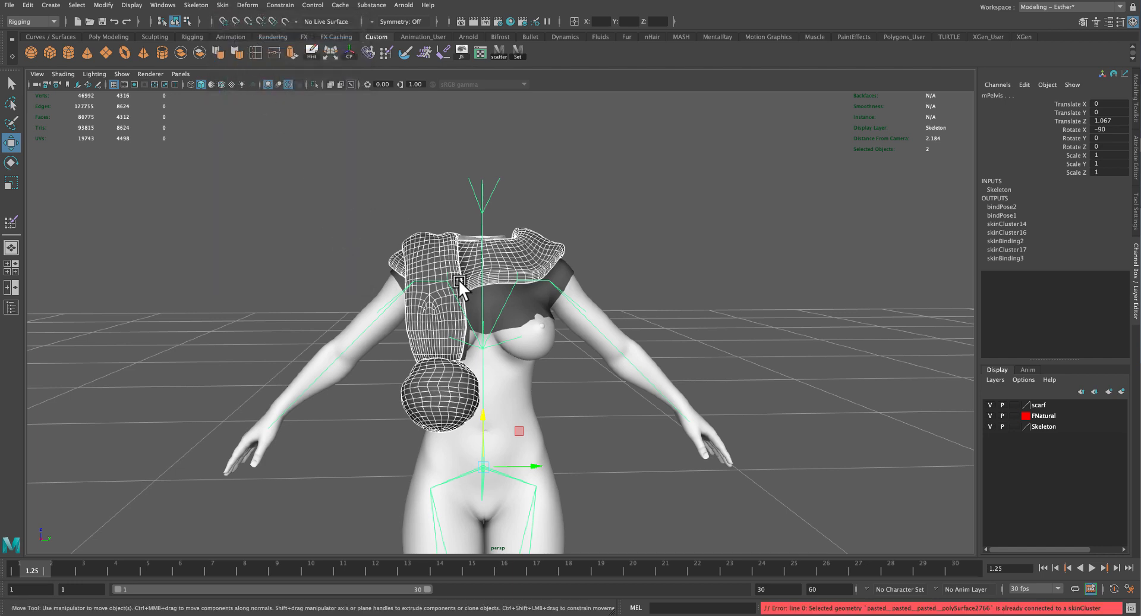
{"action": "left_click", "coordinate": [549, 240]}
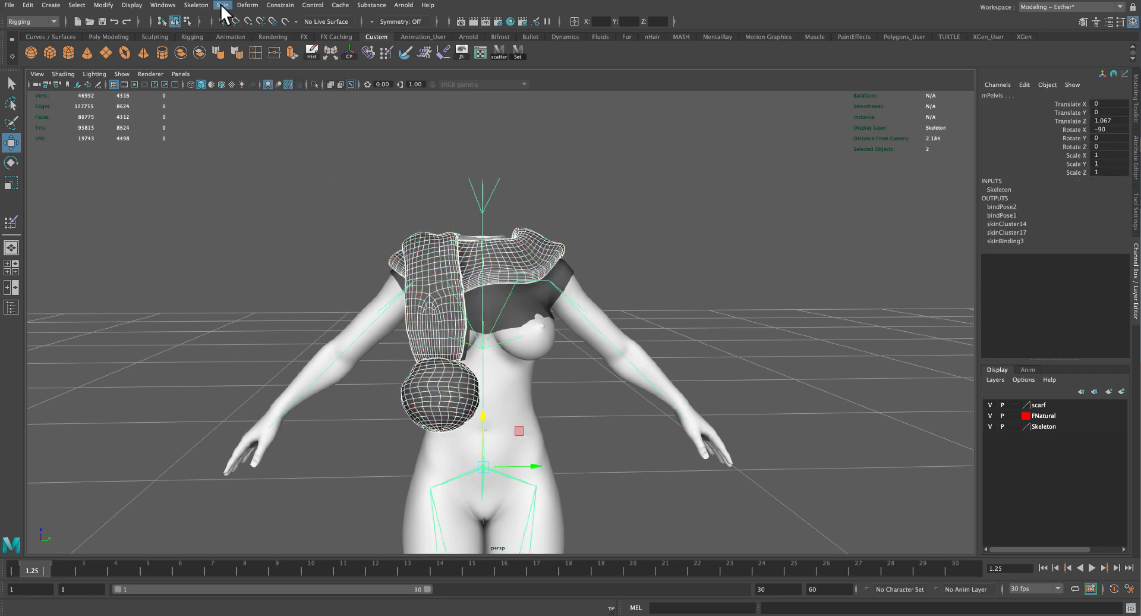
{"action": "left_click", "coordinate": [221, 6]}
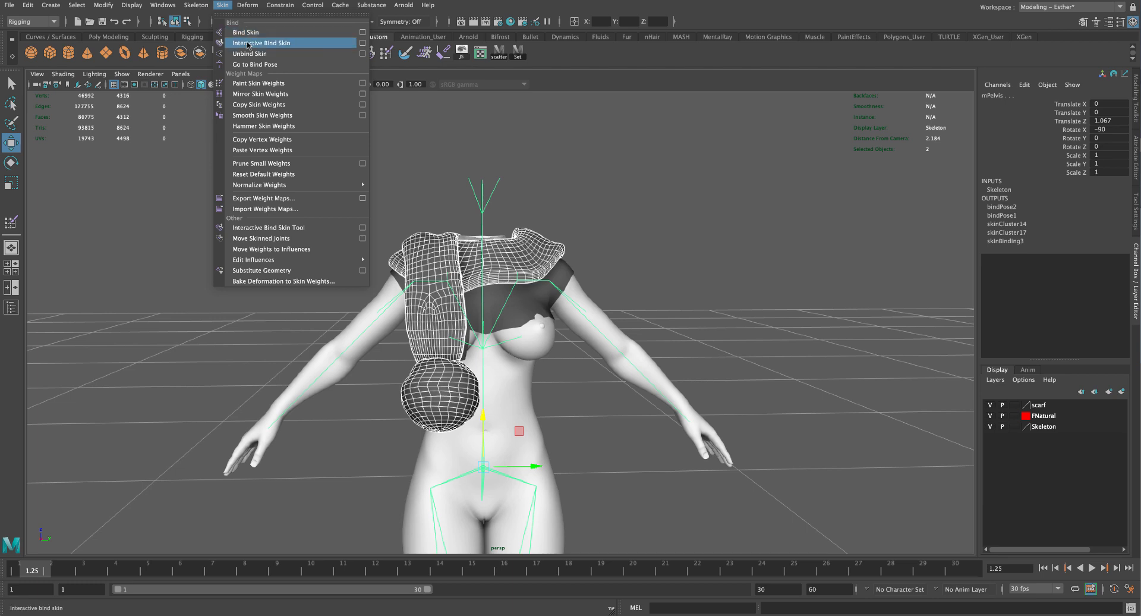
{"action": "left_click", "coordinate": [261, 43]}
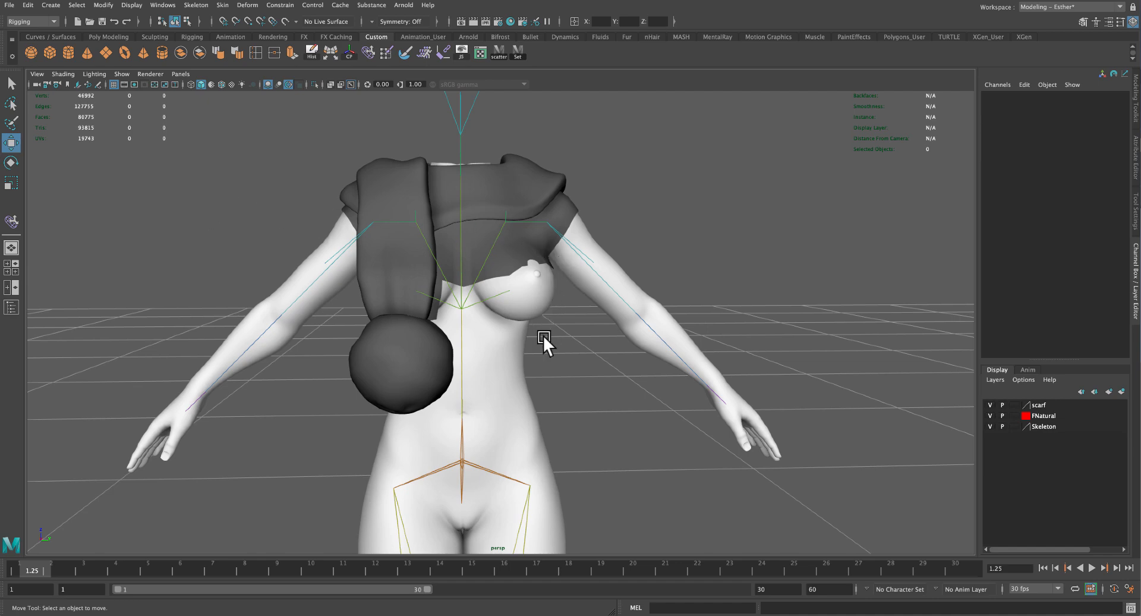
- Select the body and orbit around it, then select the scarf and view it from the side
{"action": "left_click", "coordinate": [560, 207]}
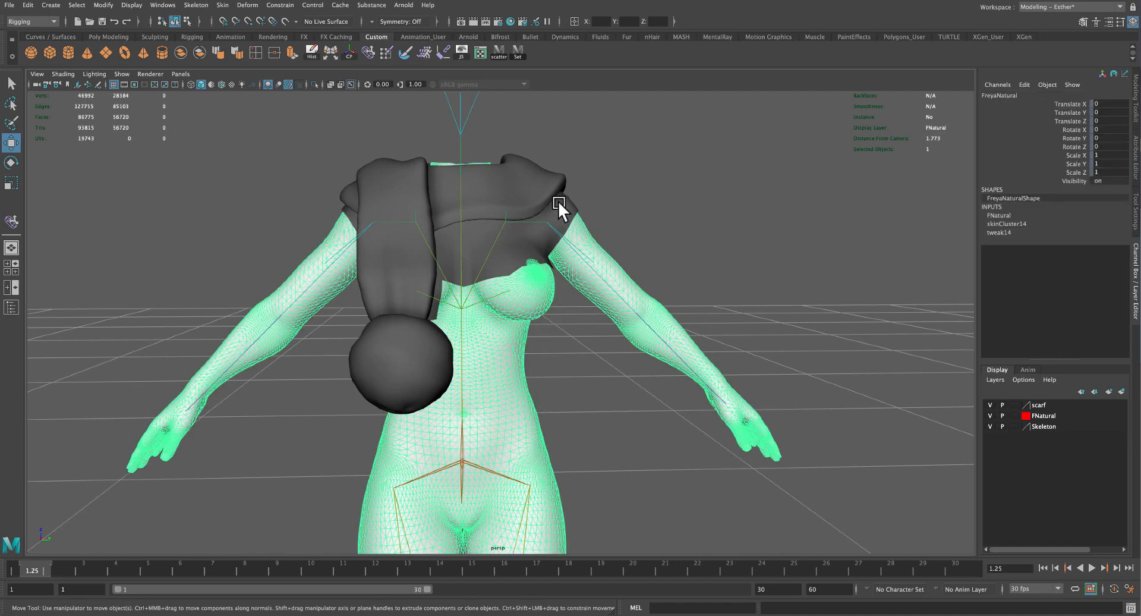
{"action": "left_click_drag", "start_coordinate": [561, 211], "coordinate": [597, 386]}
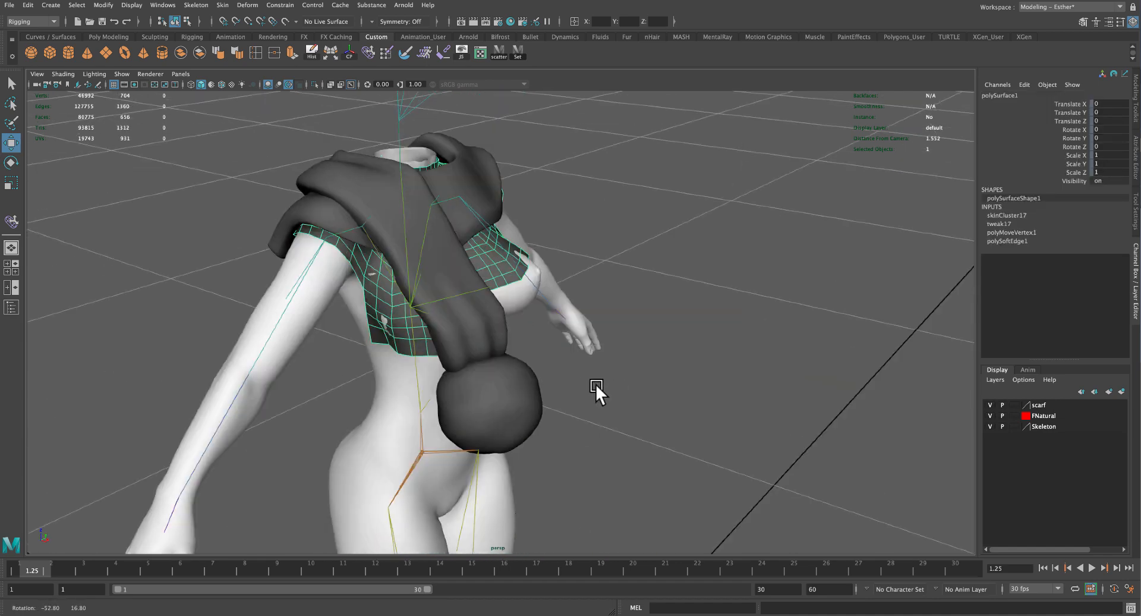
{"action": "left_click_drag", "start_coordinate": [597, 393], "coordinate": [568, 335]}
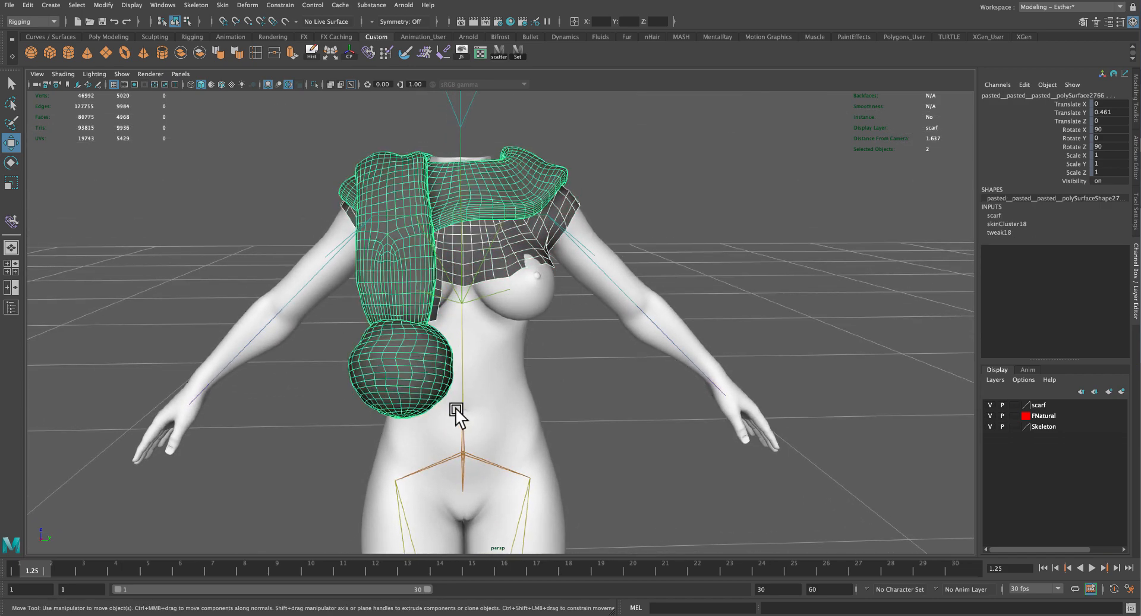
{"action": "left_click", "coordinate": [221, 5]}
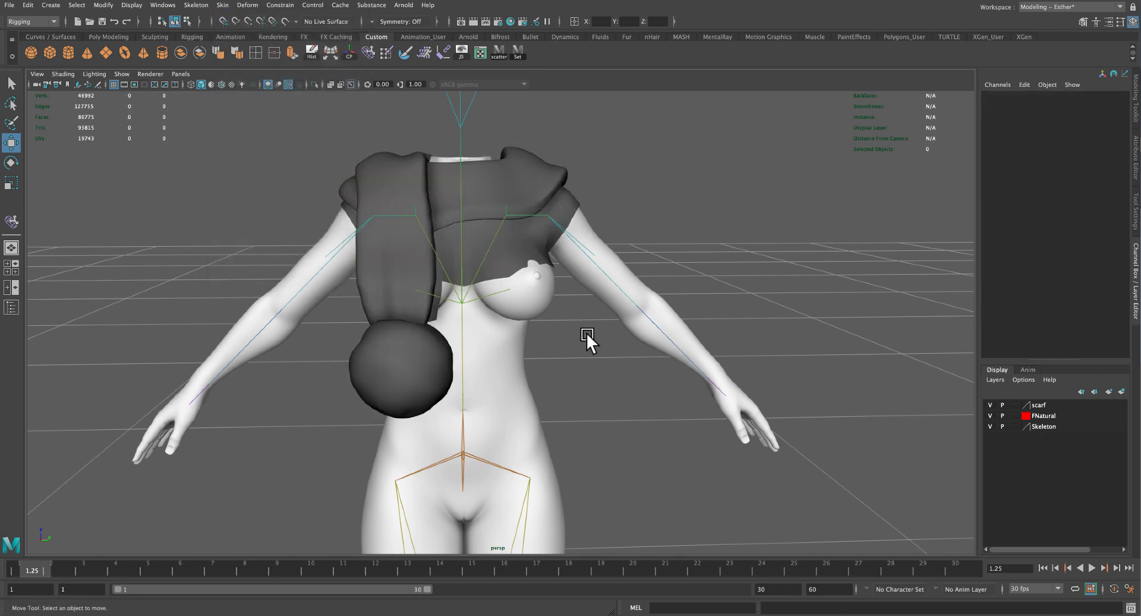
{"action": "left_click_drag", "start_coordinate": [589, 338], "coordinate": [687, 363]}
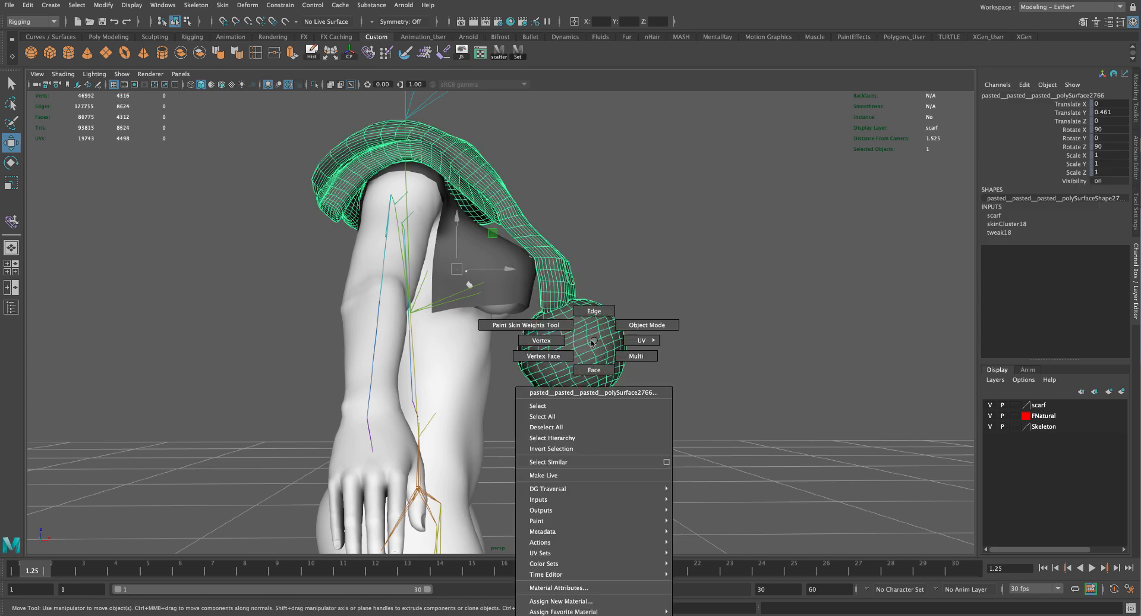
- Start Paint Skin Weights on the scarf and show the CHEST joint's weights from the front
{"action": "left_click", "coordinate": [522, 324]}
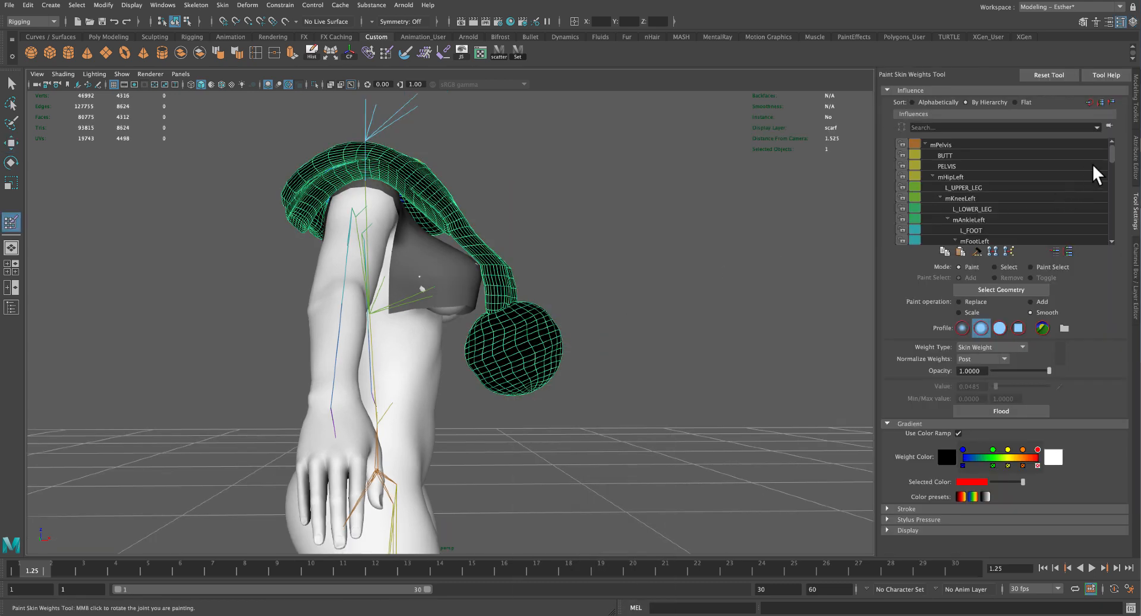
{"action": "scroll", "scroll_direction": "down", "scroll_amount": 3}
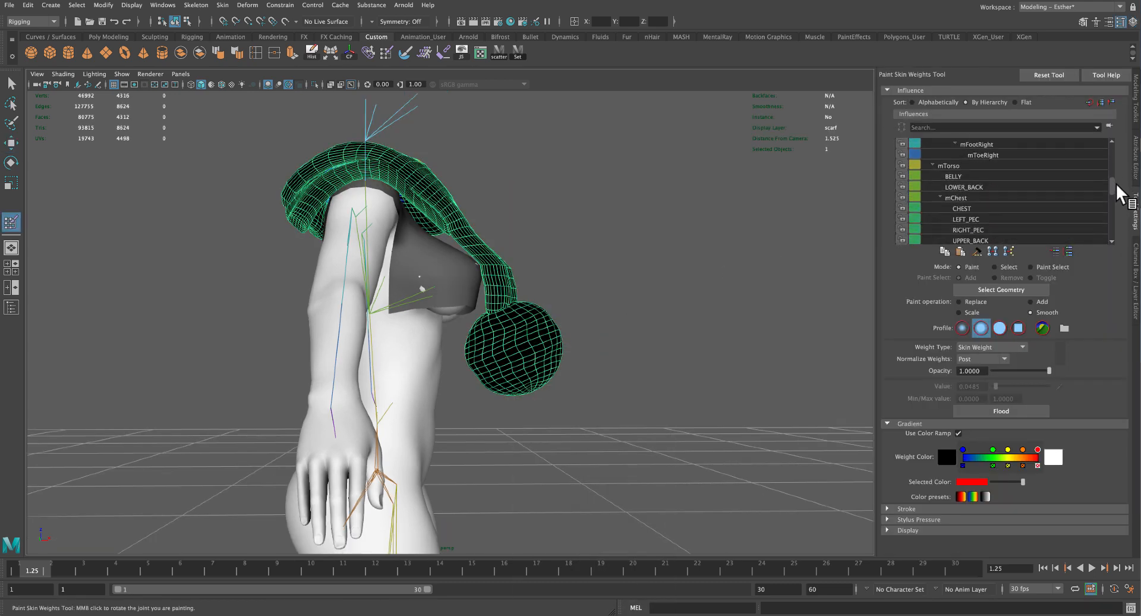
{"action": "left_click", "coordinate": [961, 167]}
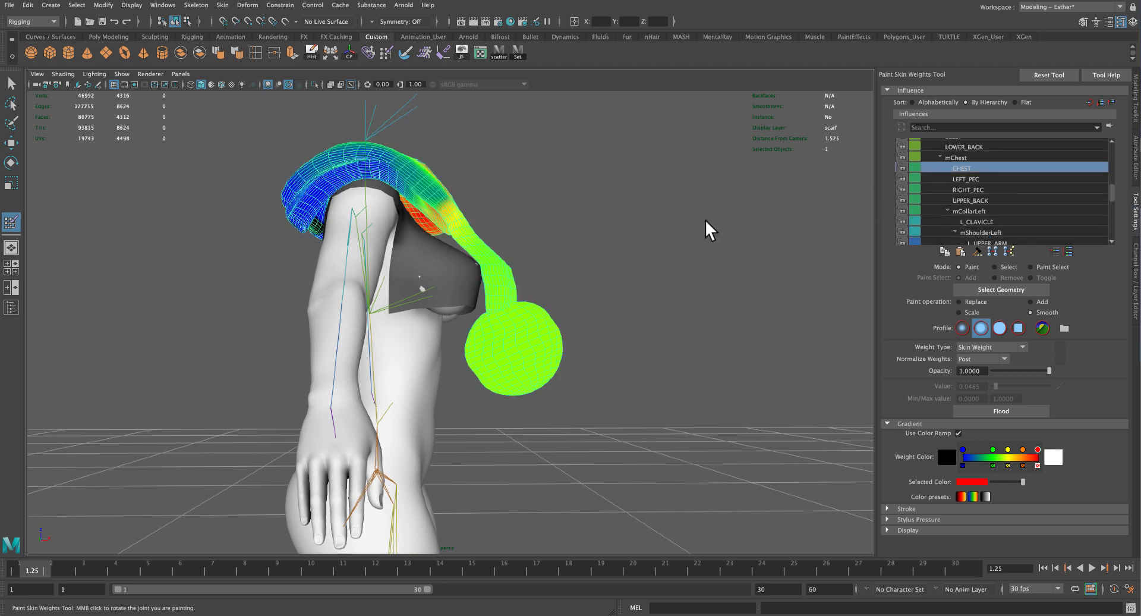
{"action": "mouse_move", "coordinate": [528, 324]}
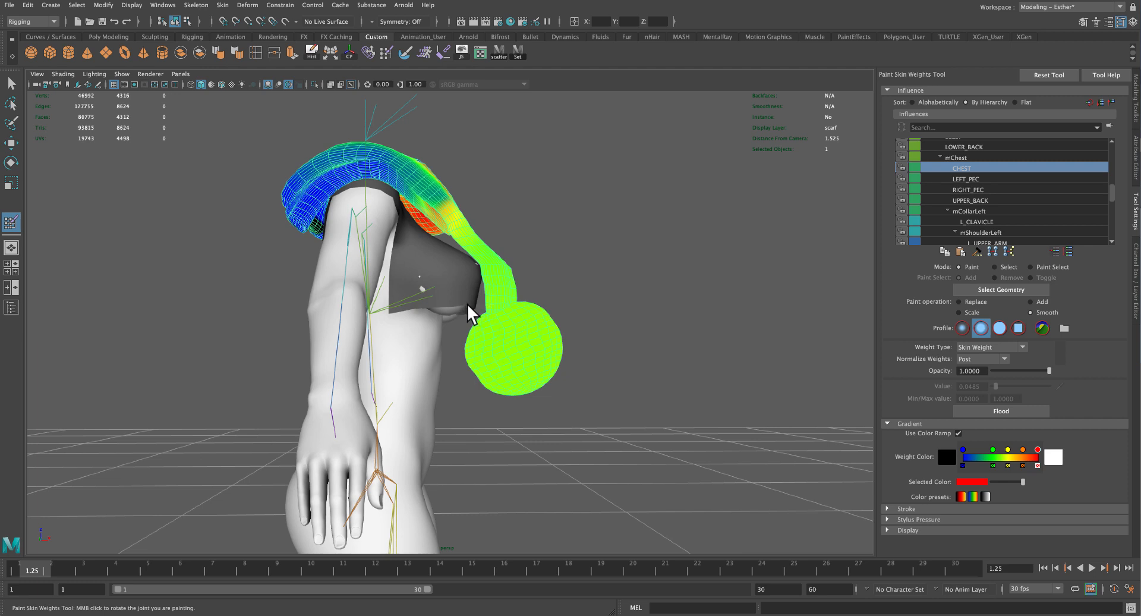
{"action": "mouse_move", "coordinate": [479, 318]}
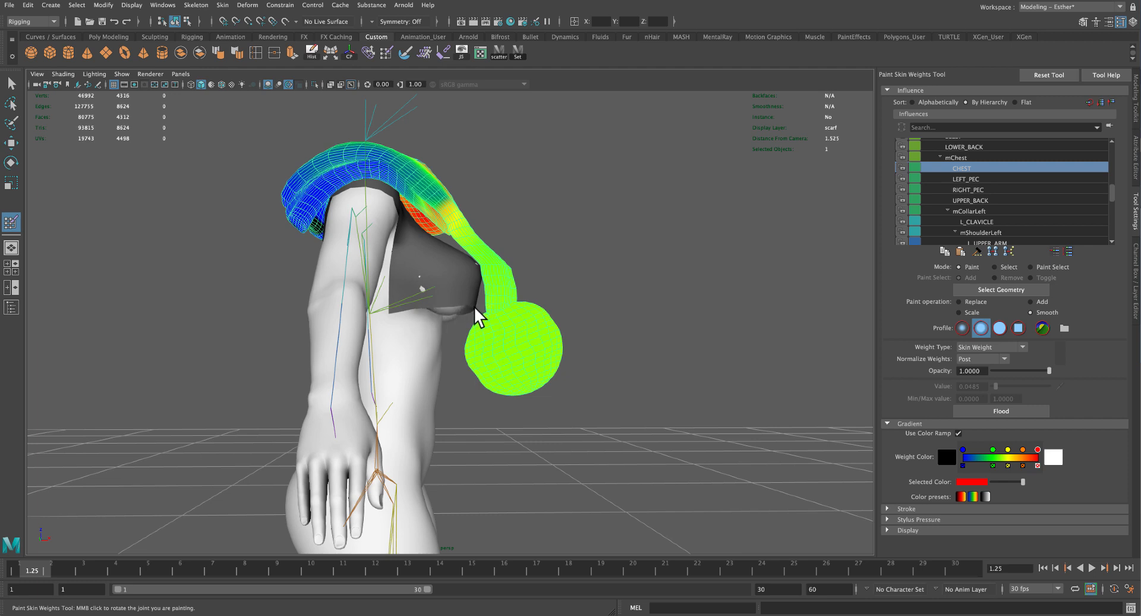
{"action": "mouse_move", "coordinate": [557, 326]}
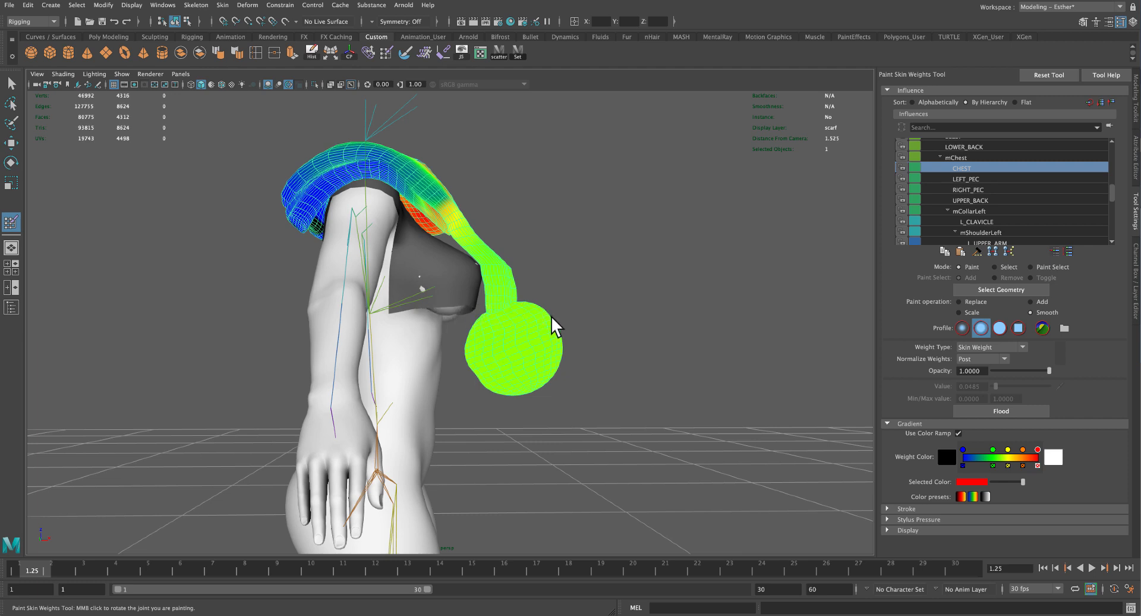
{"action": "mouse_move", "coordinate": [575, 386]}
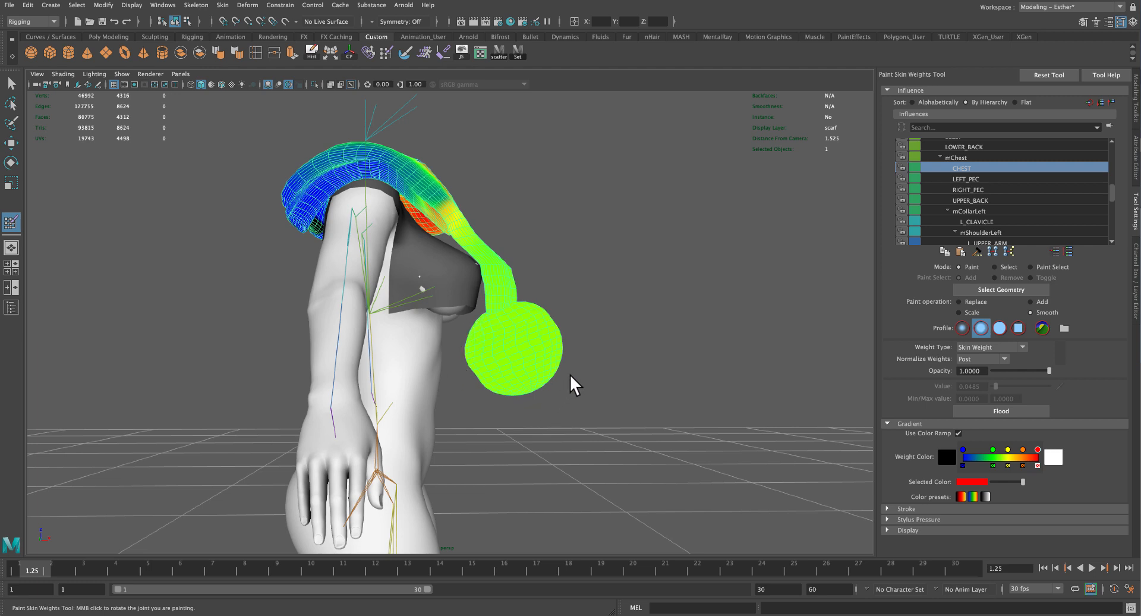
{"action": "mouse_move", "coordinate": [615, 326]}
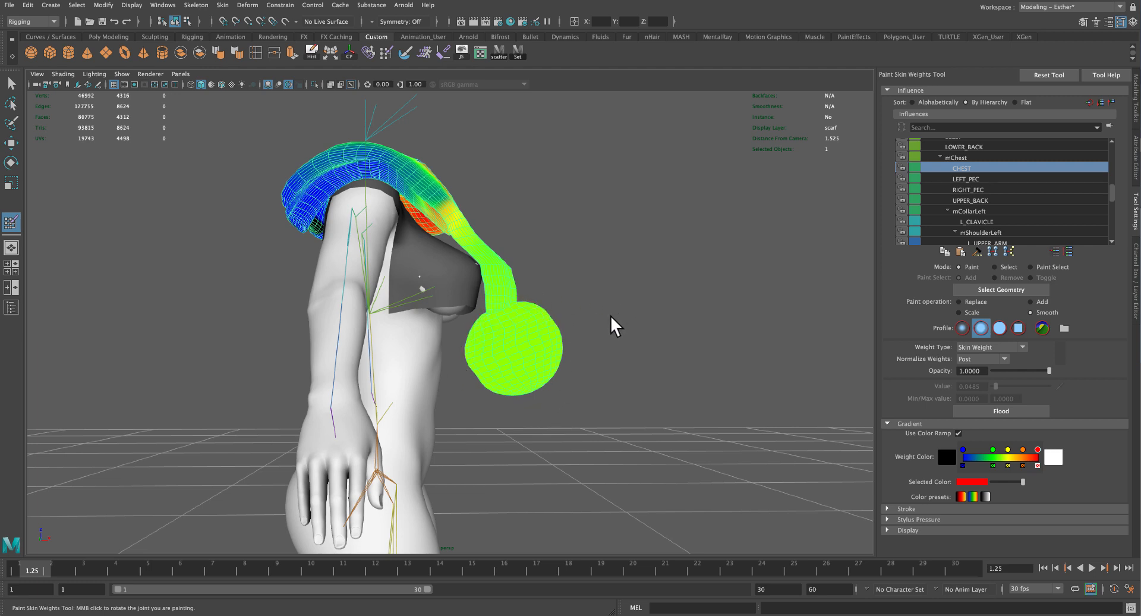
{"action": "mouse_move", "coordinate": [587, 340]}
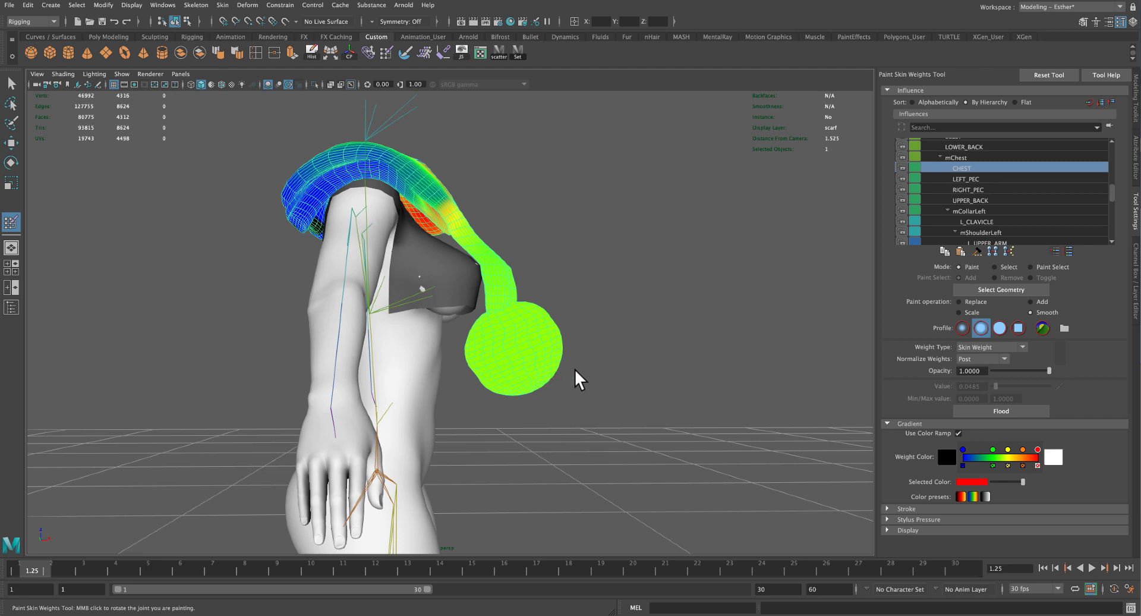
{"action": "mouse_move", "coordinate": [453, 424]}
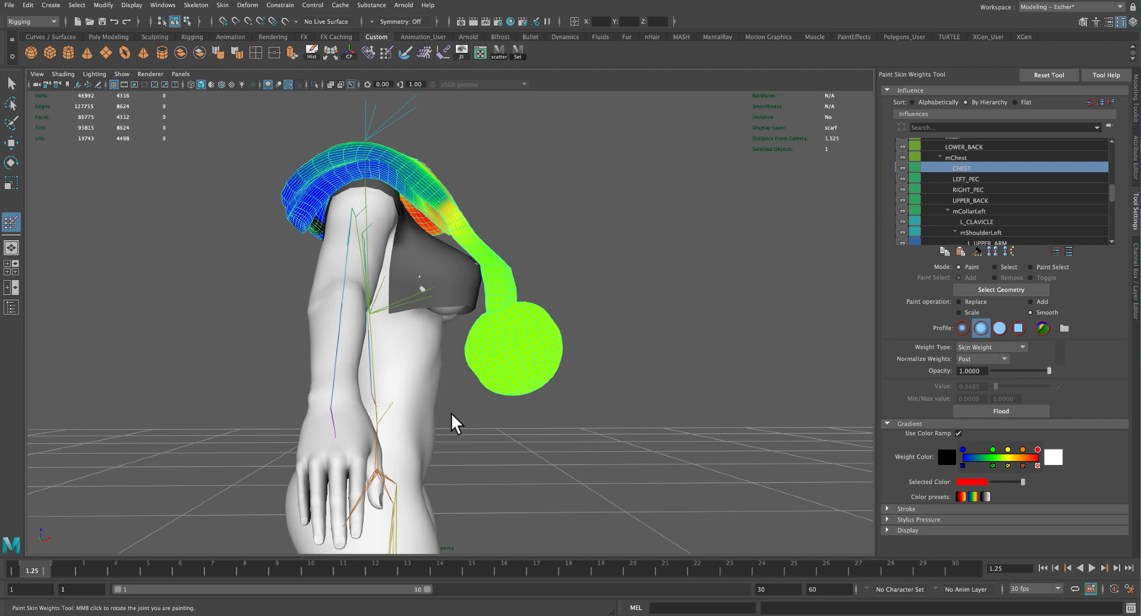
{"action": "left_click_drag", "start_coordinate": [451, 422], "coordinate": [596, 327]}
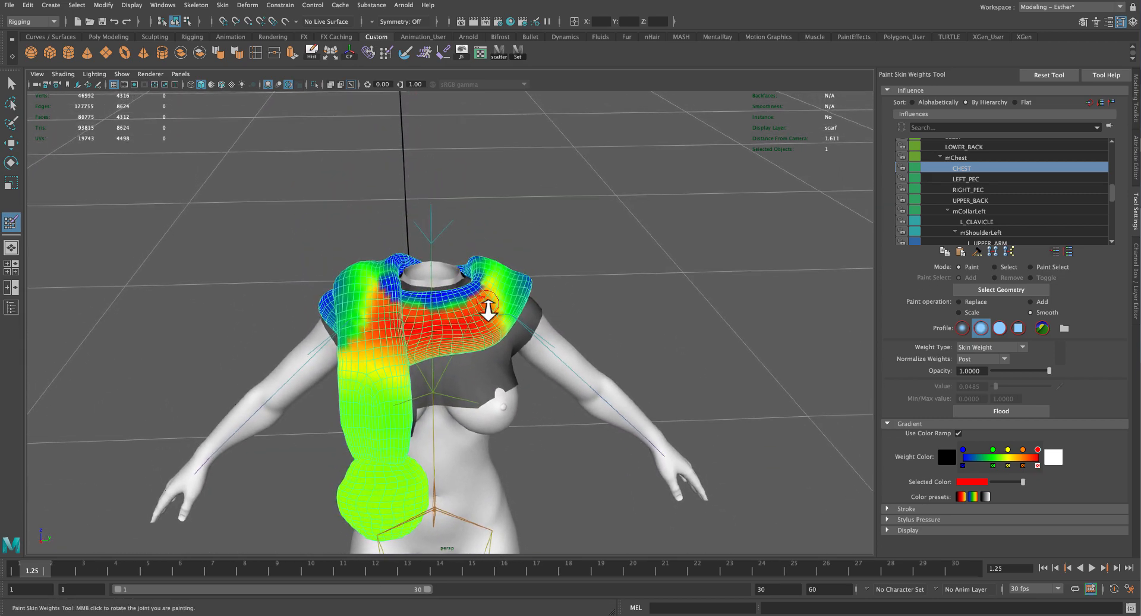
- Zoom and orbit around the scarf's CHEST weights, then exit painting with the Move Tool
{"action": "left_click_drag", "start_coordinate": [487, 305], "coordinate": [291, 350]}
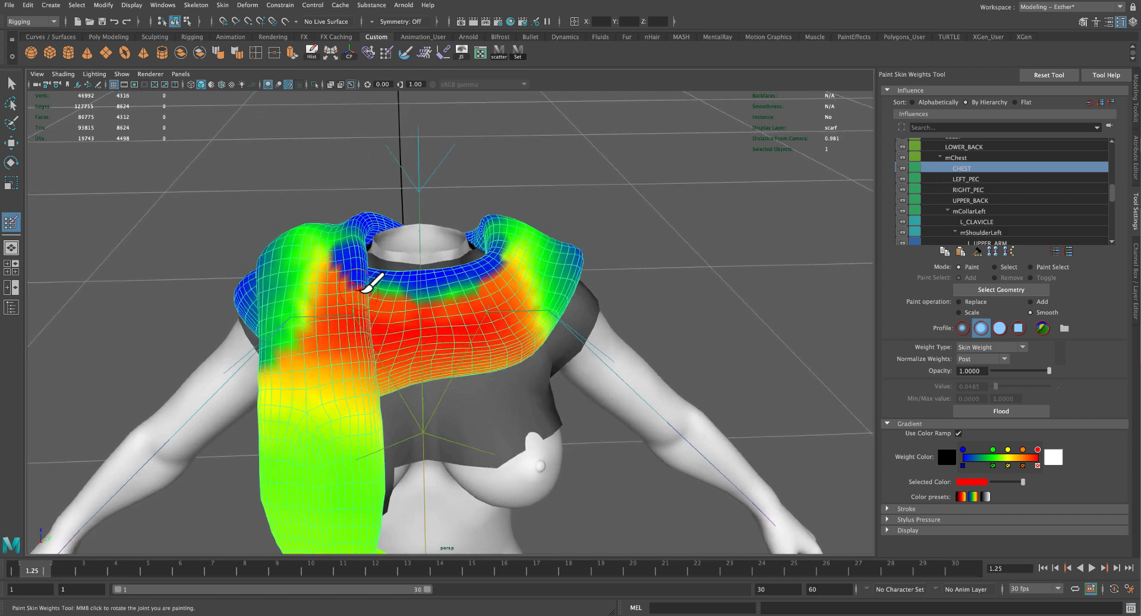
{"action": "mouse_move", "coordinate": [295, 244]}
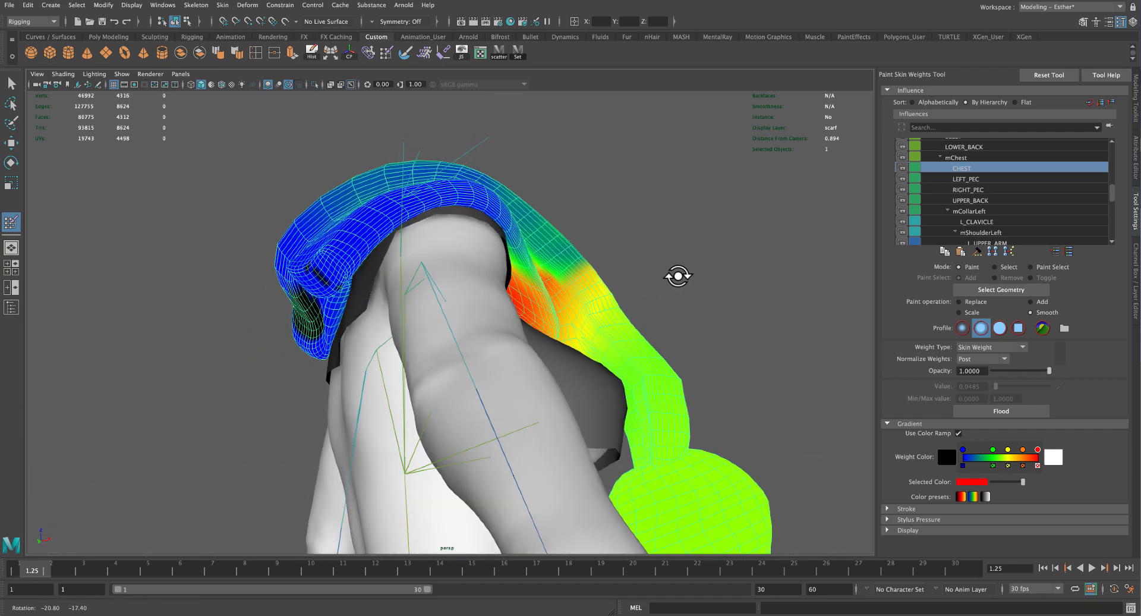
{"action": "left_click_drag", "start_coordinate": [679, 276], "coordinate": [470, 309]}
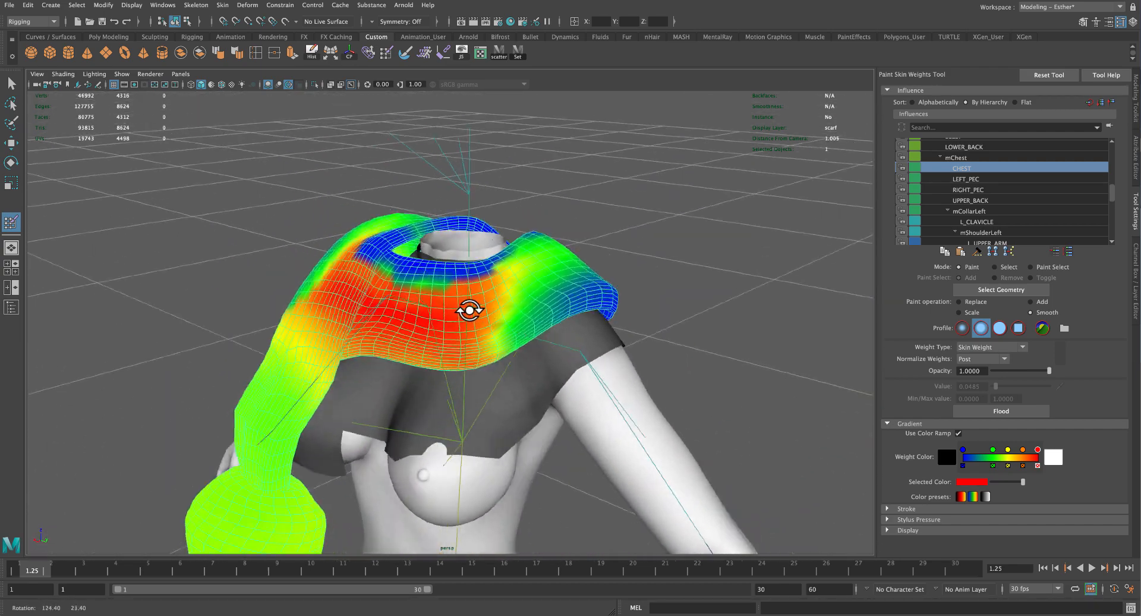
{"action": "left_click_drag", "start_coordinate": [473, 313], "coordinate": [560, 305]}
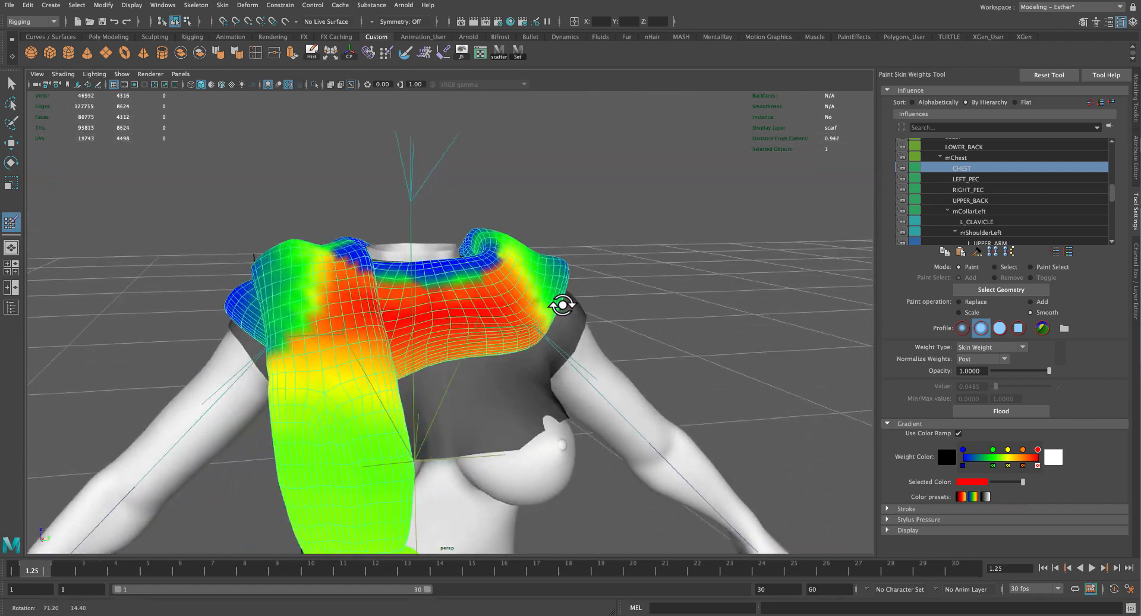
{"action": "left_click_drag", "start_coordinate": [564, 304], "coordinate": [657, 291]}
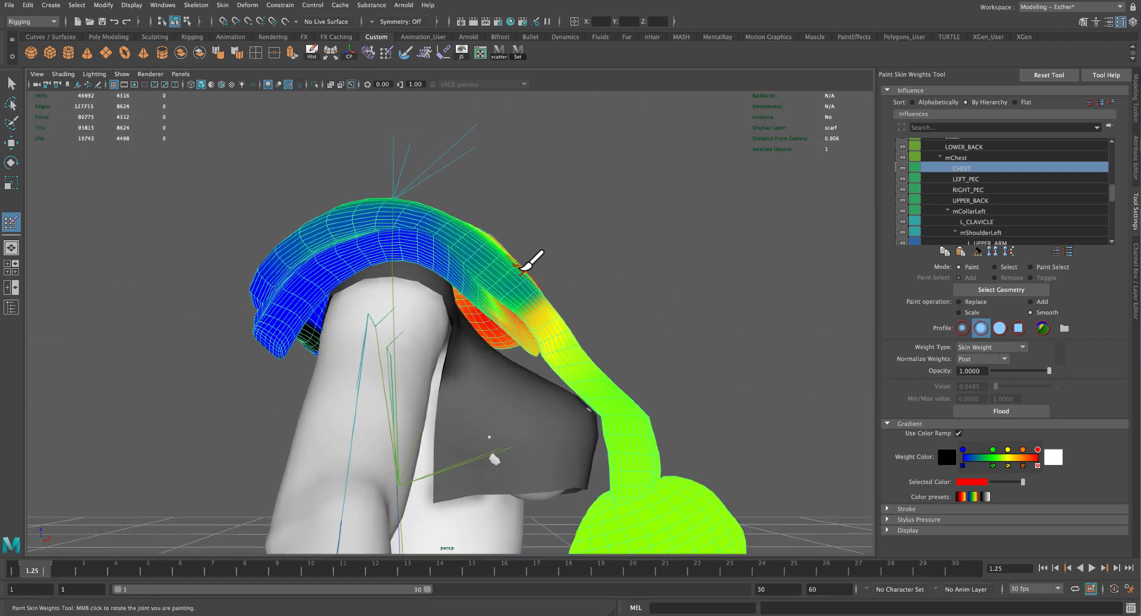
{"action": "left_click_drag", "start_coordinate": [531, 262], "coordinate": [616, 272]}
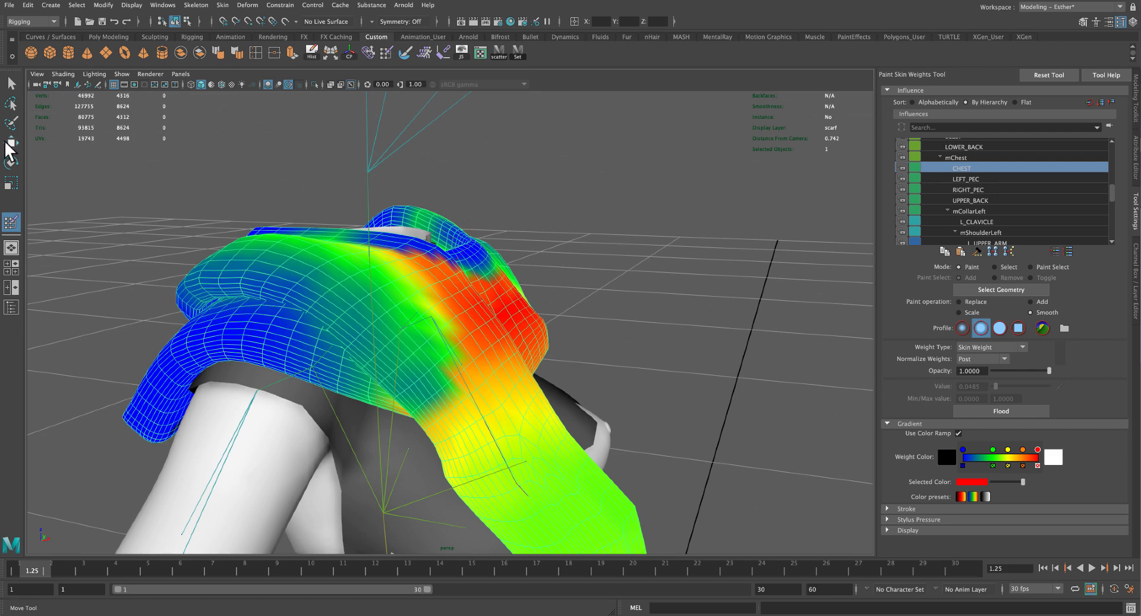
{"action": "left_click", "coordinate": [10, 141]}
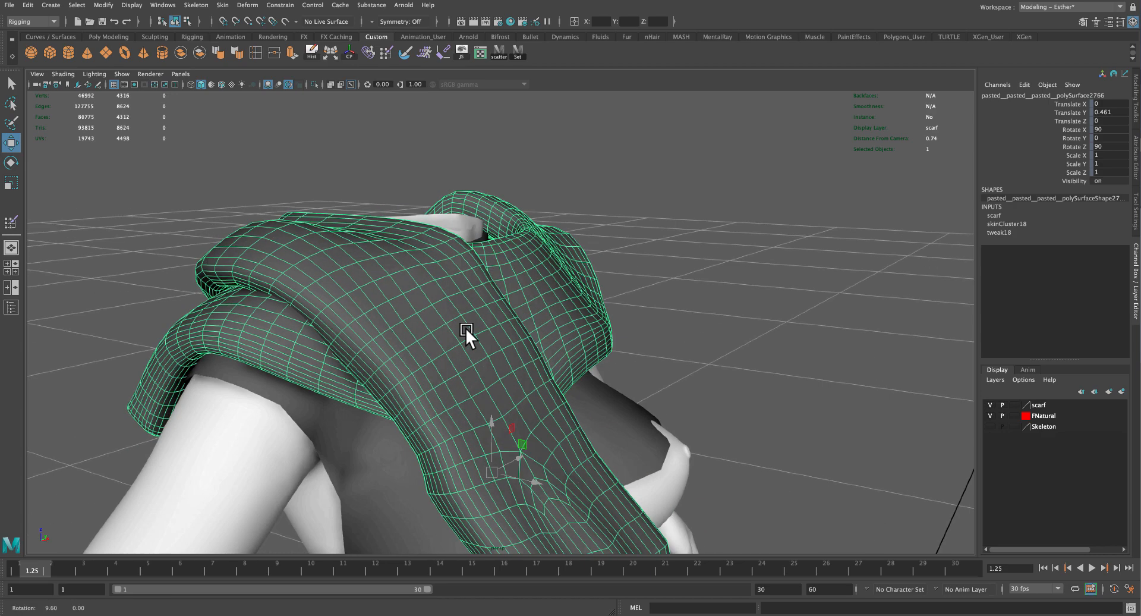
- Orbit around the shoulder drape to check the selected vertex rows on the scarf
{"action": "left_click_drag", "start_coordinate": [466, 335], "coordinate": [567, 291]}
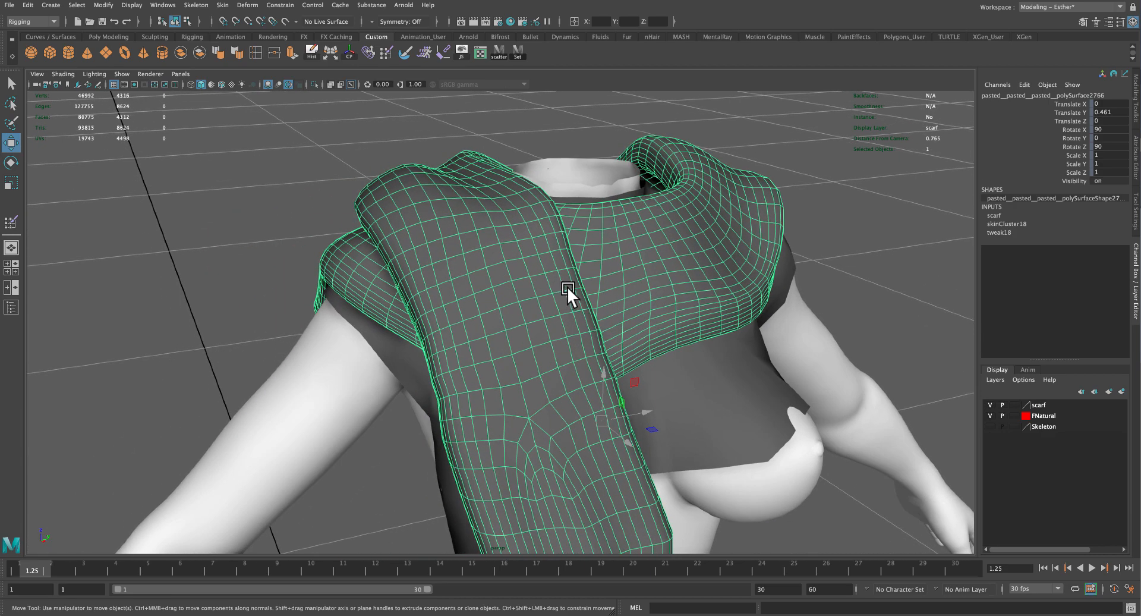
{"action": "mouse_move", "coordinate": [506, 258]}
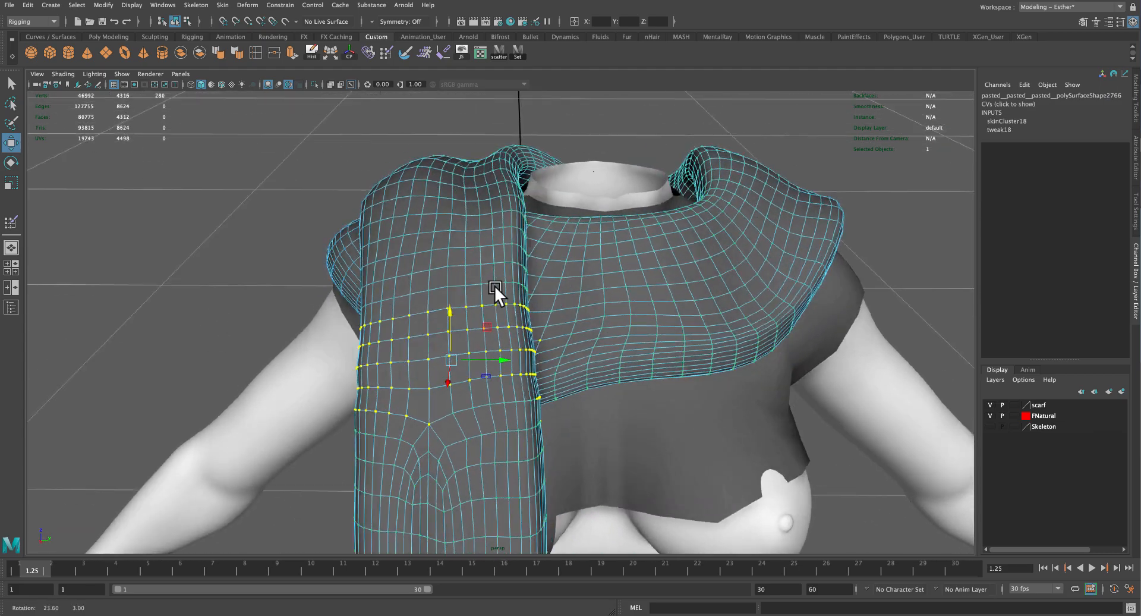
{"action": "left_click_drag", "start_coordinate": [495, 292], "coordinate": [444, 321]}
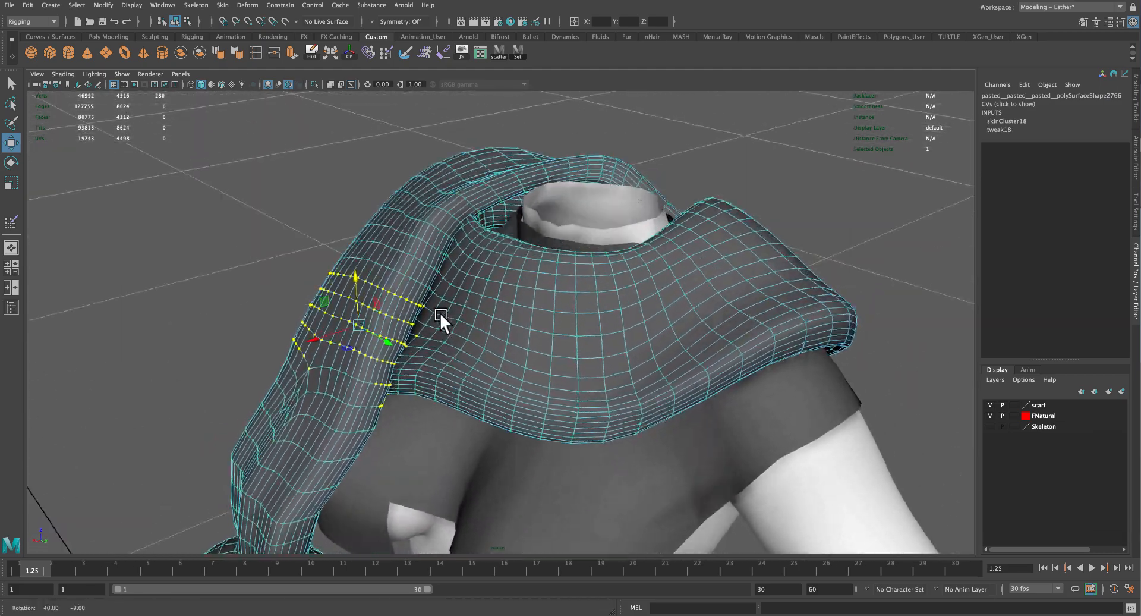
{"action": "left_click_drag", "start_coordinate": [444, 320], "coordinate": [735, 284]}
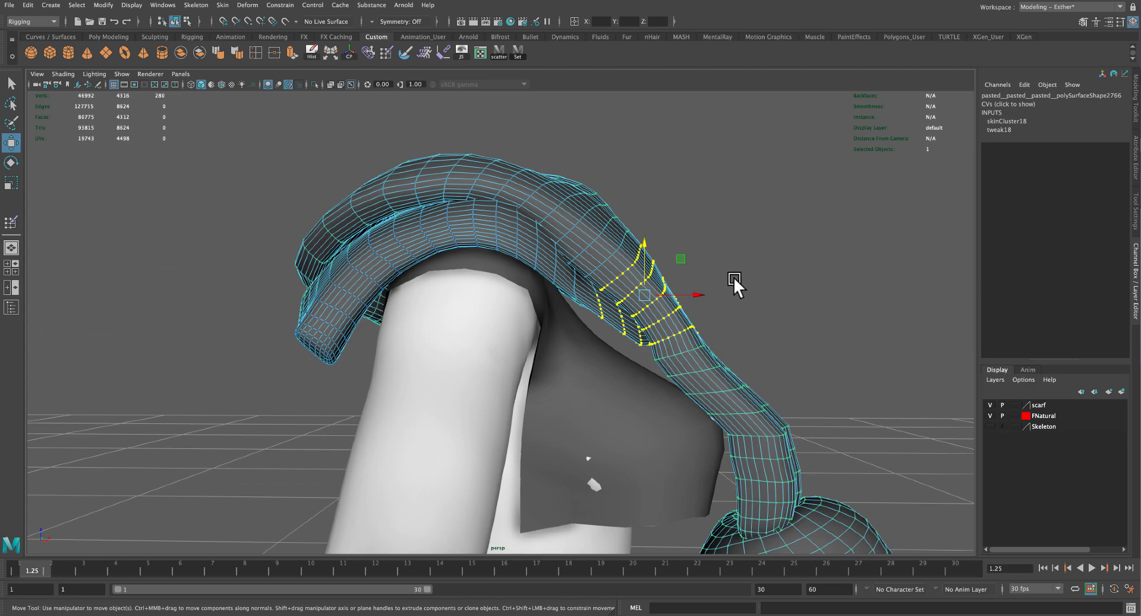
{"action": "left_click_drag", "start_coordinate": [735, 284], "coordinate": [684, 282]}
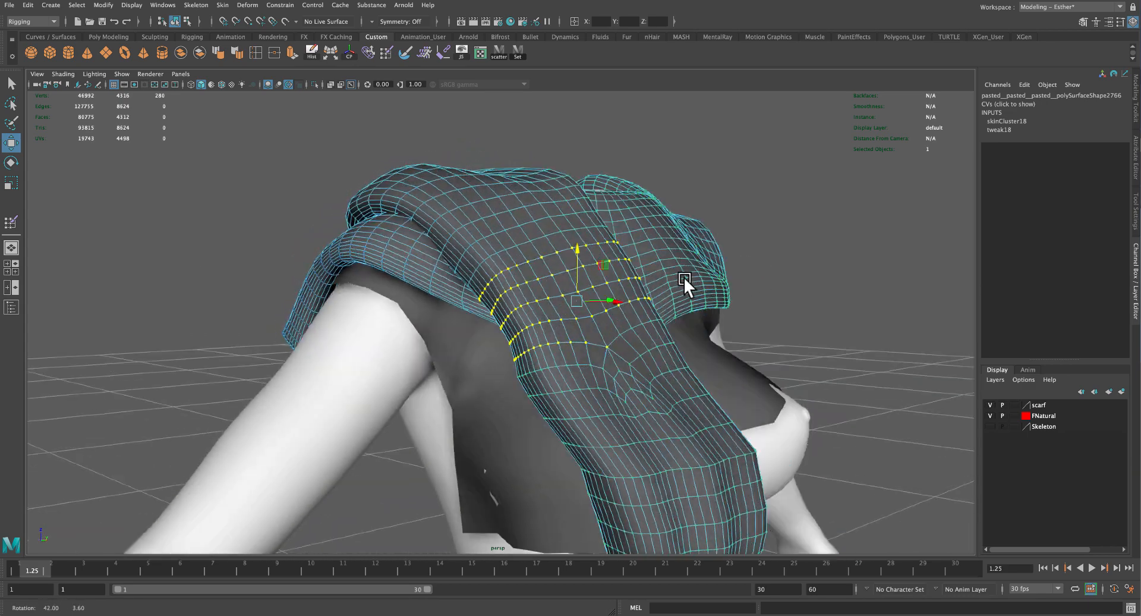
{"action": "left_click_drag", "start_coordinate": [684, 284], "coordinate": [396, 193]}
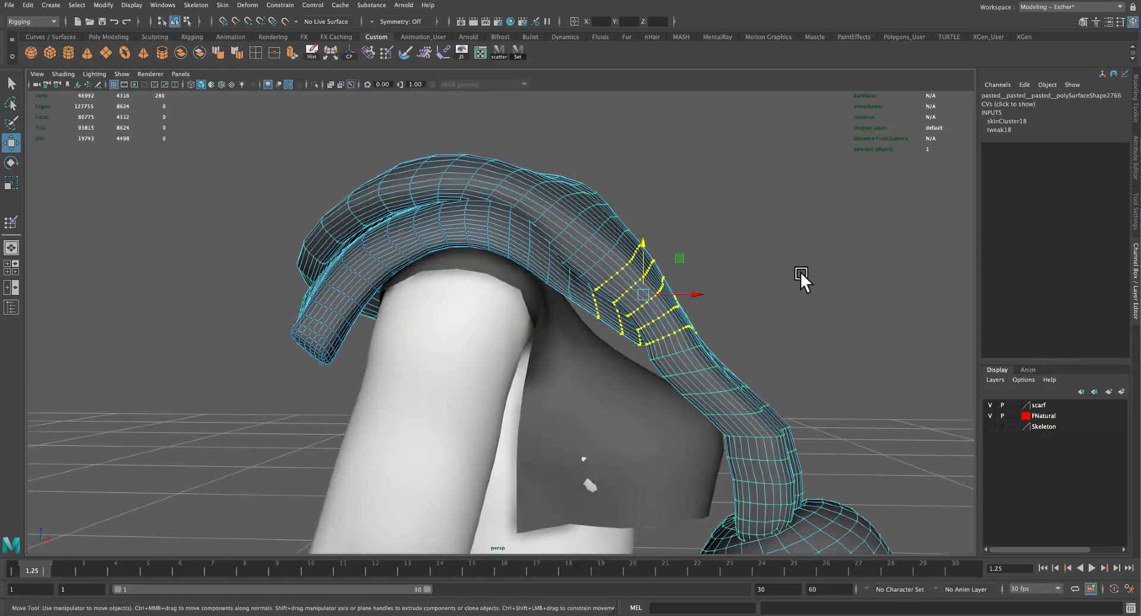
{"action": "left_click_drag", "start_coordinate": [801, 284], "coordinate": [666, 331]}
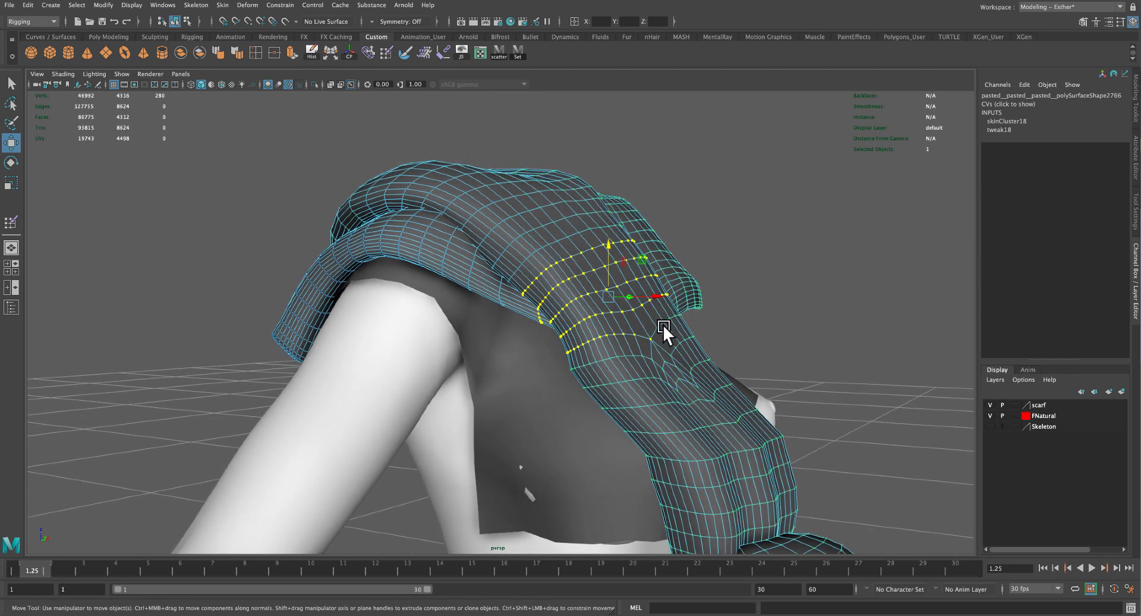
- Reopen Paint Skin Weights and flood-smooth the CHEST and RIGHT_PEC weights over the selected vertices
{"action": "right_click", "coordinate": [664, 326]}
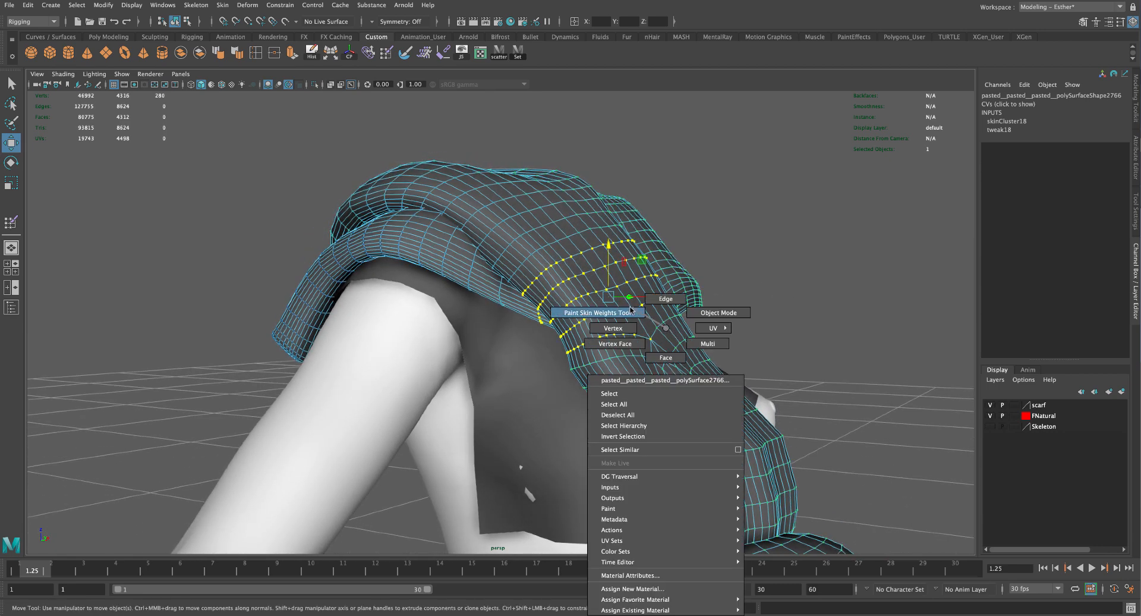
{"action": "left_click", "coordinate": [596, 312]}
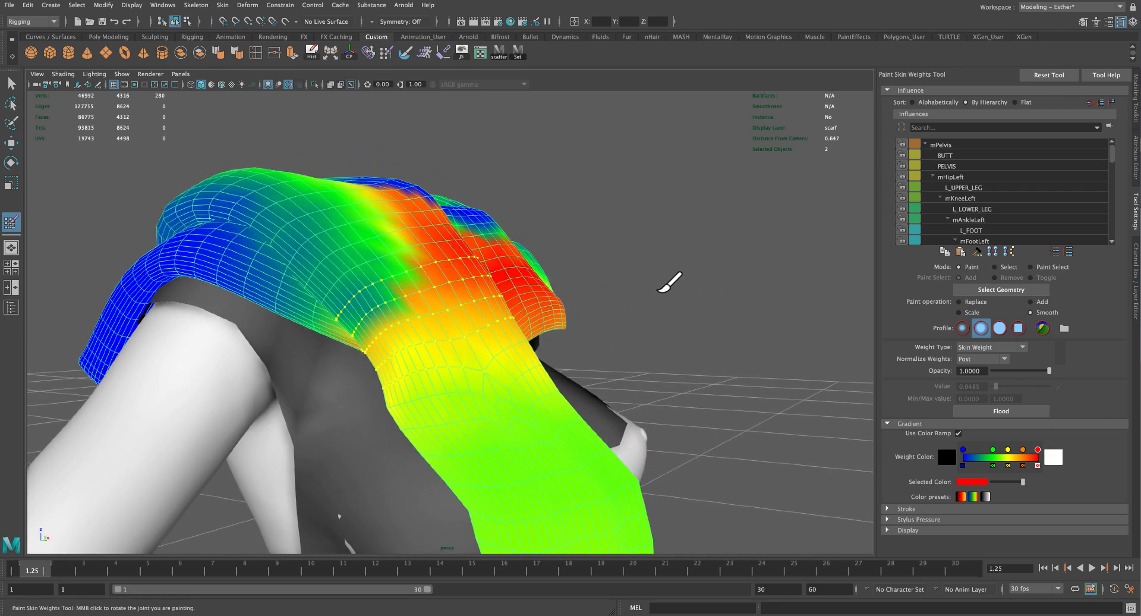
{"action": "mouse_move", "coordinate": [658, 295]}
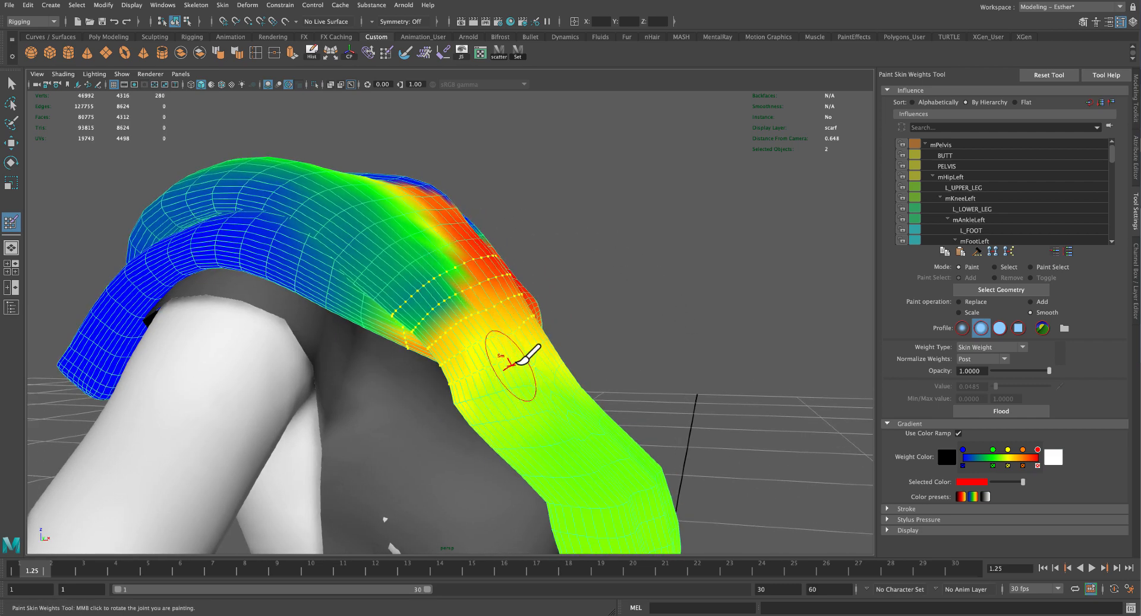
{"action": "left_click", "coordinate": [999, 410]}
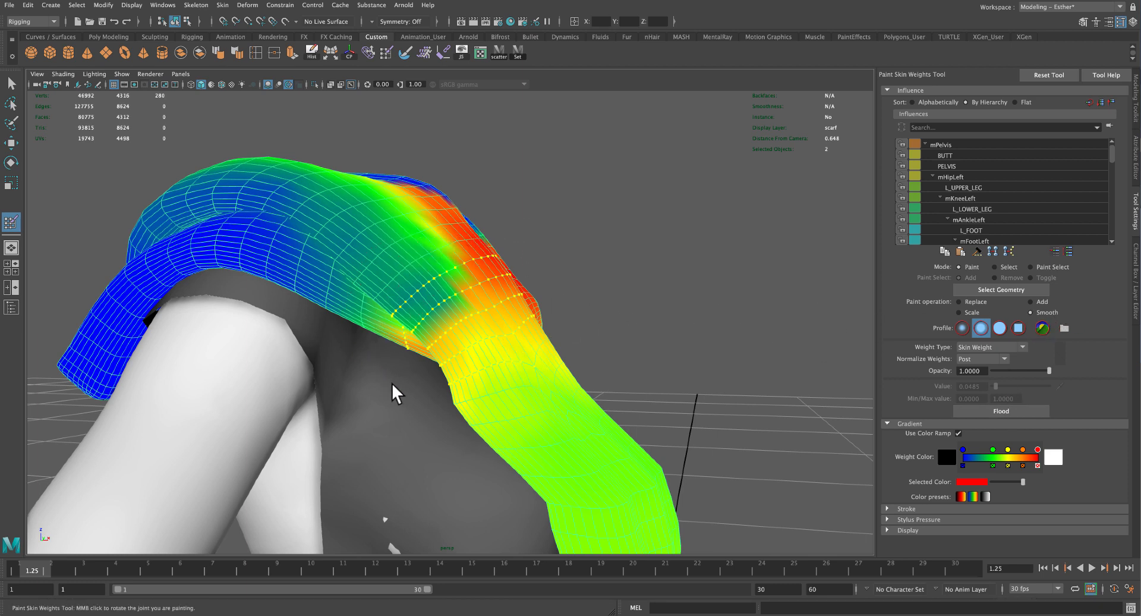
{"action": "mouse_move", "coordinate": [1117, 161]}
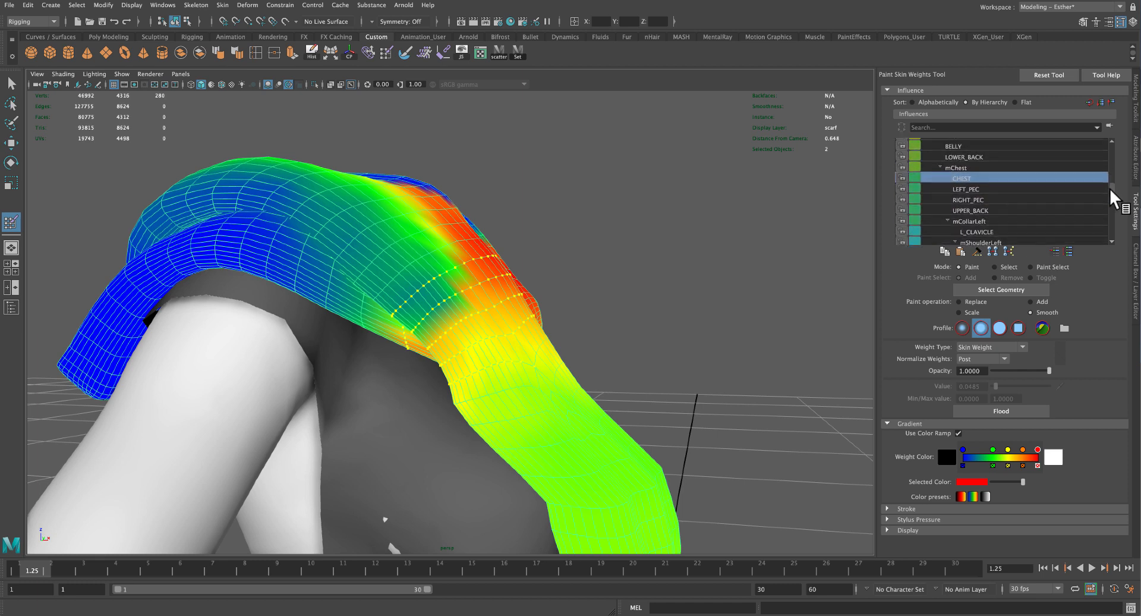
{"action": "scroll", "scroll_direction": "up", "scroll_amount": 3}
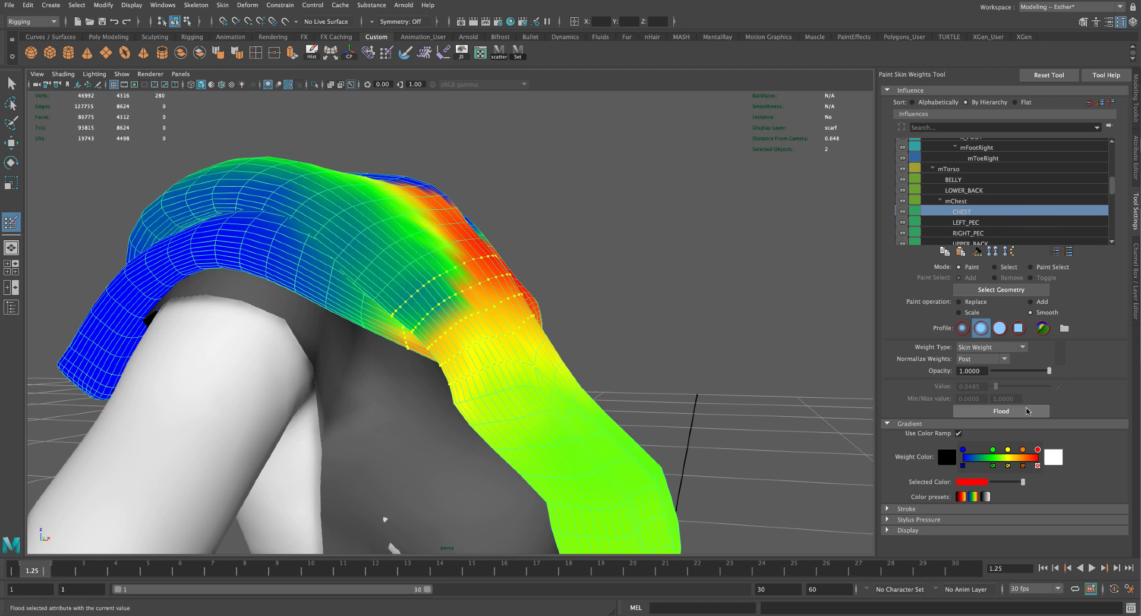
{"action": "left_click", "coordinate": [999, 410]}
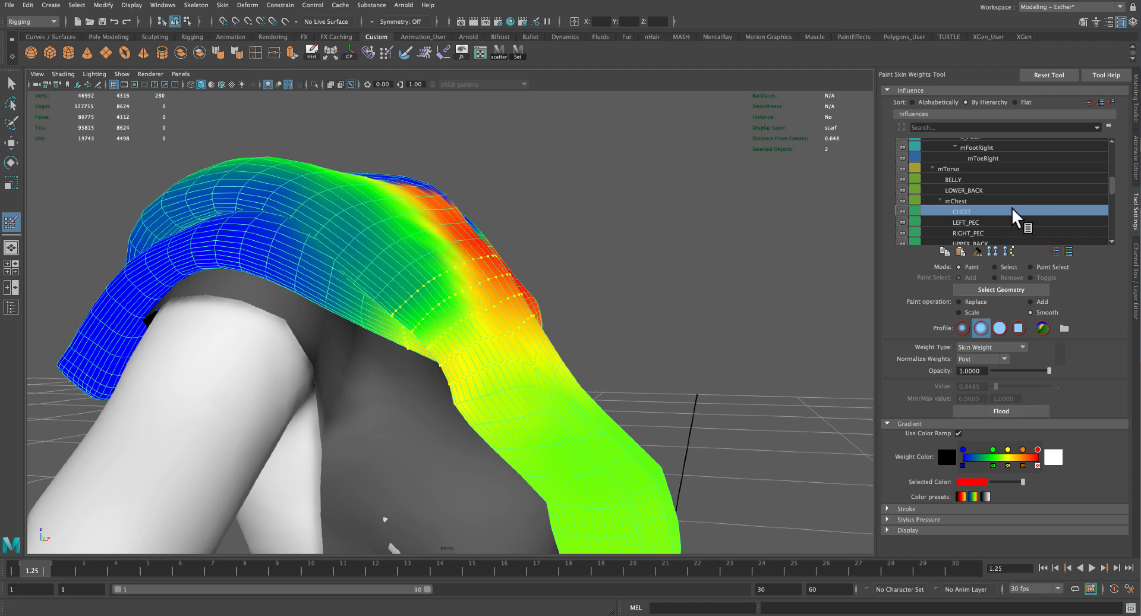
{"action": "left_click", "coordinate": [969, 233]}
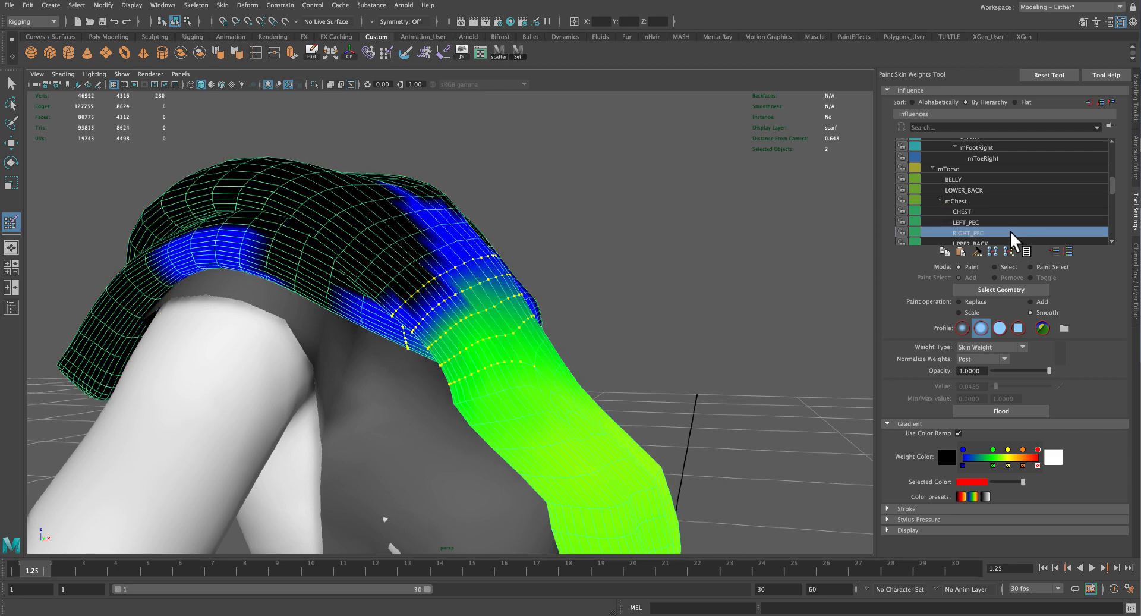
{"action": "left_click", "coordinate": [1000, 411]}
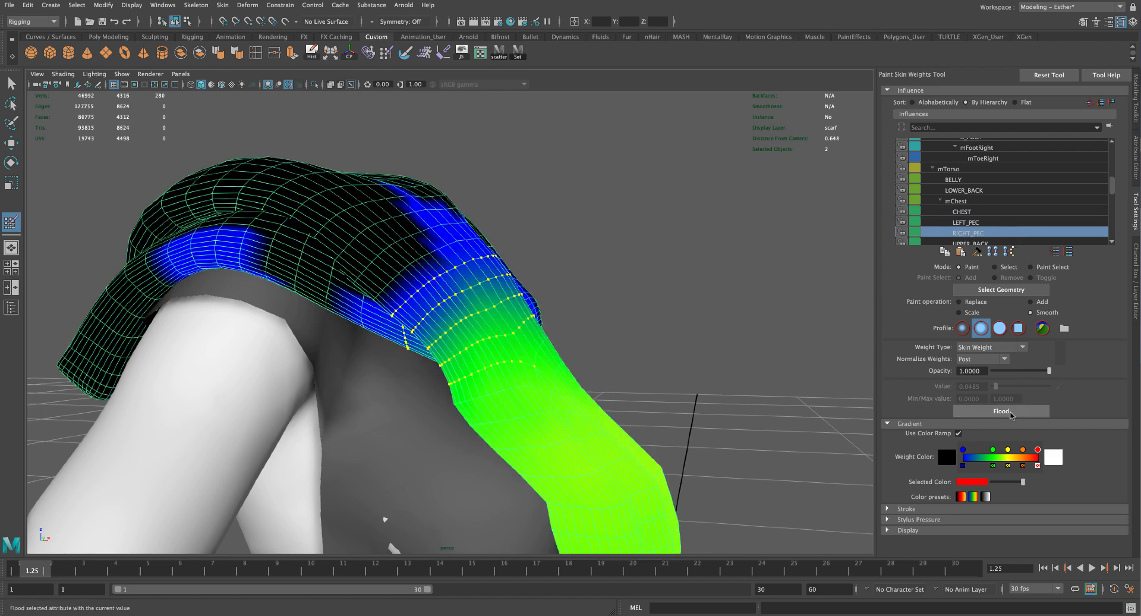
{"action": "left_click", "coordinate": [1000, 412]}
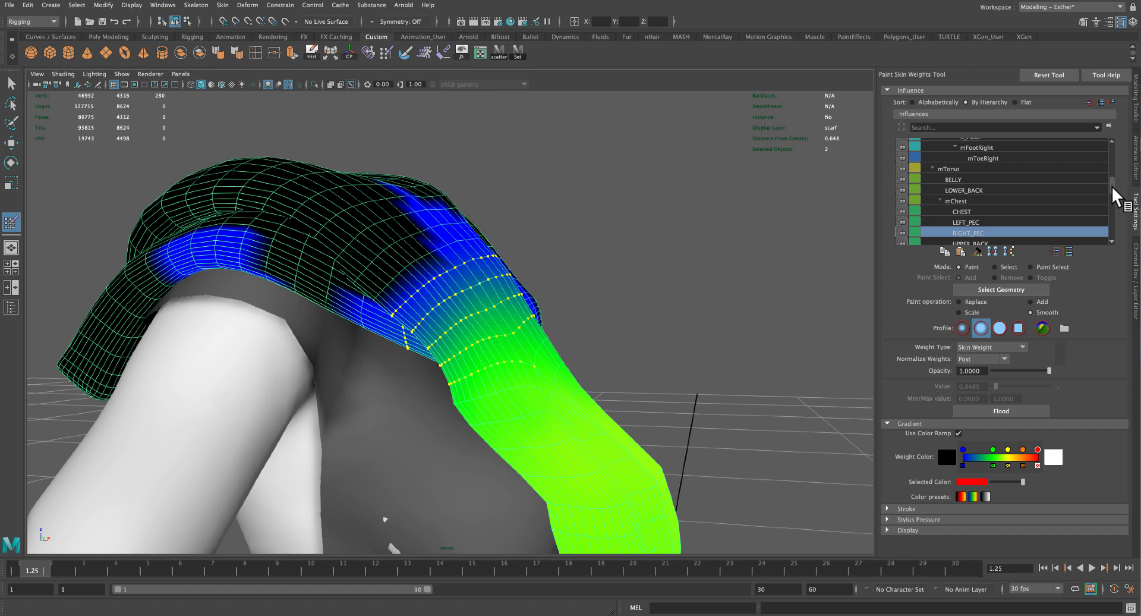
- Select R_UPPER_ARM in the influence list and flood-smooth its weights three times
{"action": "scroll", "scroll_direction": "down", "scroll_amount": 3}
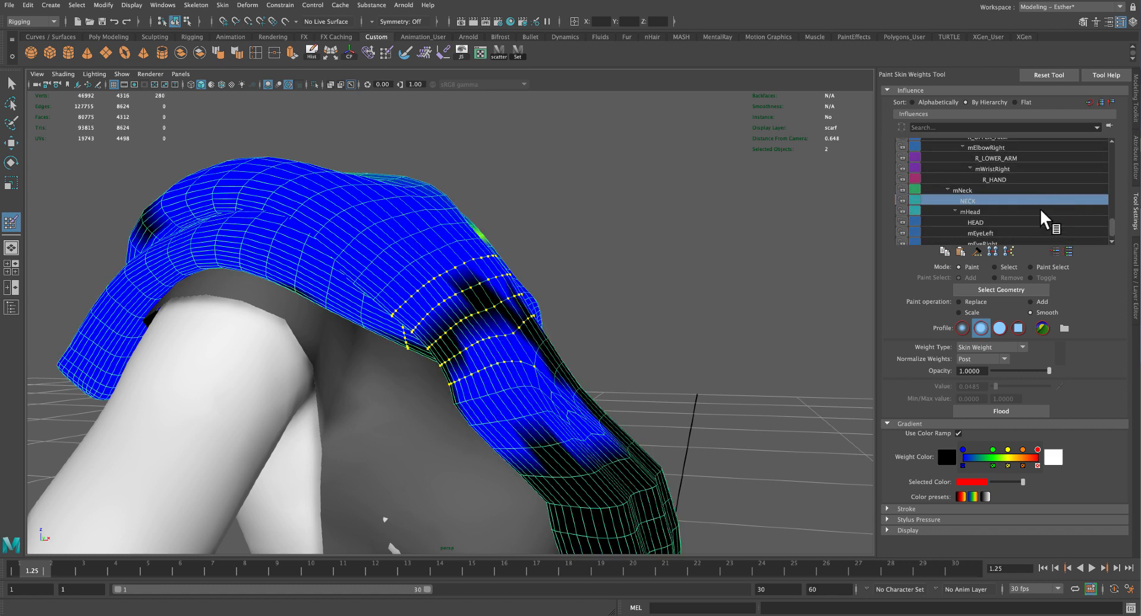
{"action": "left_click", "coordinate": [989, 201]}
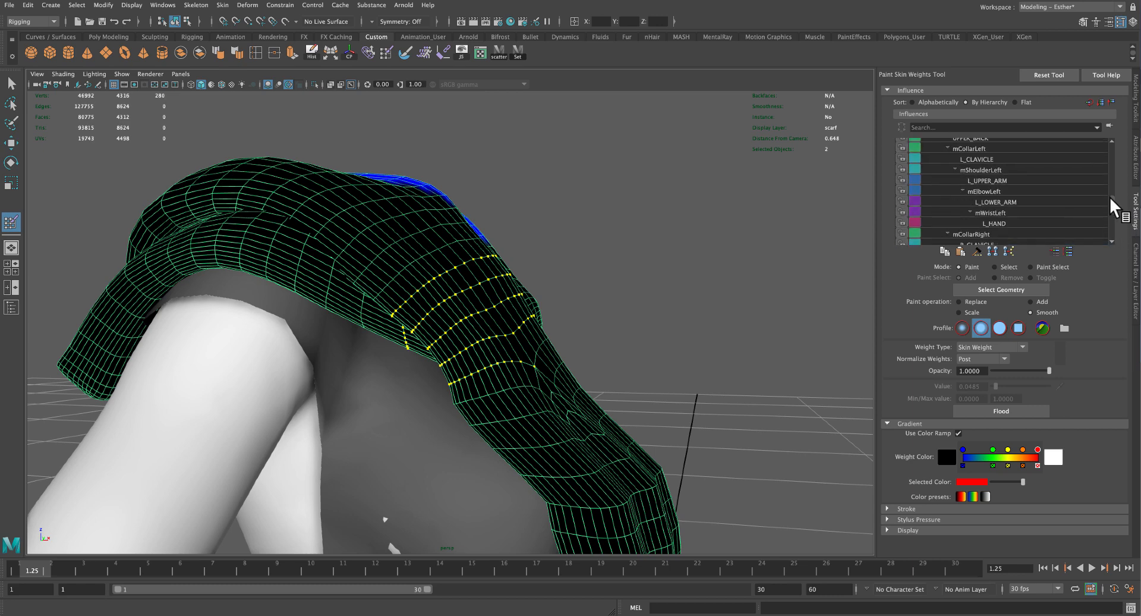
{"action": "left_click", "coordinate": [978, 201]}
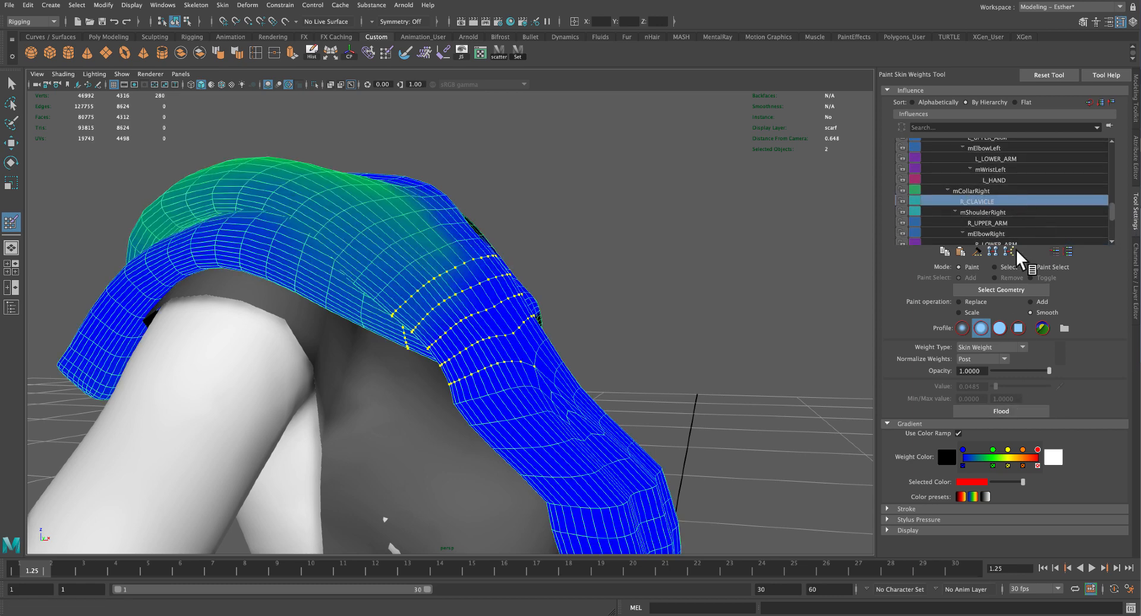
{"action": "left_click", "coordinate": [985, 221]}
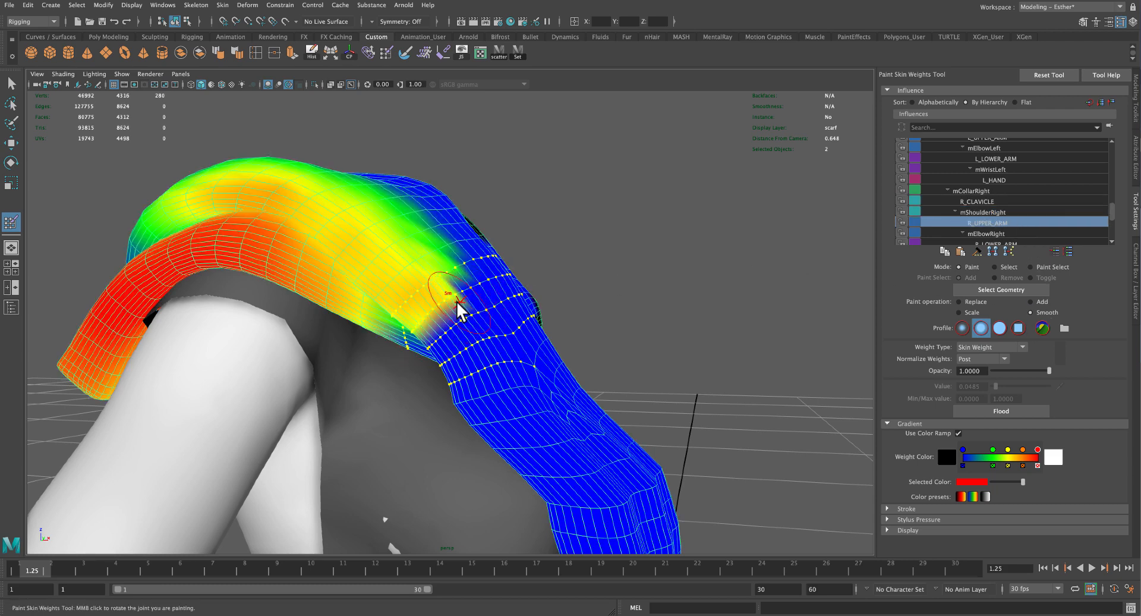
{"action": "left_click", "coordinate": [1000, 412]}
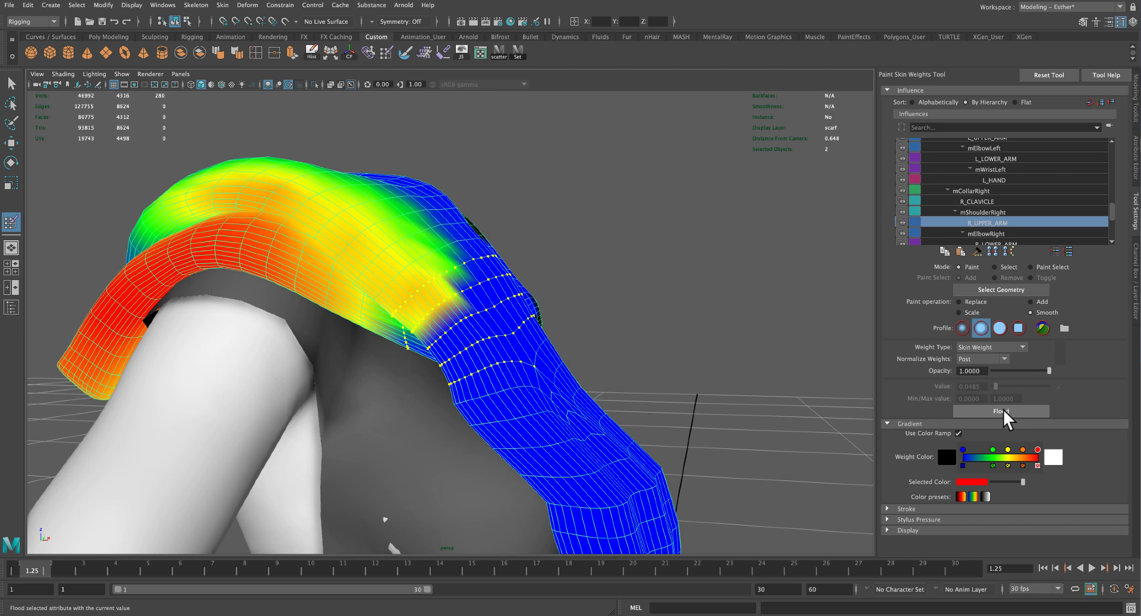
{"action": "left_click", "coordinate": [999, 410]}
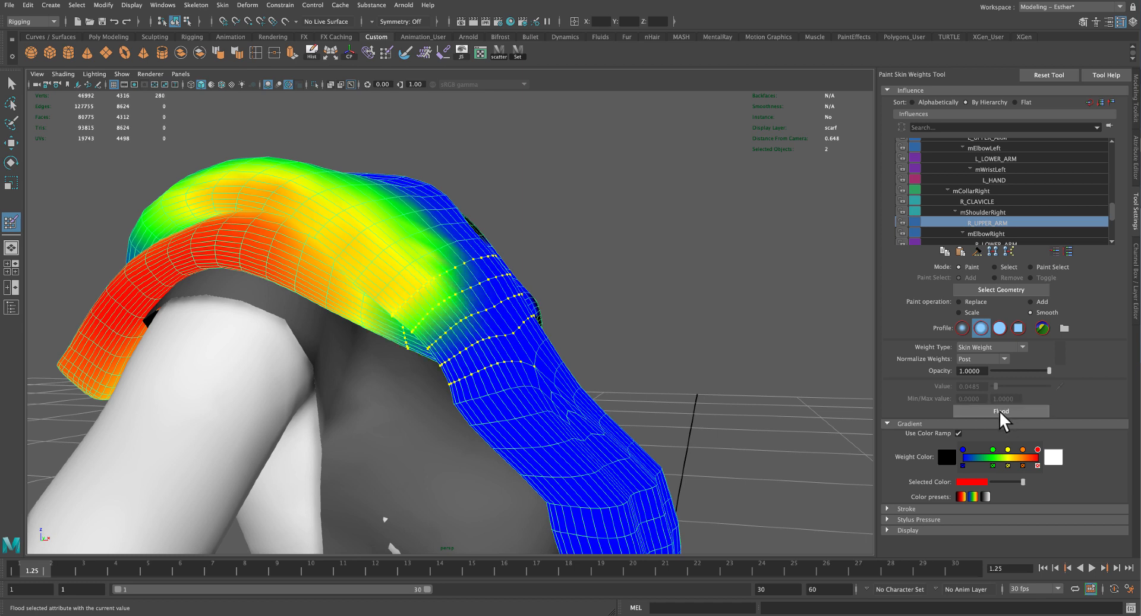
{"action": "left_click", "coordinate": [1000, 411]}
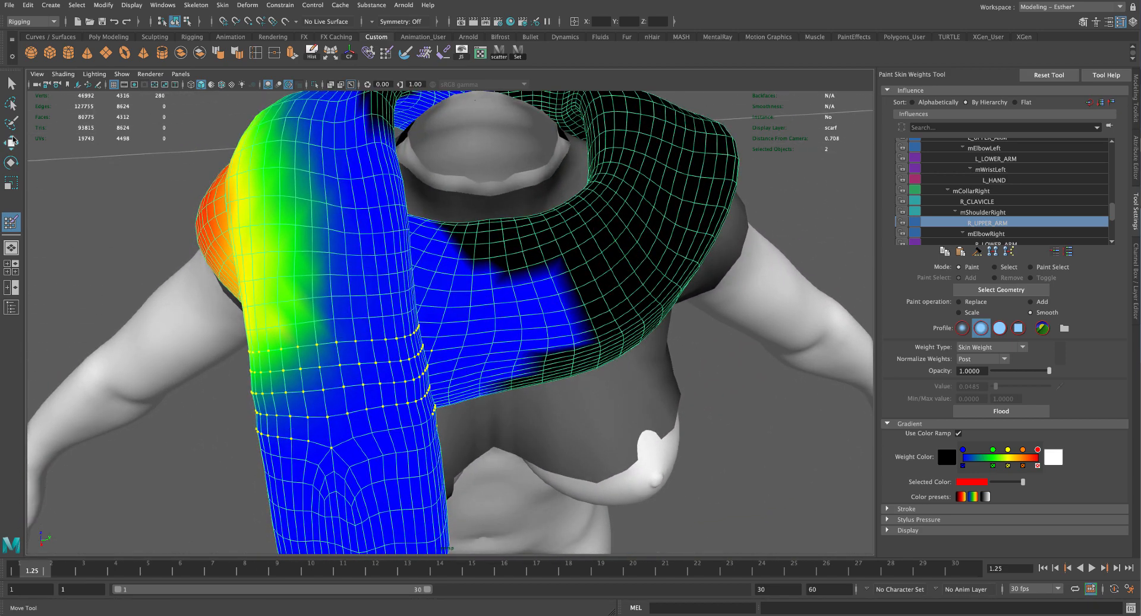
- Restart the Paint Skin Weights Tool on the whole scarf from its right-click menu
{"action": "right_click", "coordinate": [382, 227]}
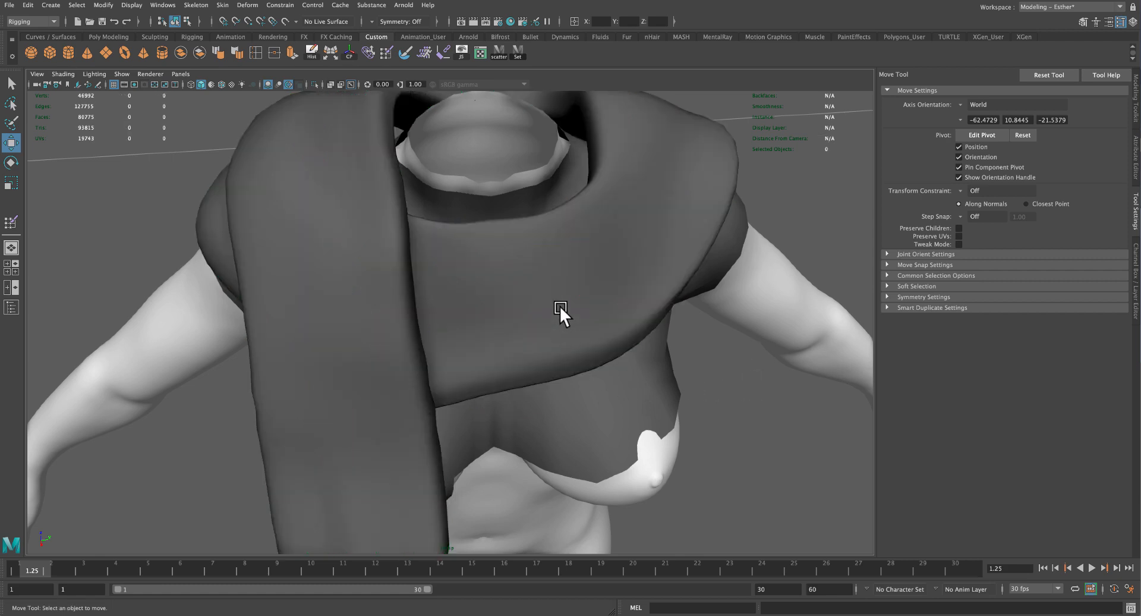
{"action": "right_click", "coordinate": [560, 306]}
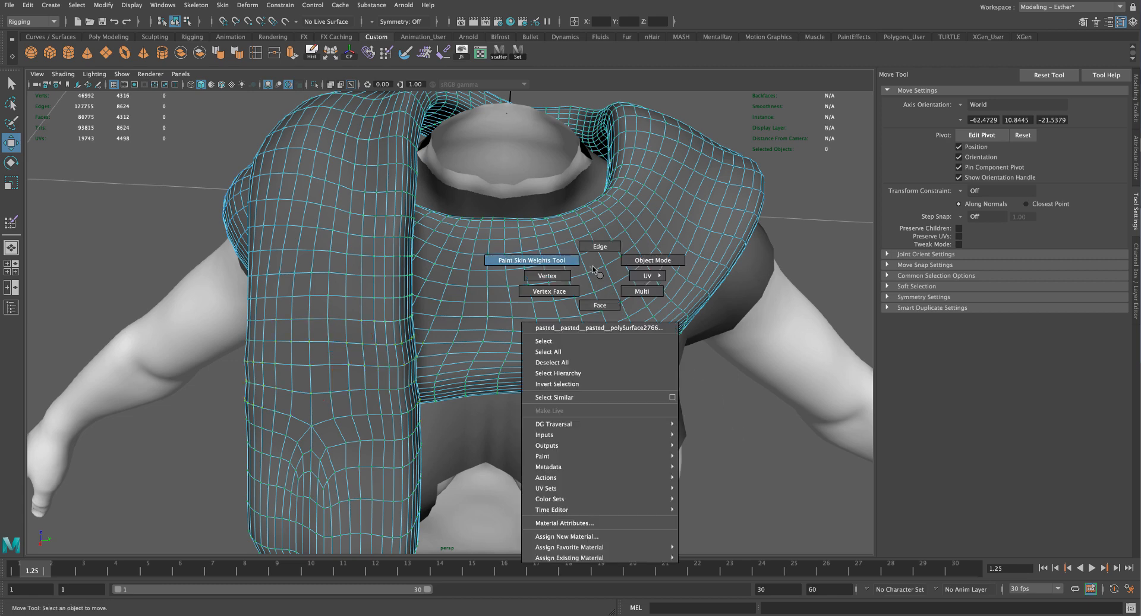
{"action": "mouse_move", "coordinate": [567, 268]}
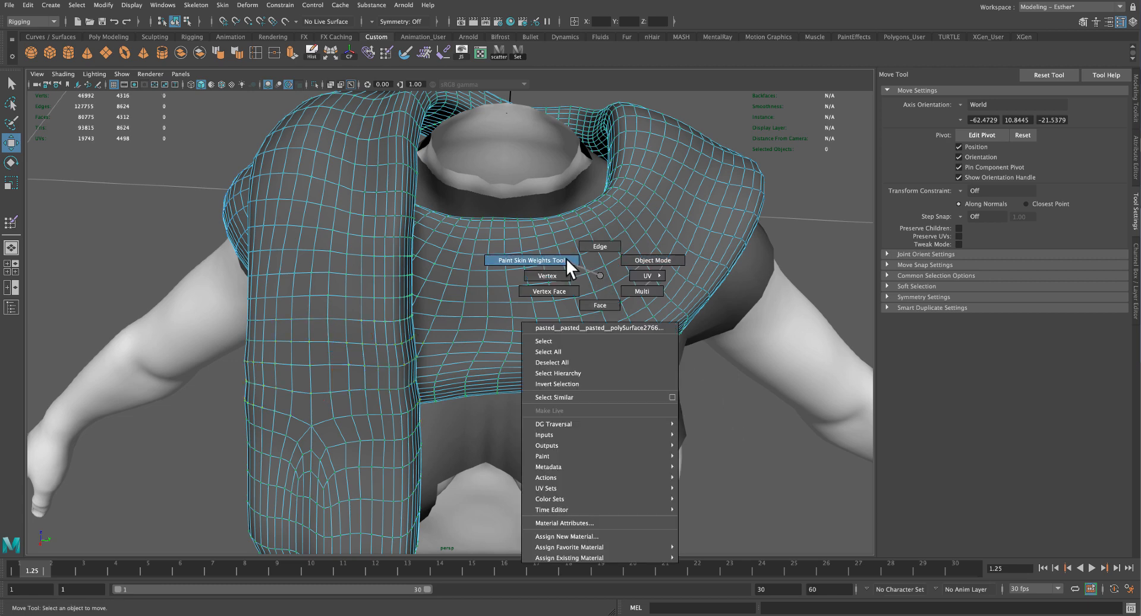
{"action": "left_click", "coordinate": [529, 259]}
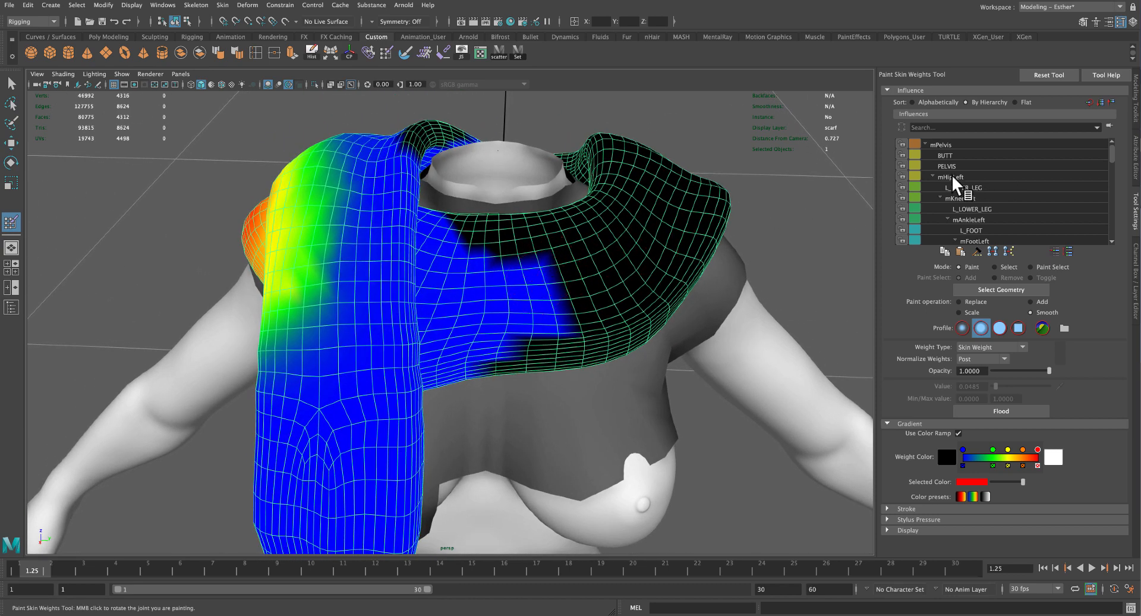
- Select CHEST and paint smoothing strokes over the scarf's neckline, front and collar
{"action": "left_click", "coordinate": [970, 219]}
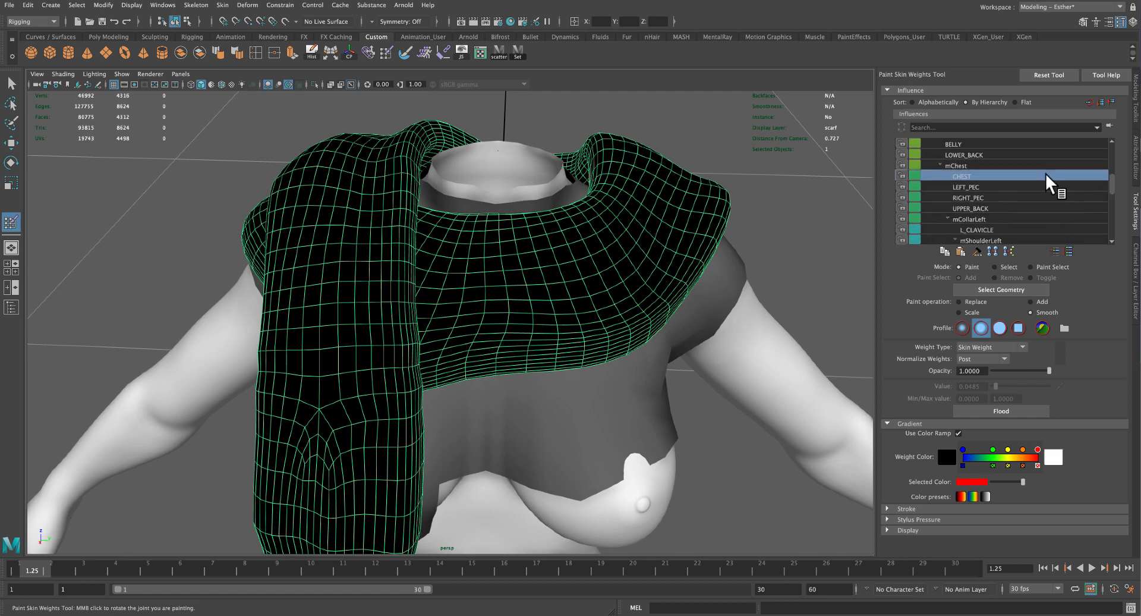
{"action": "left_click", "coordinate": [962, 176]}
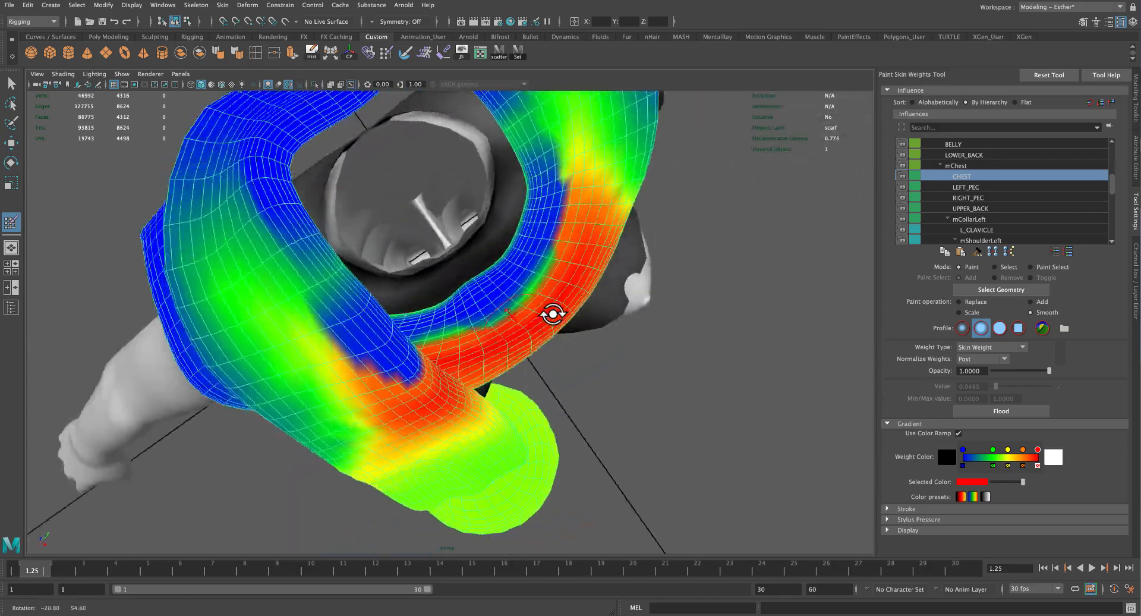
{"action": "left_click_drag", "start_coordinate": [553, 313], "coordinate": [694, 279]}
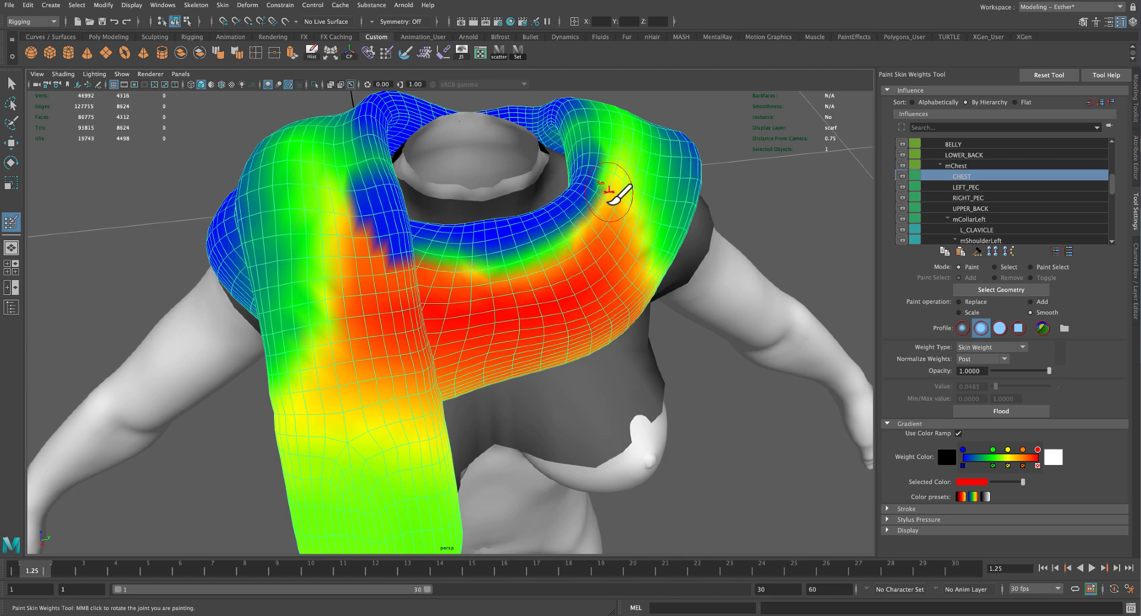
{"action": "left_click_drag", "start_coordinate": [611, 189], "coordinate": [556, 317]}
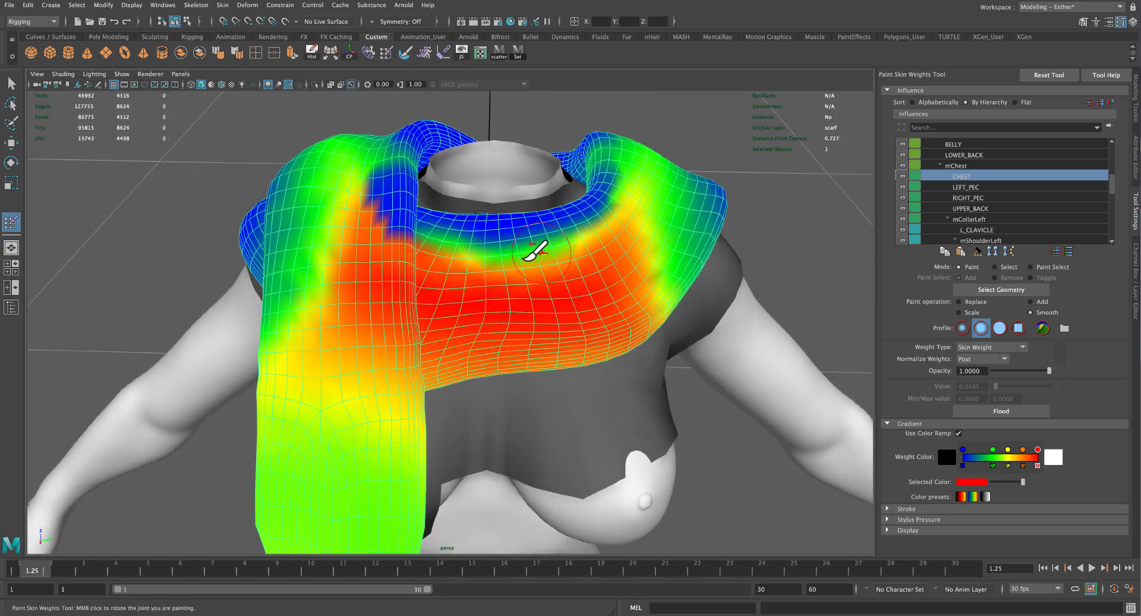
{"action": "left_click_drag", "start_coordinate": [535, 251], "coordinate": [561, 231]}
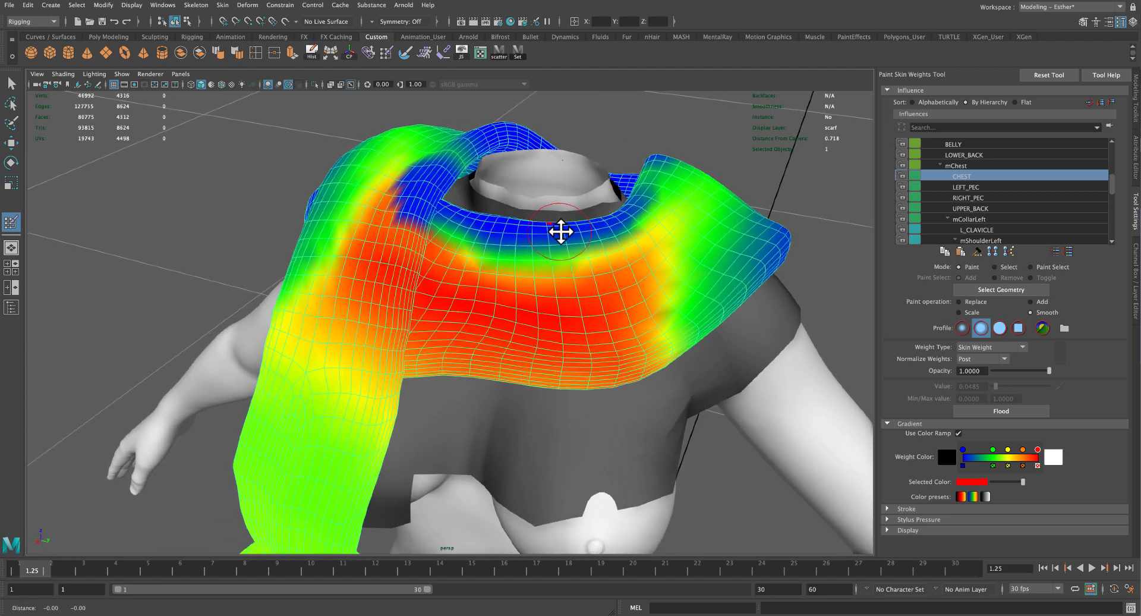
{"action": "left_click_drag", "start_coordinate": [560, 233], "coordinate": [480, 247]}
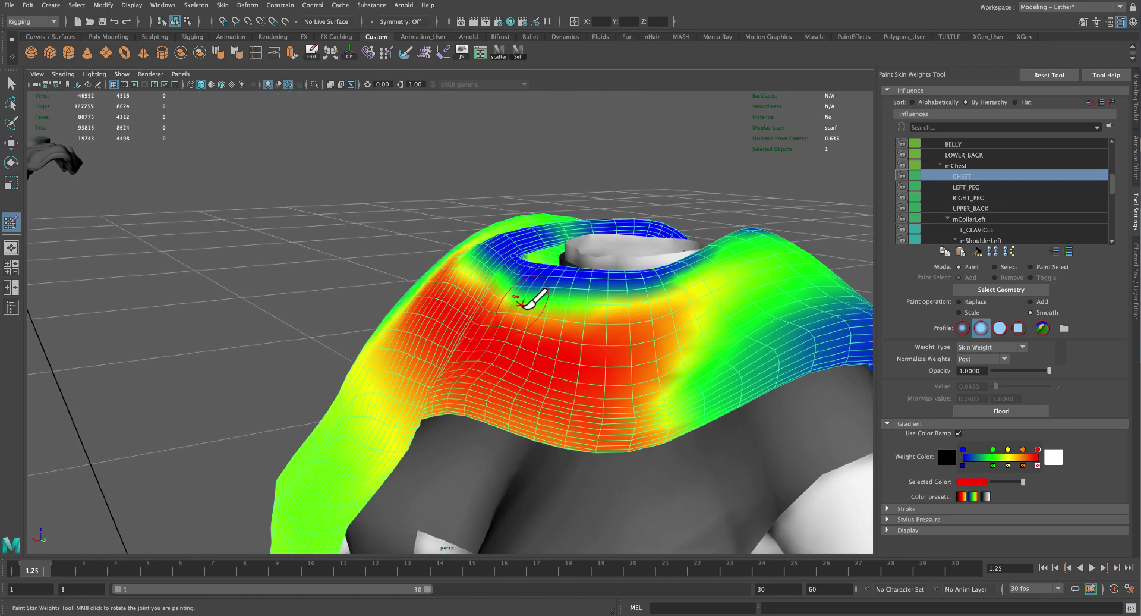
{"action": "left_click_drag", "start_coordinate": [532, 298], "coordinate": [512, 334]}
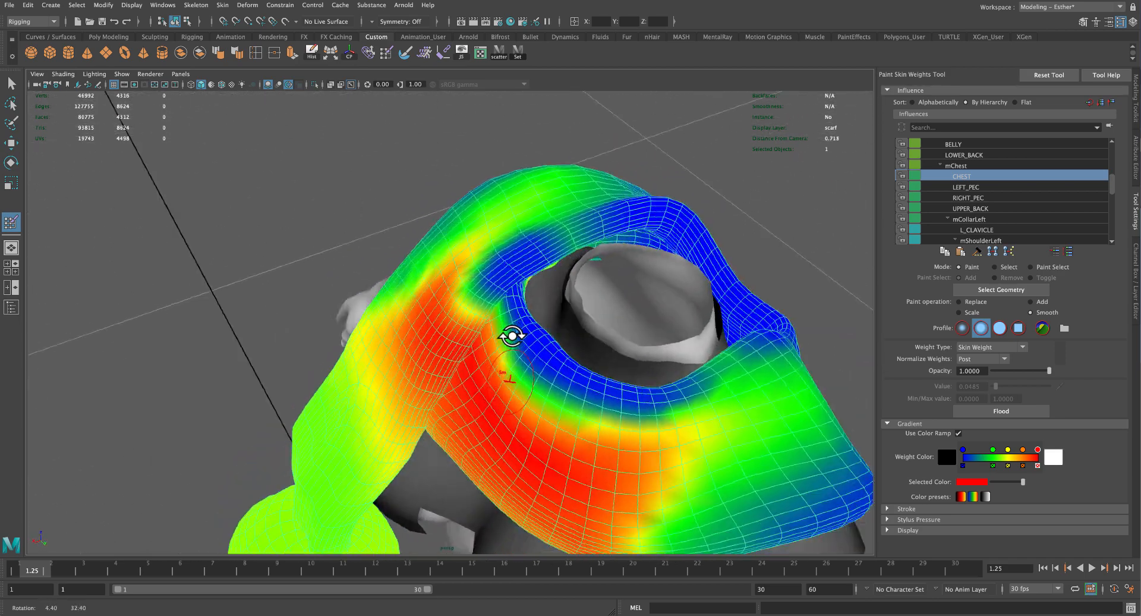
{"action": "left_click_drag", "start_coordinate": [509, 331], "coordinate": [578, 357]}
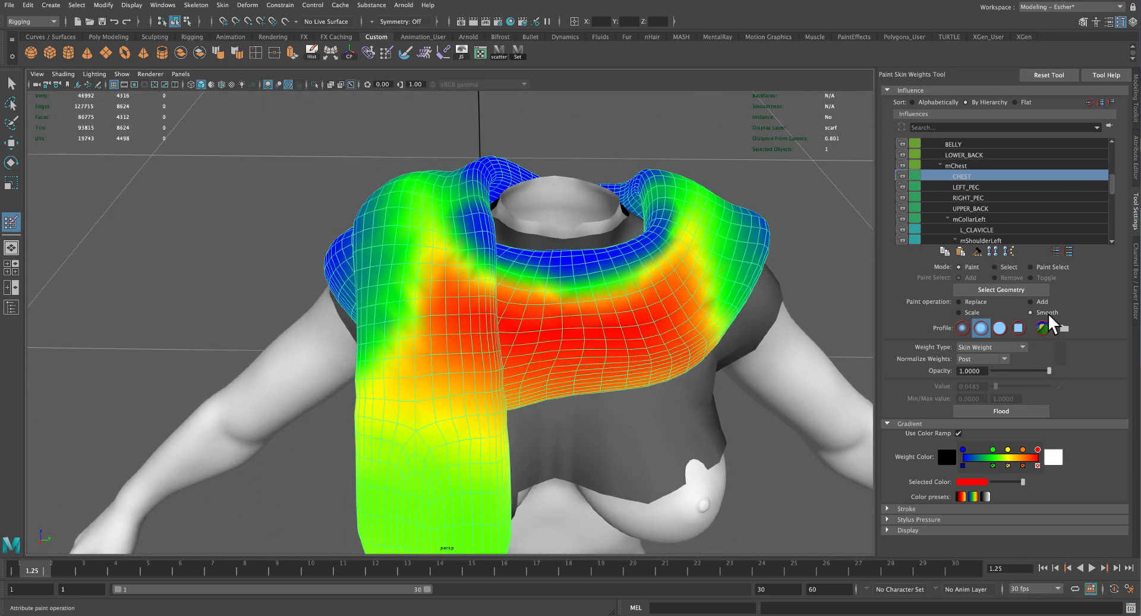
- Flood-smooth, then switch to the neck joint and smooth its weights around the collar
{"action": "left_click", "coordinate": [1000, 411]}
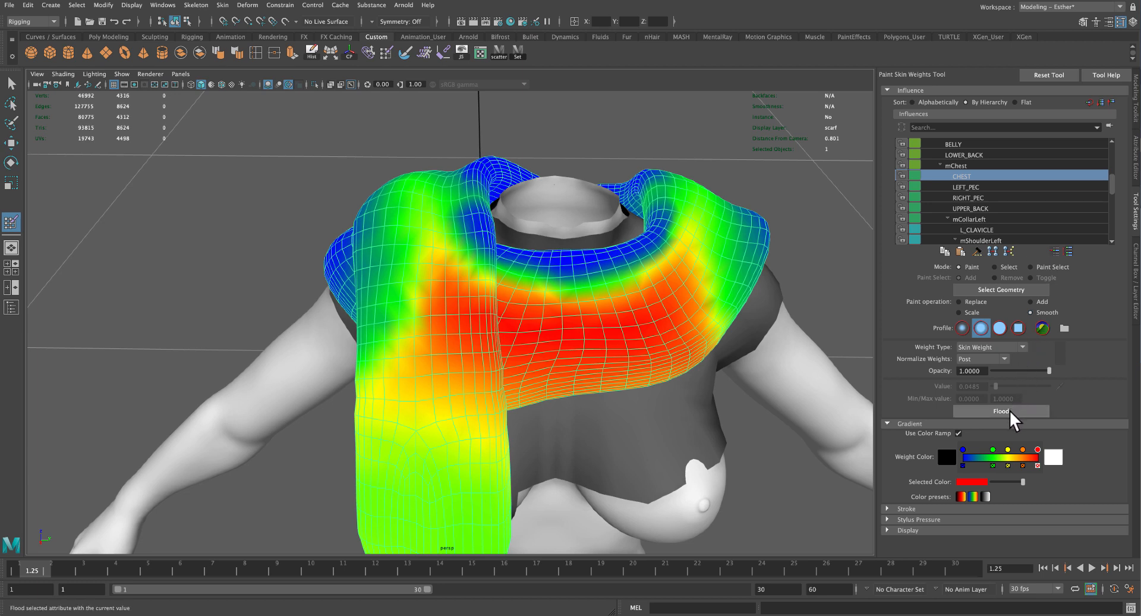
{"action": "mouse_move", "coordinate": [505, 282]}
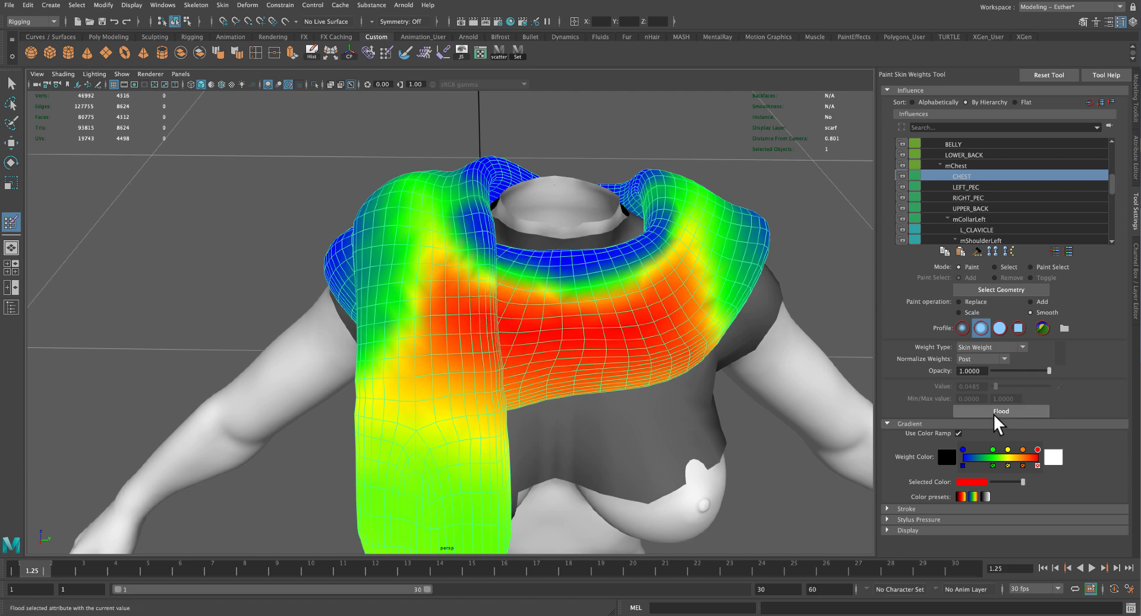
{"action": "mouse_move", "coordinate": [1012, 428]}
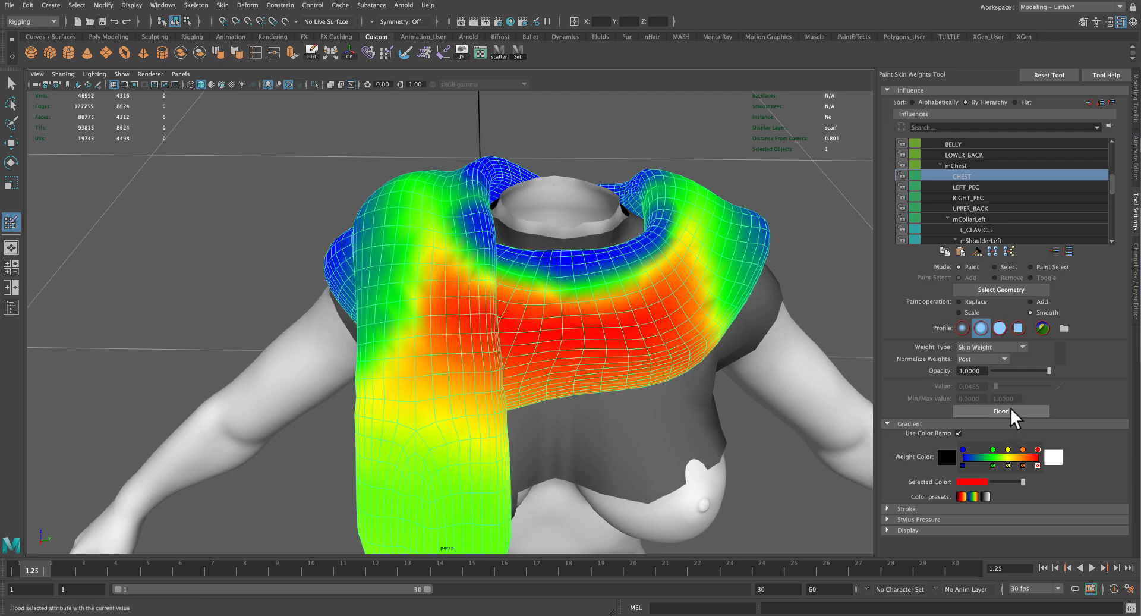
{"action": "mouse_move", "coordinate": [1015, 415]}
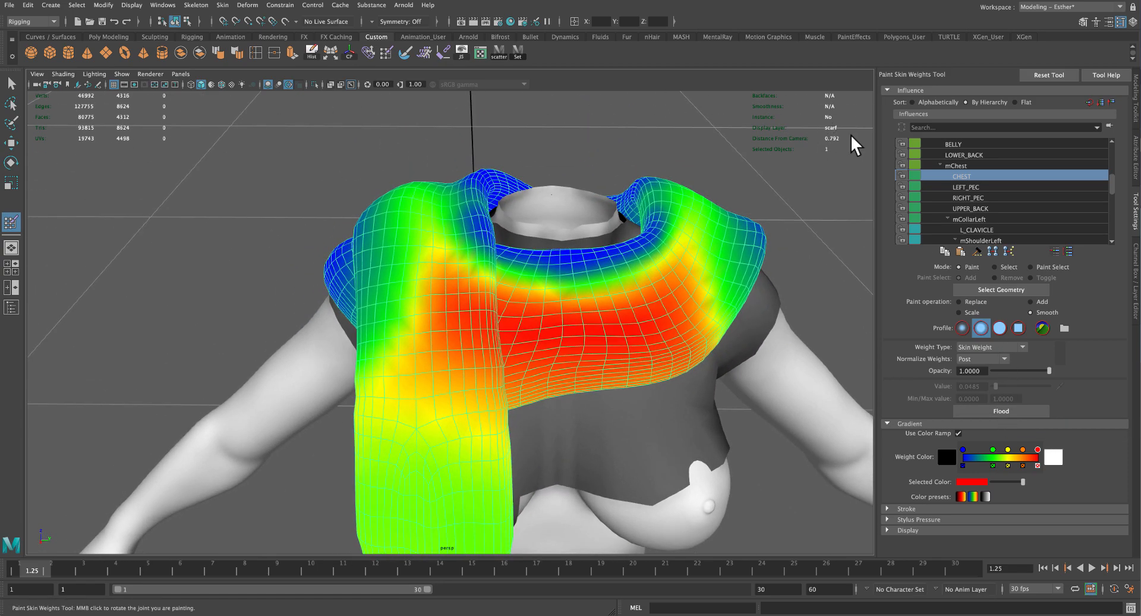
{"action": "left_click", "coordinate": [966, 186]}
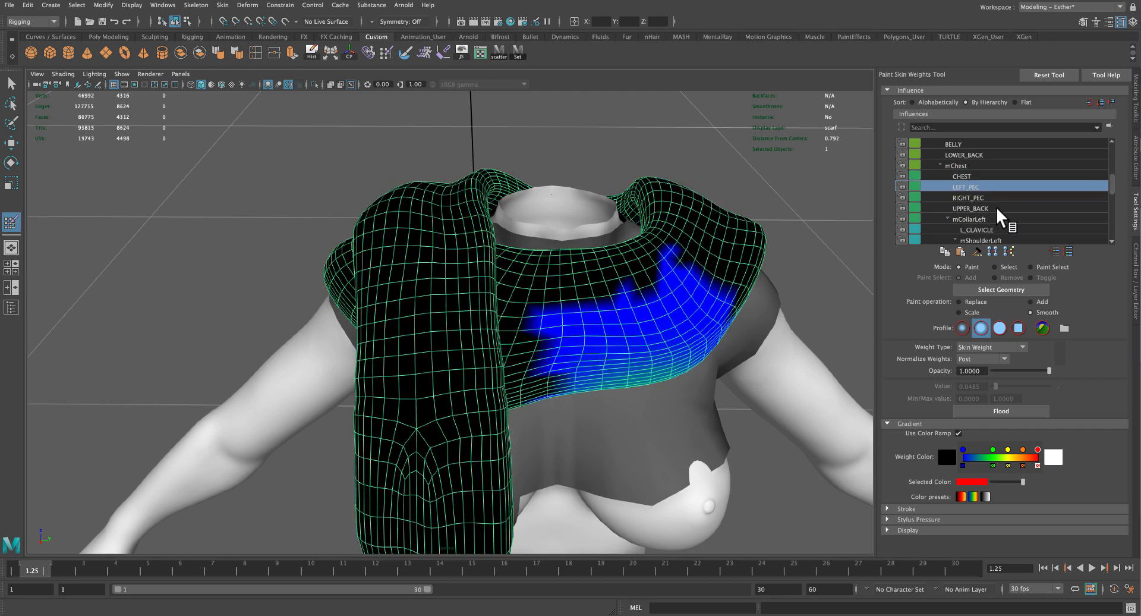
{"action": "left_click", "coordinate": [971, 229]}
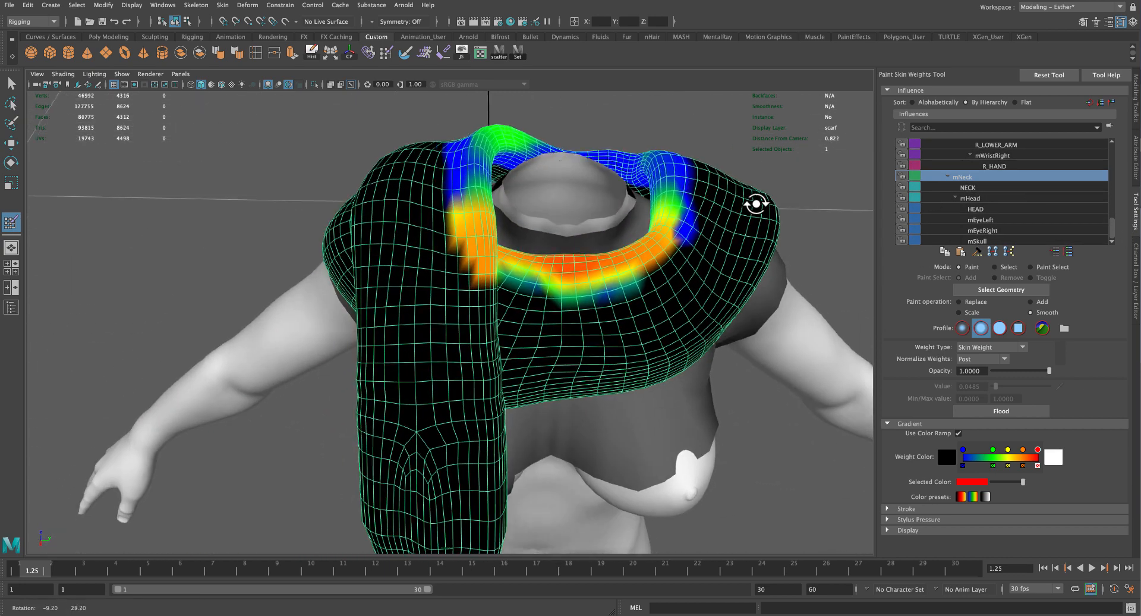
{"action": "left_click", "coordinate": [1001, 411]}
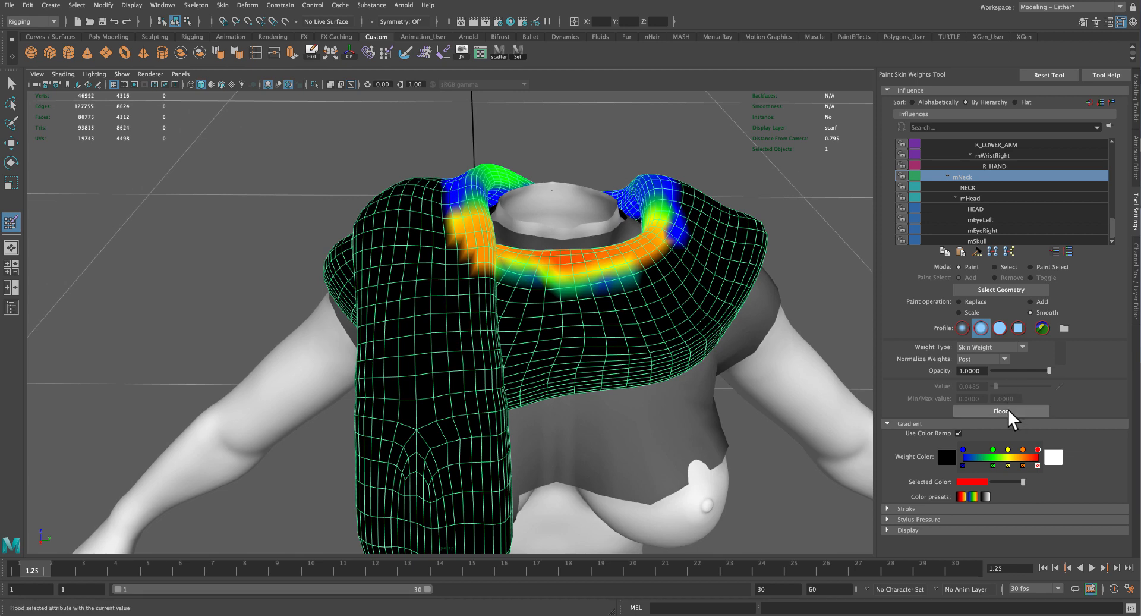
{"action": "left_click", "coordinate": [1000, 411]}
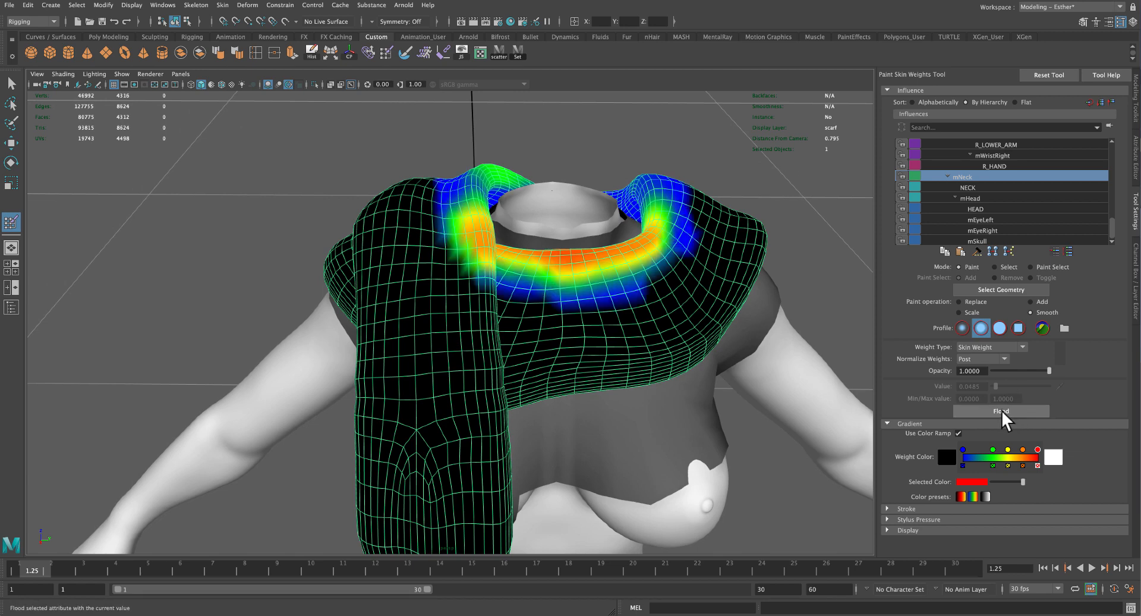
{"action": "left_click", "coordinate": [1000, 411]}
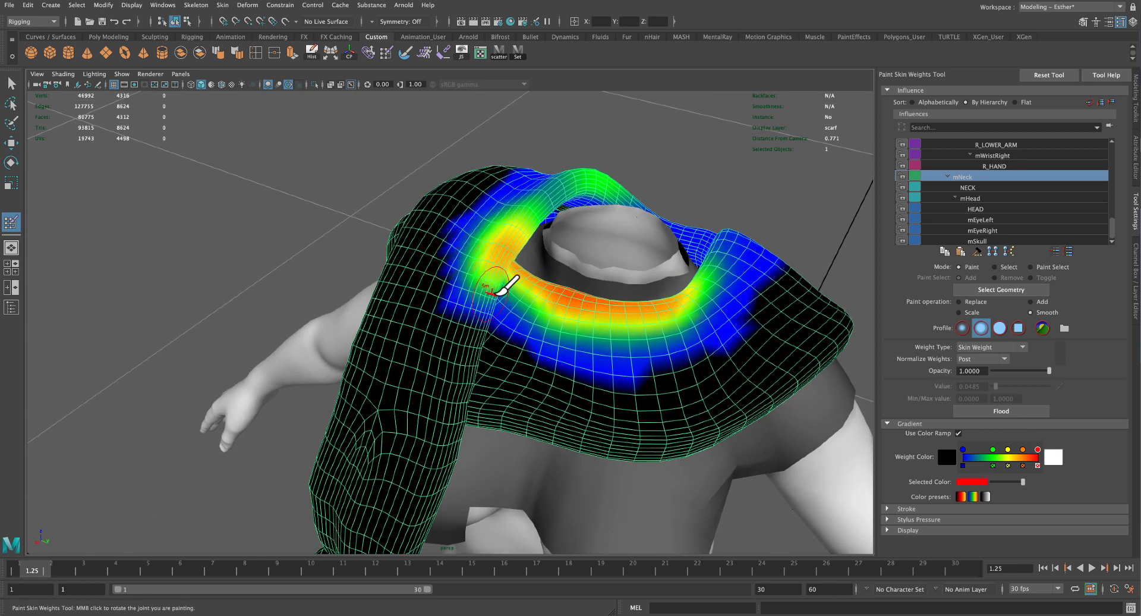
{"action": "left_click_drag", "start_coordinate": [502, 284], "coordinate": [720, 356]}
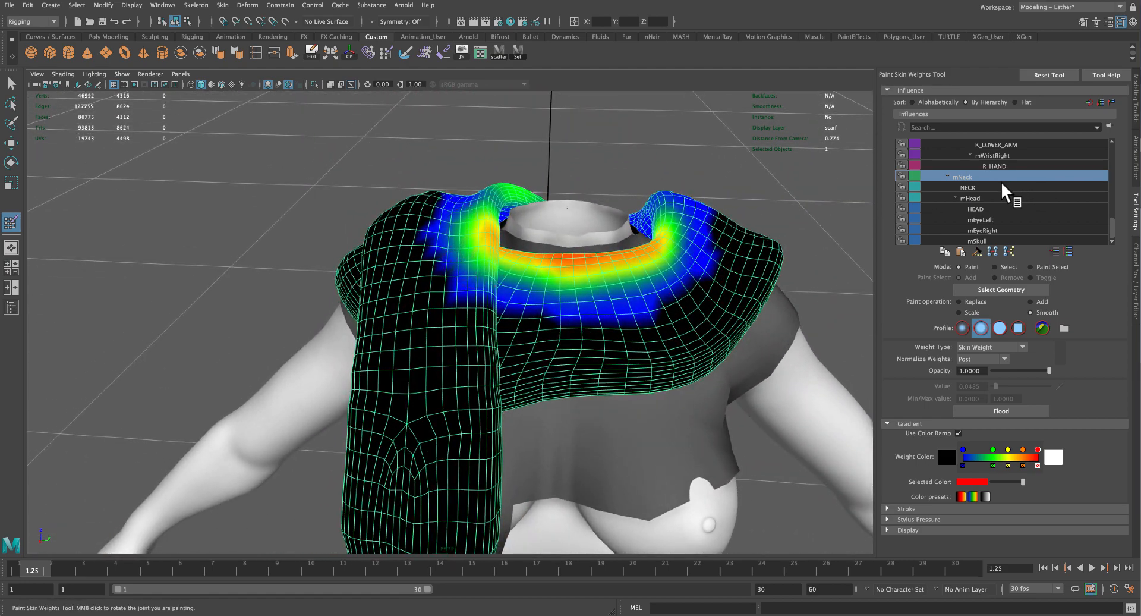
- Smooth the NECK and L_CLAVICLE weights over the scarf front and shoulder
{"action": "left_click", "coordinate": [968, 187]}
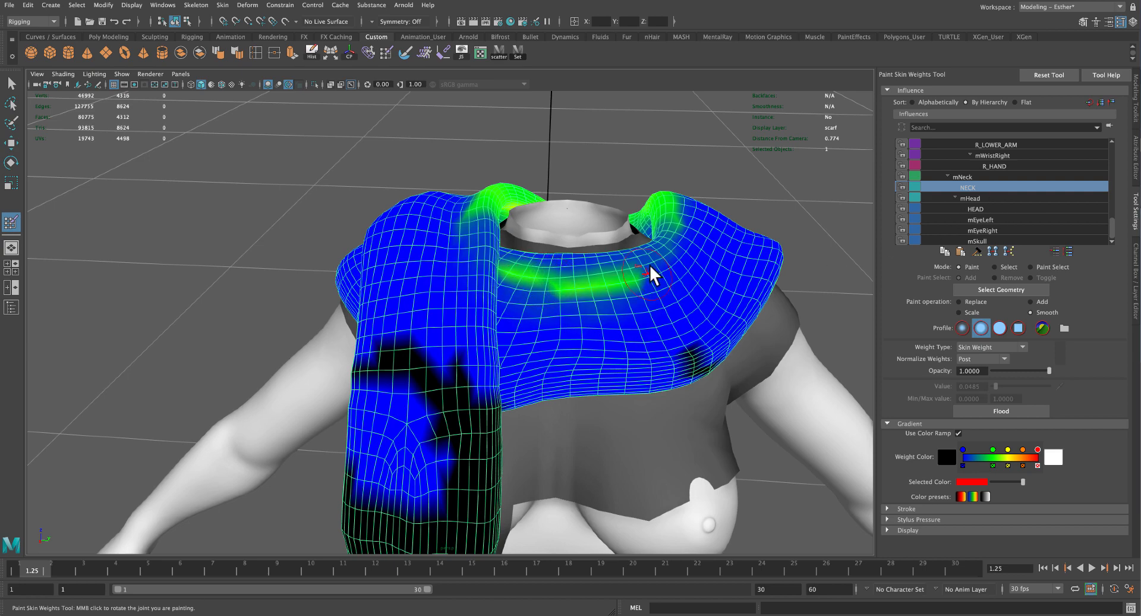
{"action": "left_click_drag", "start_coordinate": [647, 276], "coordinate": [488, 182]}
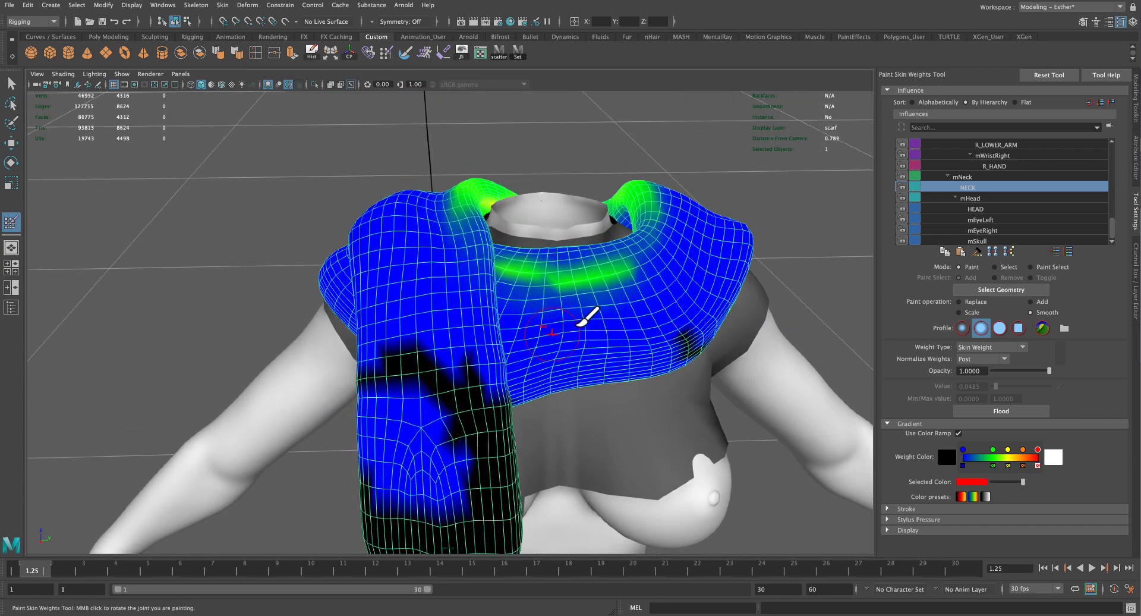
{"action": "left_click", "coordinate": [975, 209]}
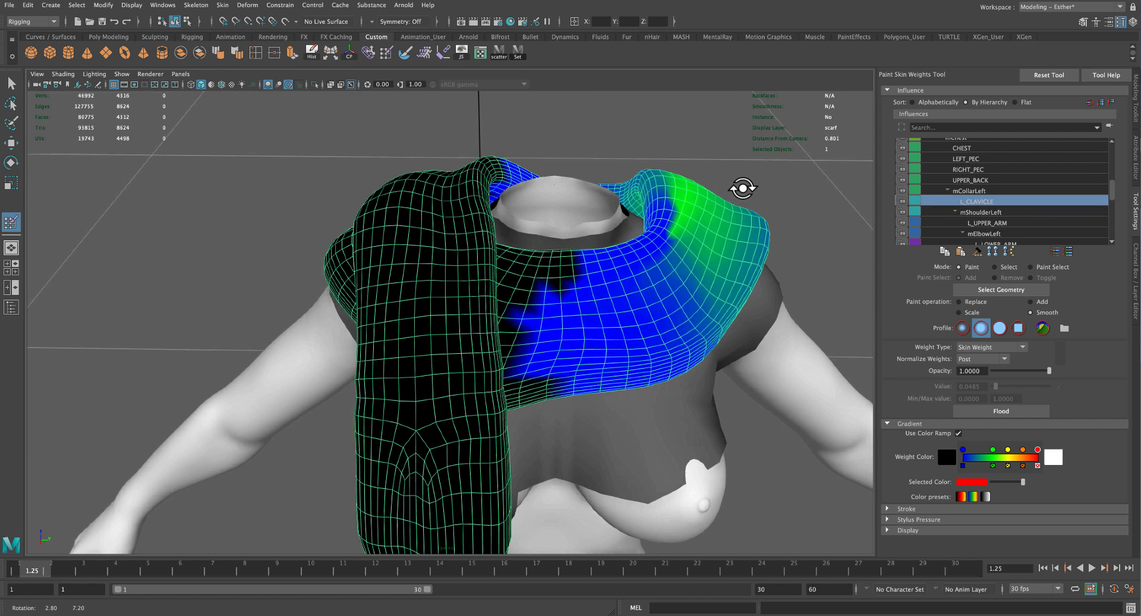
{"action": "left_click_drag", "start_coordinate": [742, 188], "coordinate": [728, 284]}
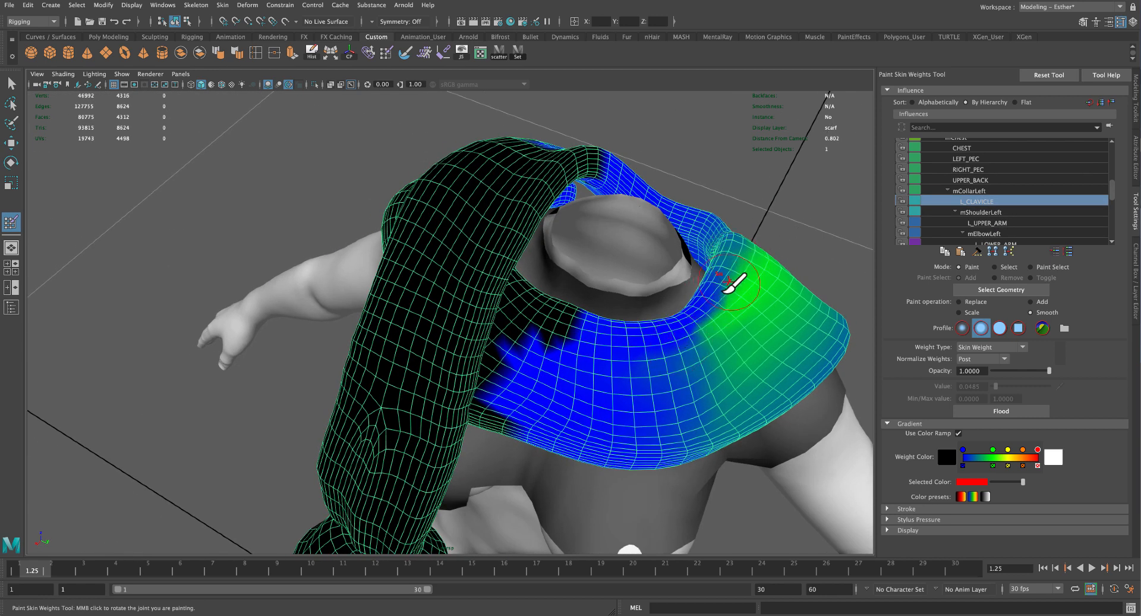
- Smooth the left upper arm and R_CLAVICLE weights across the scarf
{"action": "left_click", "coordinate": [982, 221]}
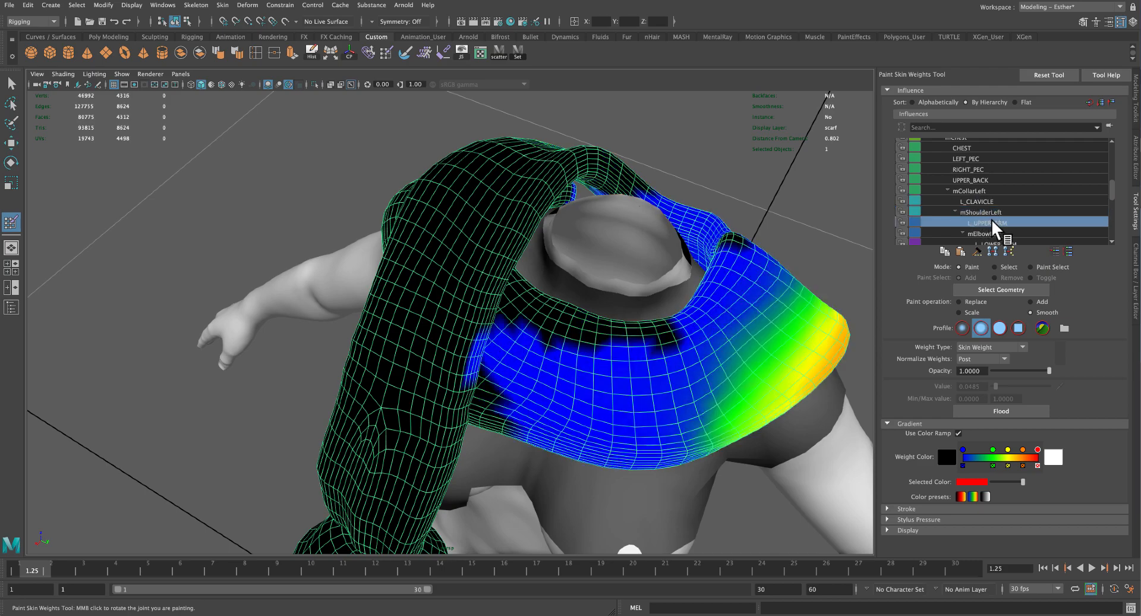
{"action": "left_click_drag", "start_coordinate": [510, 292], "coordinate": [655, 189]}
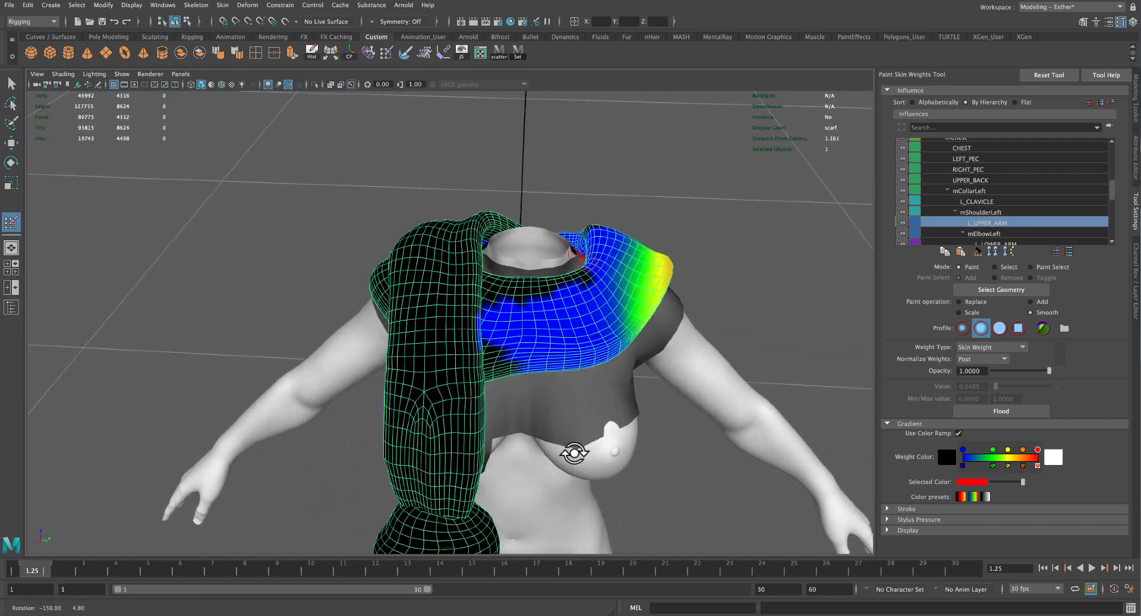
{"action": "left_click", "coordinate": [983, 233]}
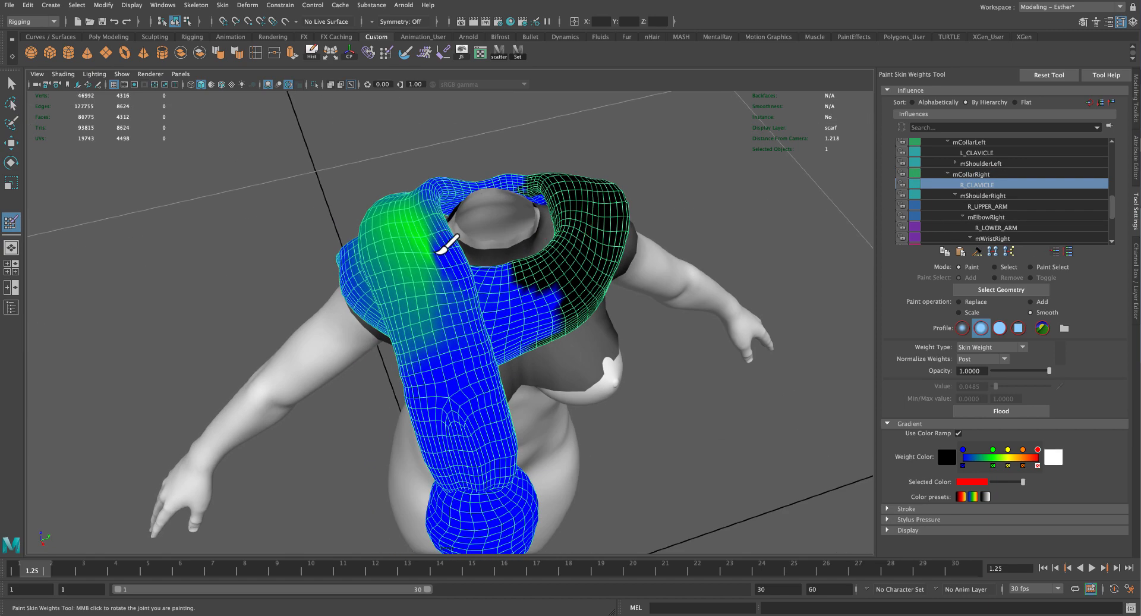
{"action": "left_click", "coordinate": [984, 195]}
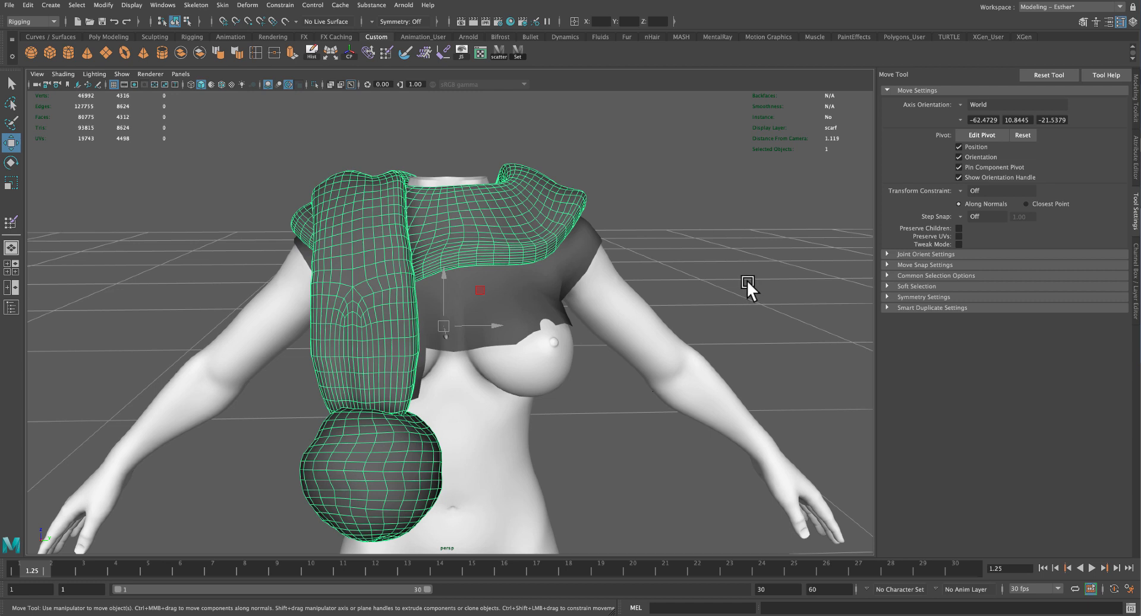
{"action": "mouse_move", "coordinate": [402, 230]}
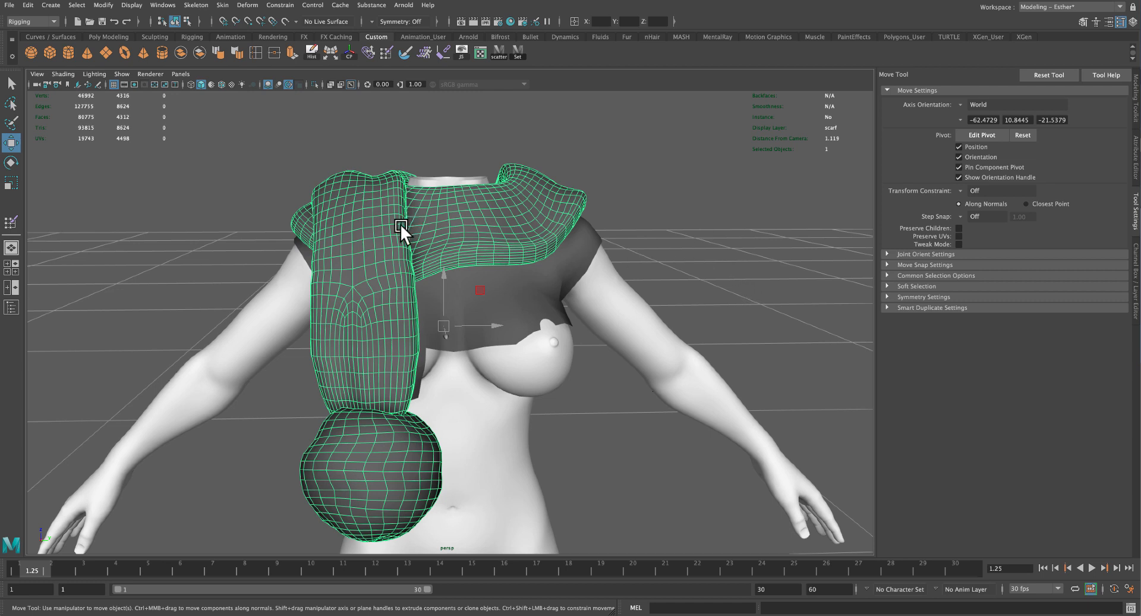
- Switch to the Modeling menu set and export the selected scarf as scarf_freya
{"action": "left_click", "coordinate": [29, 20]}
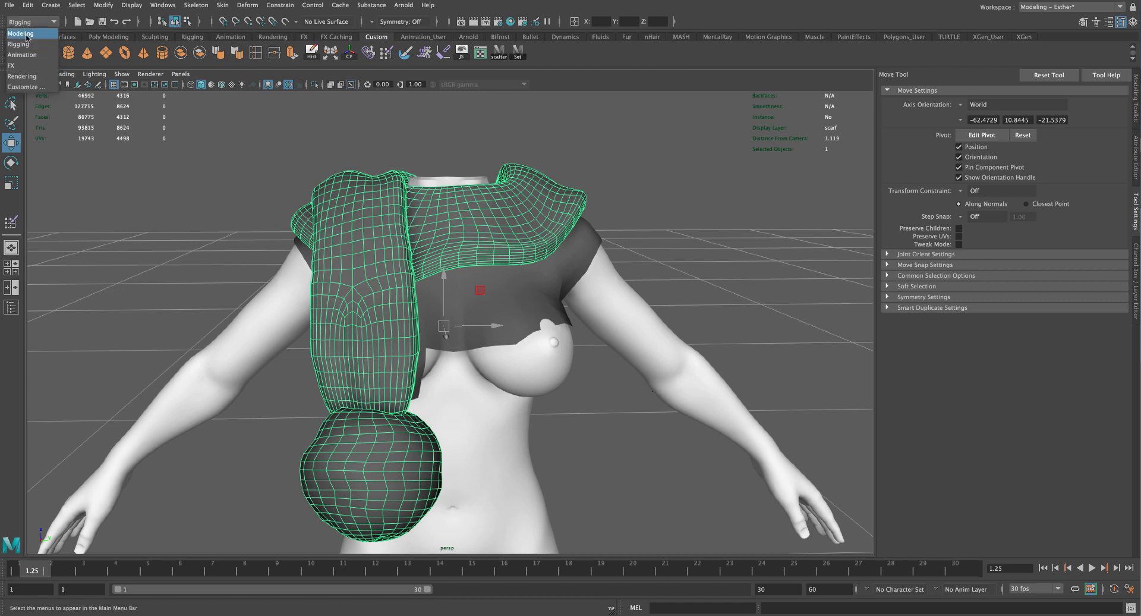
{"action": "left_click", "coordinate": [27, 21]}
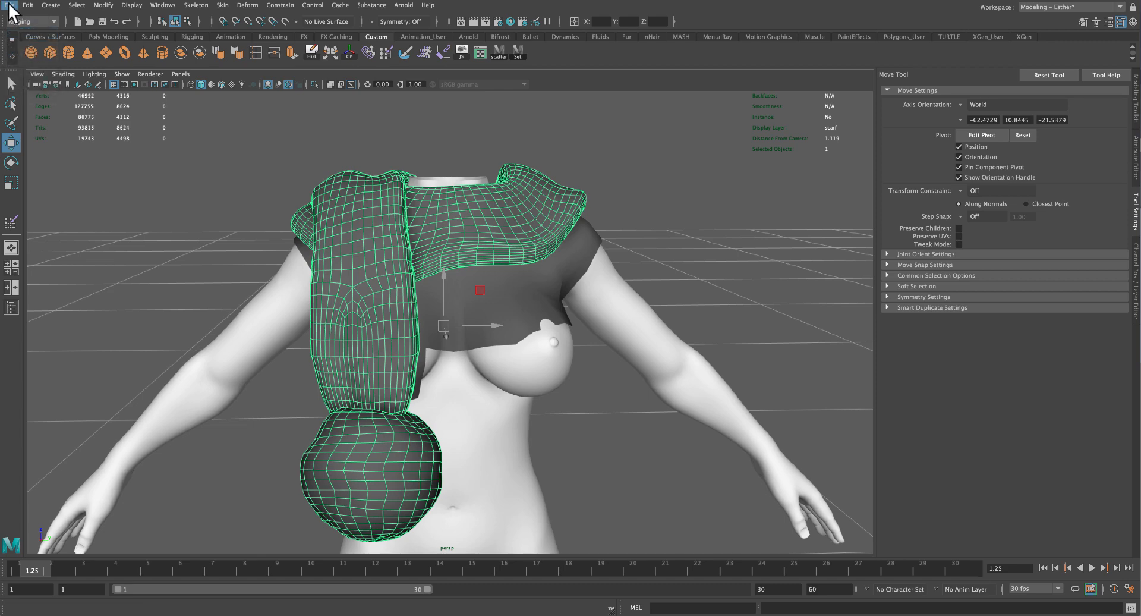
{"action": "left_click", "coordinate": [9, 5]}
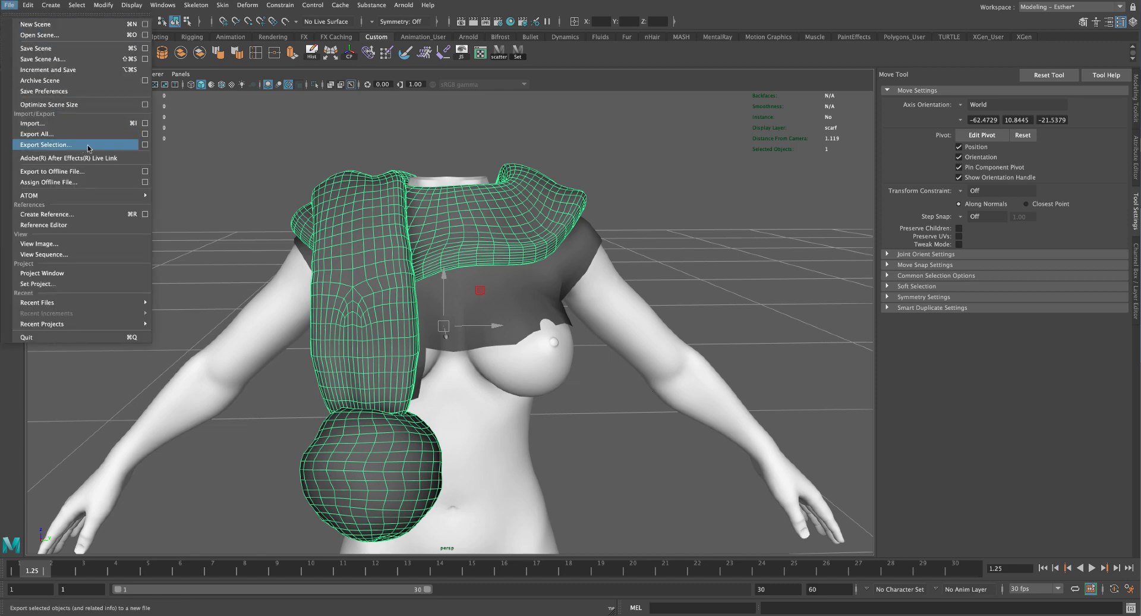
{"action": "left_click", "coordinate": [45, 144]}
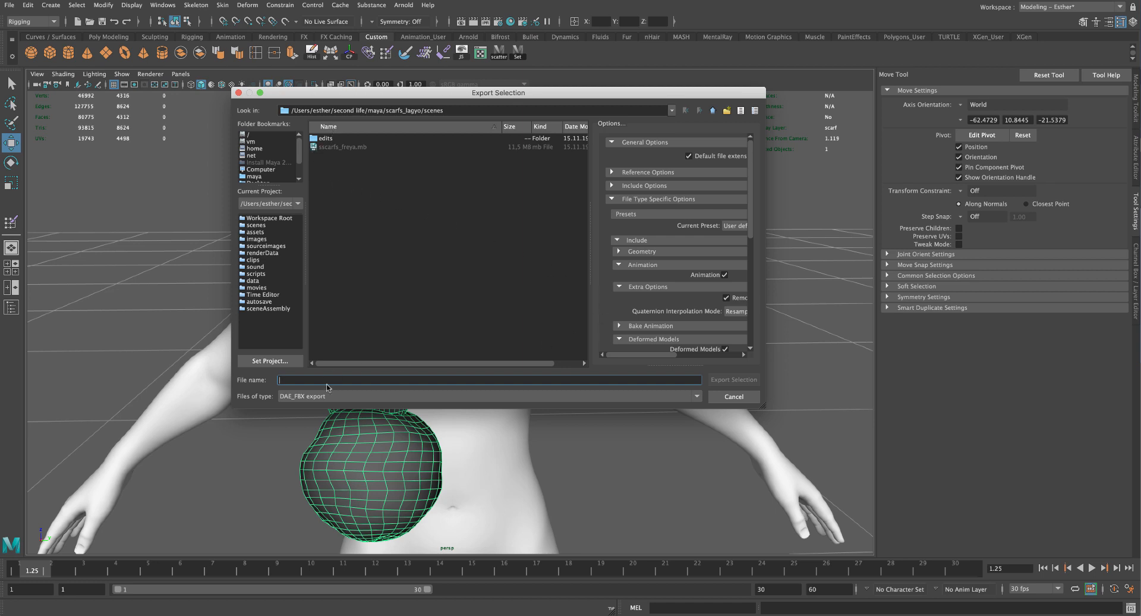
{"action": "type", "text": "scarf"}
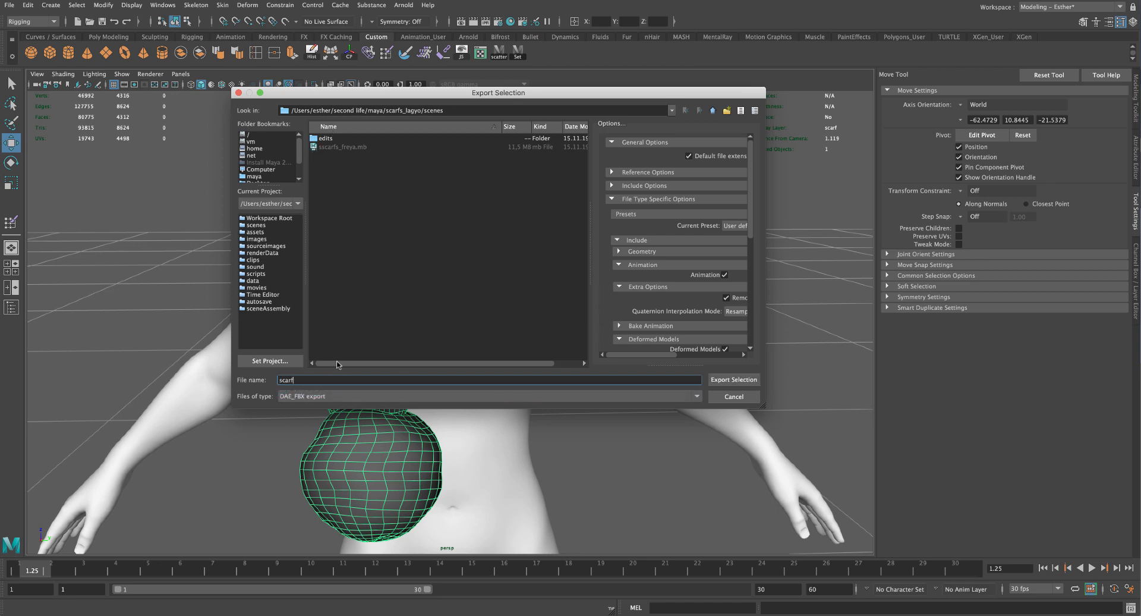
{"action": "type", "text": "_freya"}
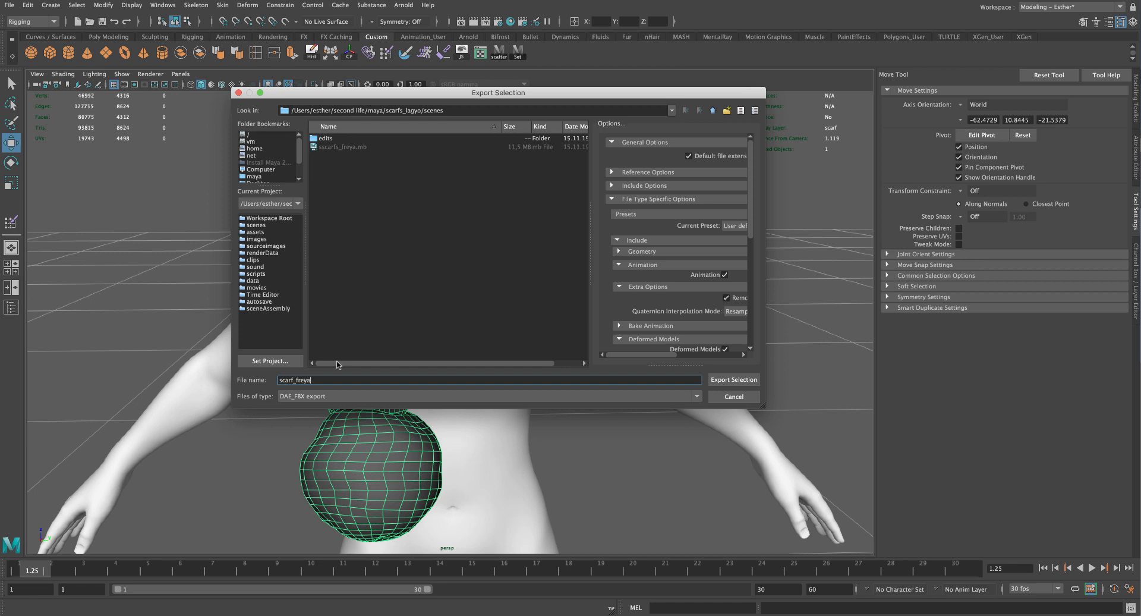
{"action": "left_click", "coordinate": [733, 380]}
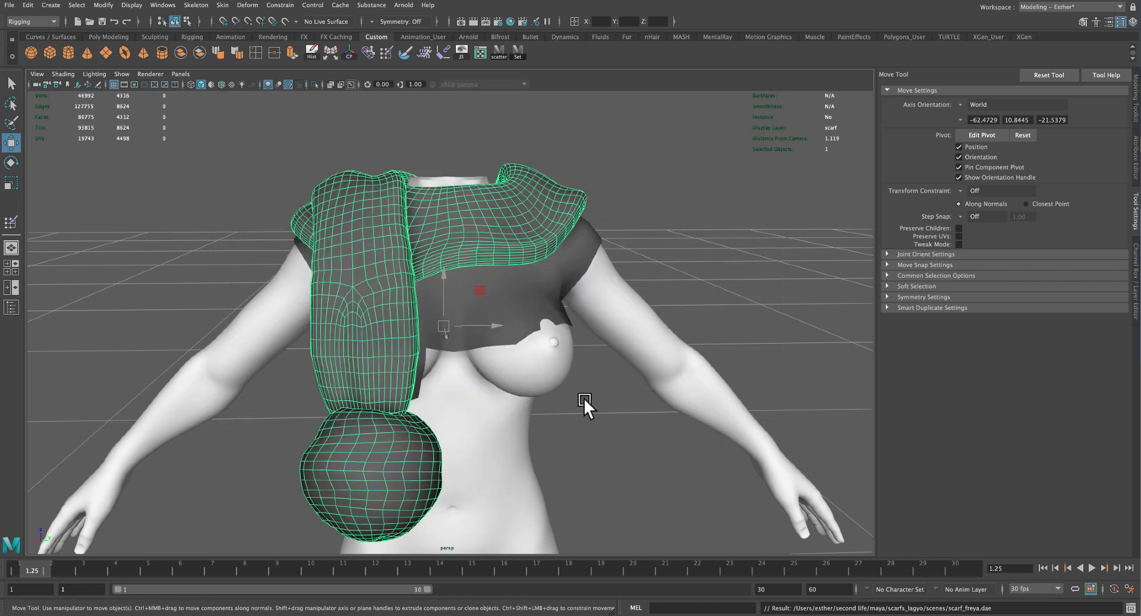
{"action": "mouse_move", "coordinate": [727, 325]}
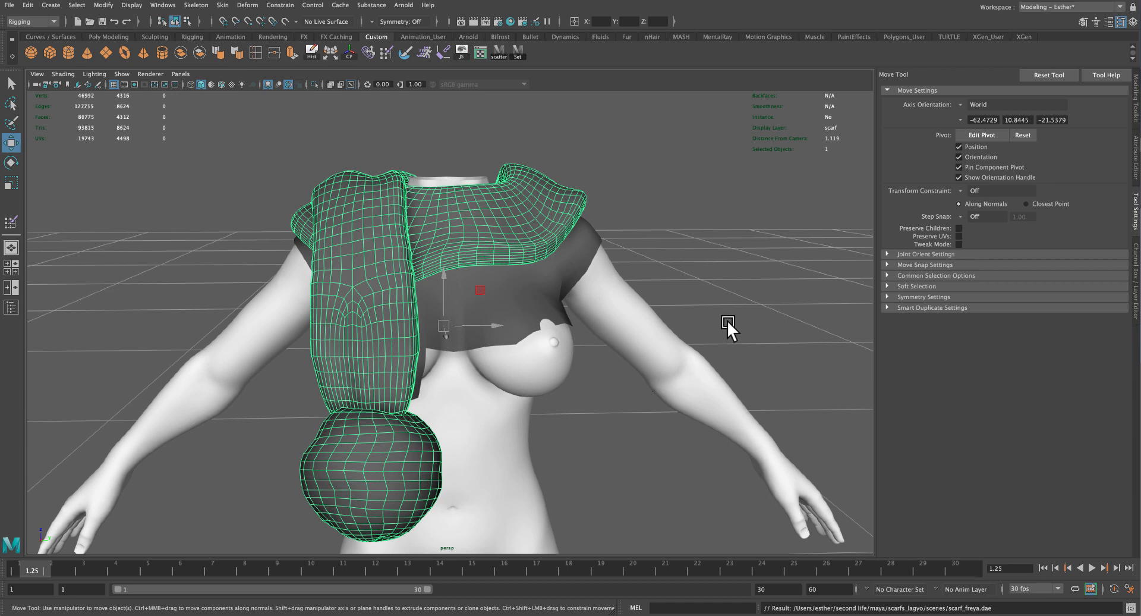
{"action": "mouse_move", "coordinate": [728, 334]}
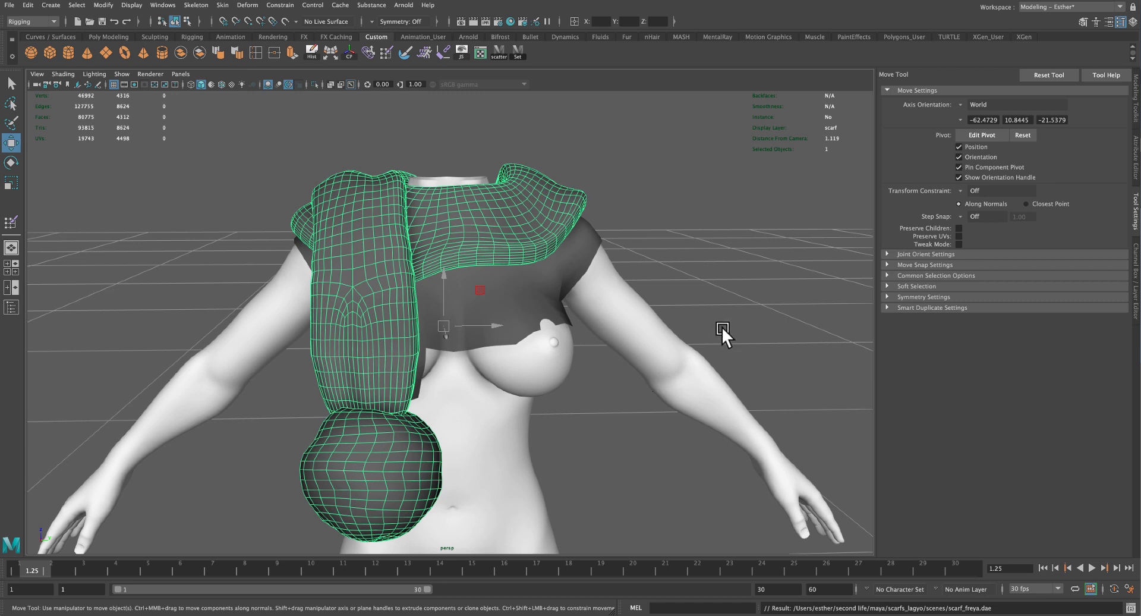
{"action": "mouse_move", "coordinate": [704, 325]}
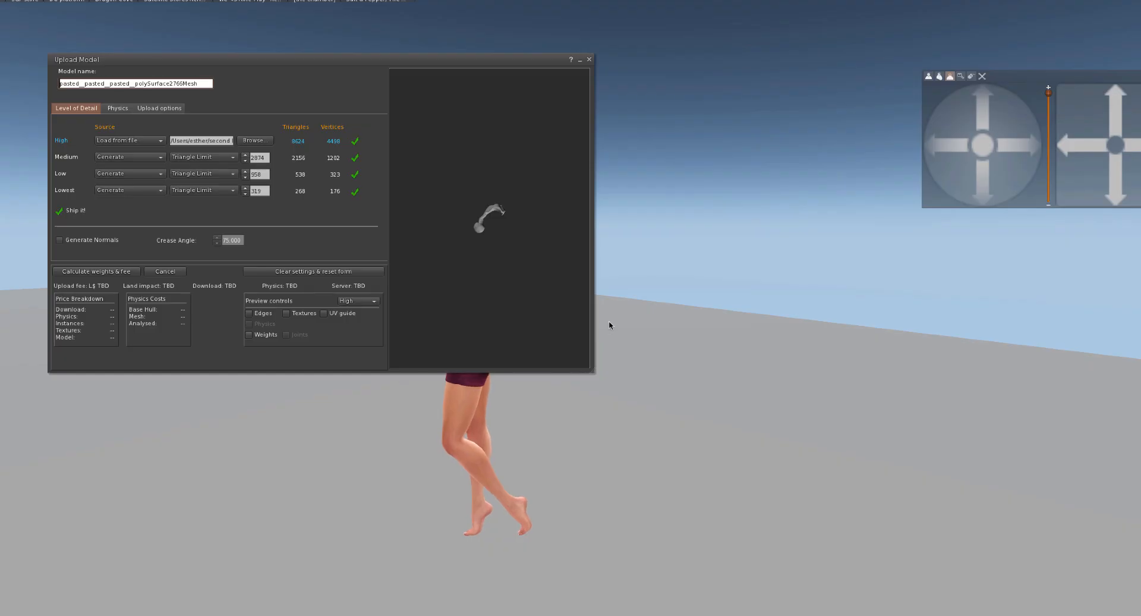
{"action": "mouse_move", "coordinate": [613, 330]}
{"action": "type", "text": "scarf fre"}
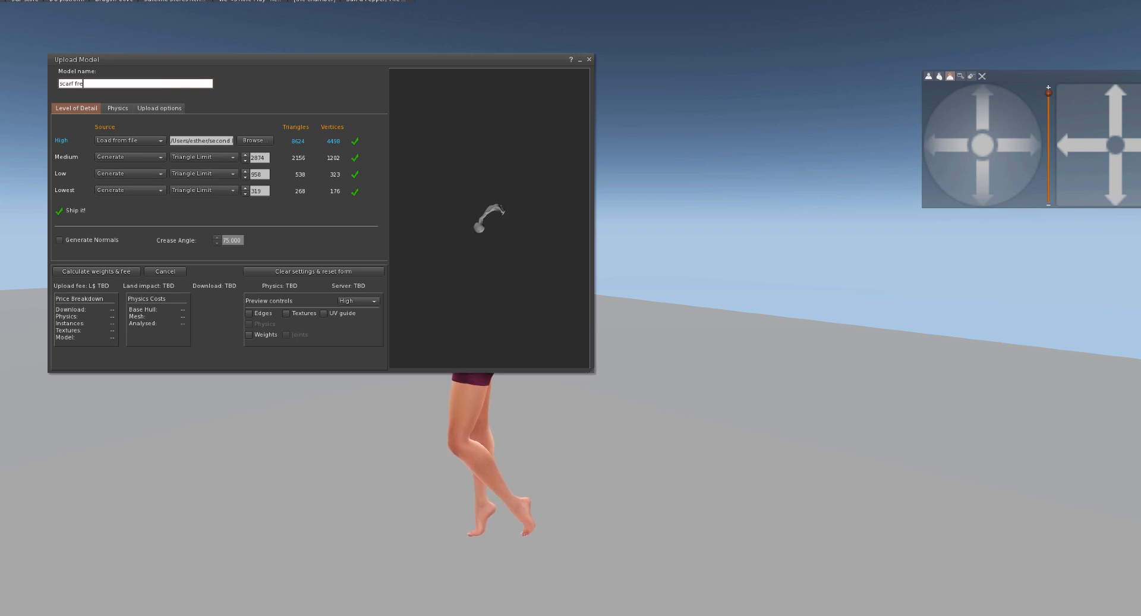
- Name the model 'scarf freya', include skin weights, calculate the fee, and upload
{"action": "type", "text": "ya"}
{"action": "left_click", "coordinate": [259, 191]}
{"action": "type", "text": "0"}
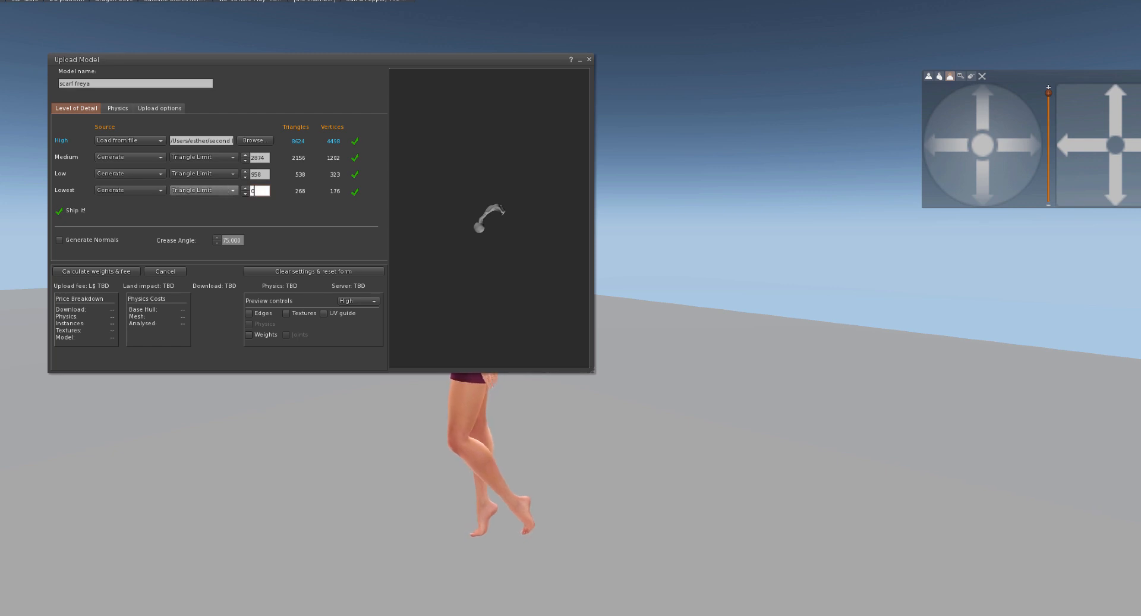
{"action": "left_click", "coordinate": [159, 108]}
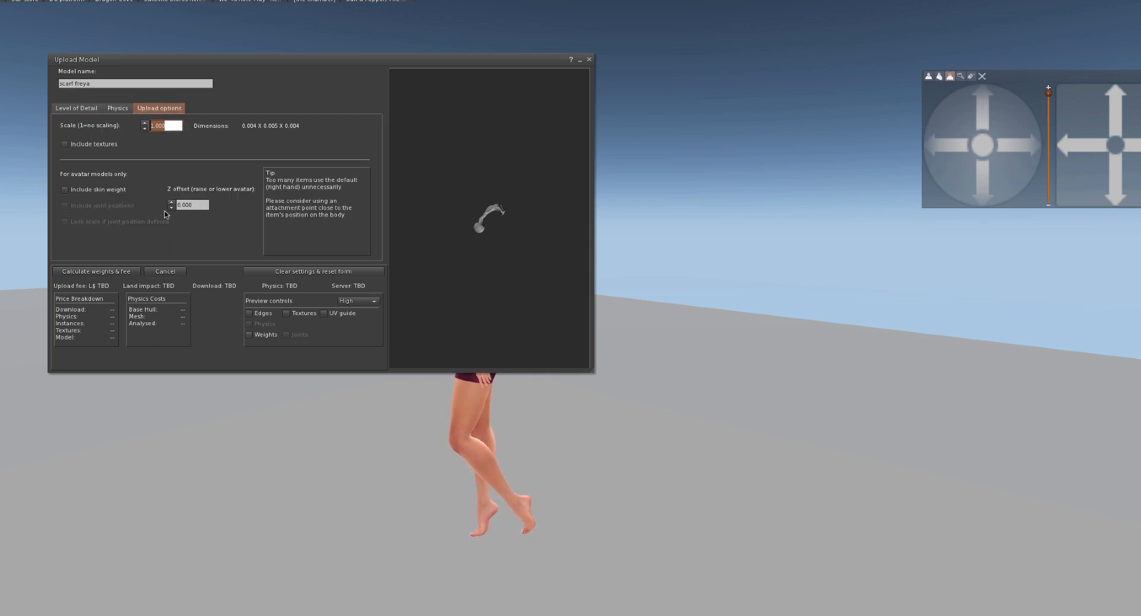
{"action": "left_click", "coordinate": [64, 189]}
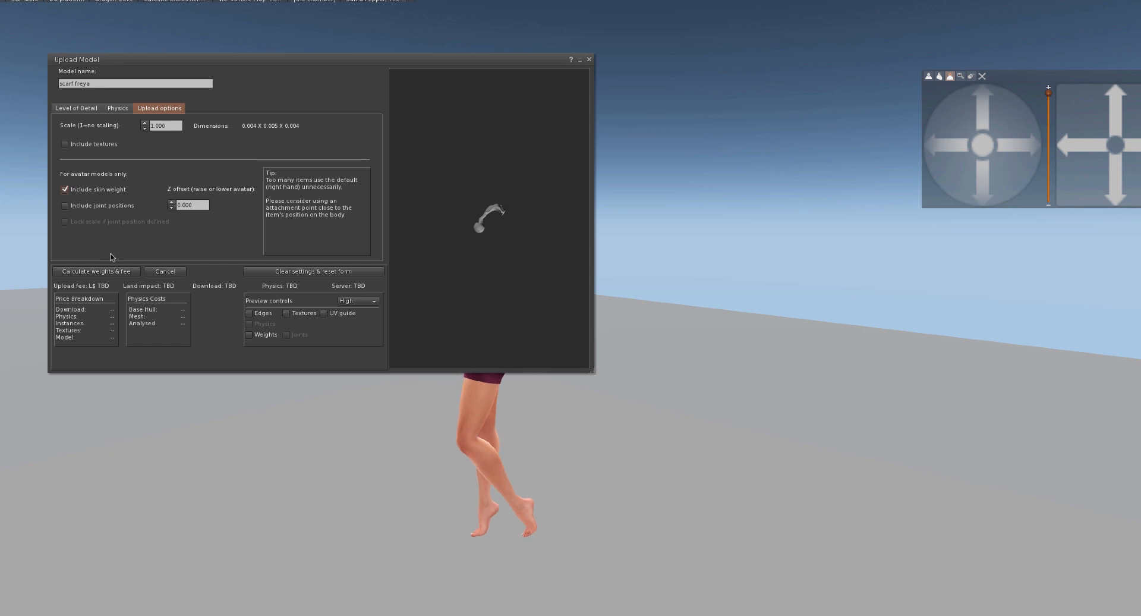
{"action": "left_click", "coordinate": [95, 271]}
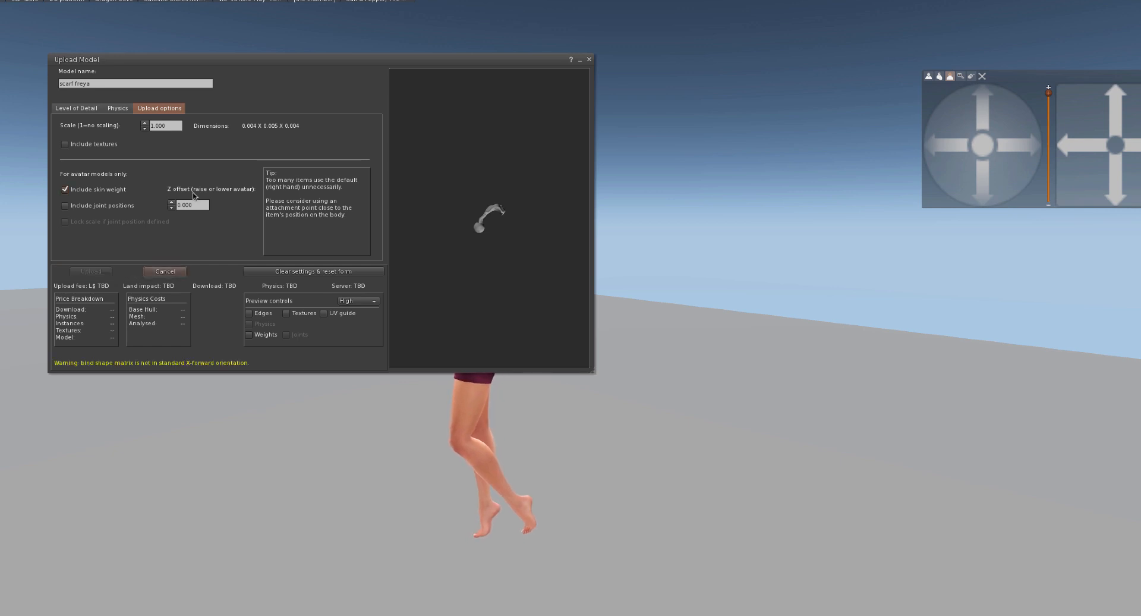
{"action": "mouse_move", "coordinate": [146, 263]}
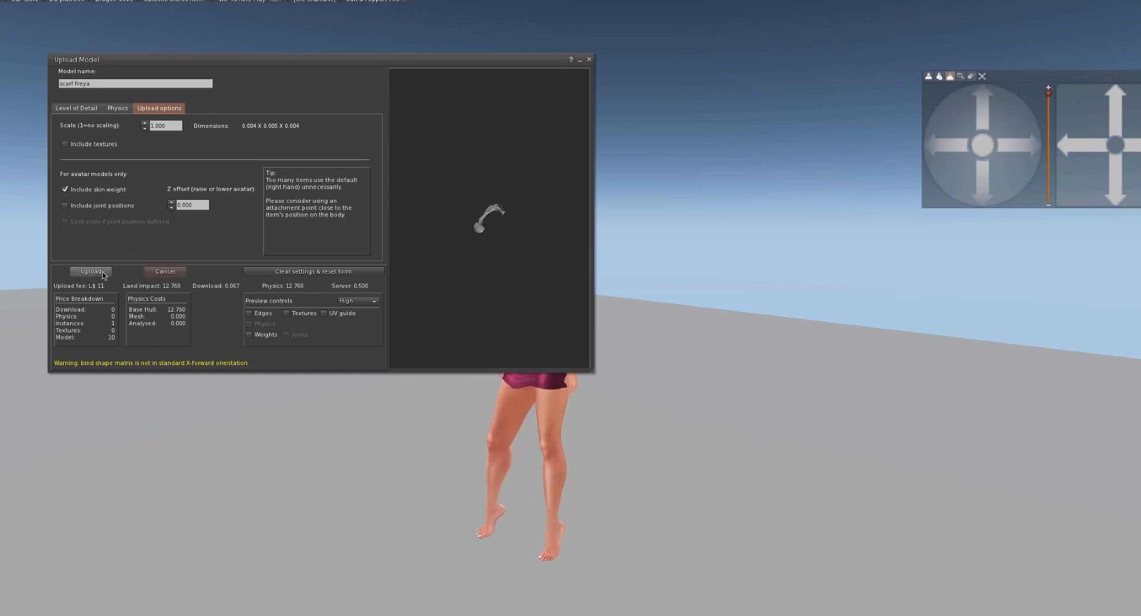
{"action": "left_click", "coordinate": [91, 271]}
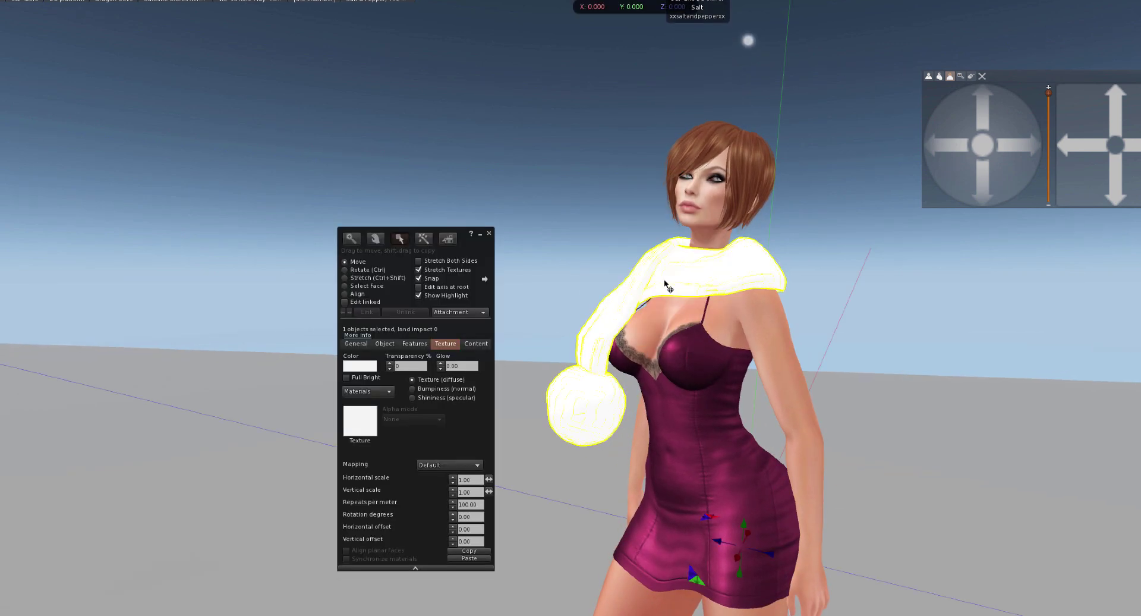
- Change the worn scarf's colour from white to light gray
{"action": "left_click", "coordinate": [360, 365]}
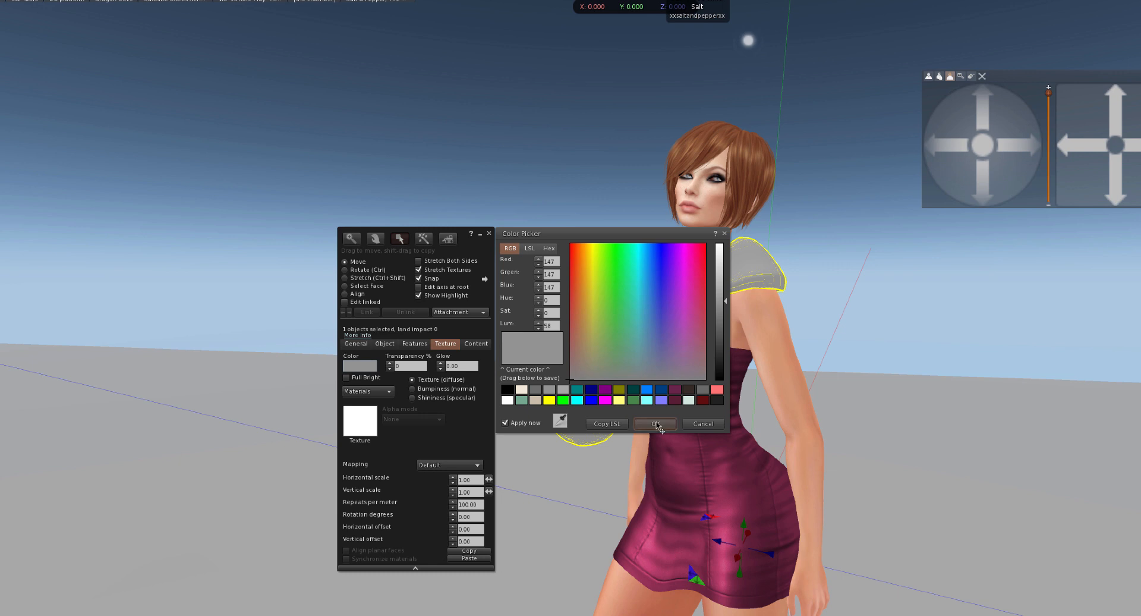
{"action": "left_click", "coordinate": [654, 423]}
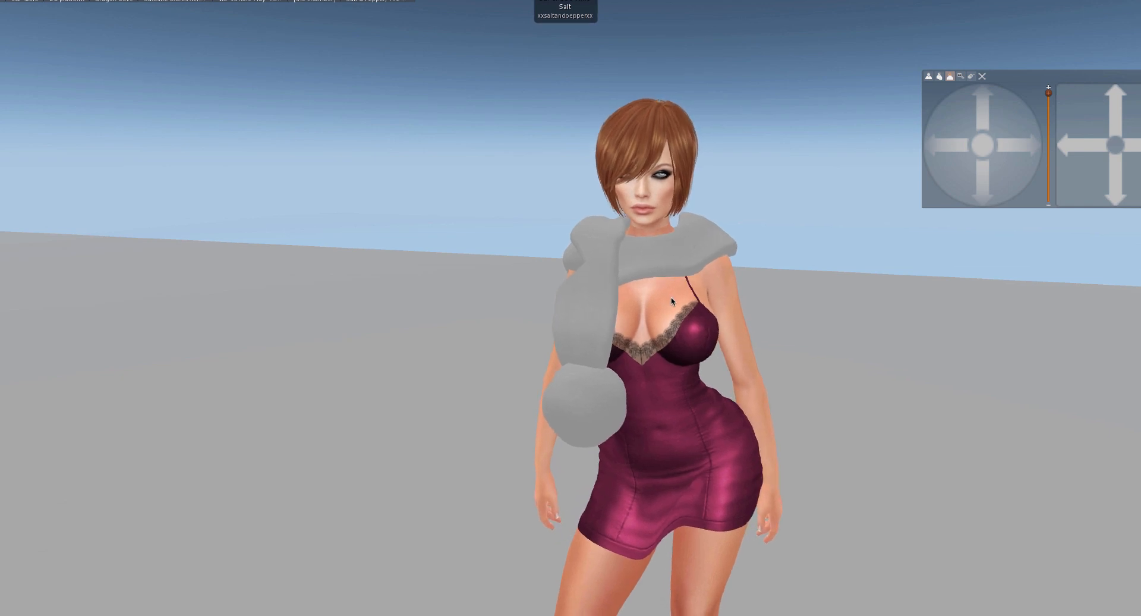
- Edit the avatar shape and set Torso Breast Size to 100
{"action": "right_click", "coordinate": [669, 302]}
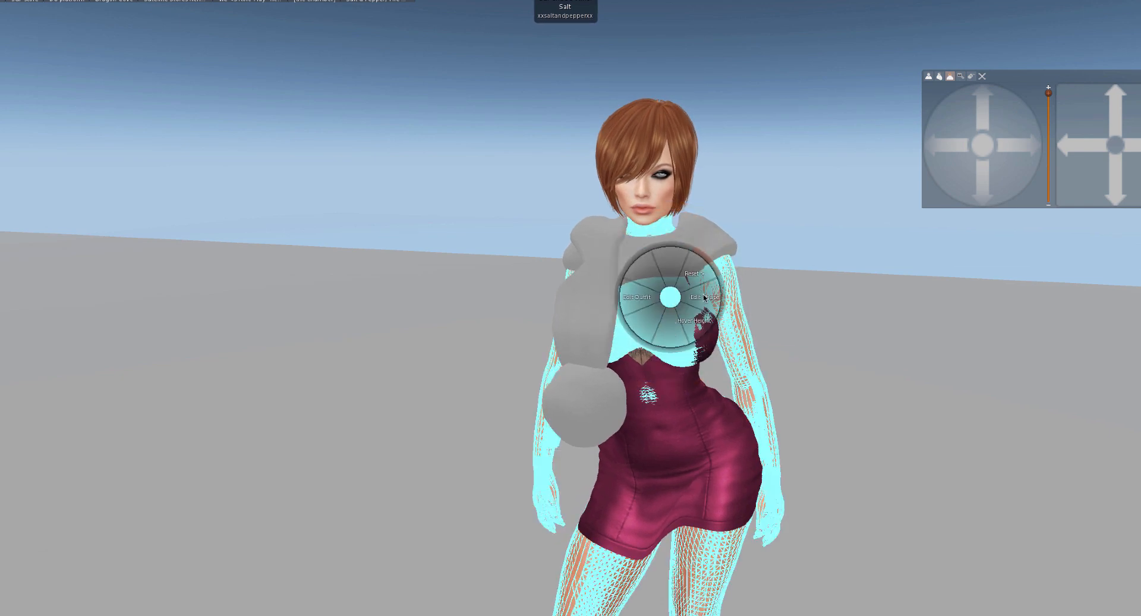
{"action": "left_click", "coordinate": [703, 298]}
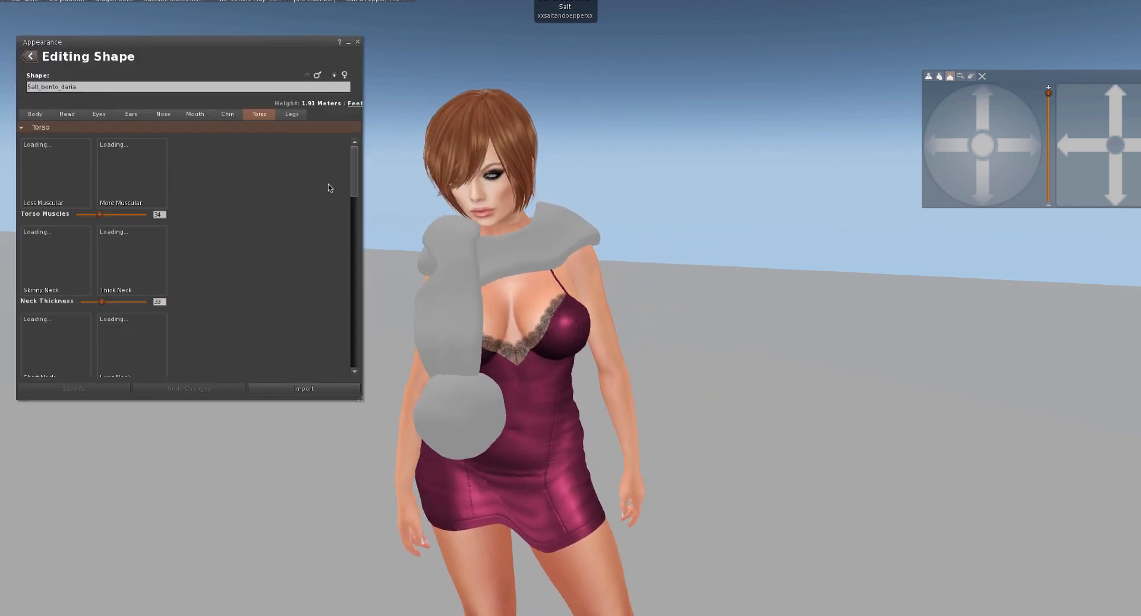
{"action": "scroll", "scroll_direction": "down", "scroll_amount": 3}
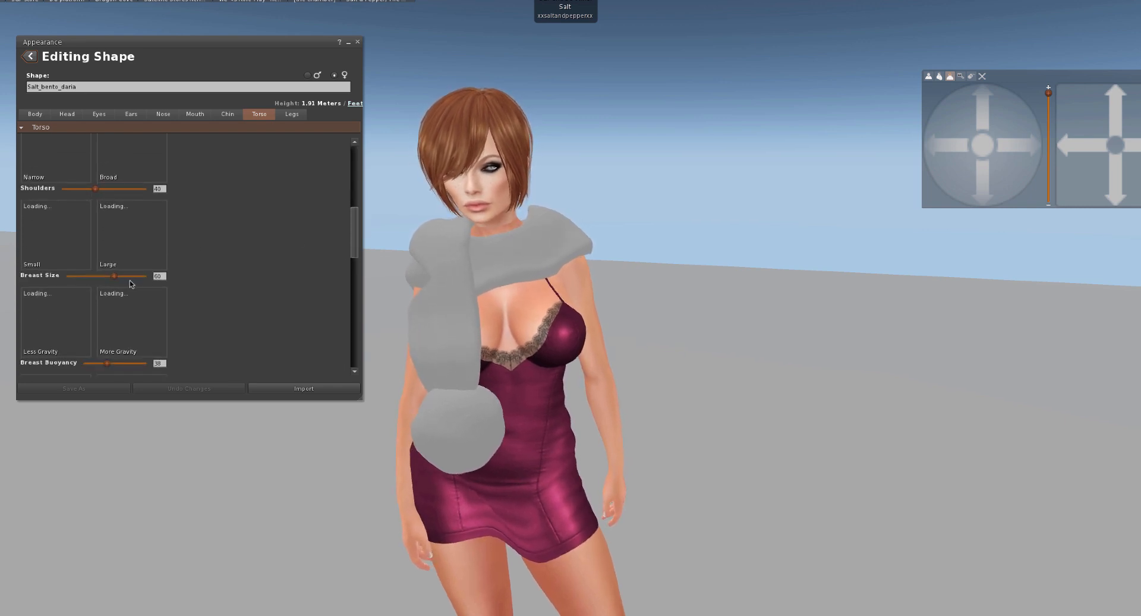
{"action": "left_click_drag", "start_coordinate": [113, 275], "coordinate": [153, 275]}
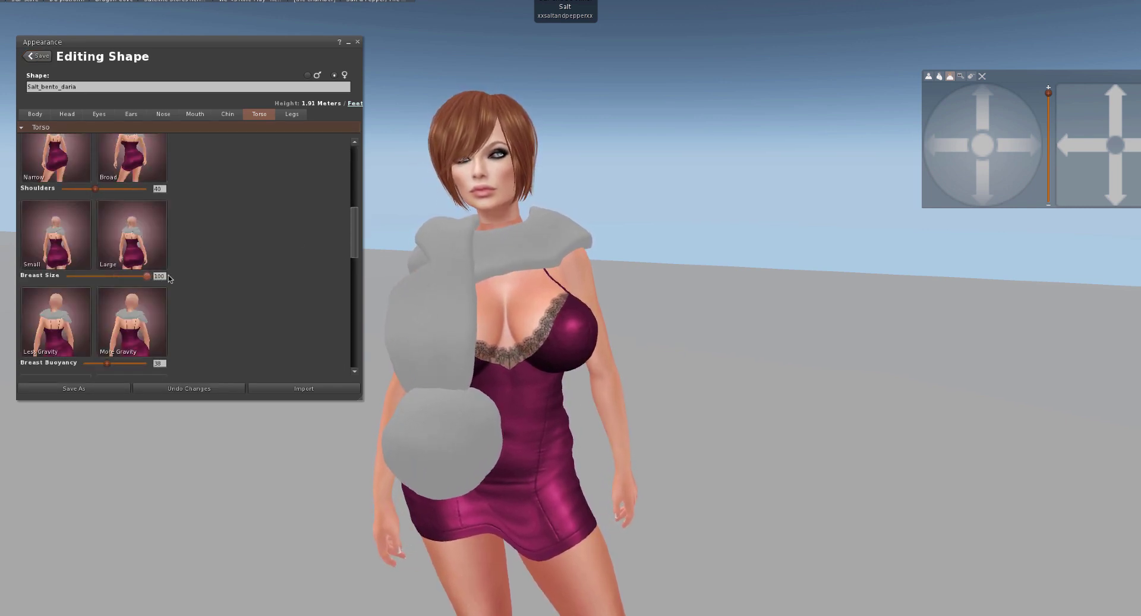